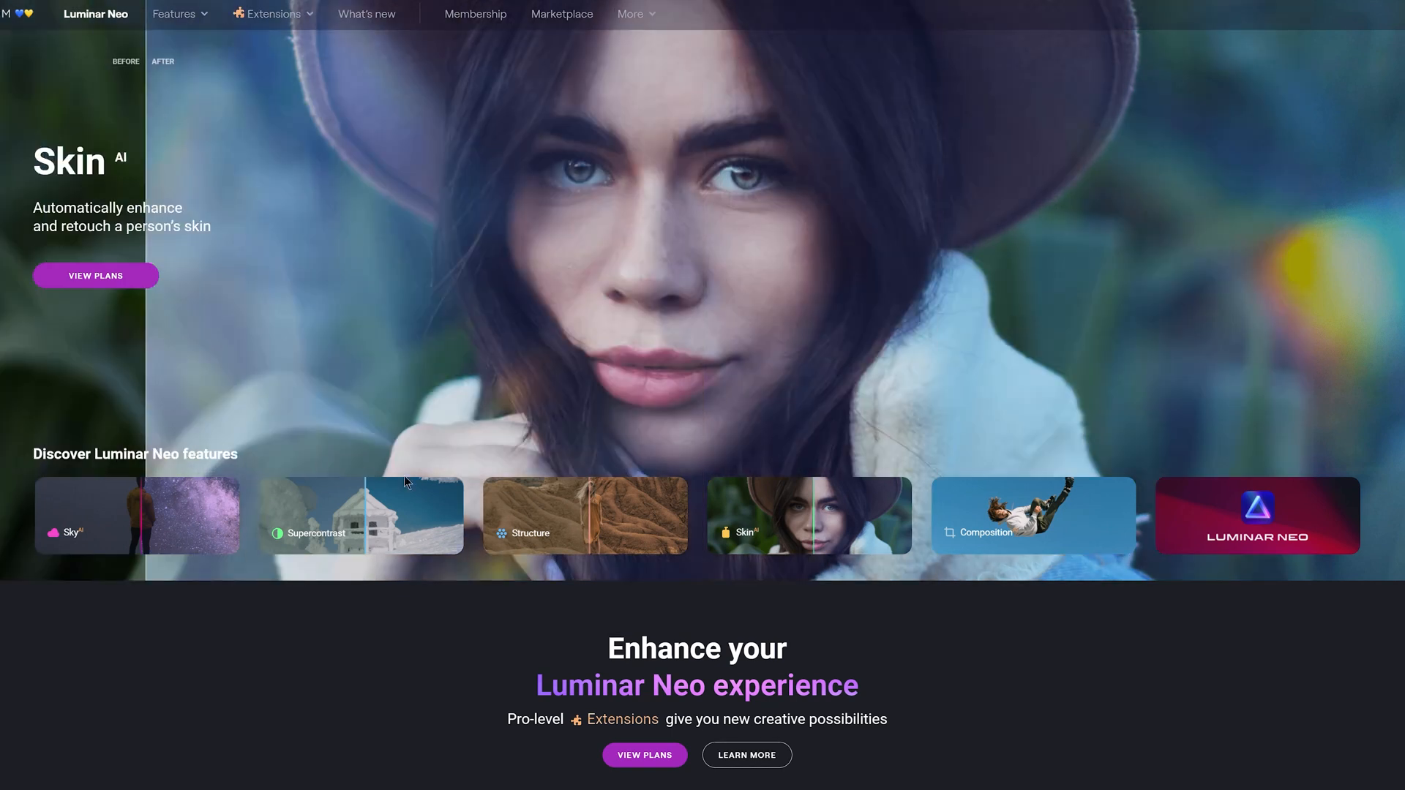
Step: Compare the Supercontrast and Enhance feature demos on the website
left_click(359, 515)
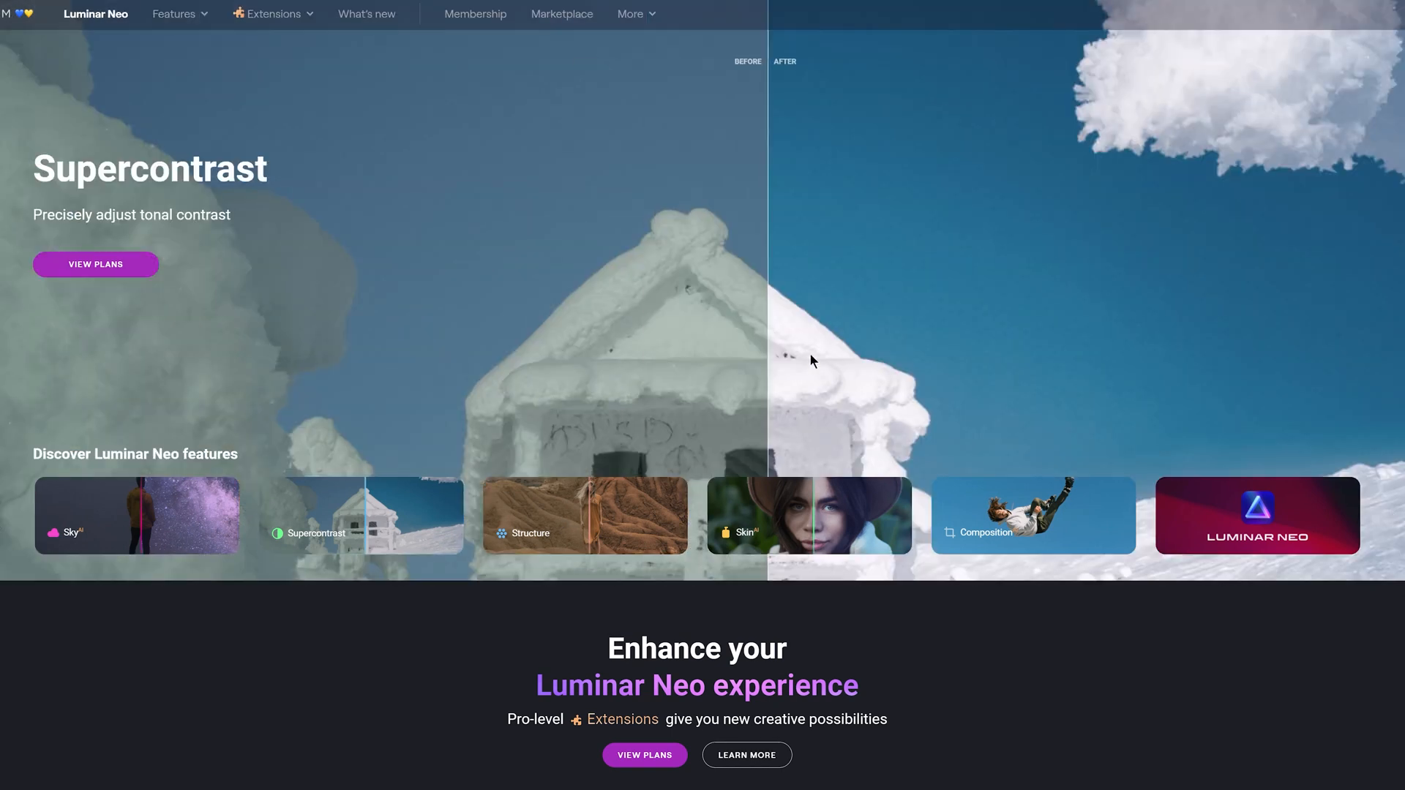
left_click(136, 517)
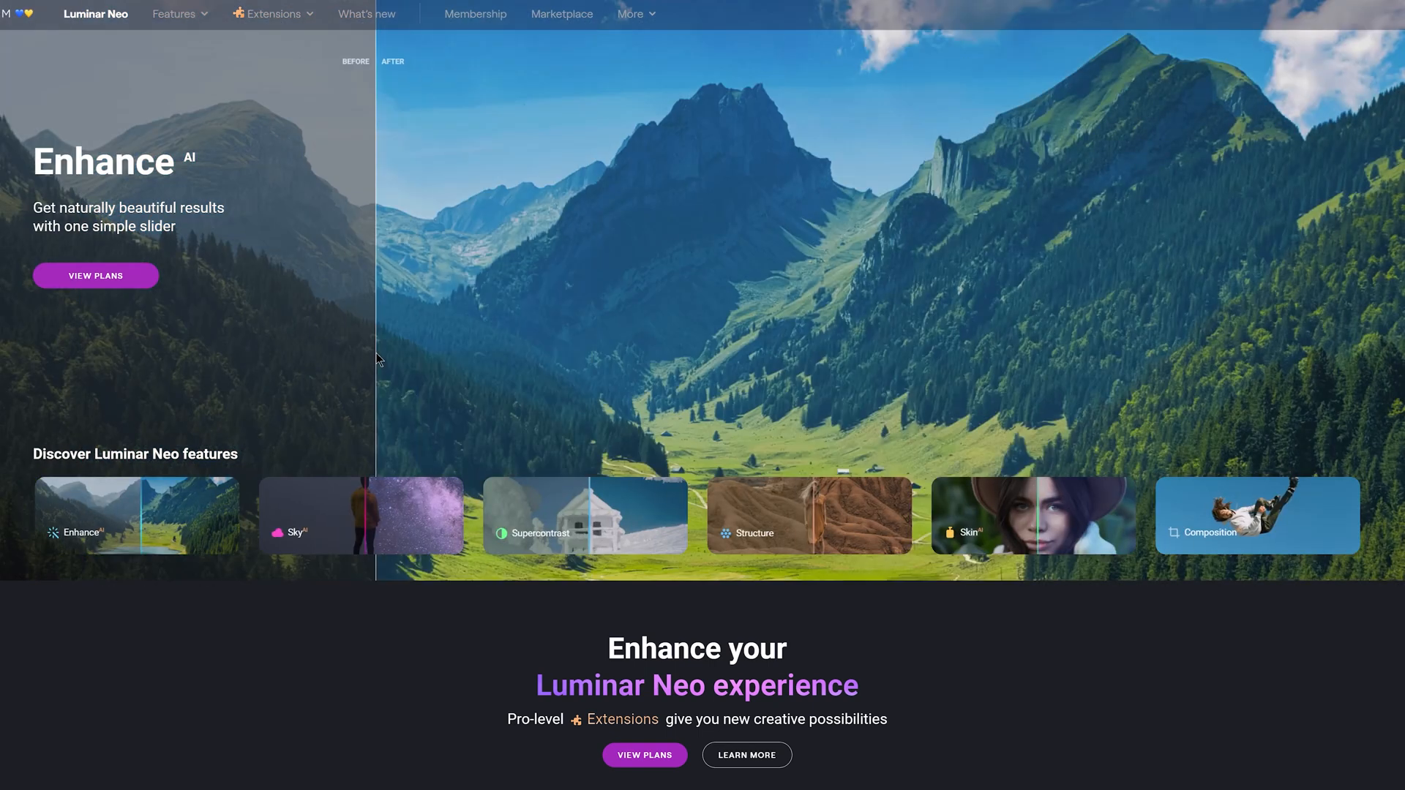
left_click(584, 516)
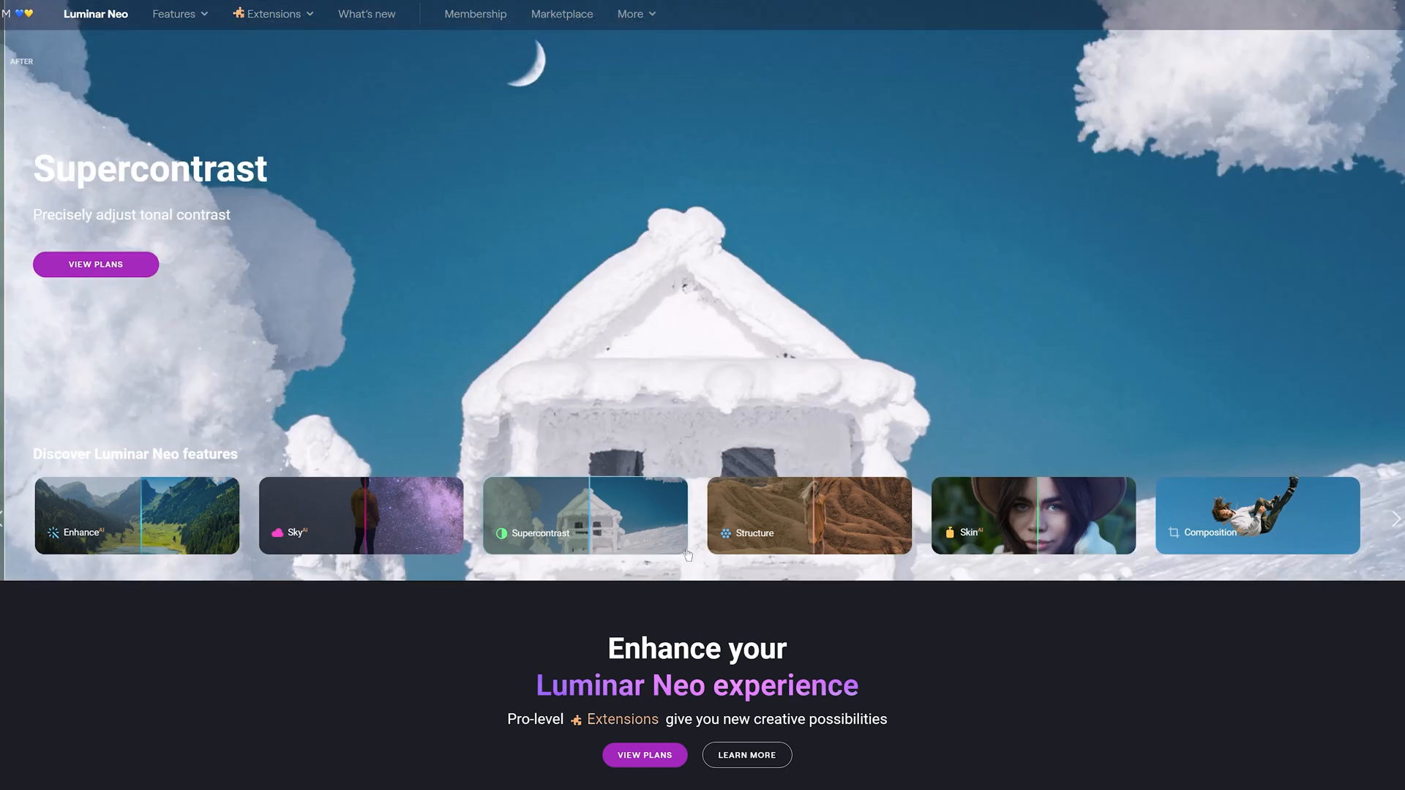
scroll("down", 3)
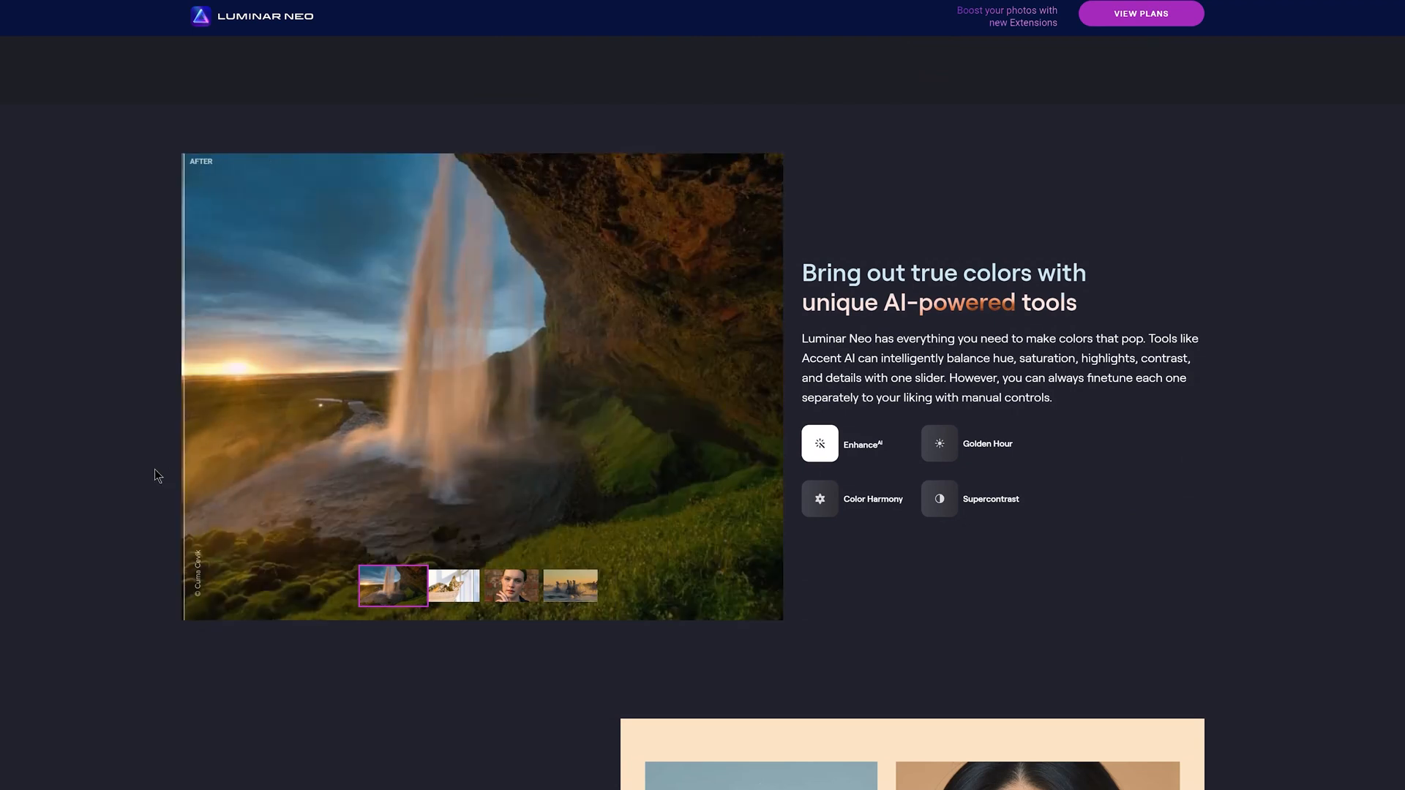
Step: View the Color Harmony, Golden Hour and Supercontrast examples and a portrait retouching preview
left_click(511, 585)
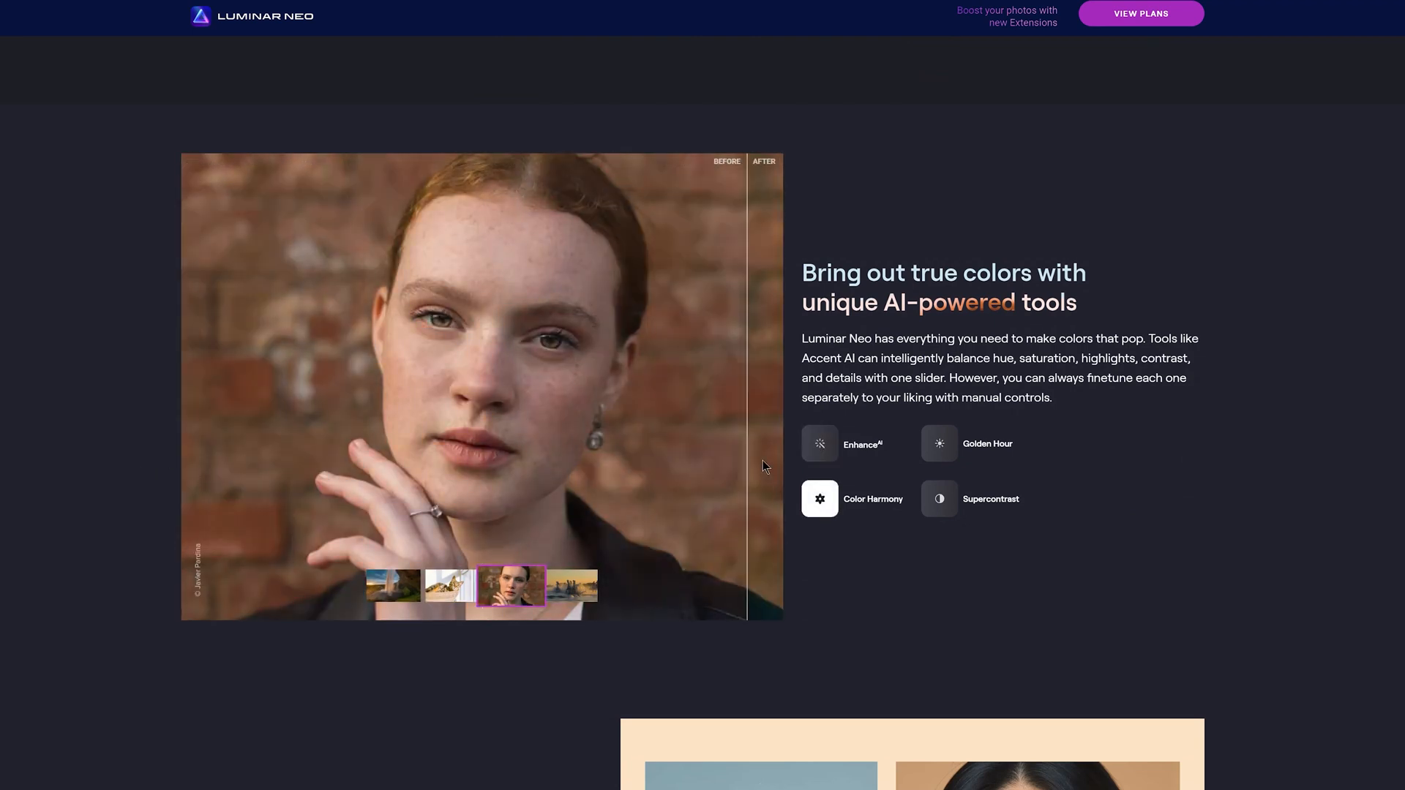
left_click(452, 585)
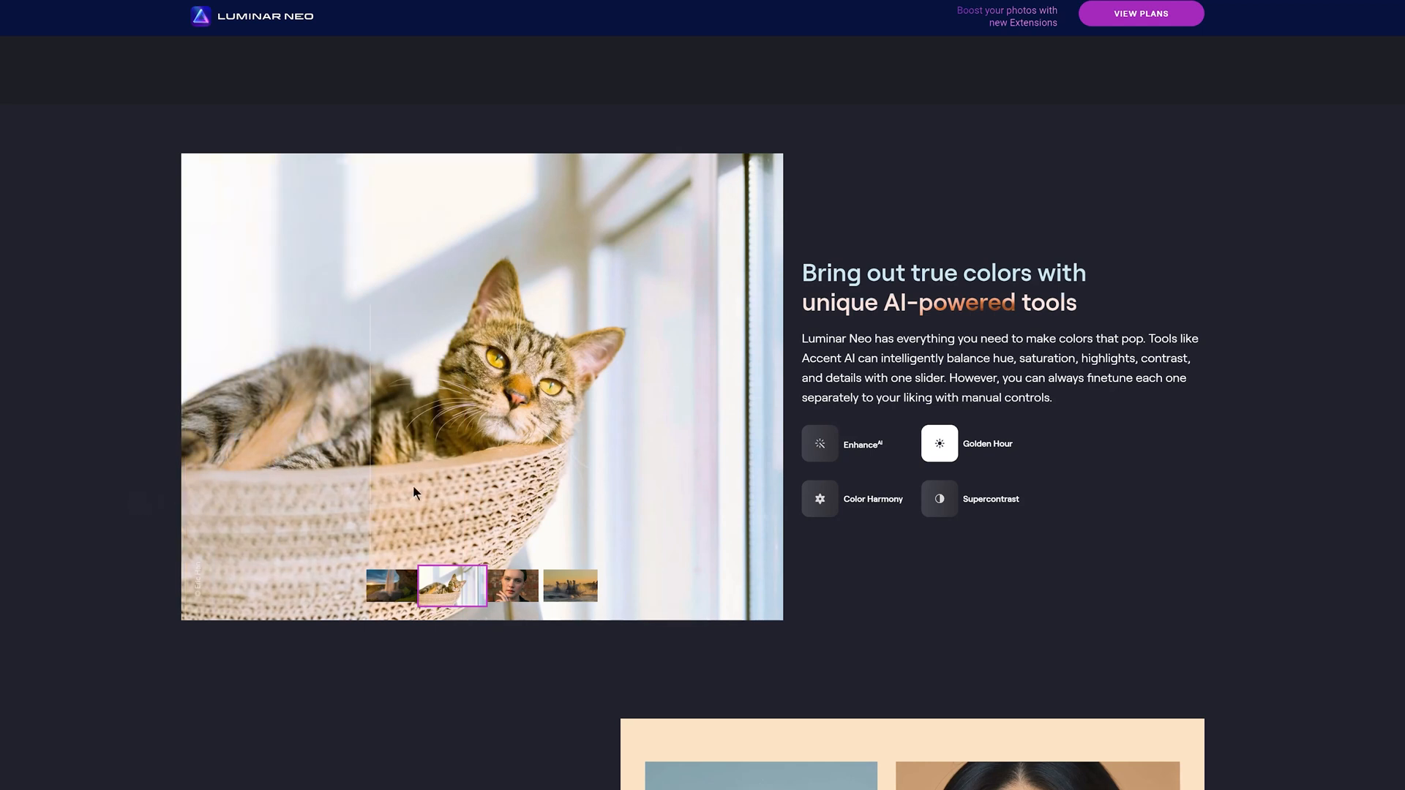
left_click(571, 585)
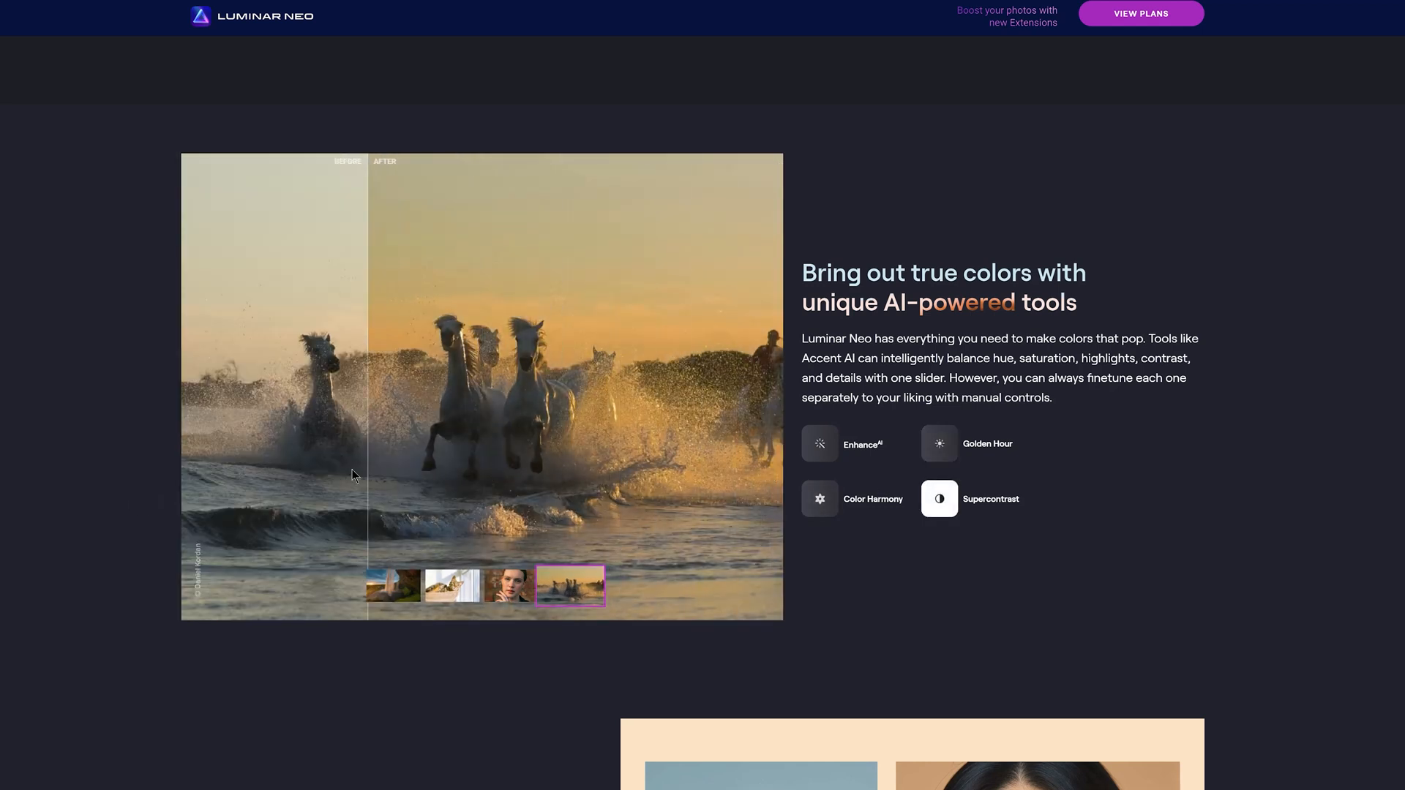
scroll("down", 3)
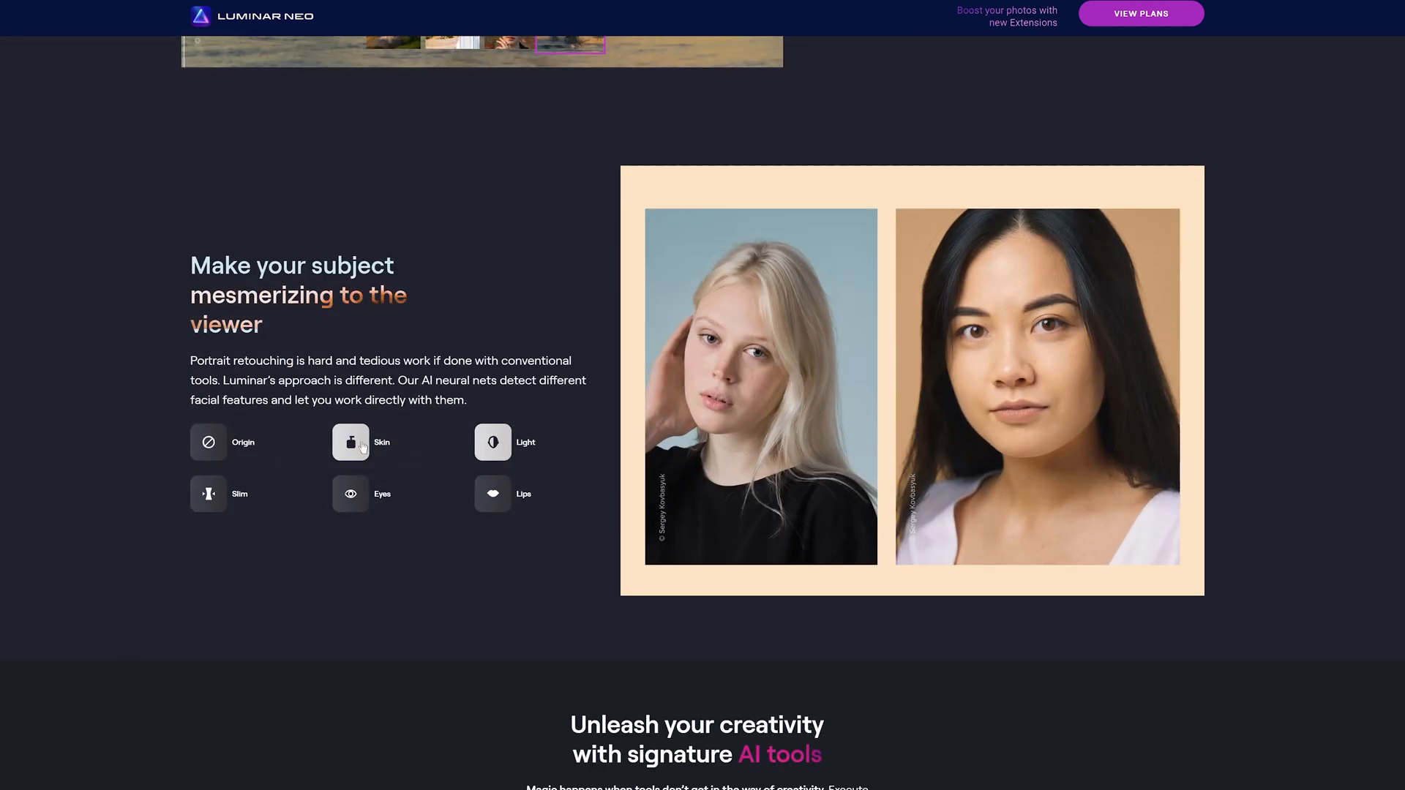
left_click(349, 494)
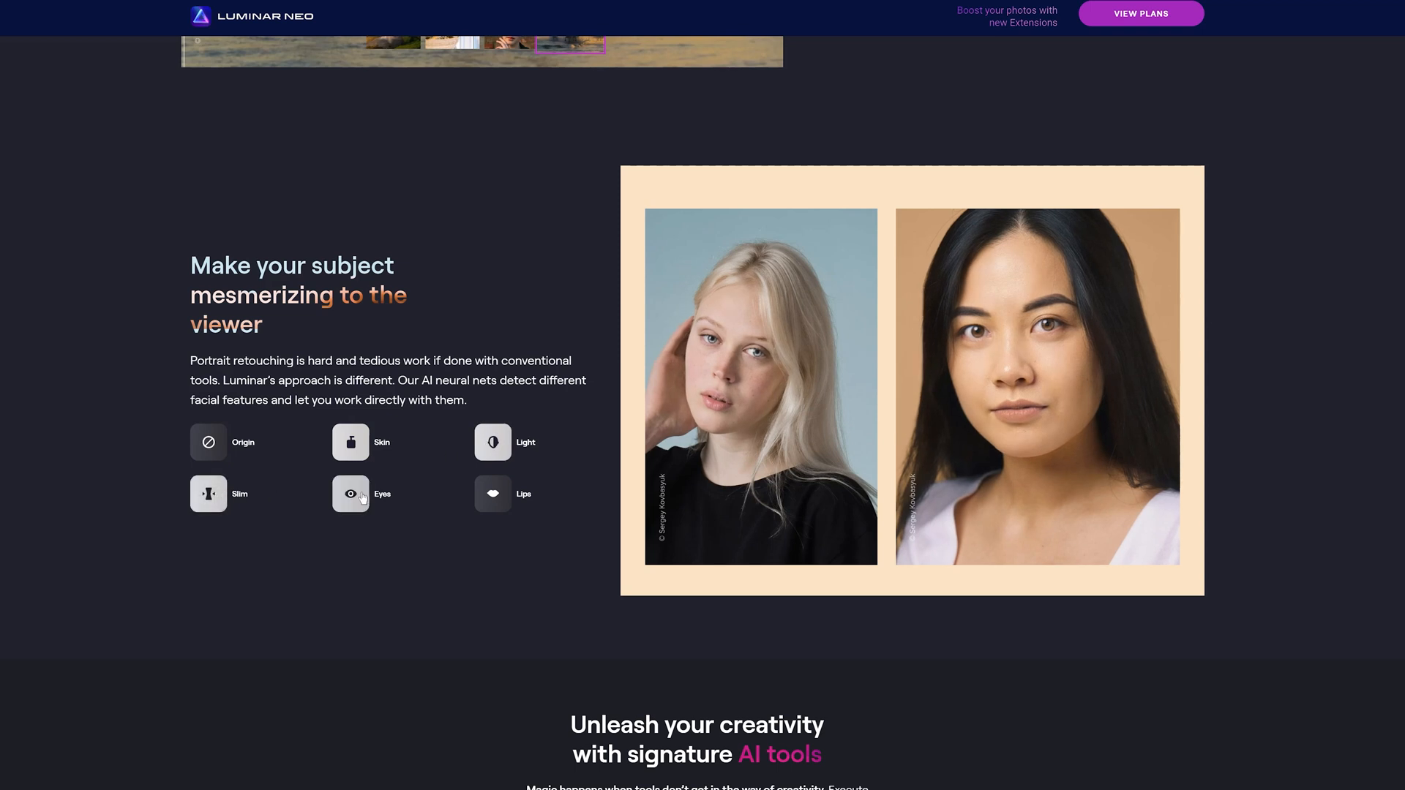
scroll("down", 3)
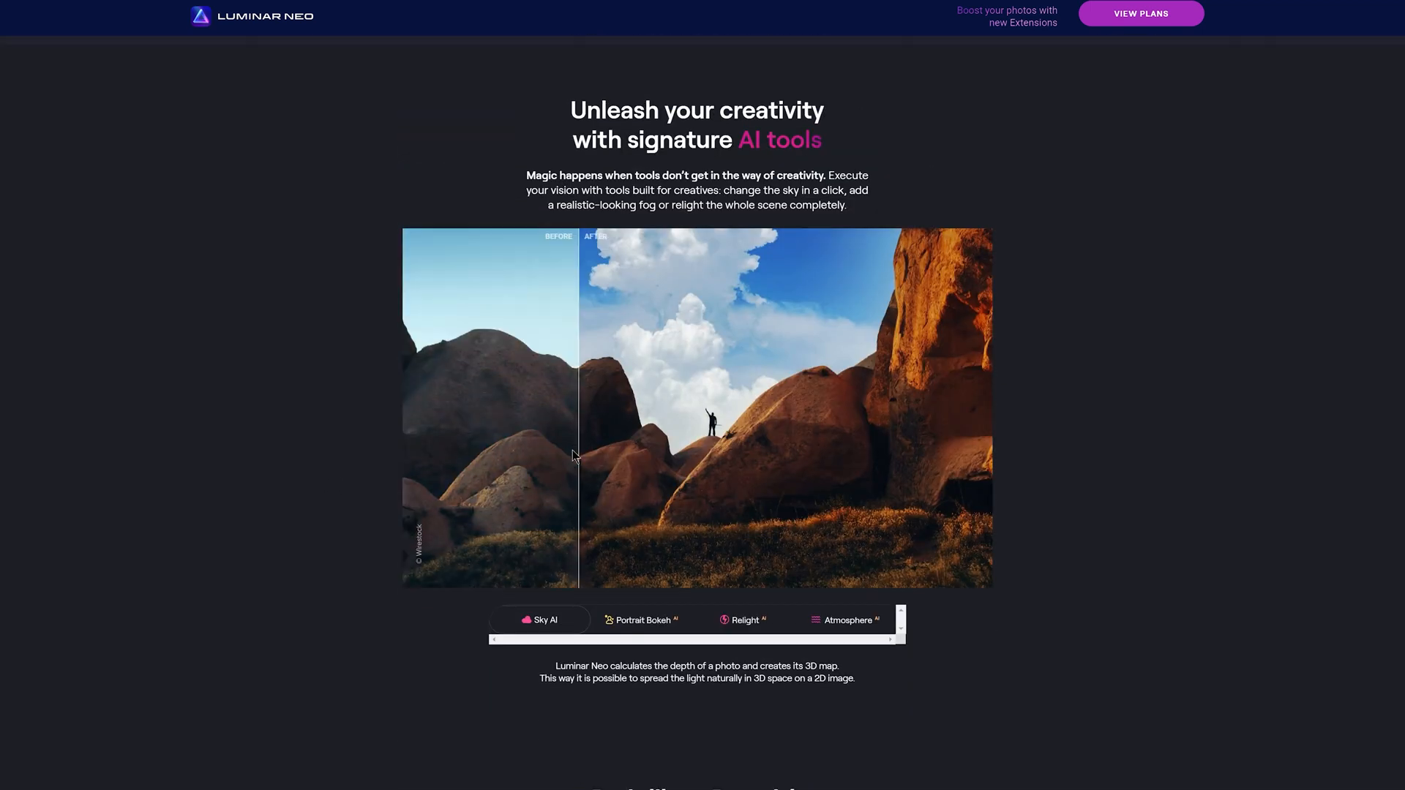
Step: View the Portrait Bokeh, Relight and Atmosphere demos, then the 2022 extensions pack overview
left_click(641, 619)
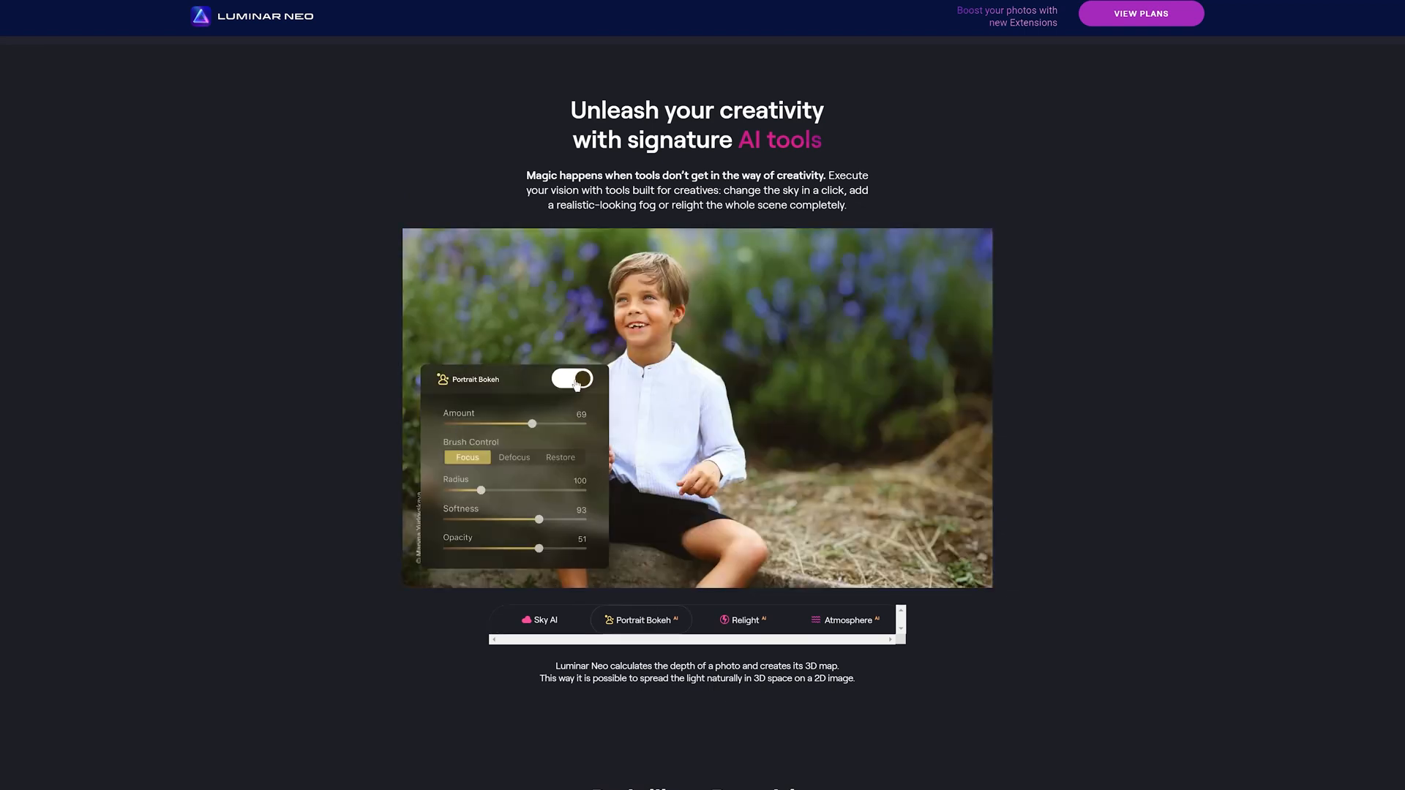
left_click(745, 619)
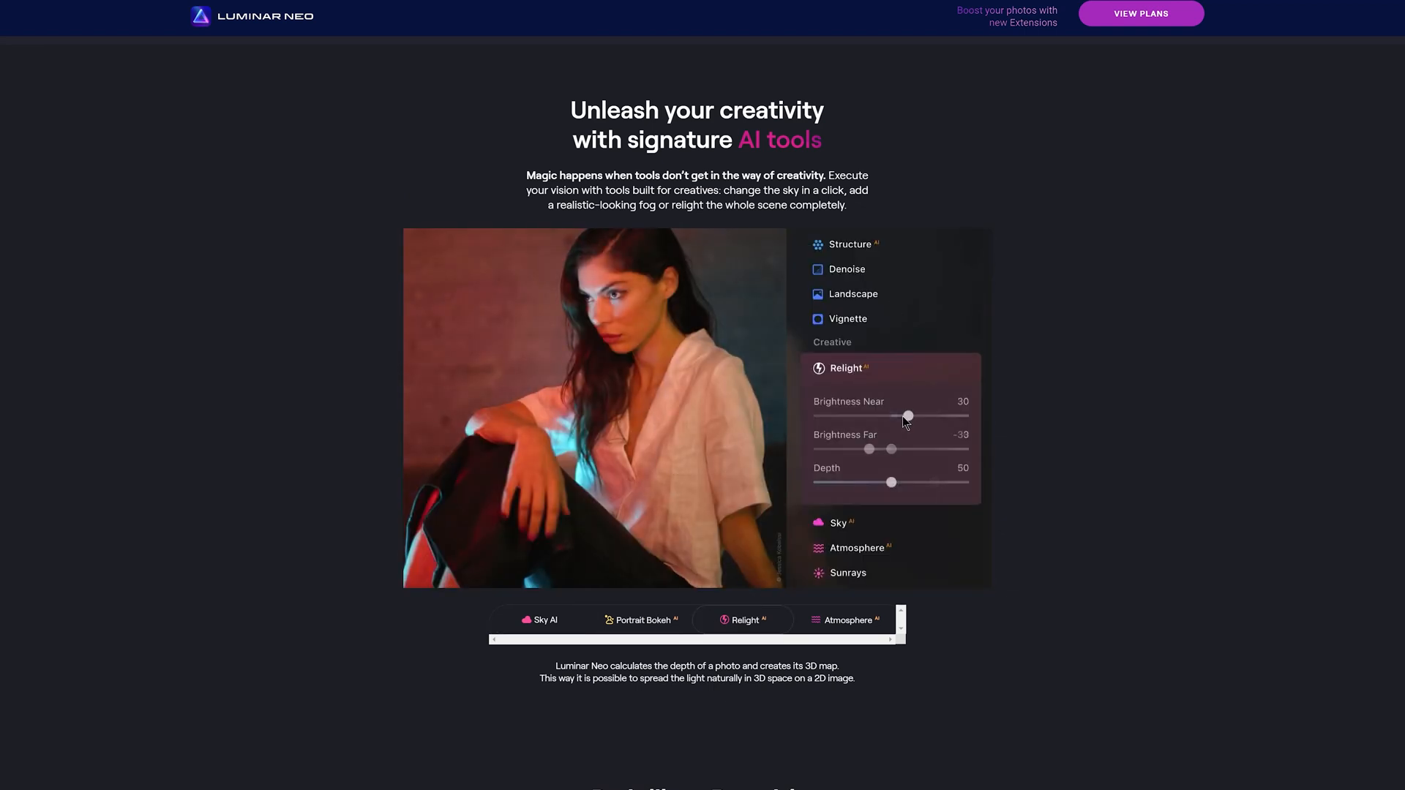
left_click(843, 621)
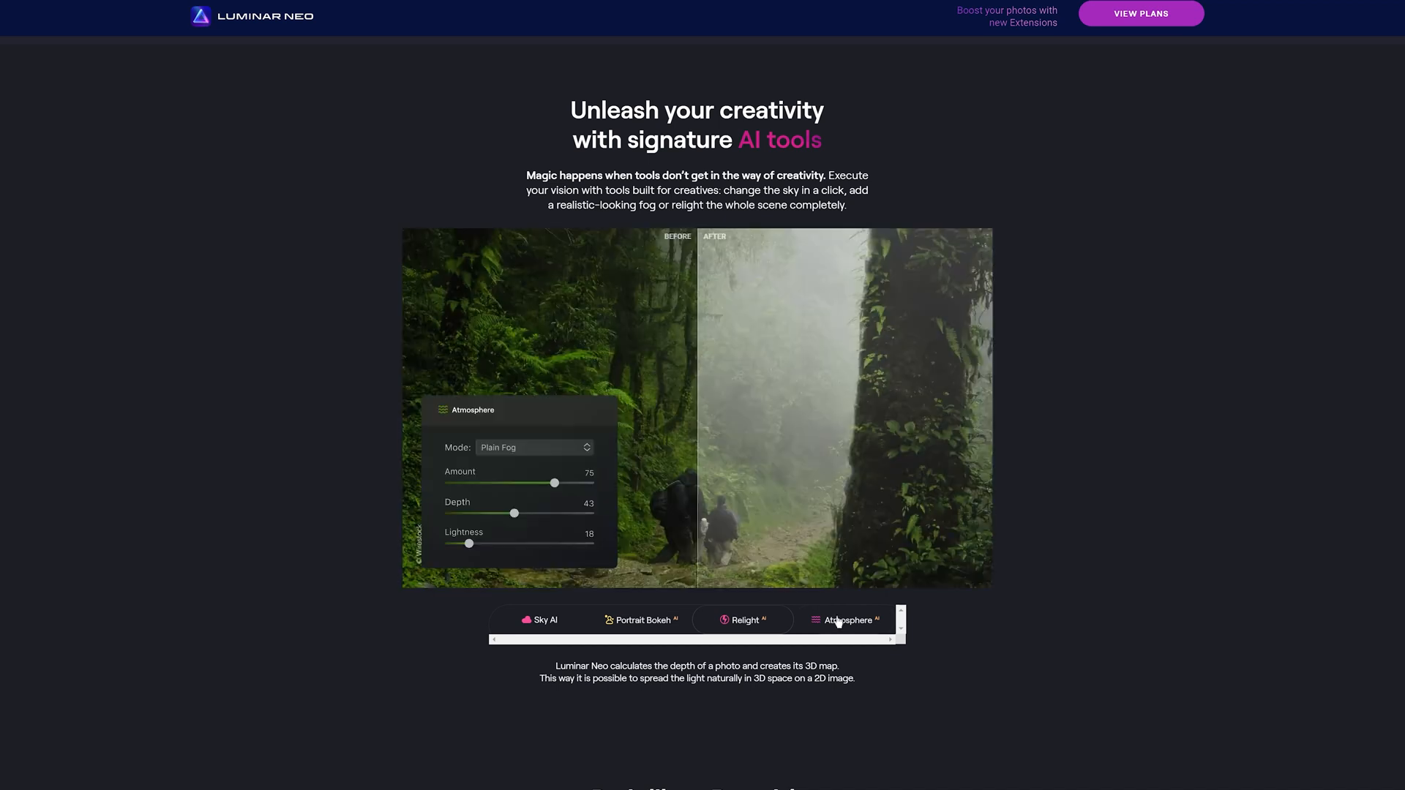
scroll("down", 3)
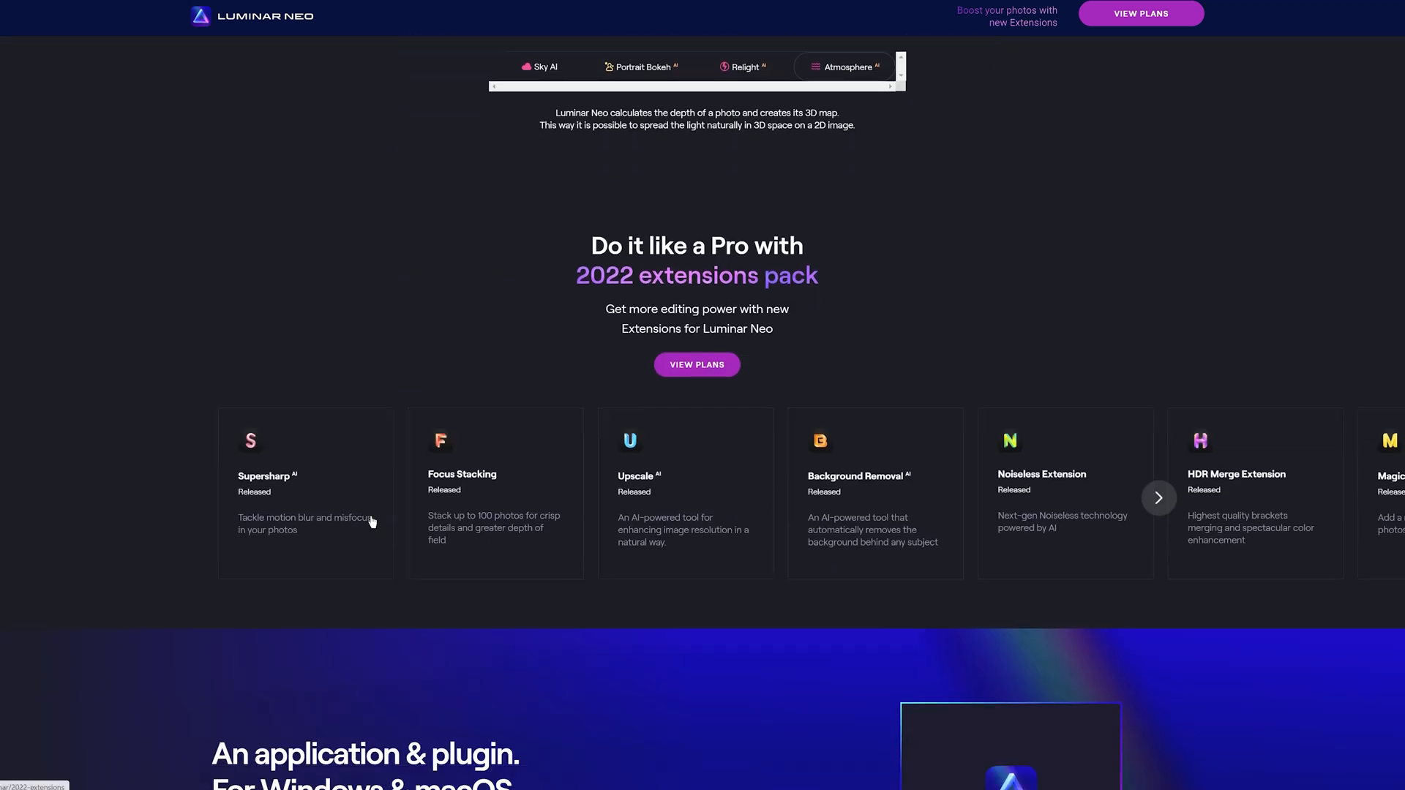
scroll("down", 3)
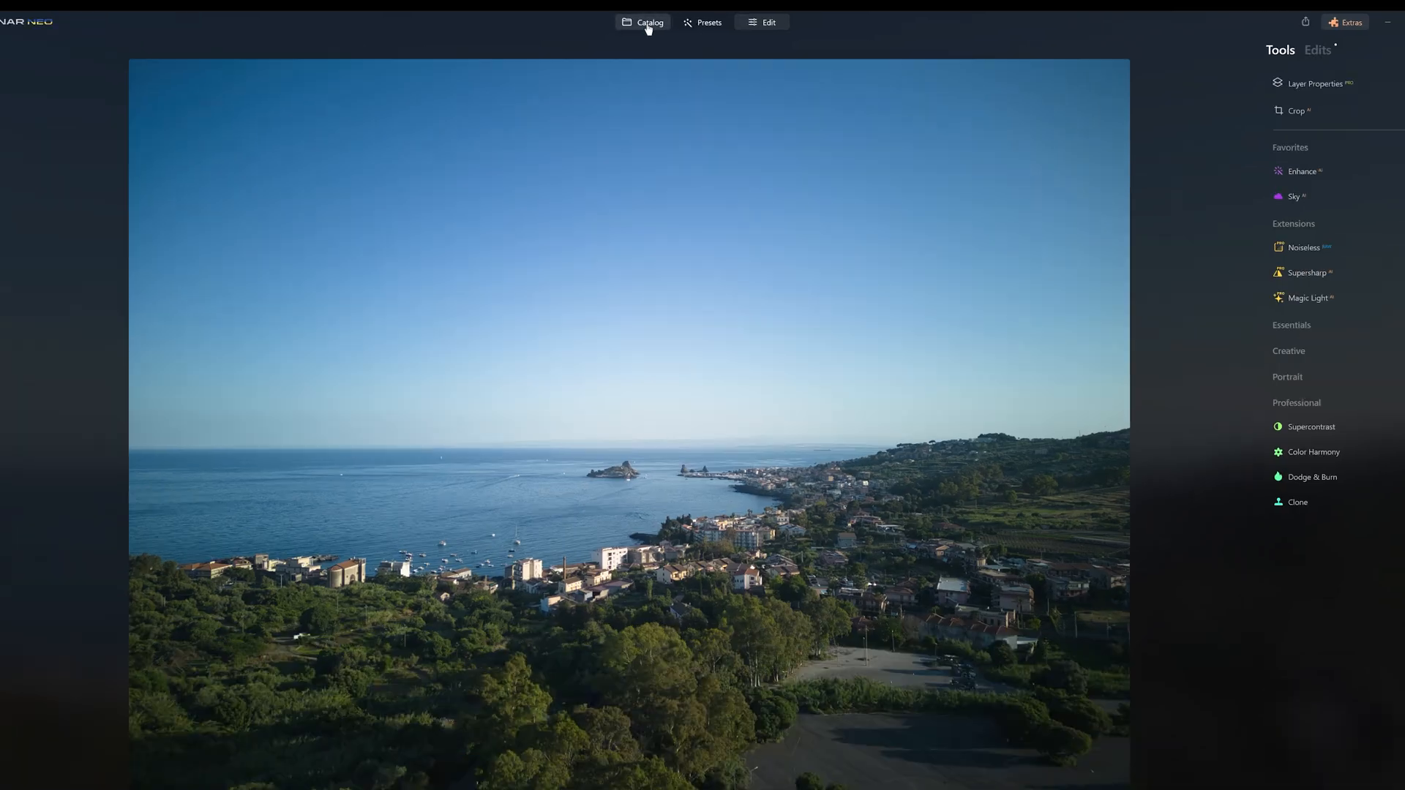
Step: Browse the catalog folder list down to another aerial photo of the seaside town
left_click(643, 22)
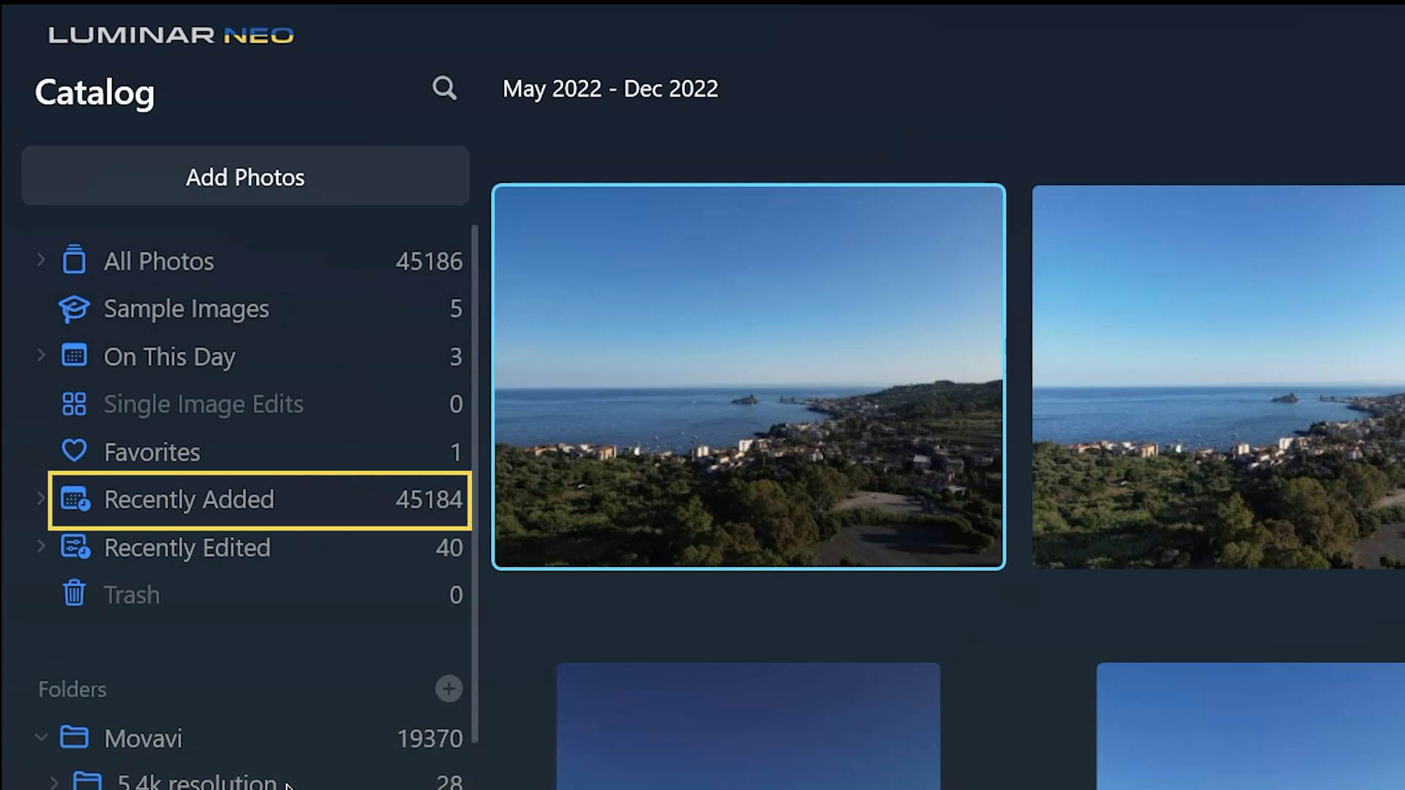
mouse_move(287, 788)
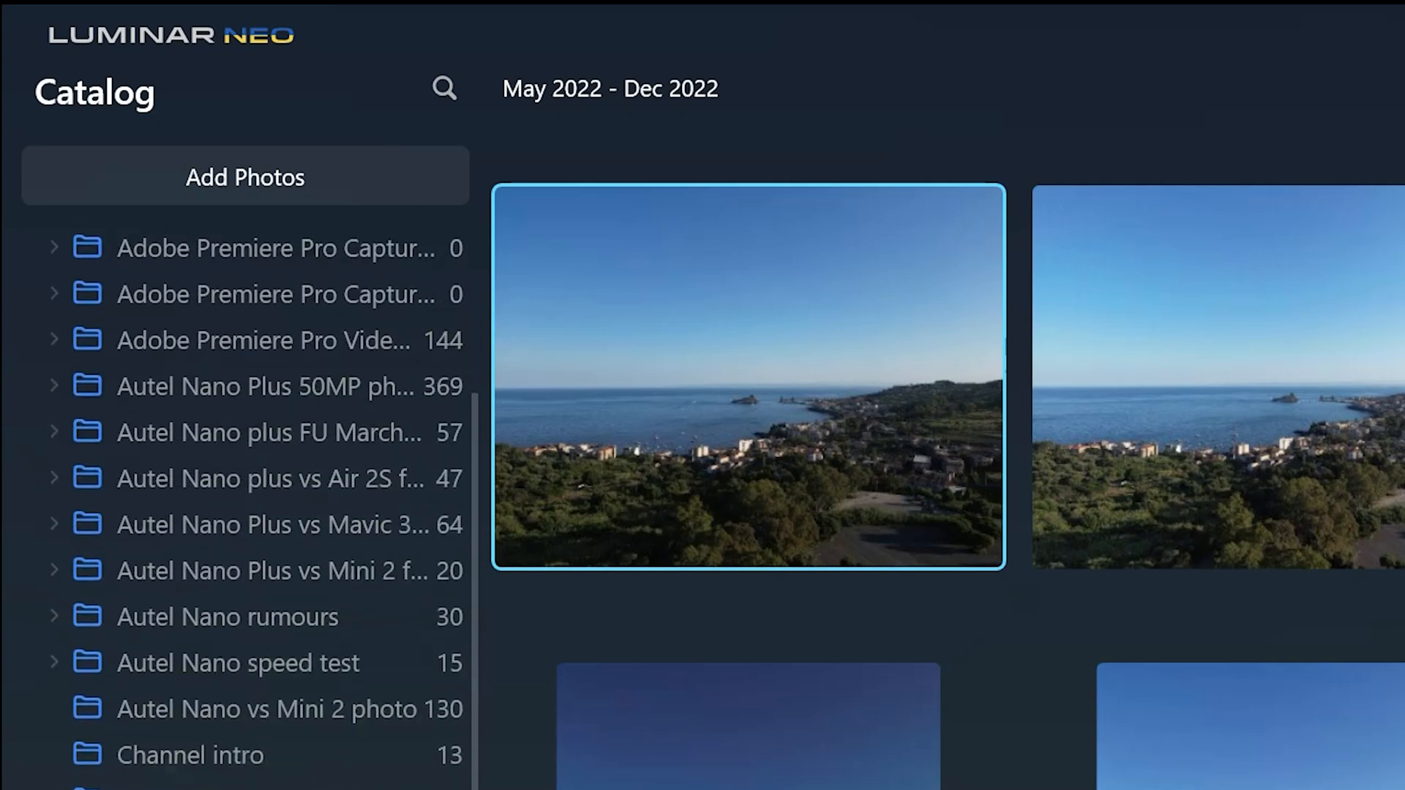
scroll("down", 3)
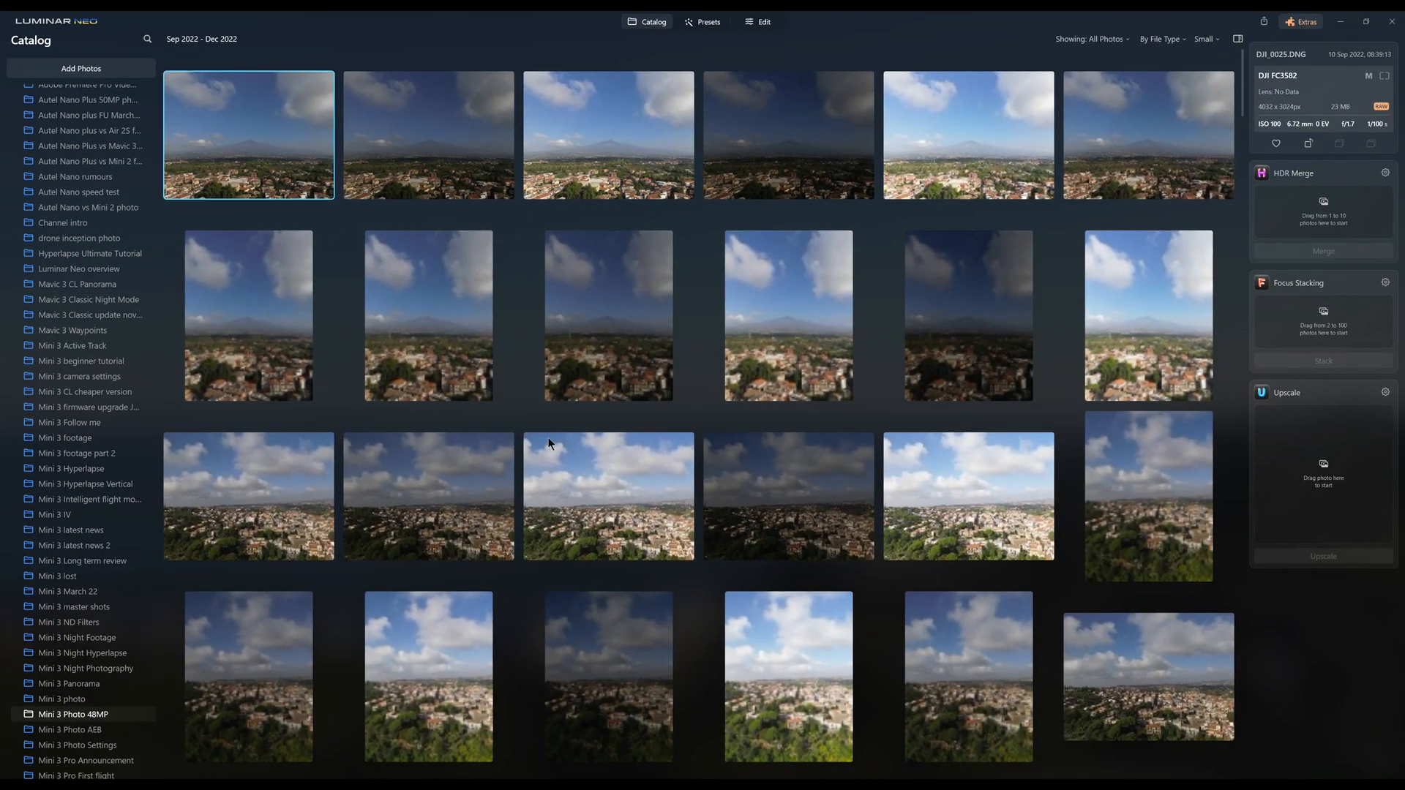
scroll("down", 3)
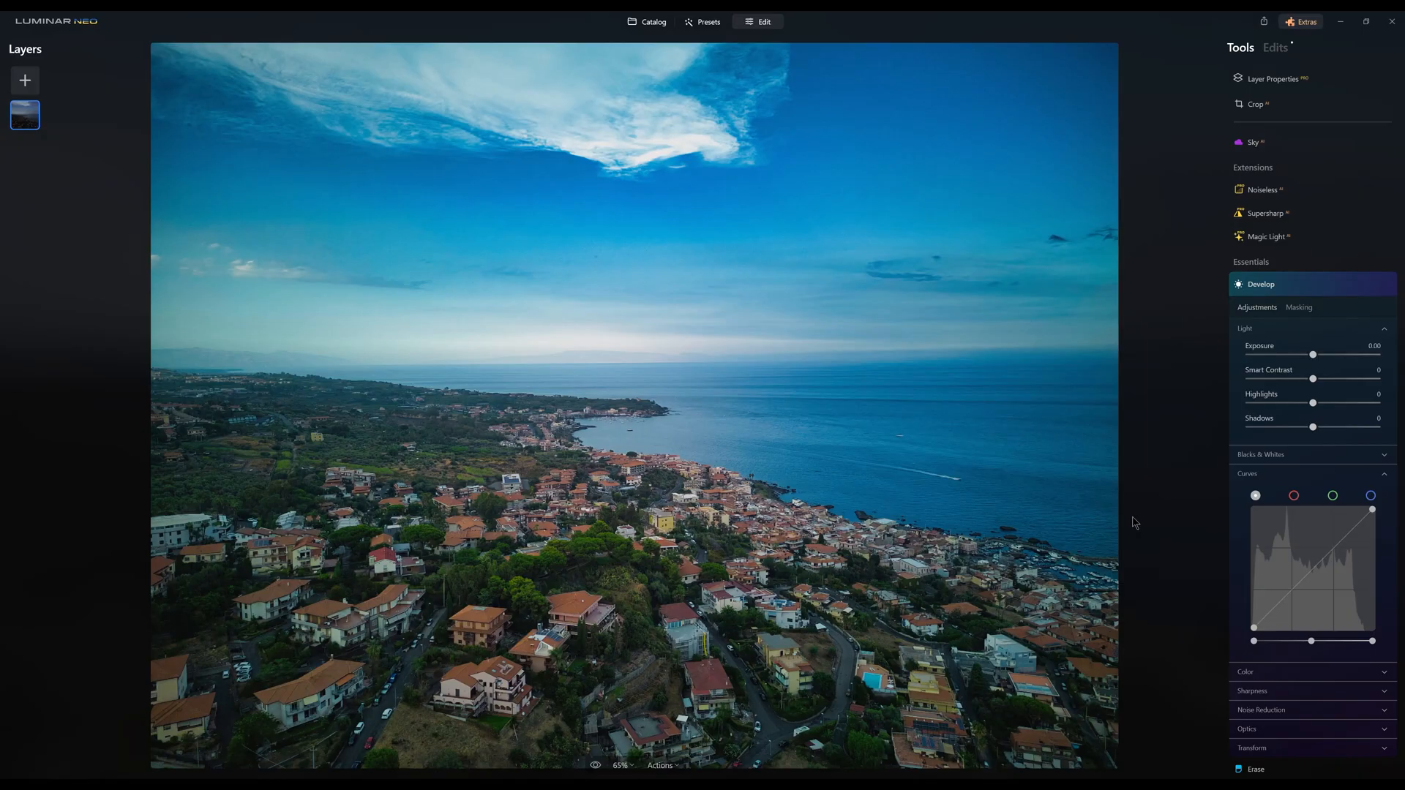
Step: Apply the Toscana sunset preset from the Sunsets Collection to the town photo
left_click(708, 22)
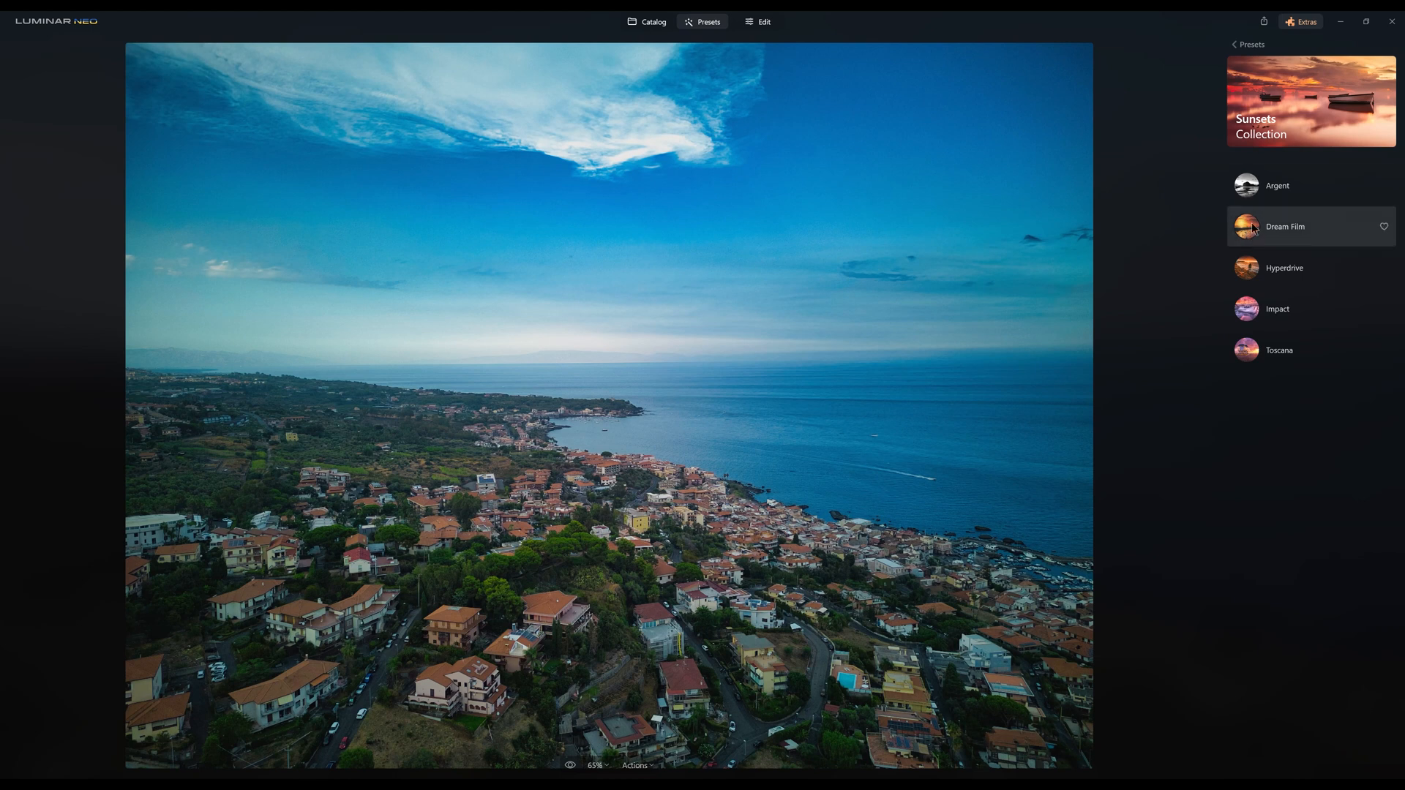
left_click(1285, 226)
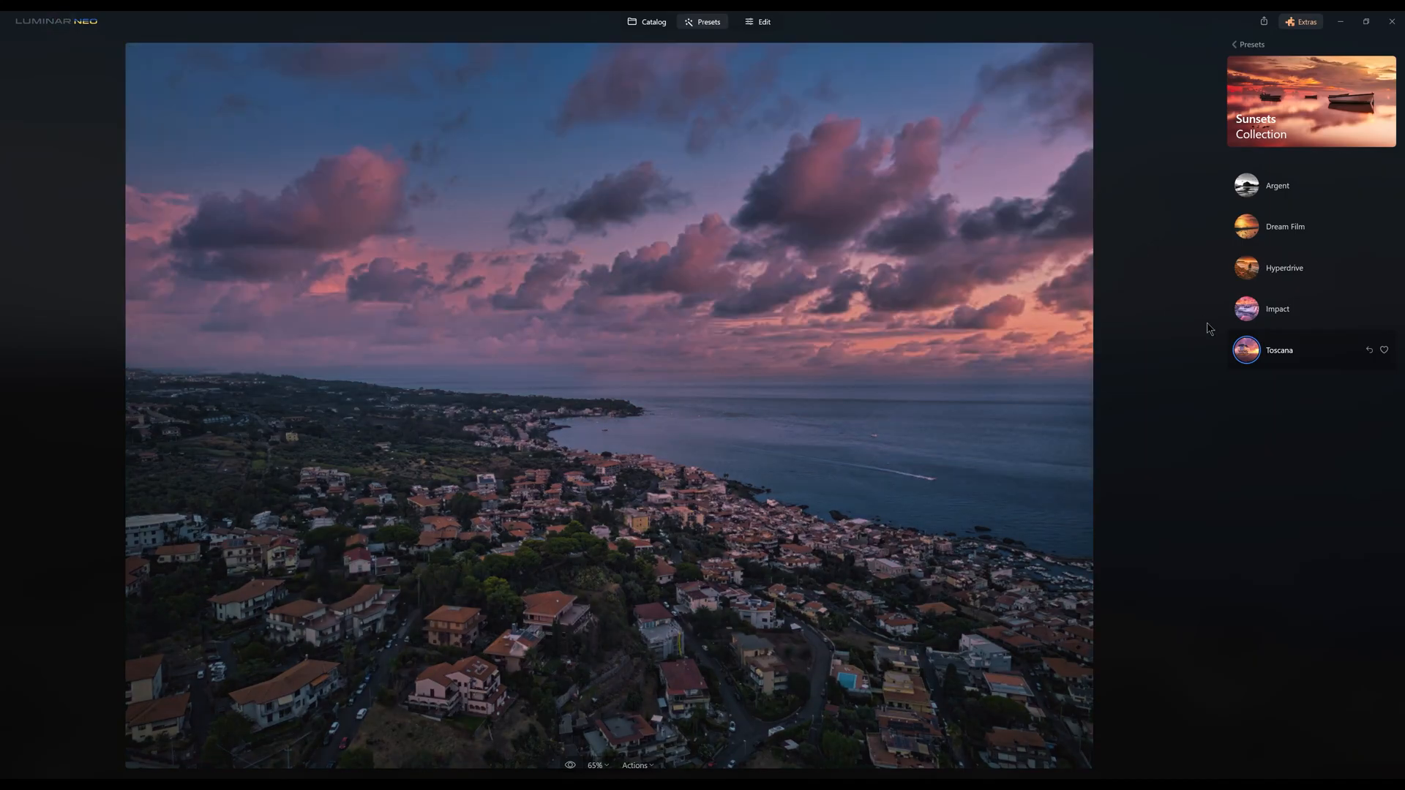
left_click(1248, 44)
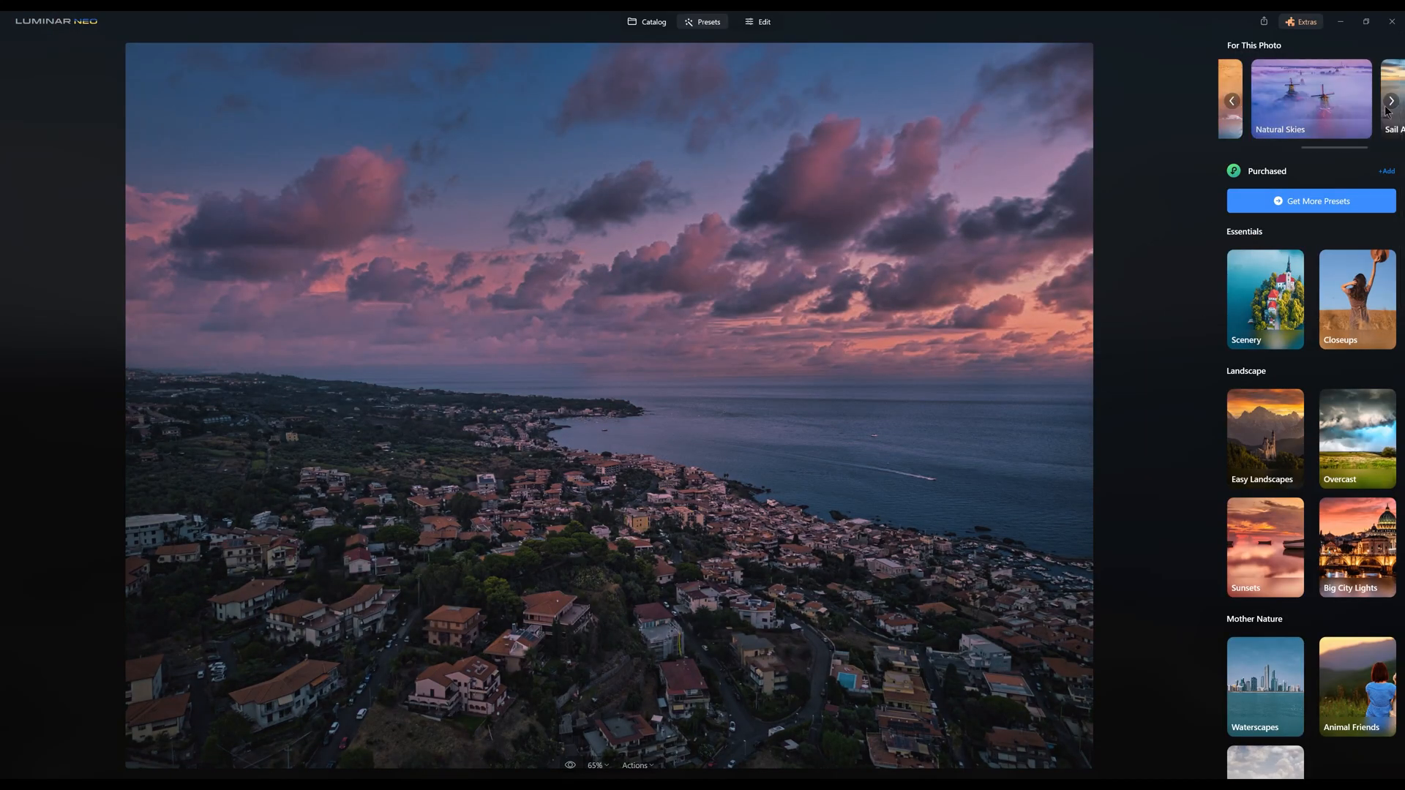
Step: Try Natural Skies presets, including a black-and-white sky look
left_click(1310, 98)
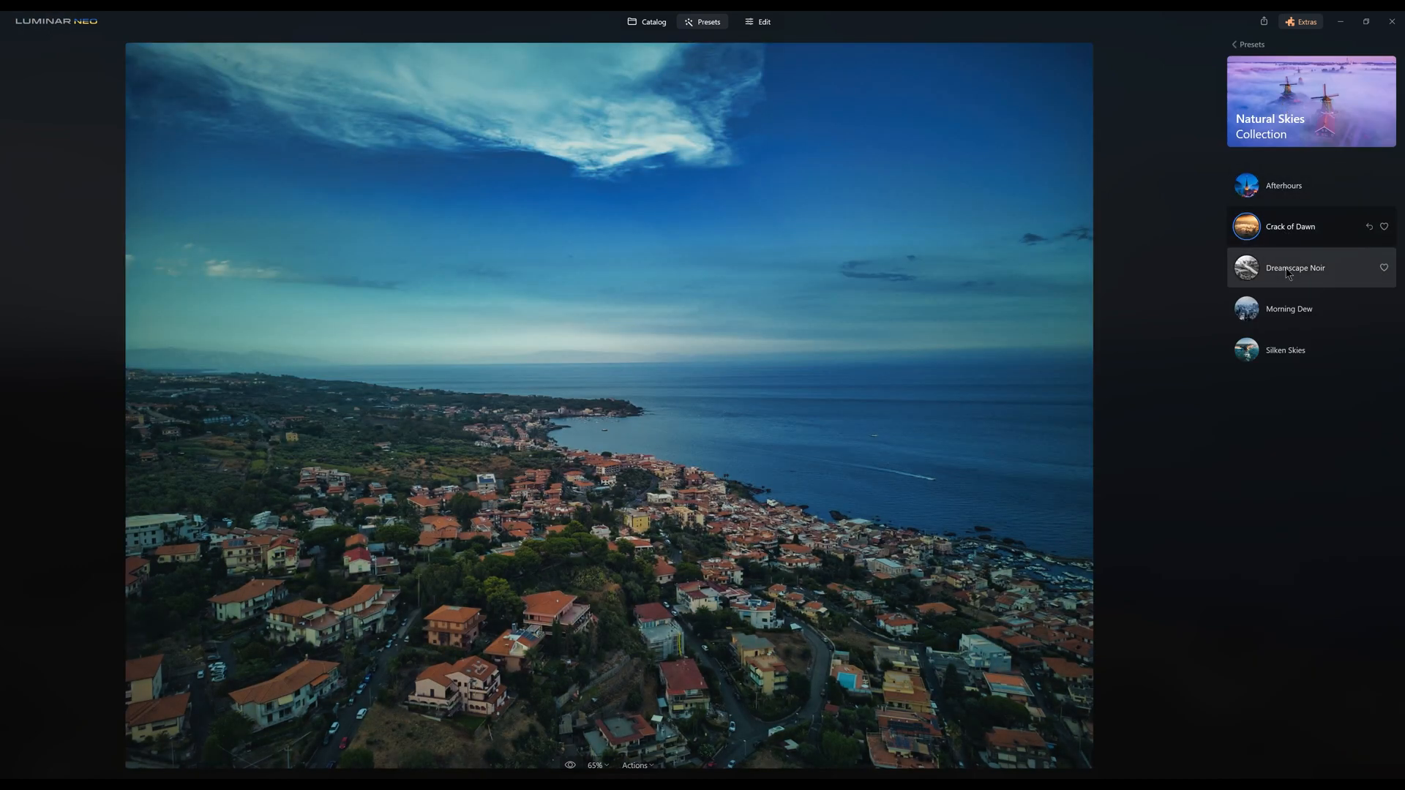
left_click(1285, 350)
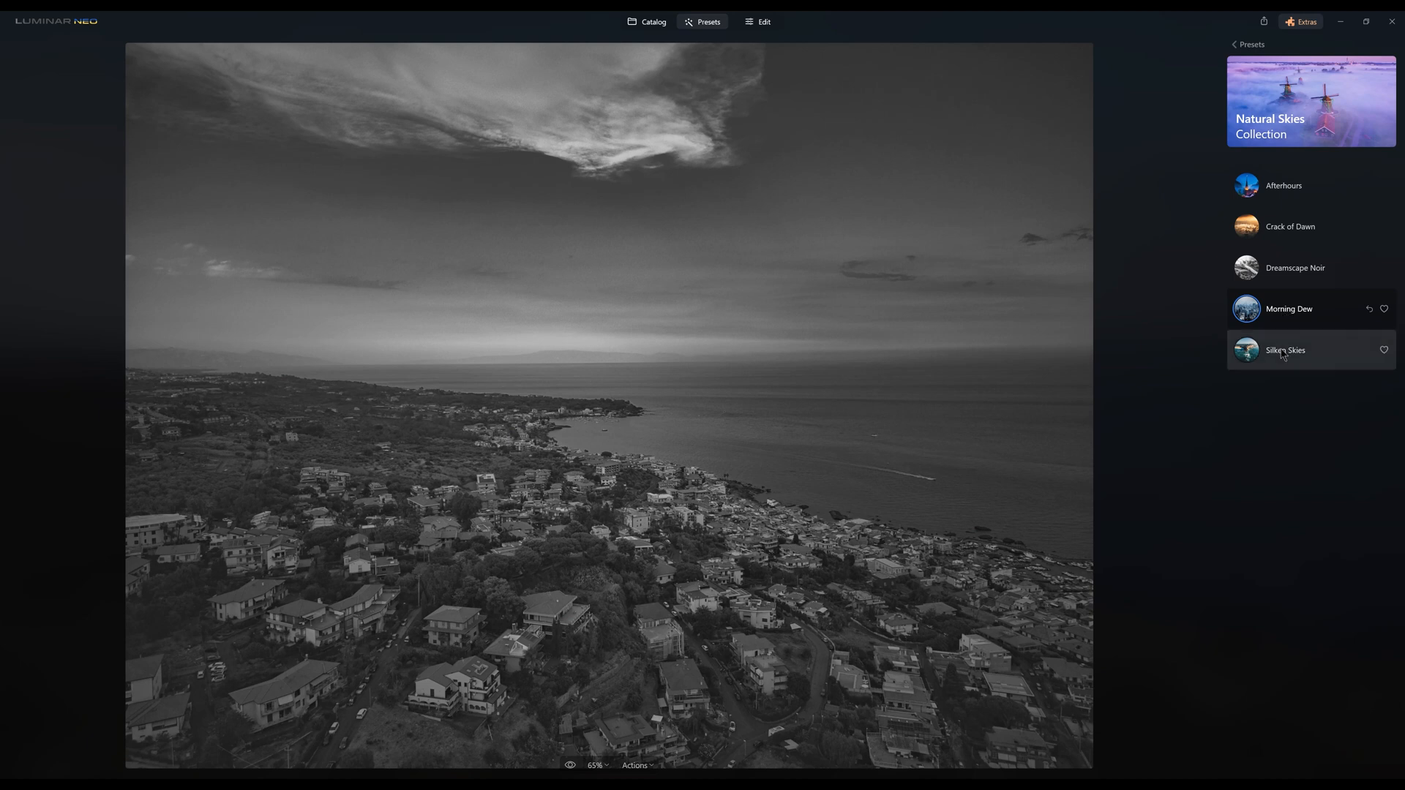
left_click(1285, 350)
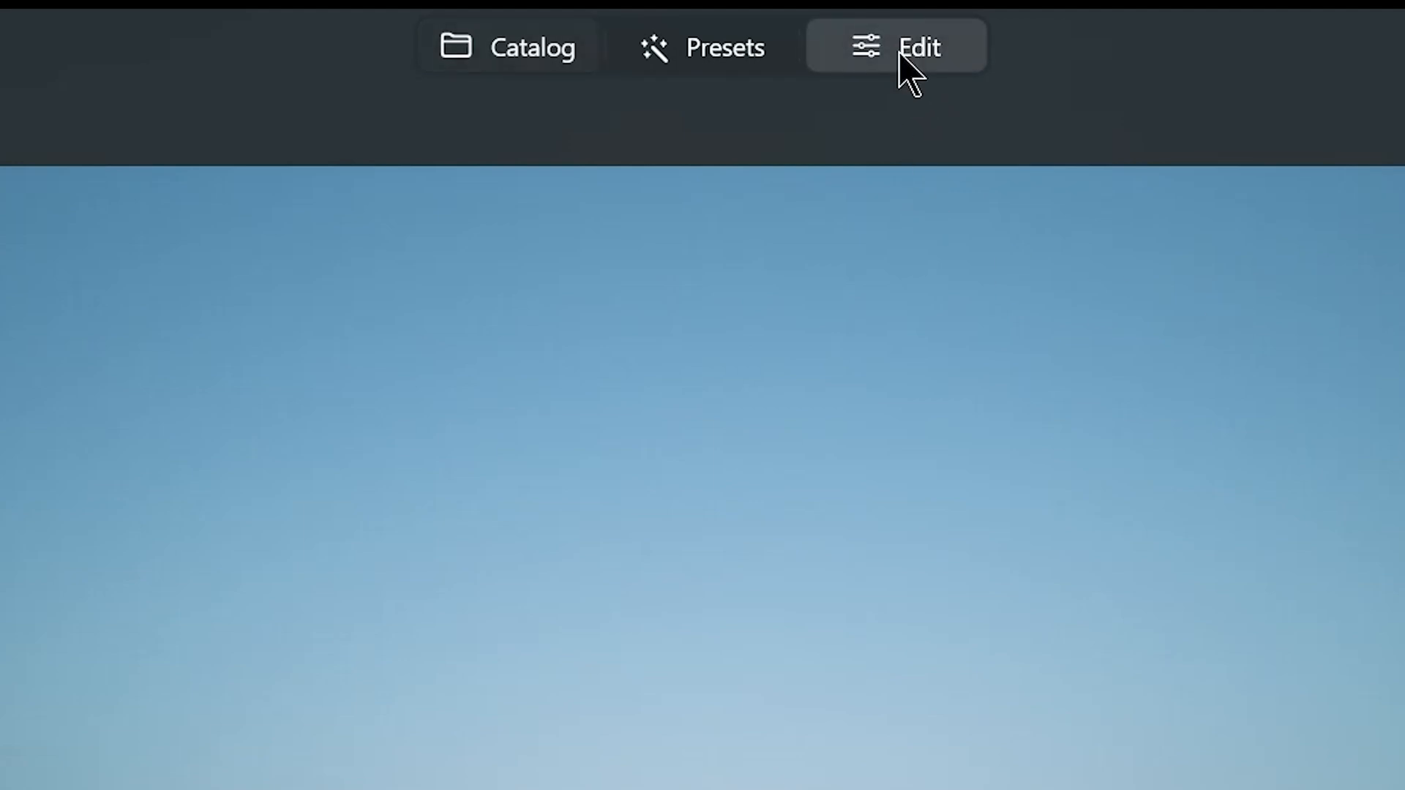
Step: Adjust Develop light and white balance, then bend the blue-channel curve on the dusk photo
left_click(896, 47)
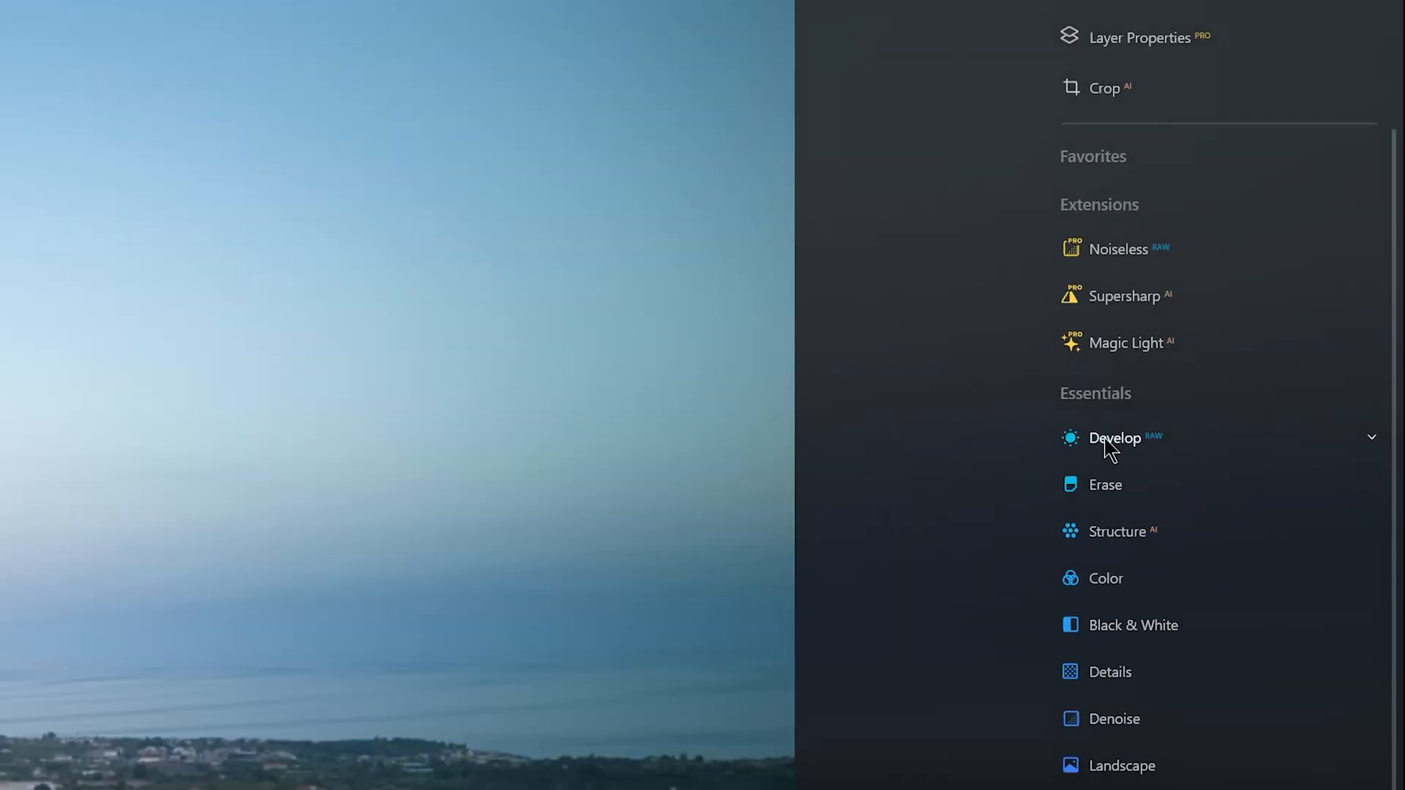
left_click(1115, 438)
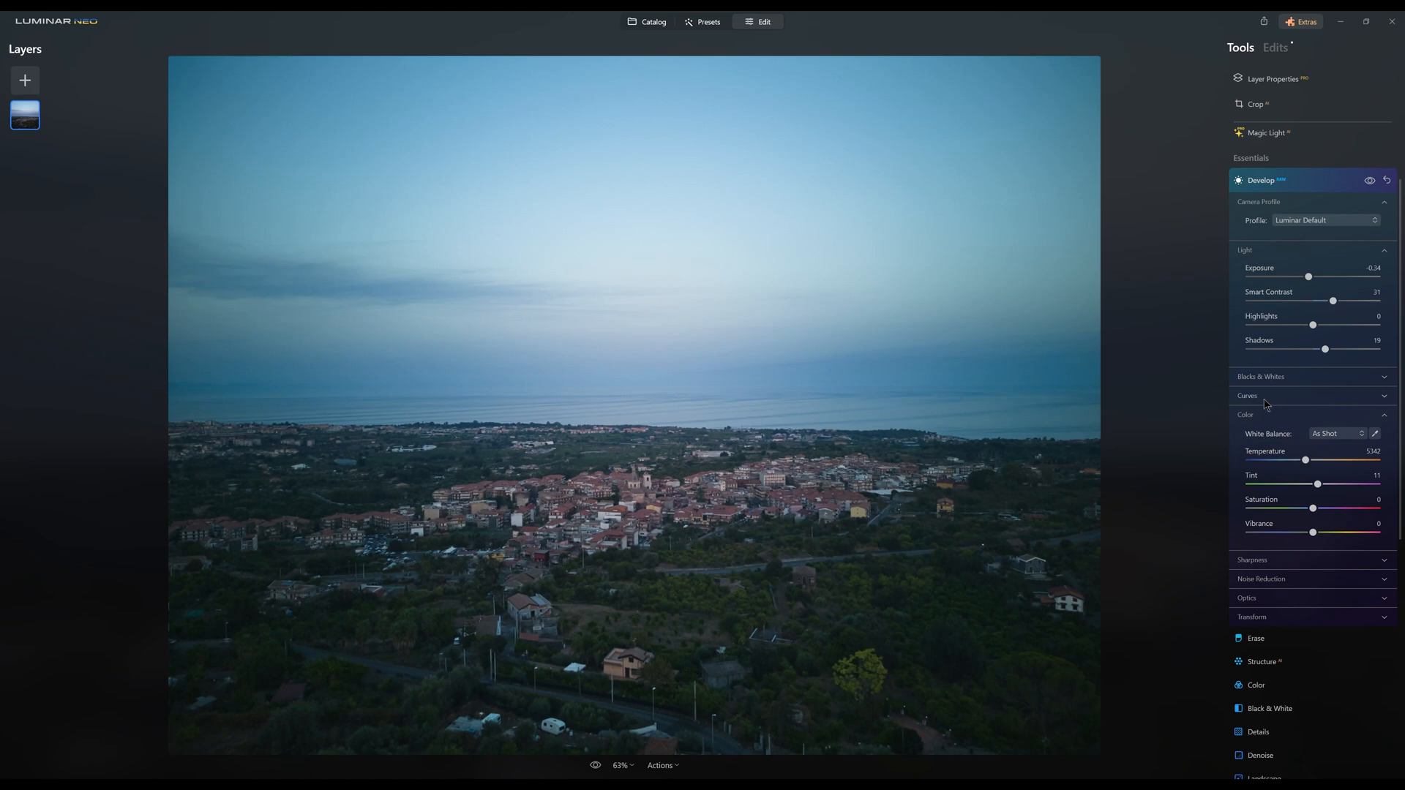
left_click(1247, 396)
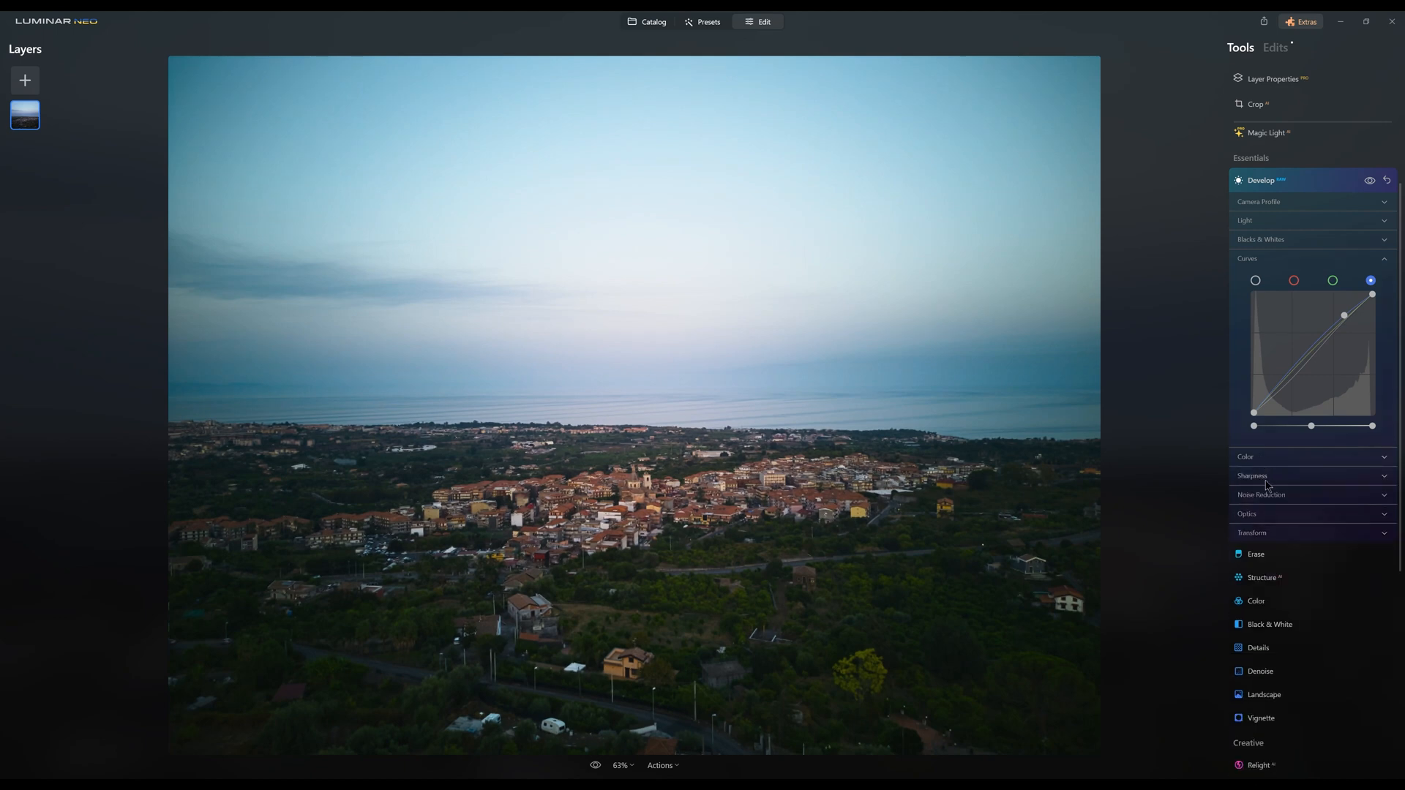
Step: Enable Auto Distortion Corrections in the Develop Optics section
left_click(1253, 476)
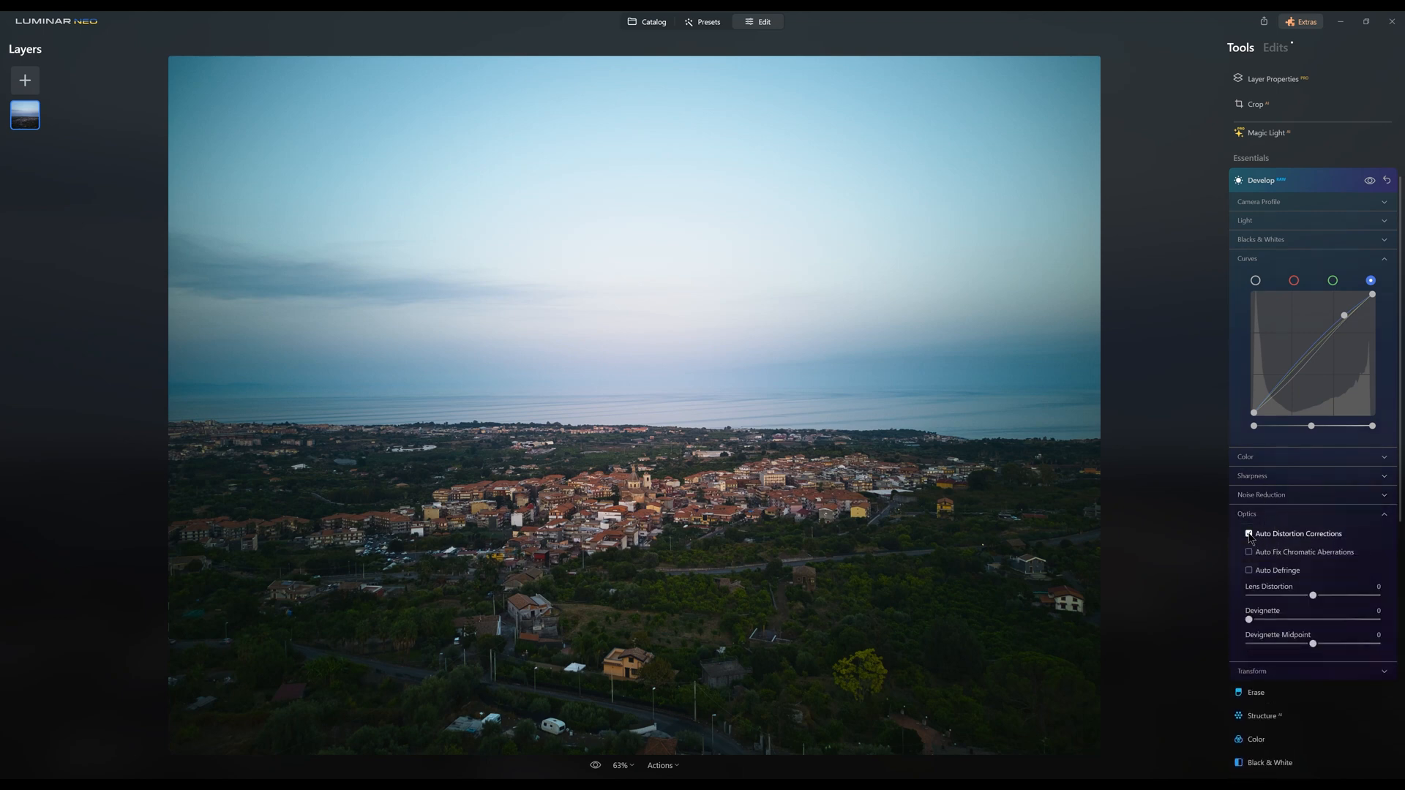
left_click(1249, 551)
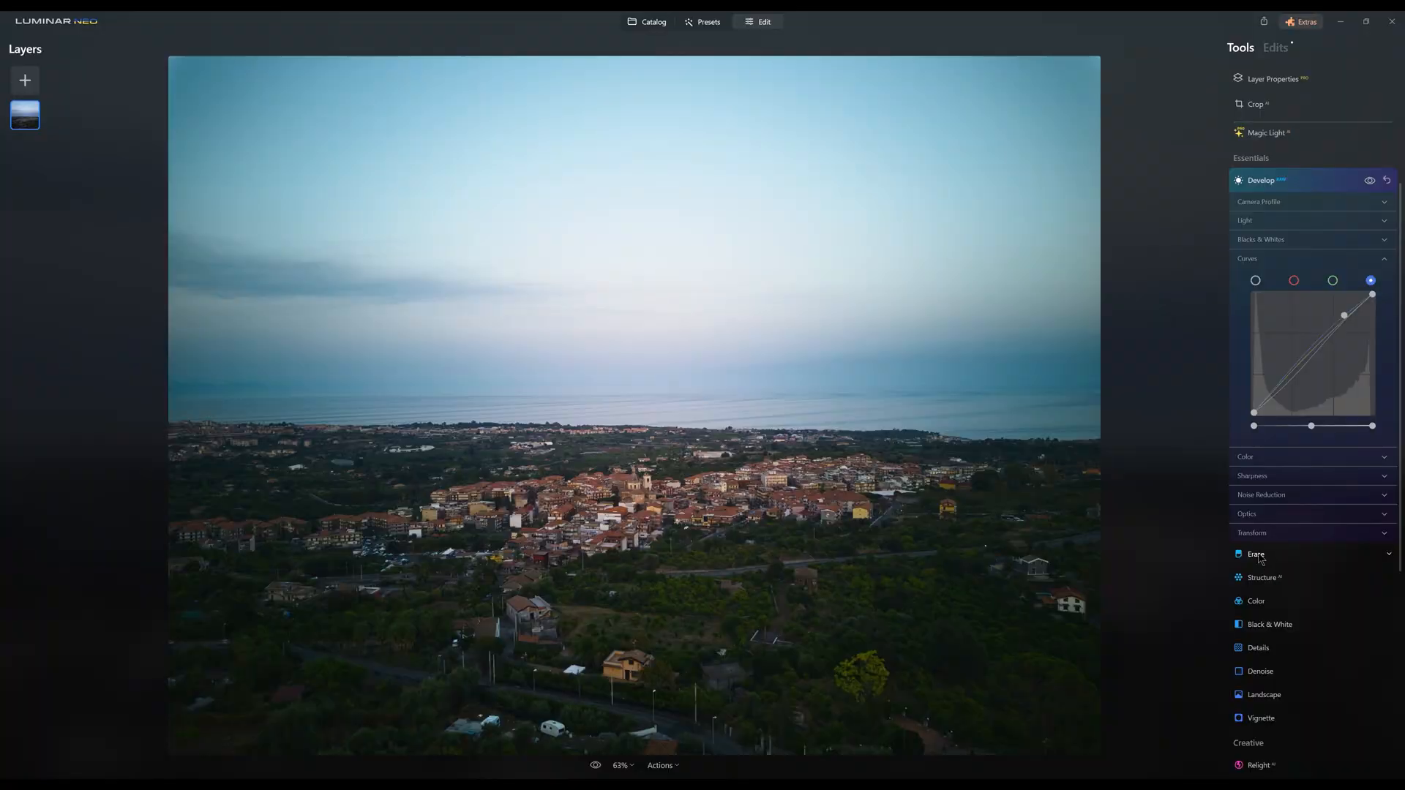
left_click(1256, 553)
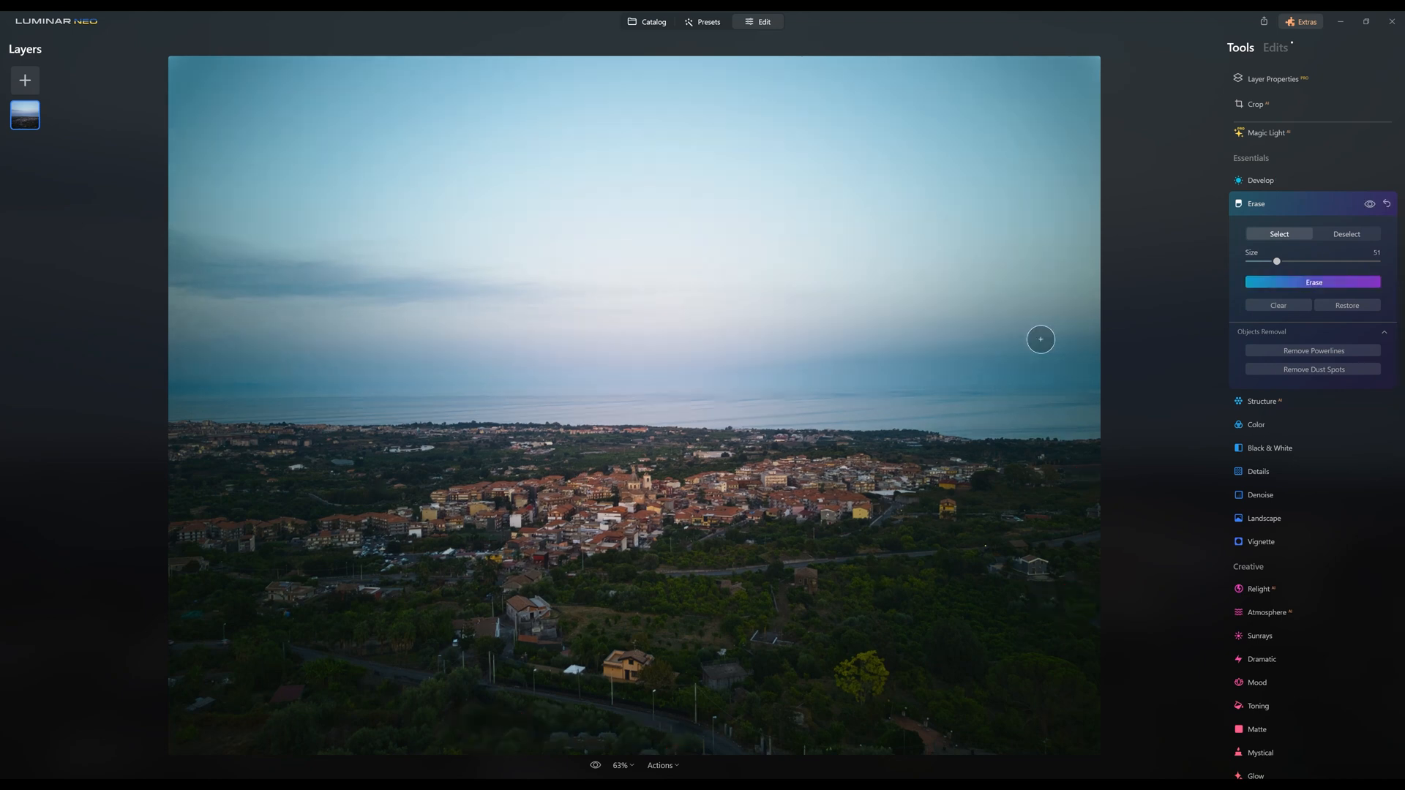
left_click(1256, 424)
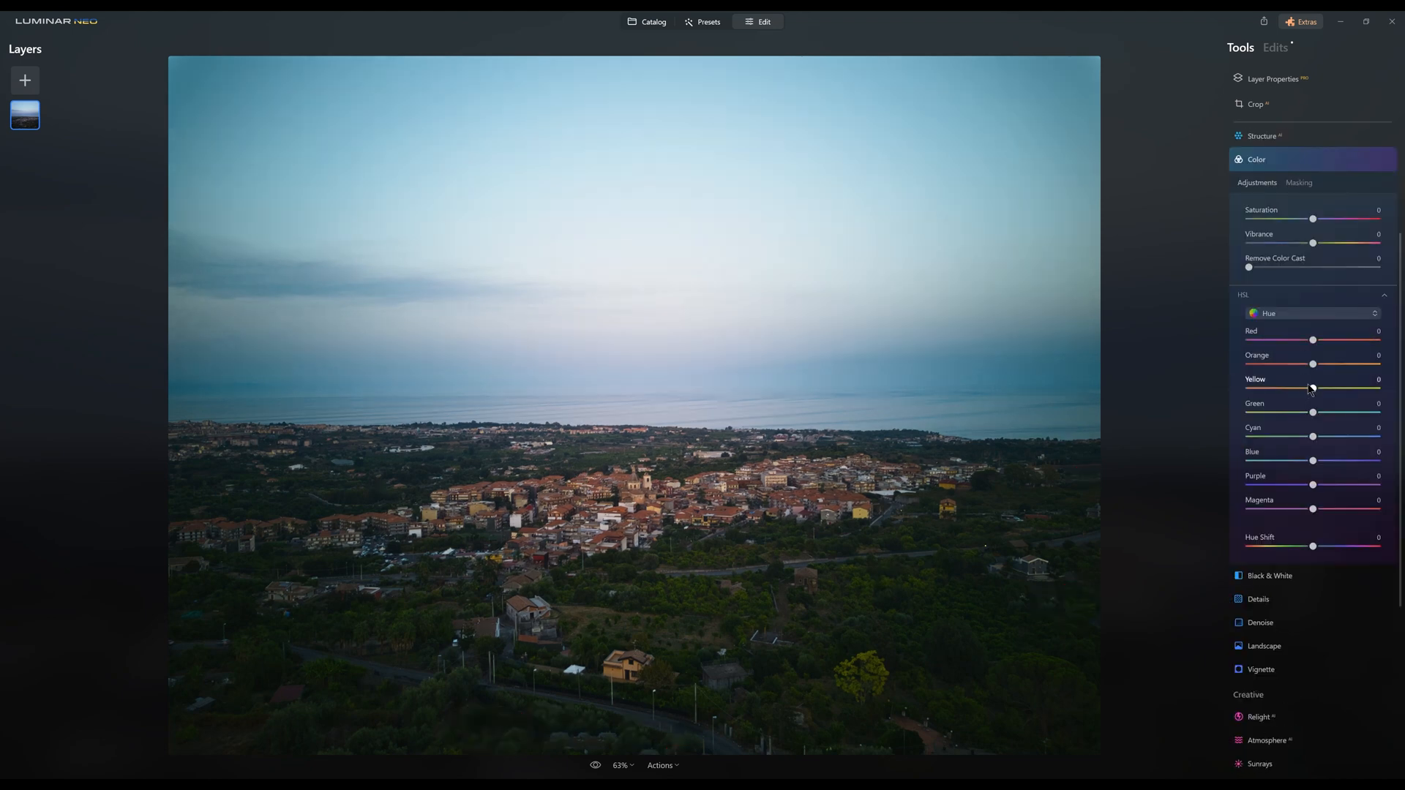
left_click(1311, 313)
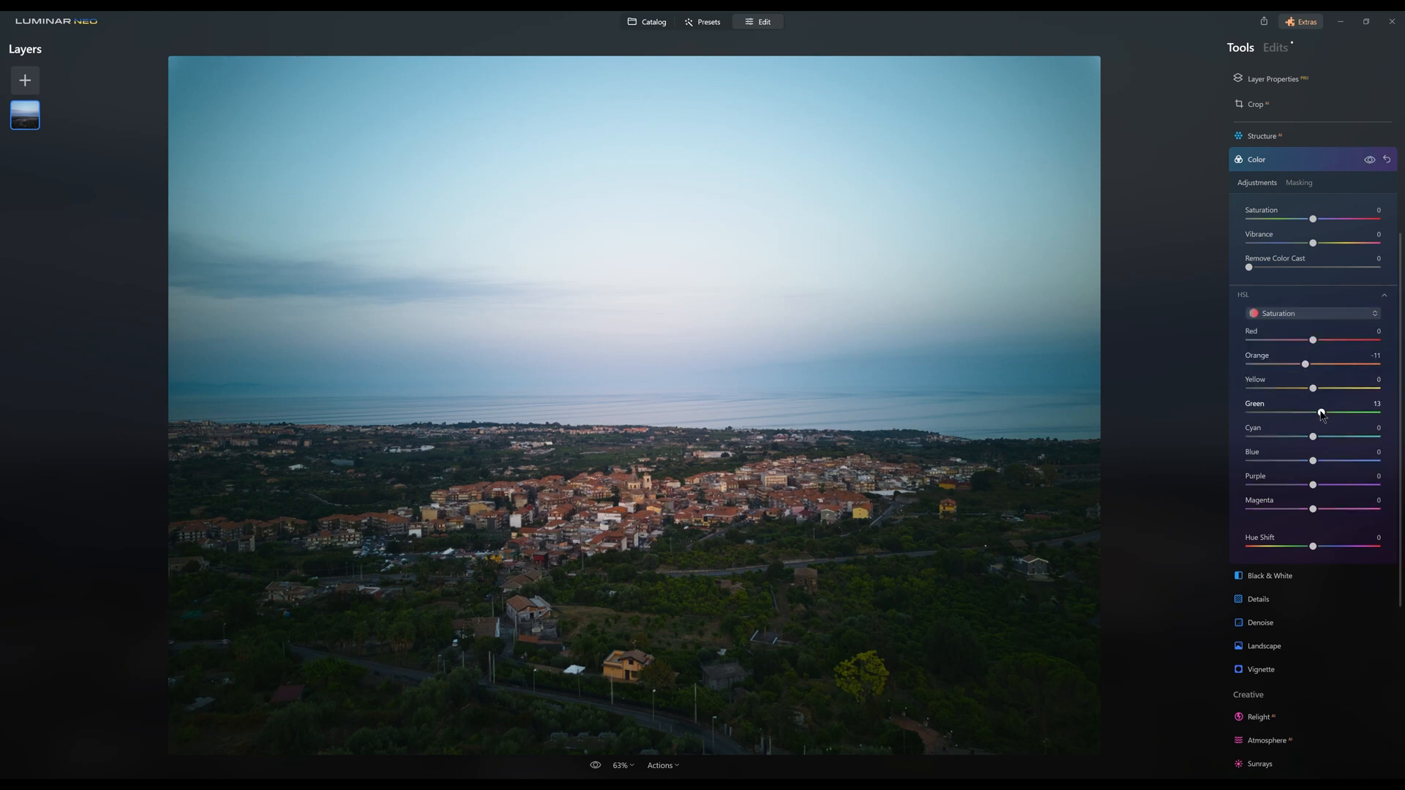
left_click(1312, 314)
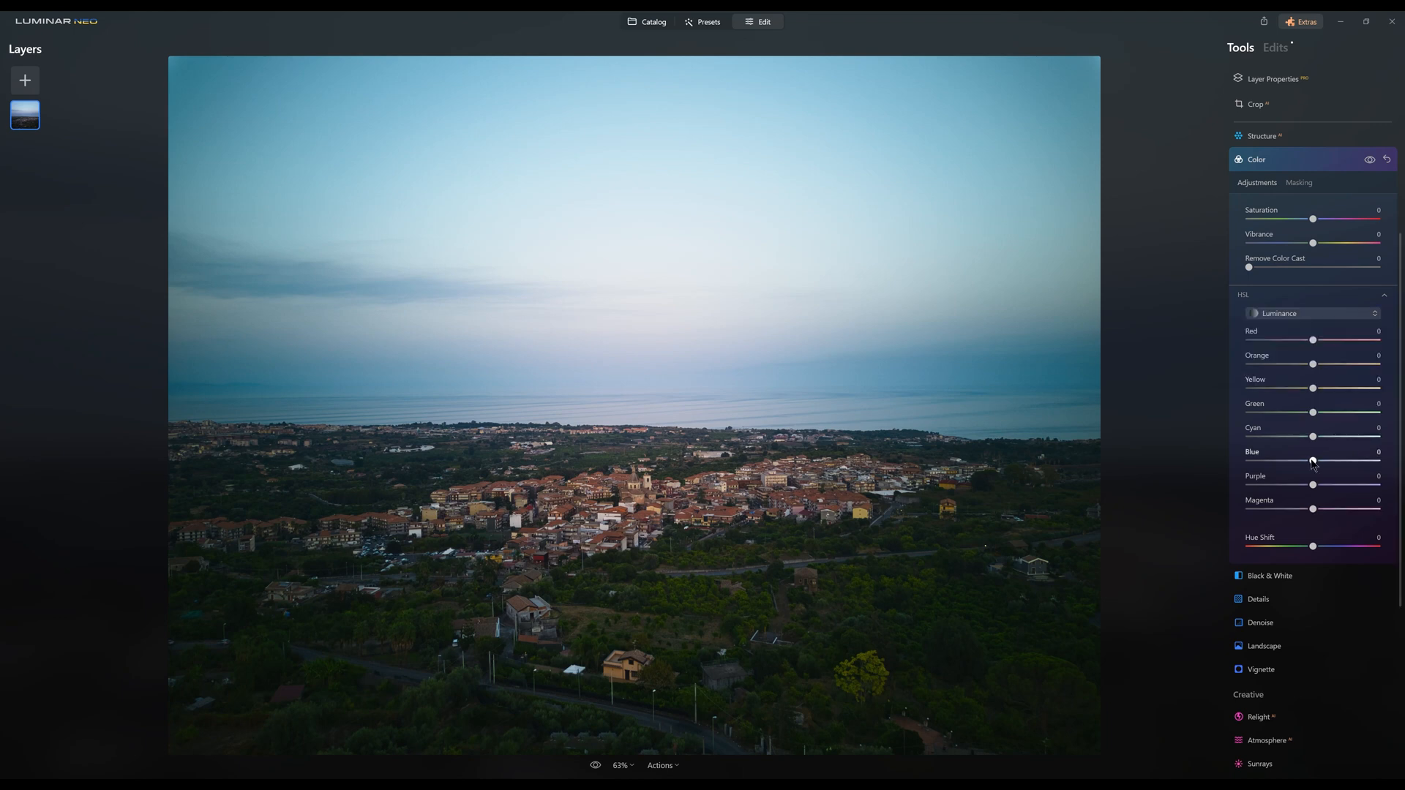
left_click(1255, 158)
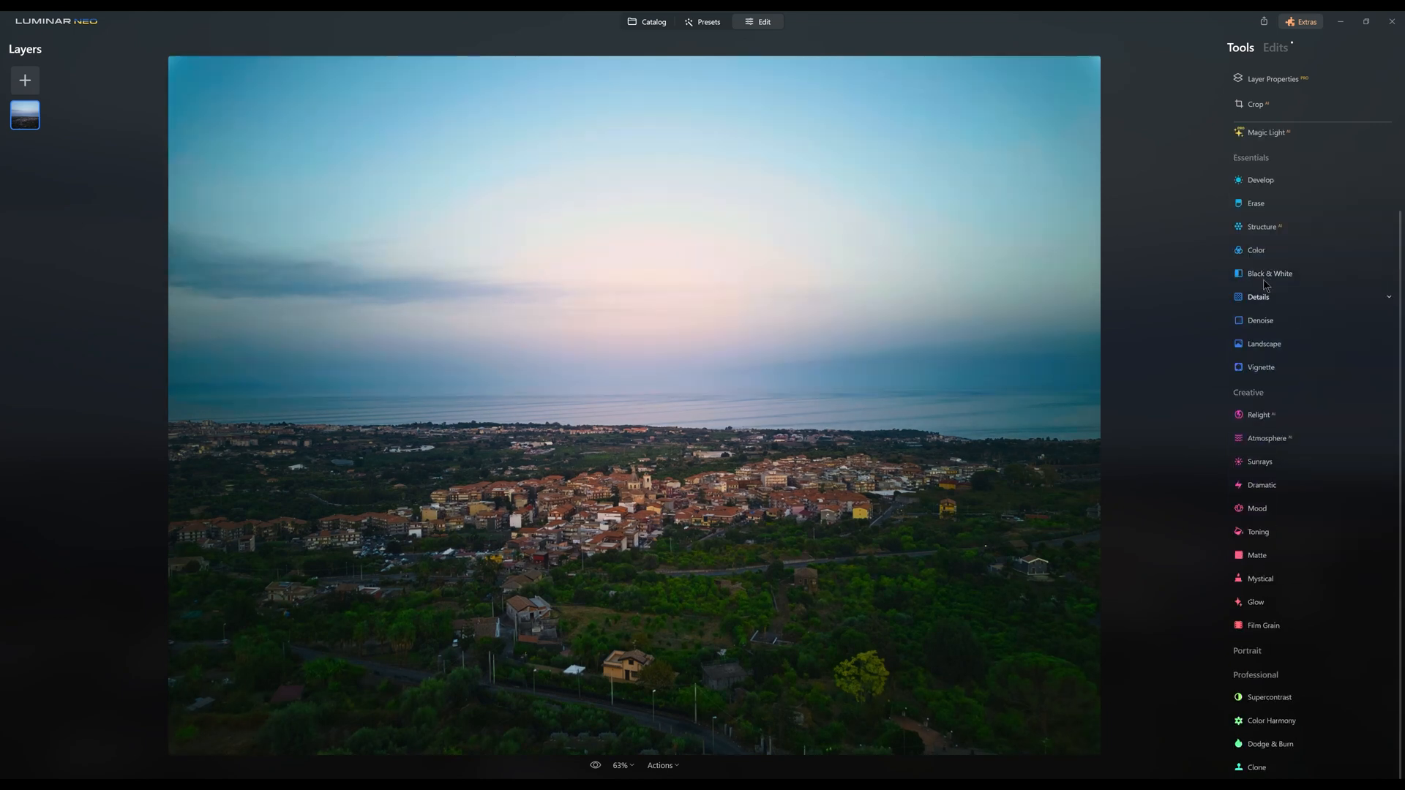
left_click(1271, 273)
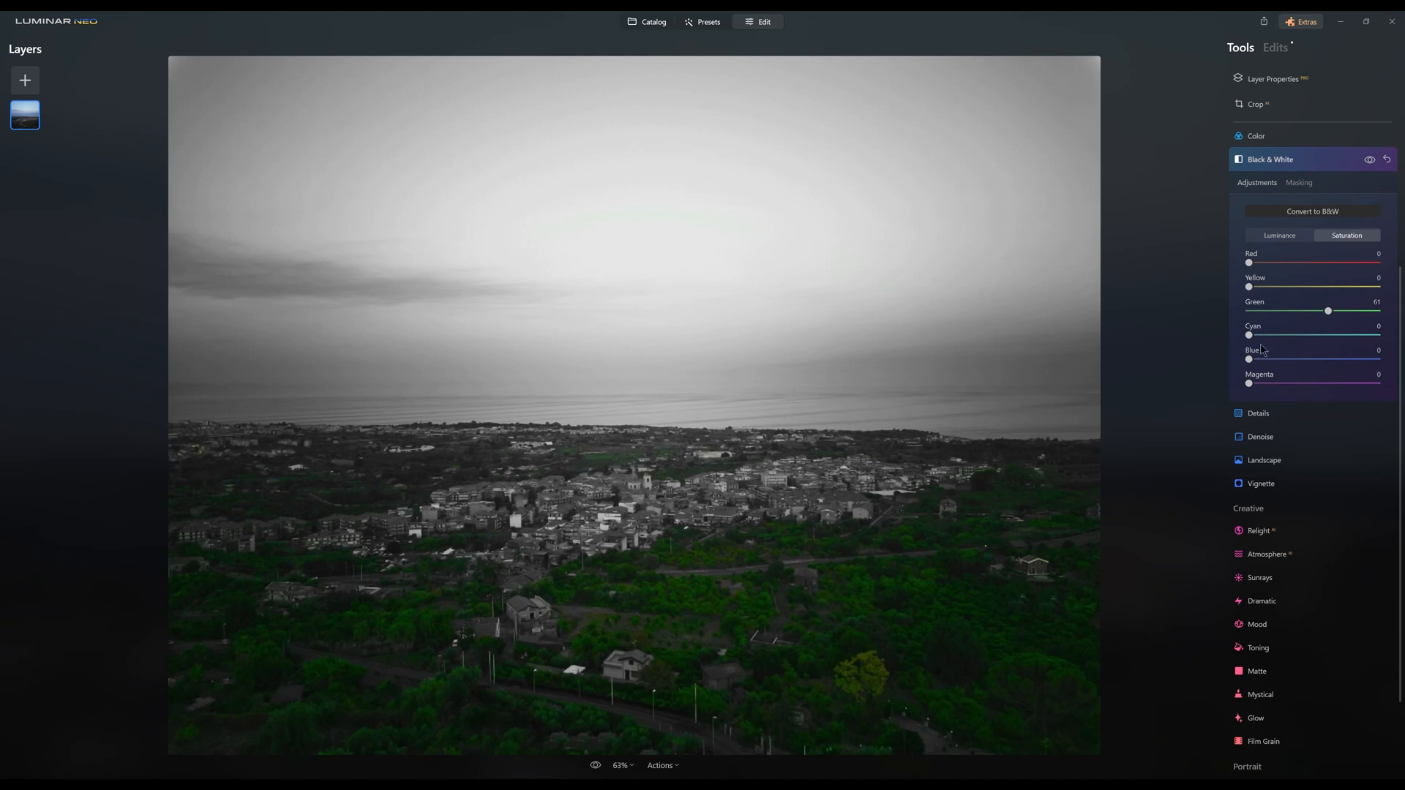
left_click(1370, 160)
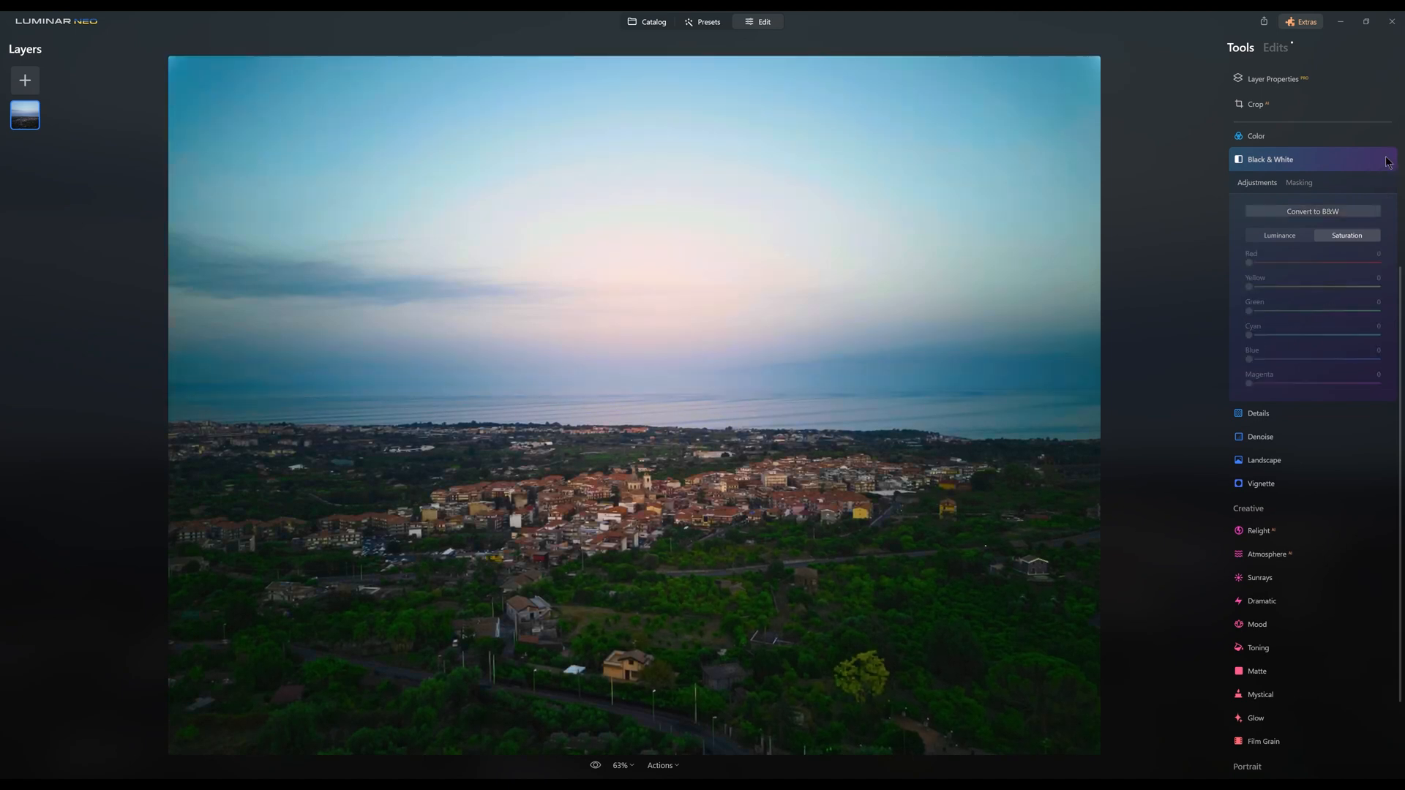
left_click(1259, 413)
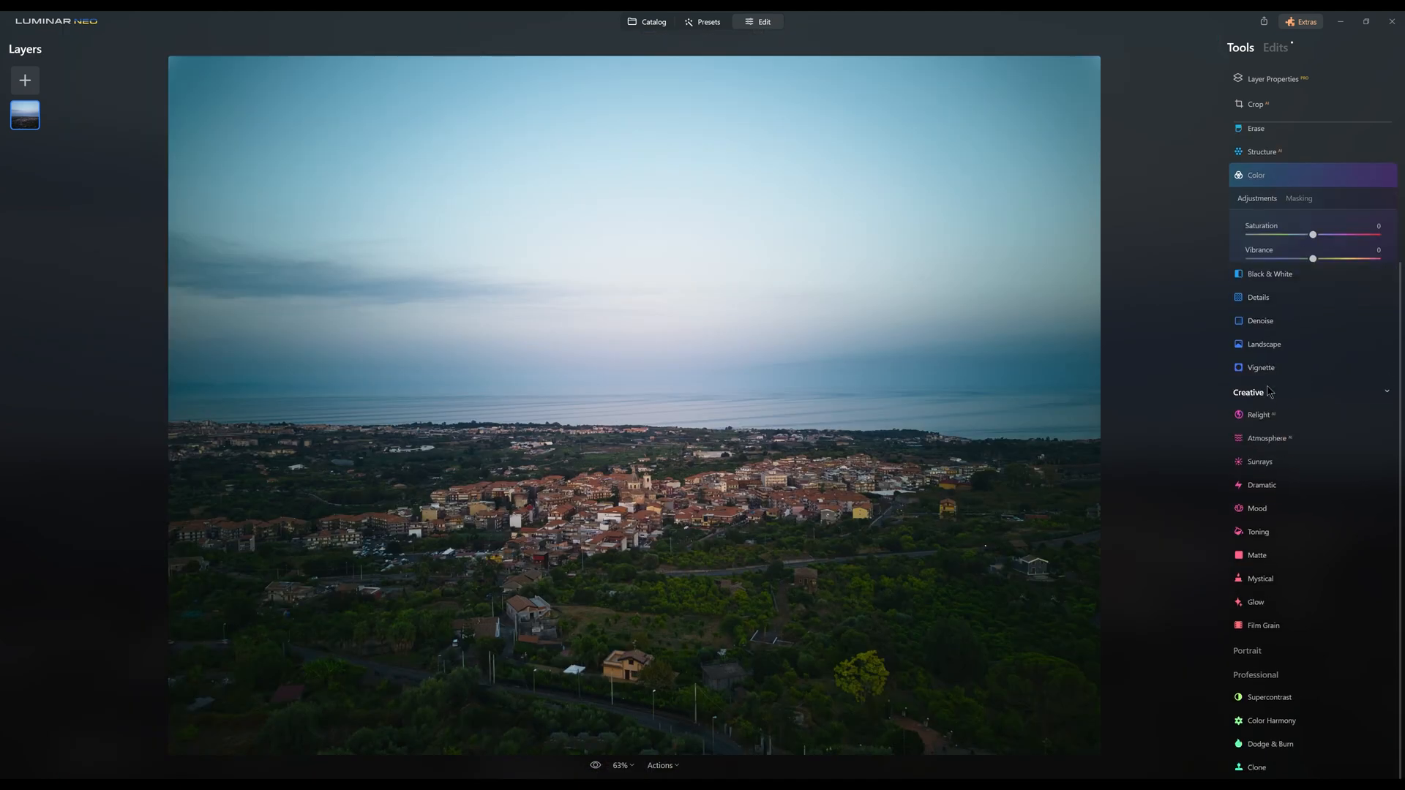
Step: Set Landscape Dehaze 34, Golden Hour 15 and Foliage Enhancer 18 on the town photo
left_click(1264, 344)
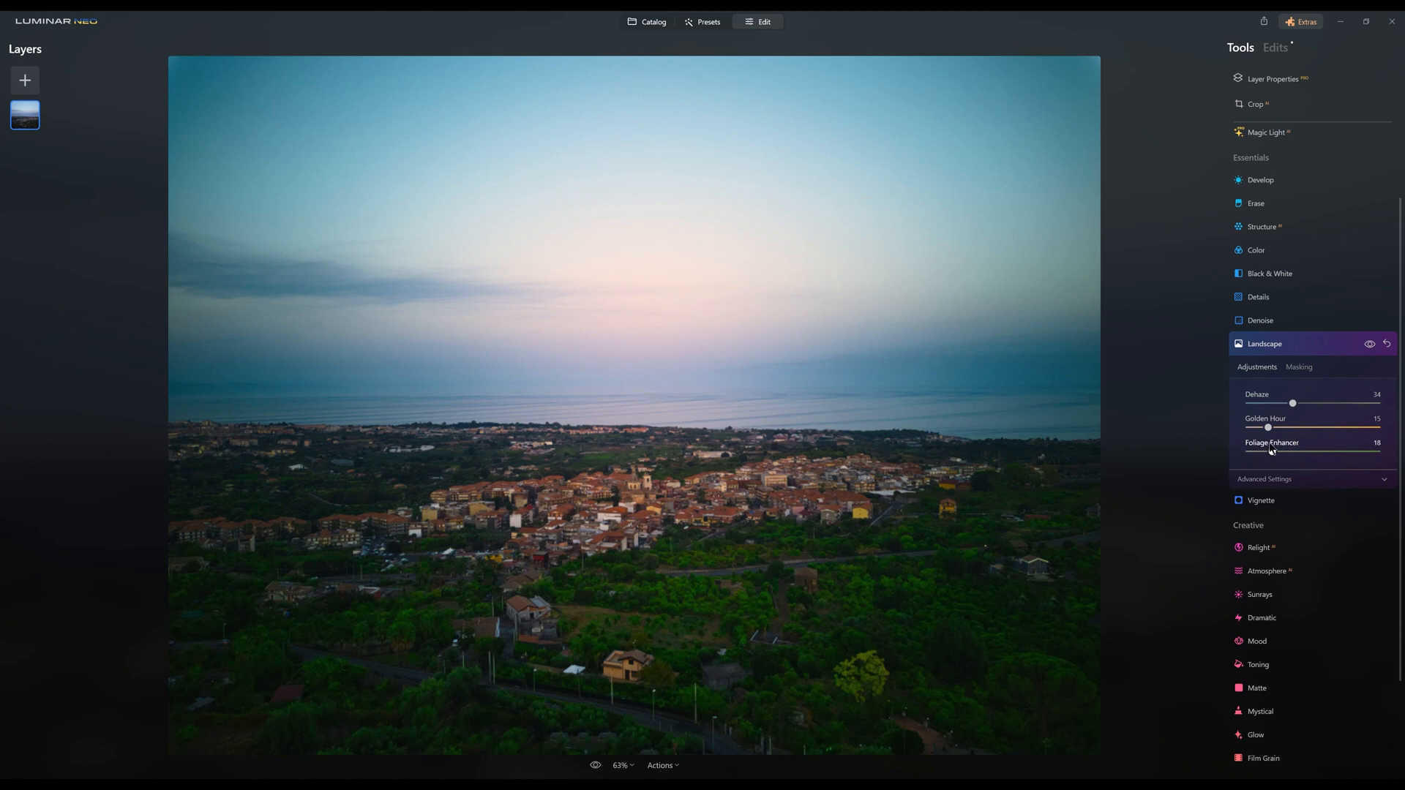
left_click(1301, 20)
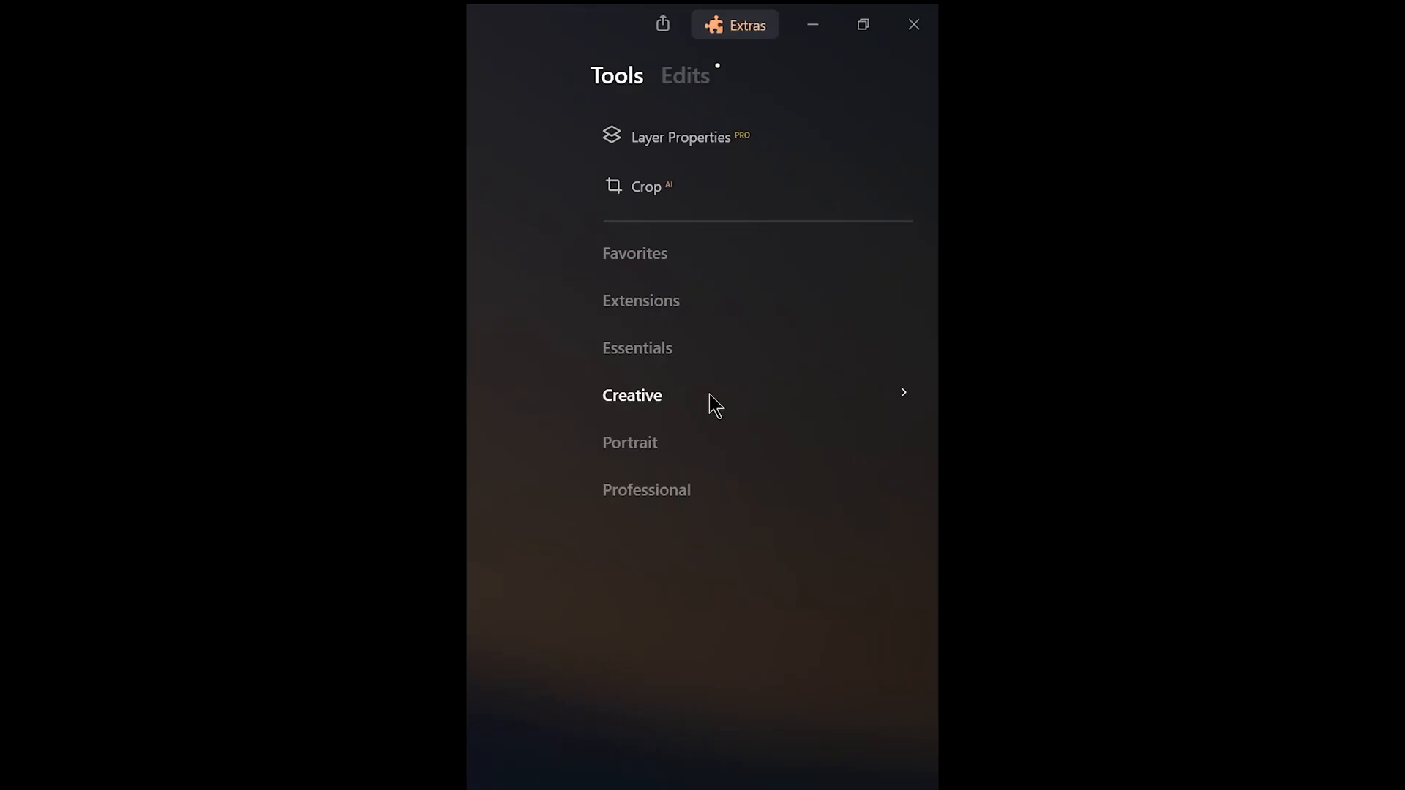
Step: Relight the Etna sunset with a darker, cooler foreground in the Creative tools
left_click(632, 395)
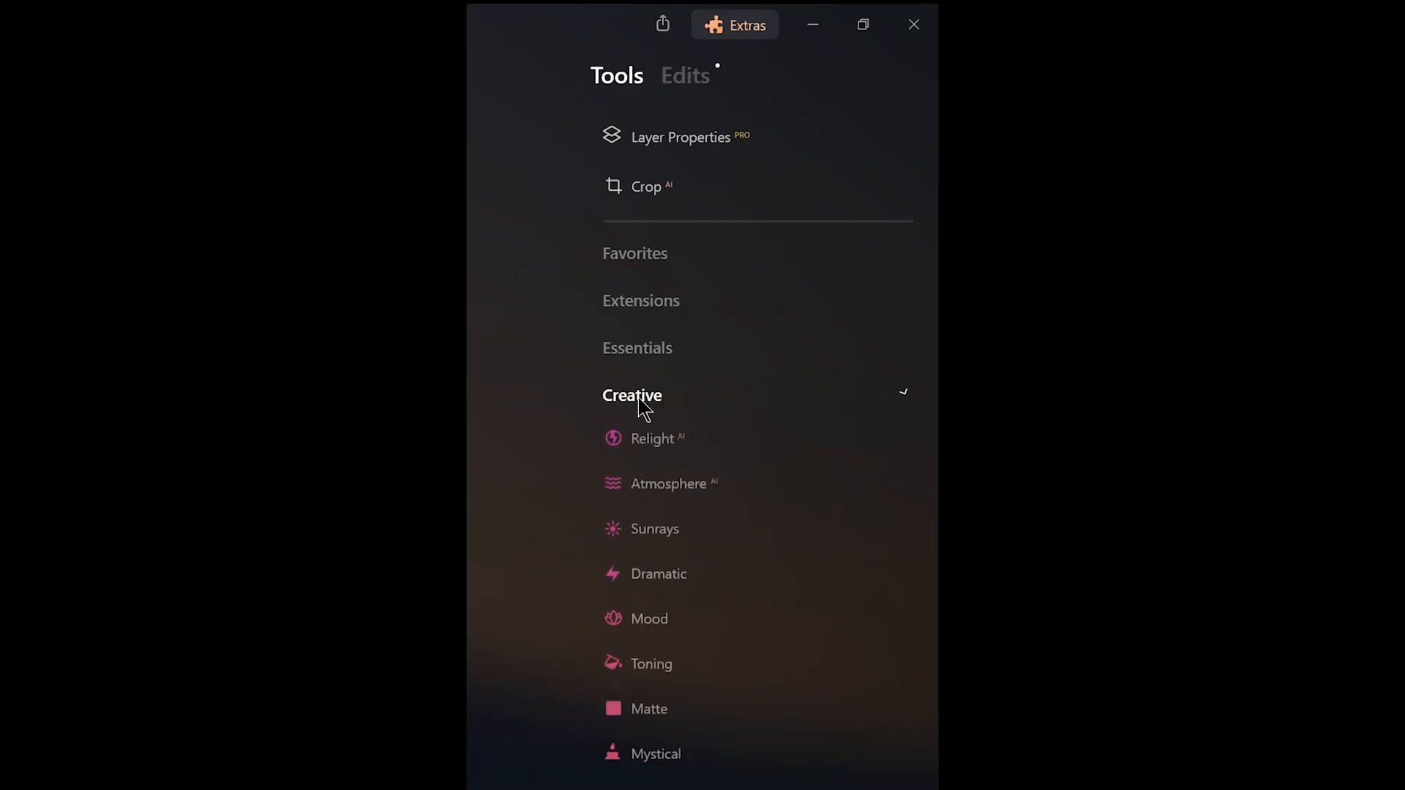
scroll("down", 3)
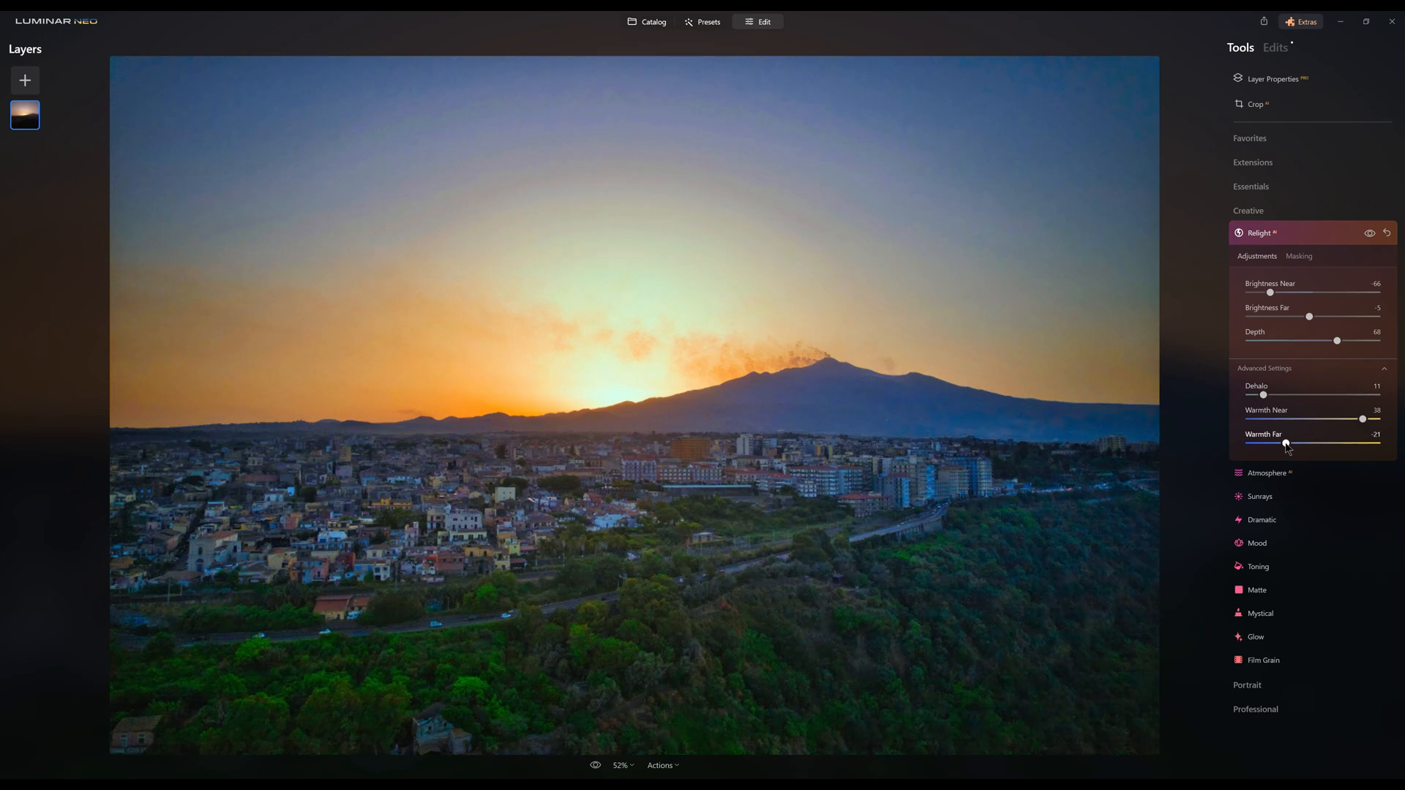
Step: Add an Atmosphere effect and switch it to a different haze type
left_click(1266, 473)
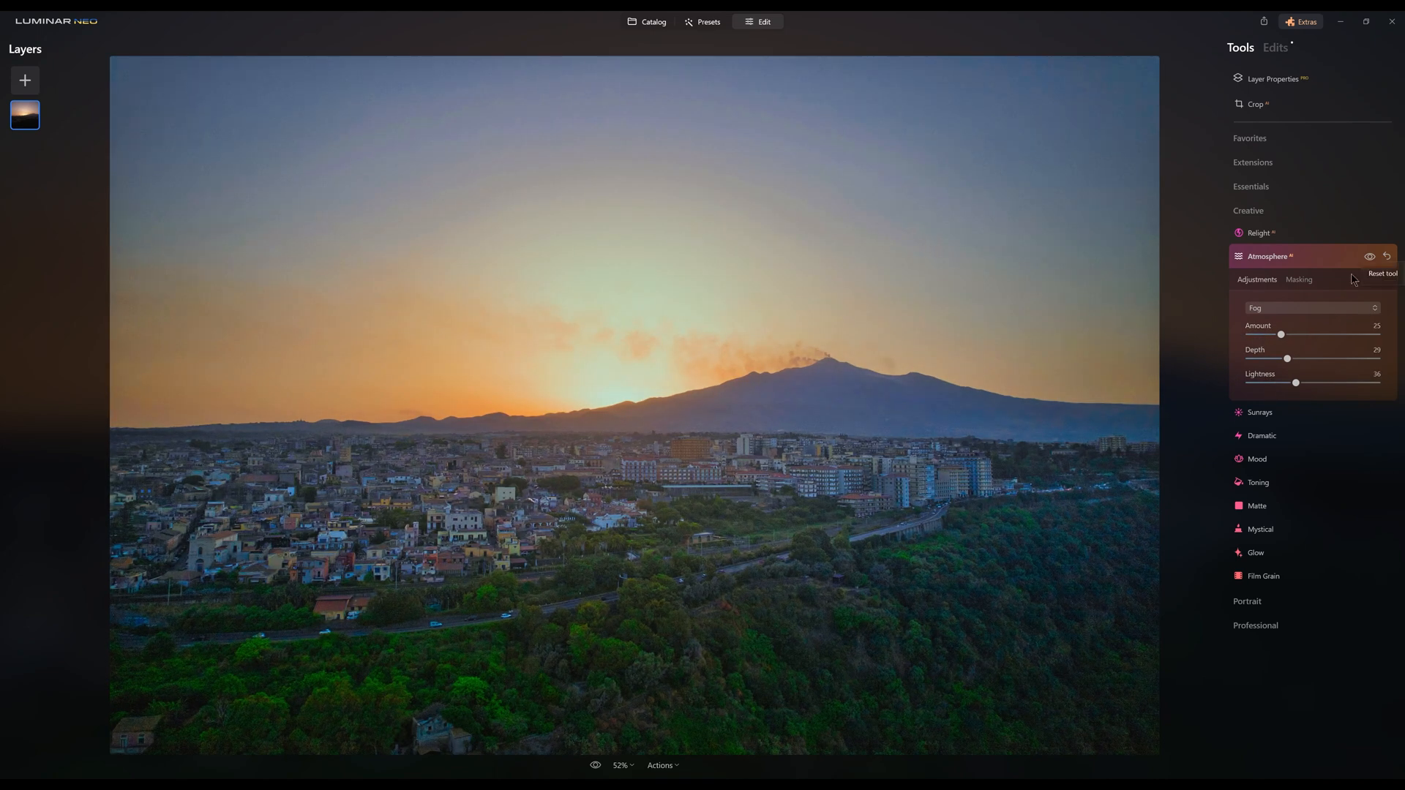
left_click(1311, 307)
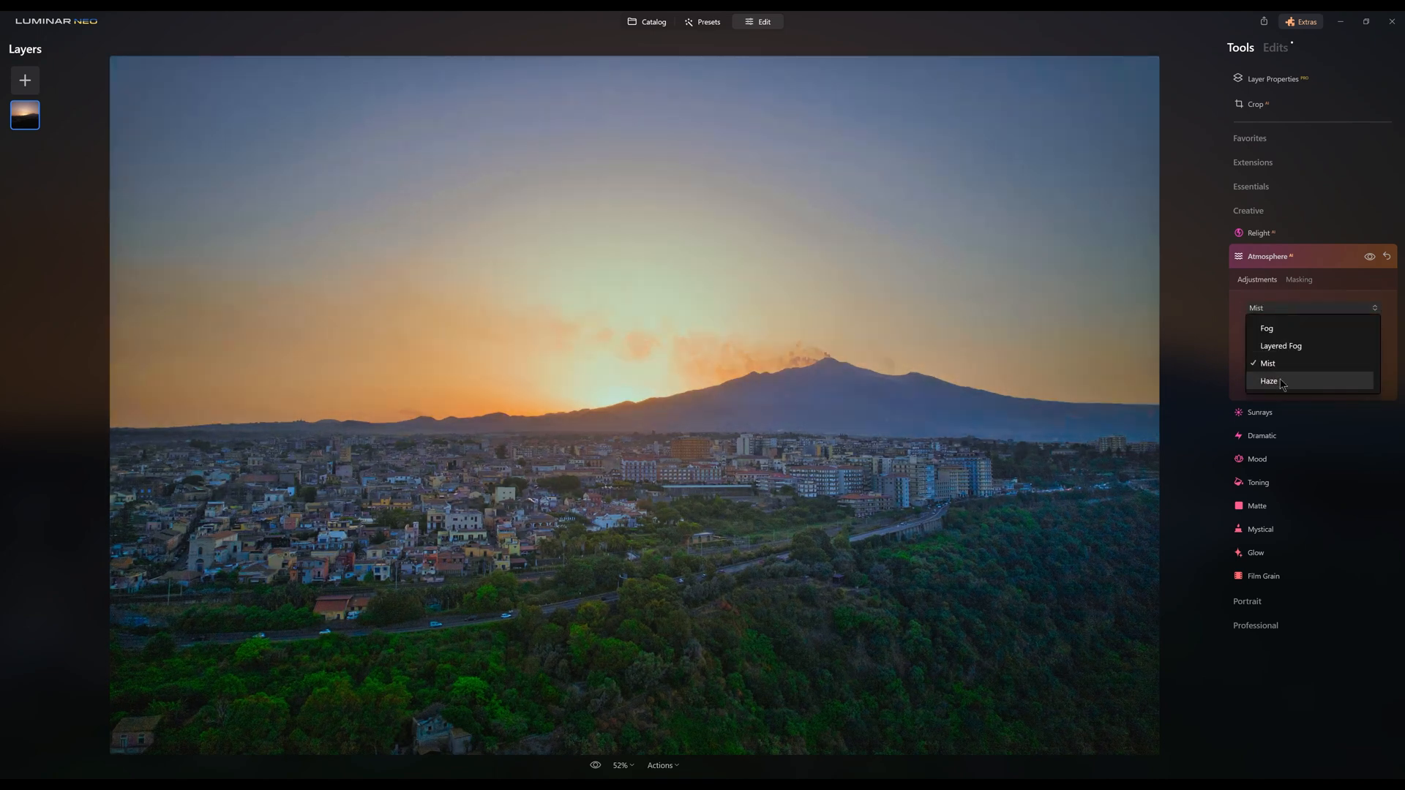
left_click(1271, 381)
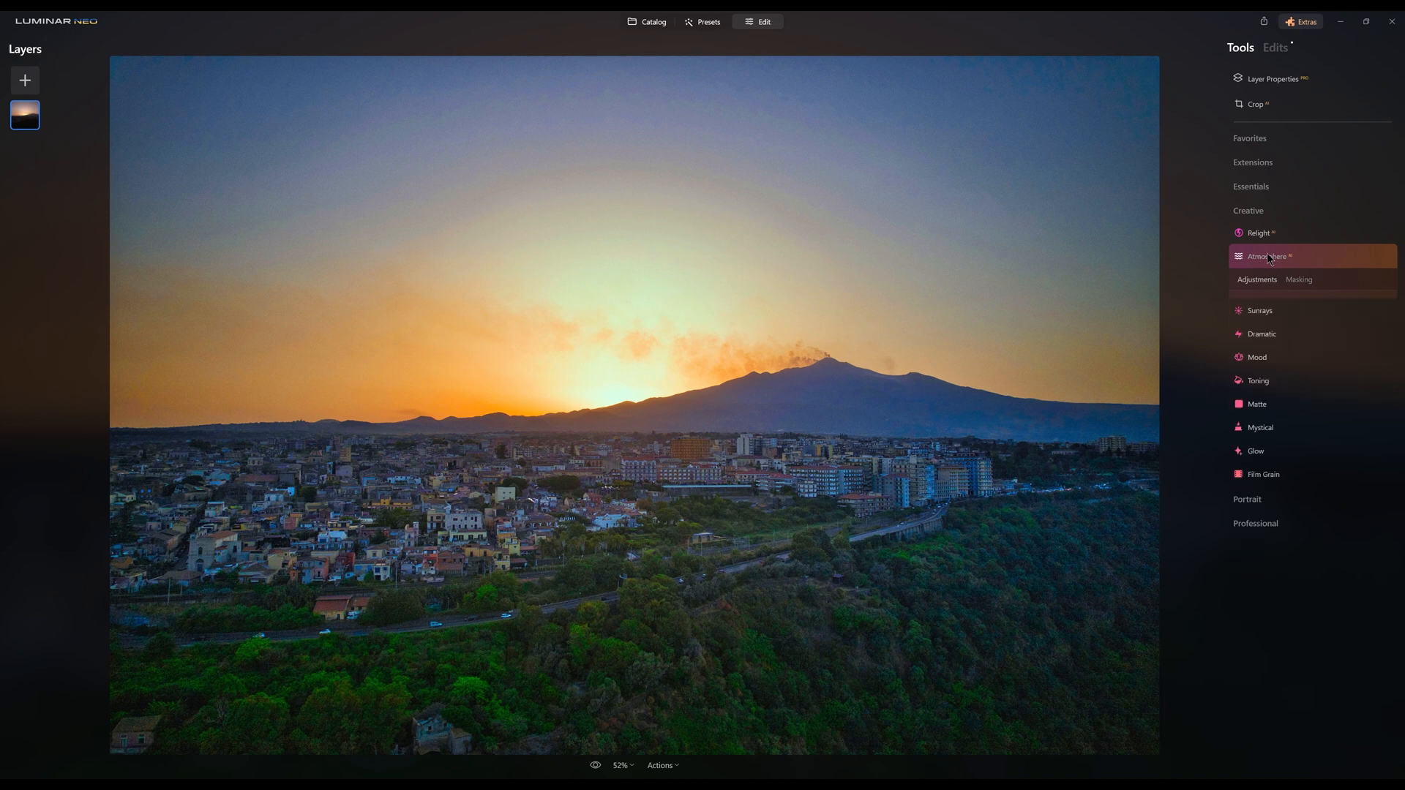
Step: Centre sunrays on the setting sun and tone highlights warm and shadows teal
left_click(1260, 310)
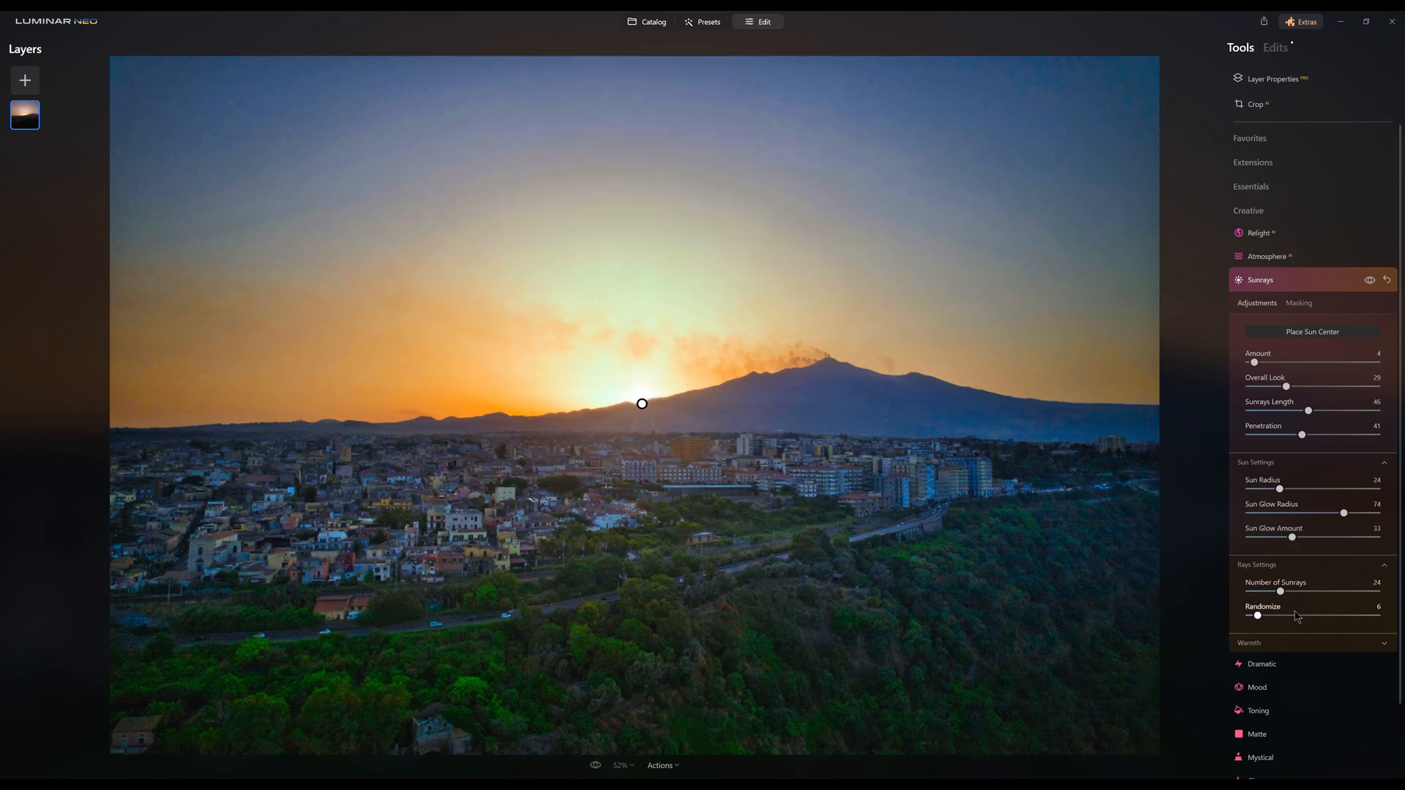
left_click(1258, 711)
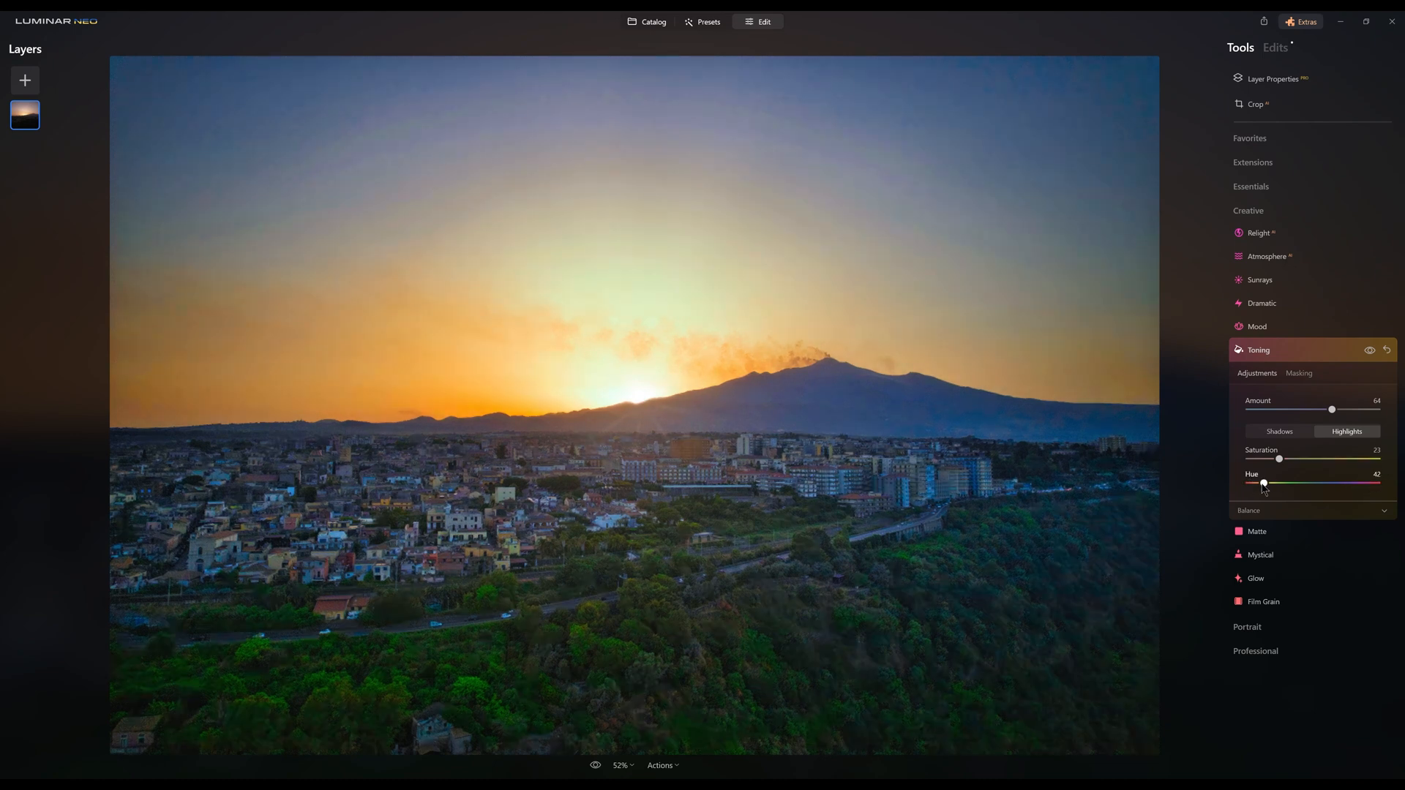
left_click(1279, 430)
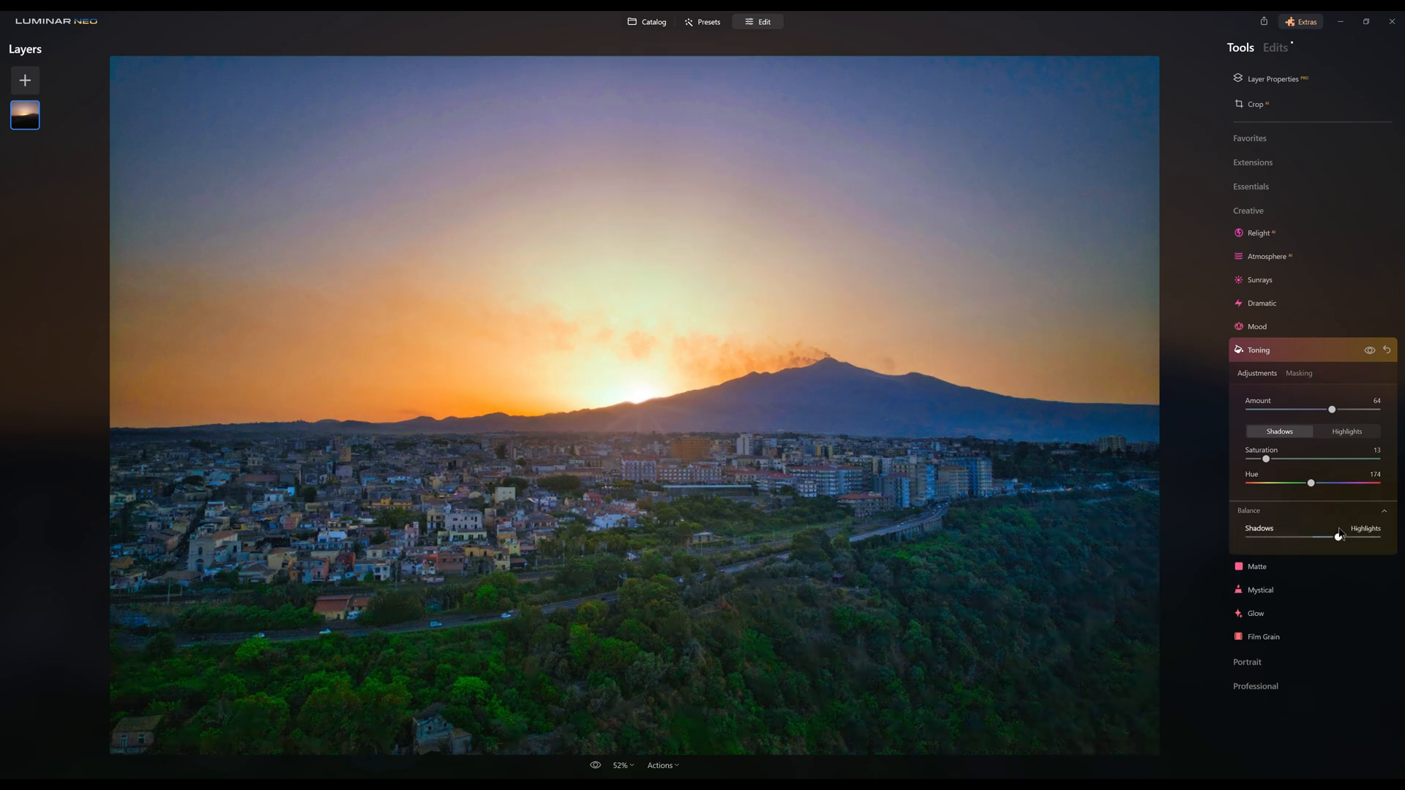
left_click(1259, 350)
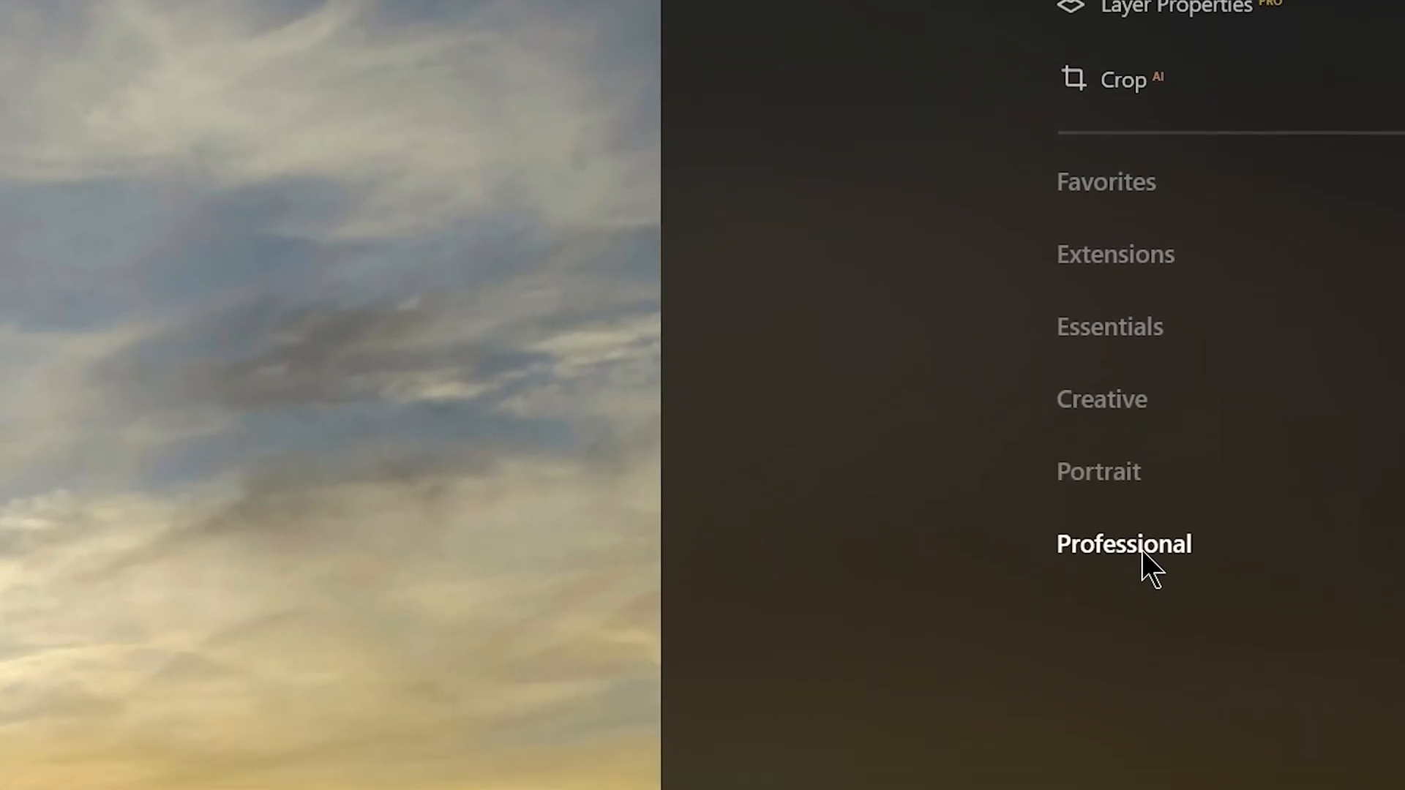
Step: Apply Supercontrast and Color Harmony adjustments from the Professional tools
left_click(1124, 545)
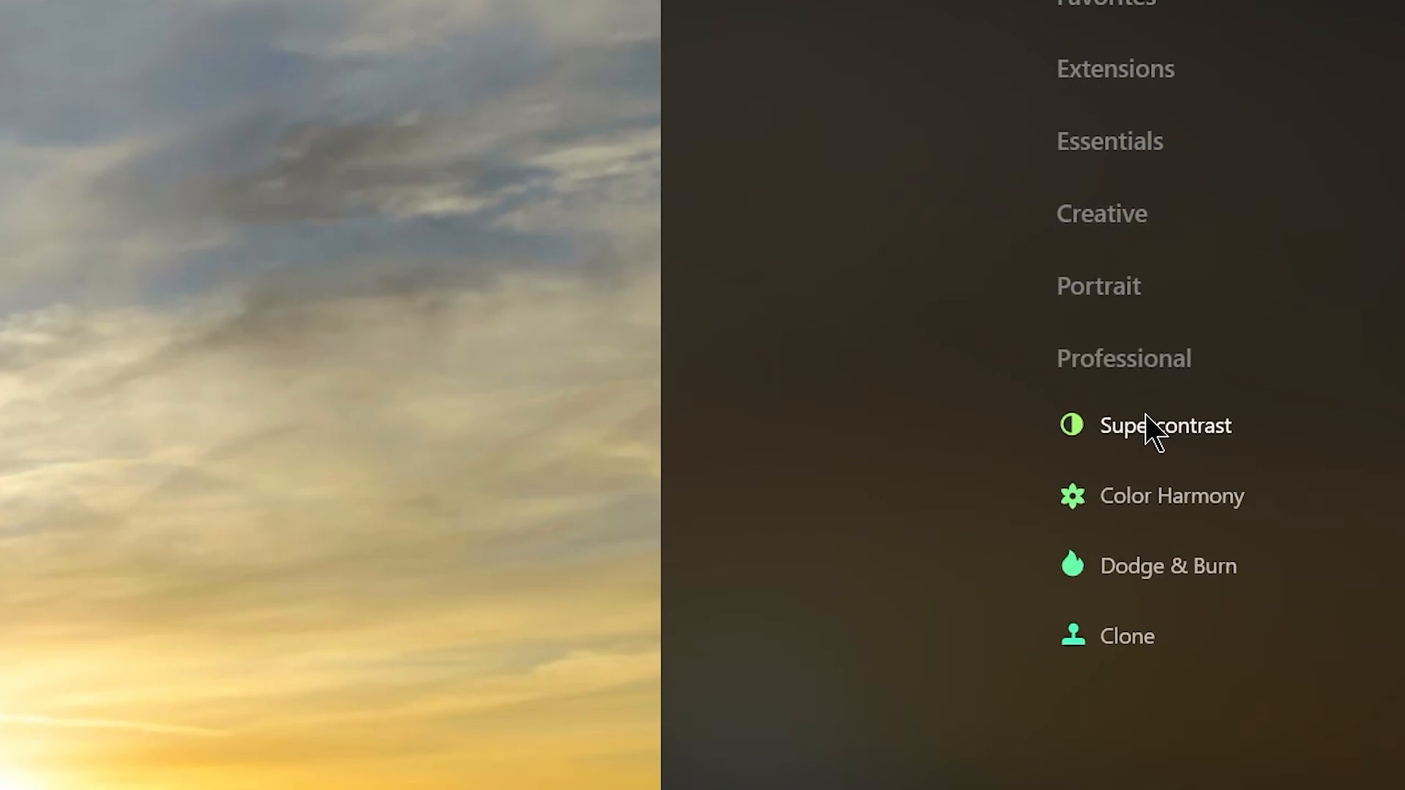
left_click(1166, 424)
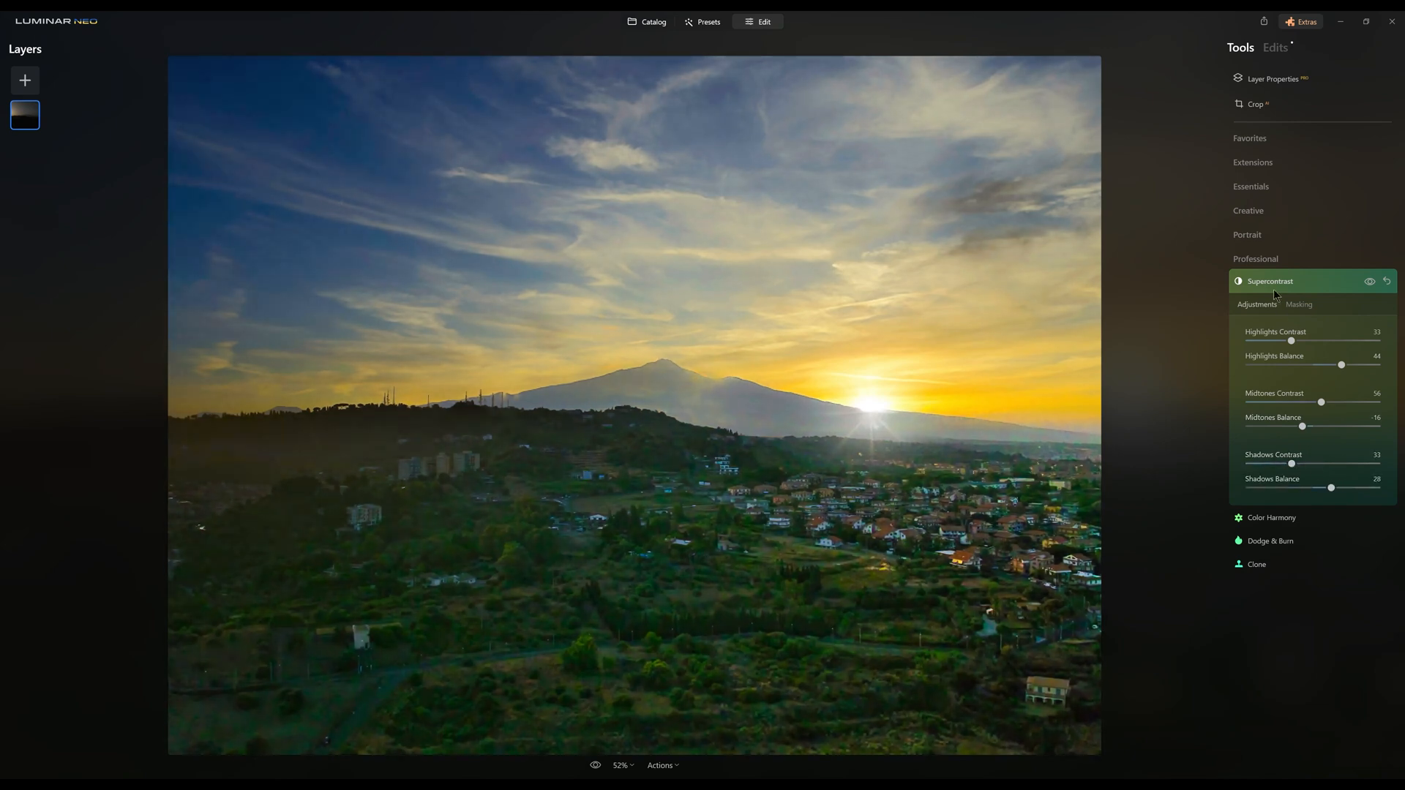
left_click(1270, 517)
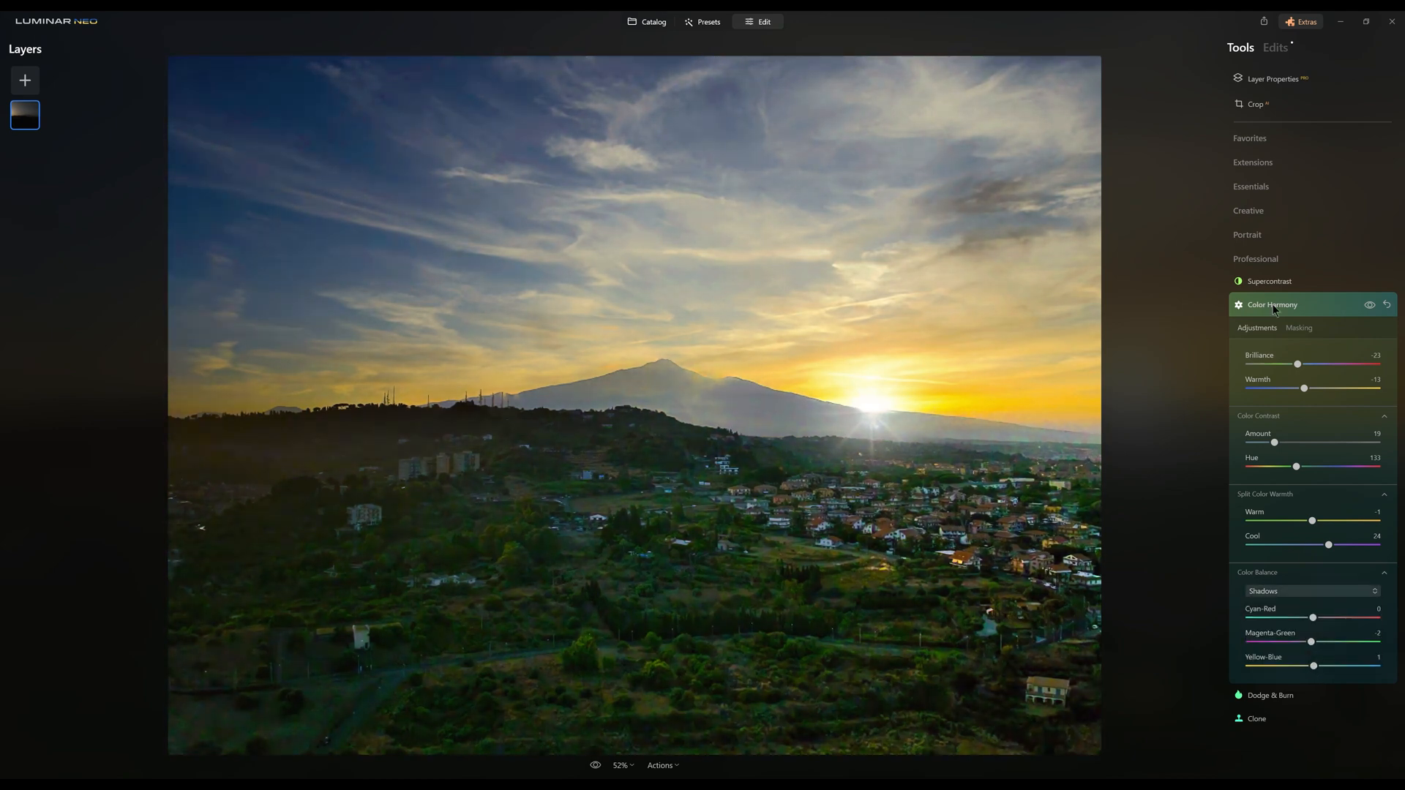
Step: Look at the Dodge & Burn and Clone tools on the Etna photo
left_click(1270, 694)
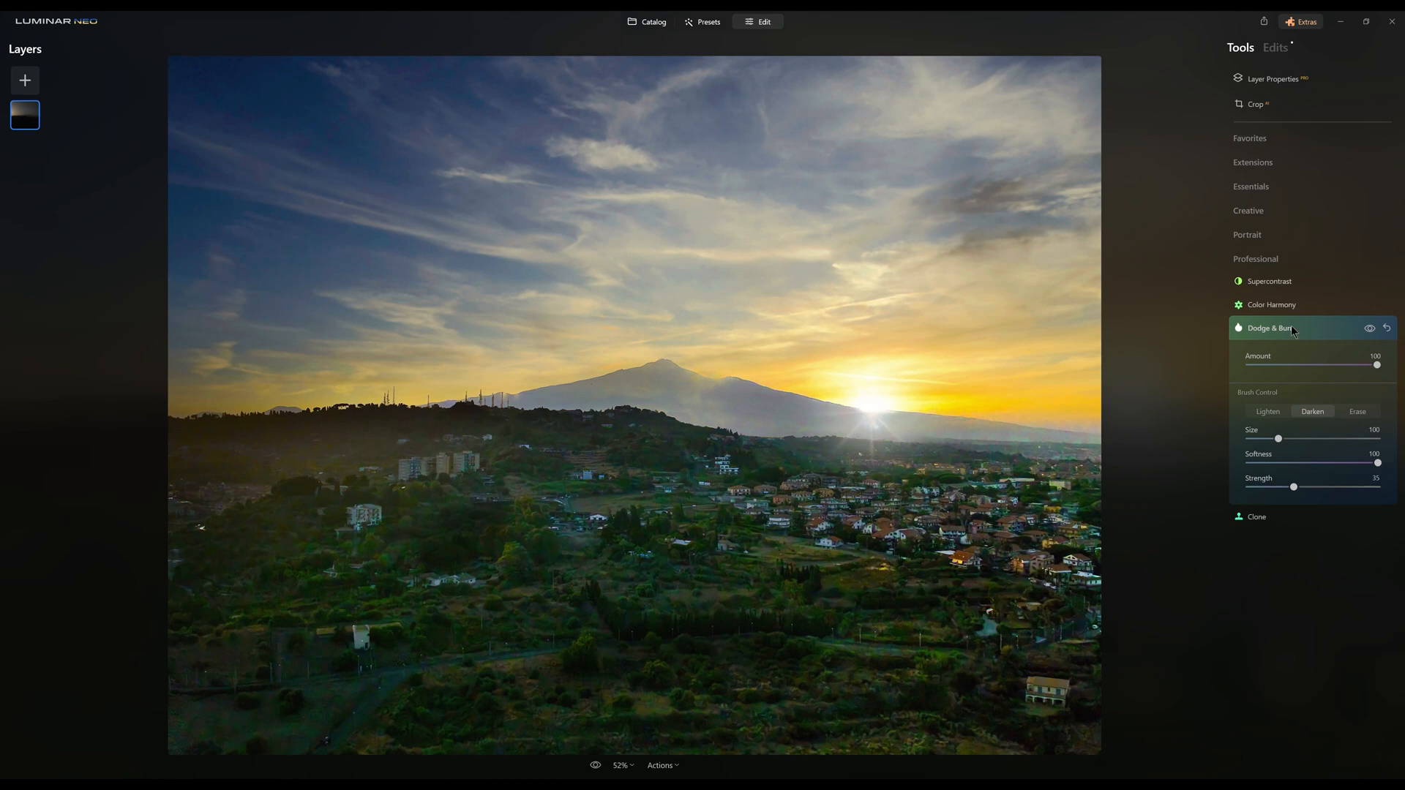
left_click(1256, 517)
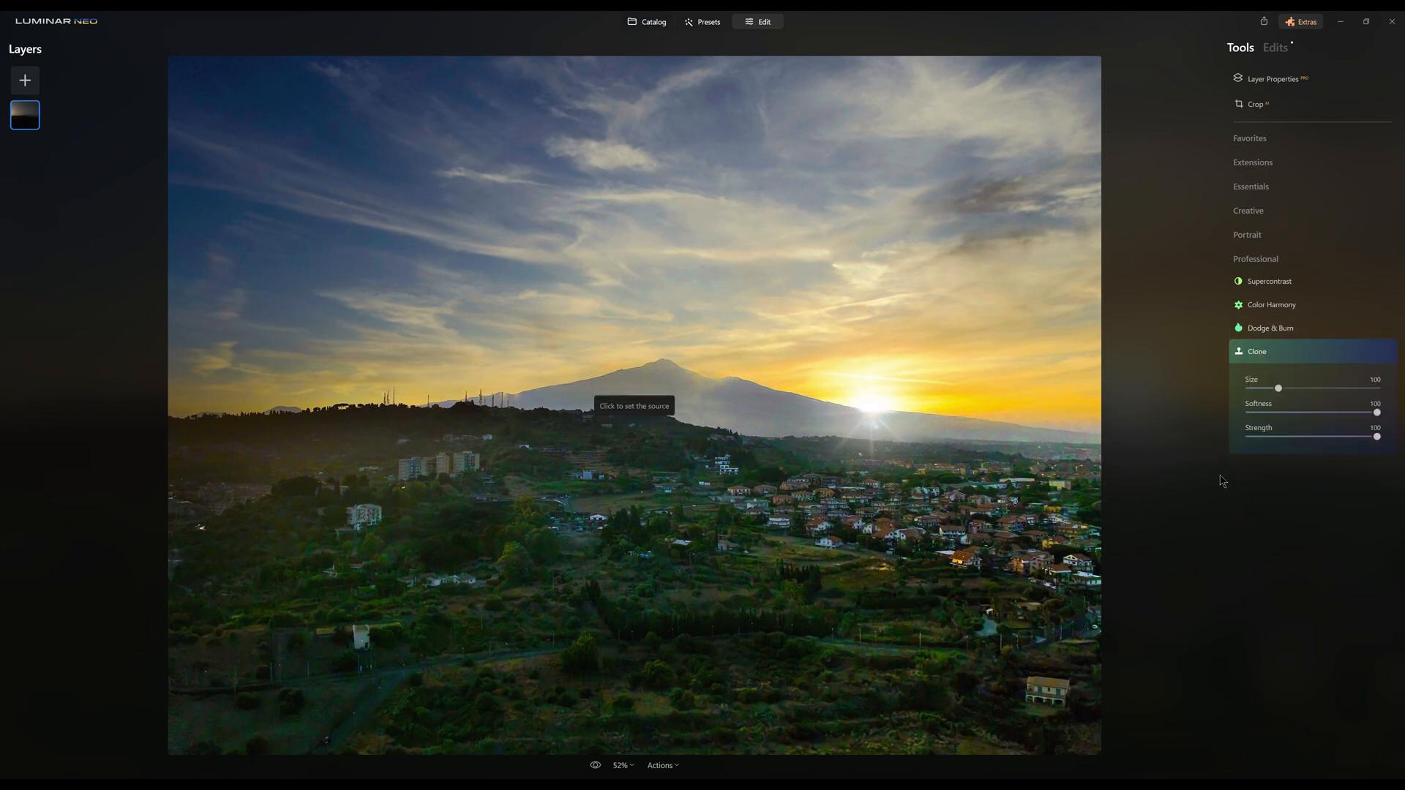
left_click(394, 625)
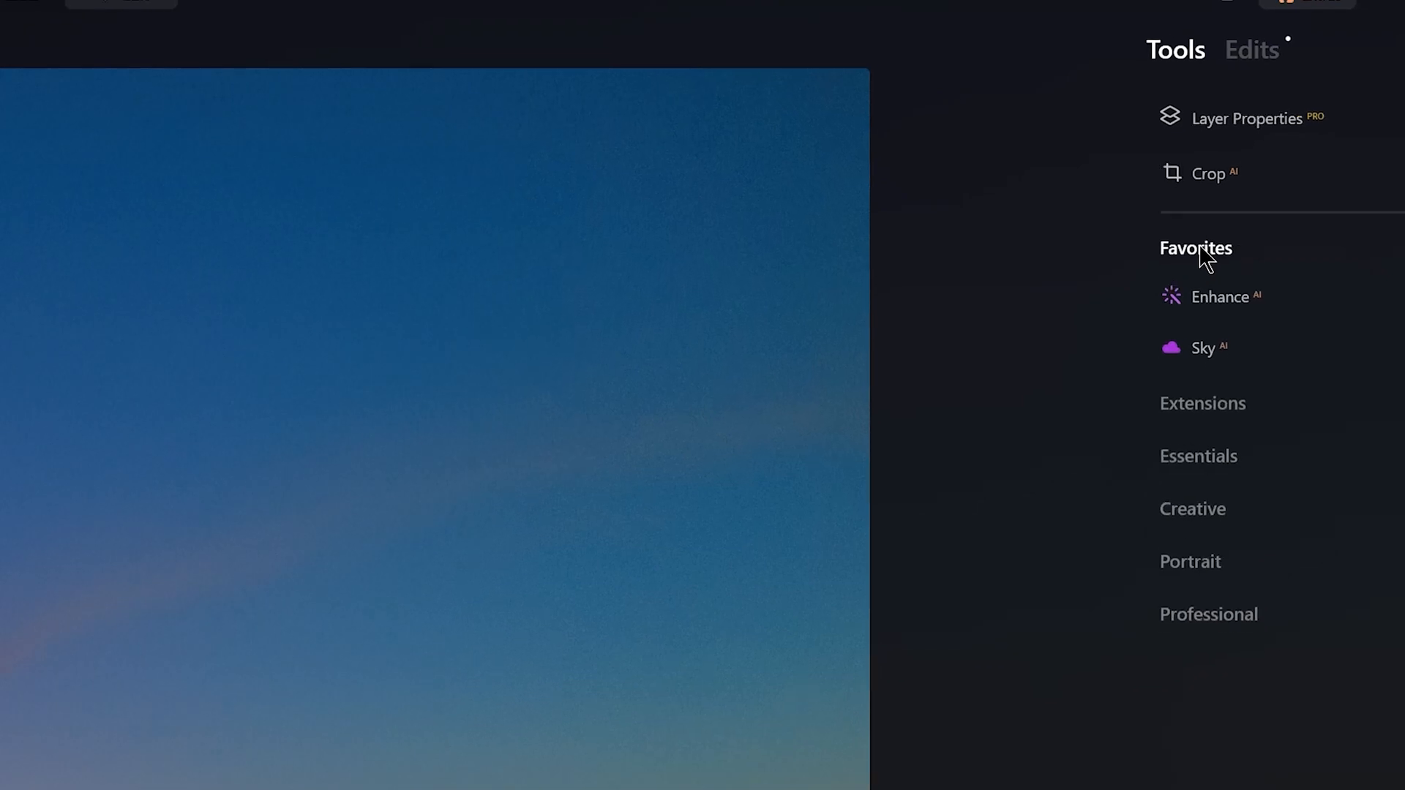
Step: Set Enhance Accent 56 and Sky Enhancer 25, then strengthen Supercontrast on the night photo
left_click(1221, 297)
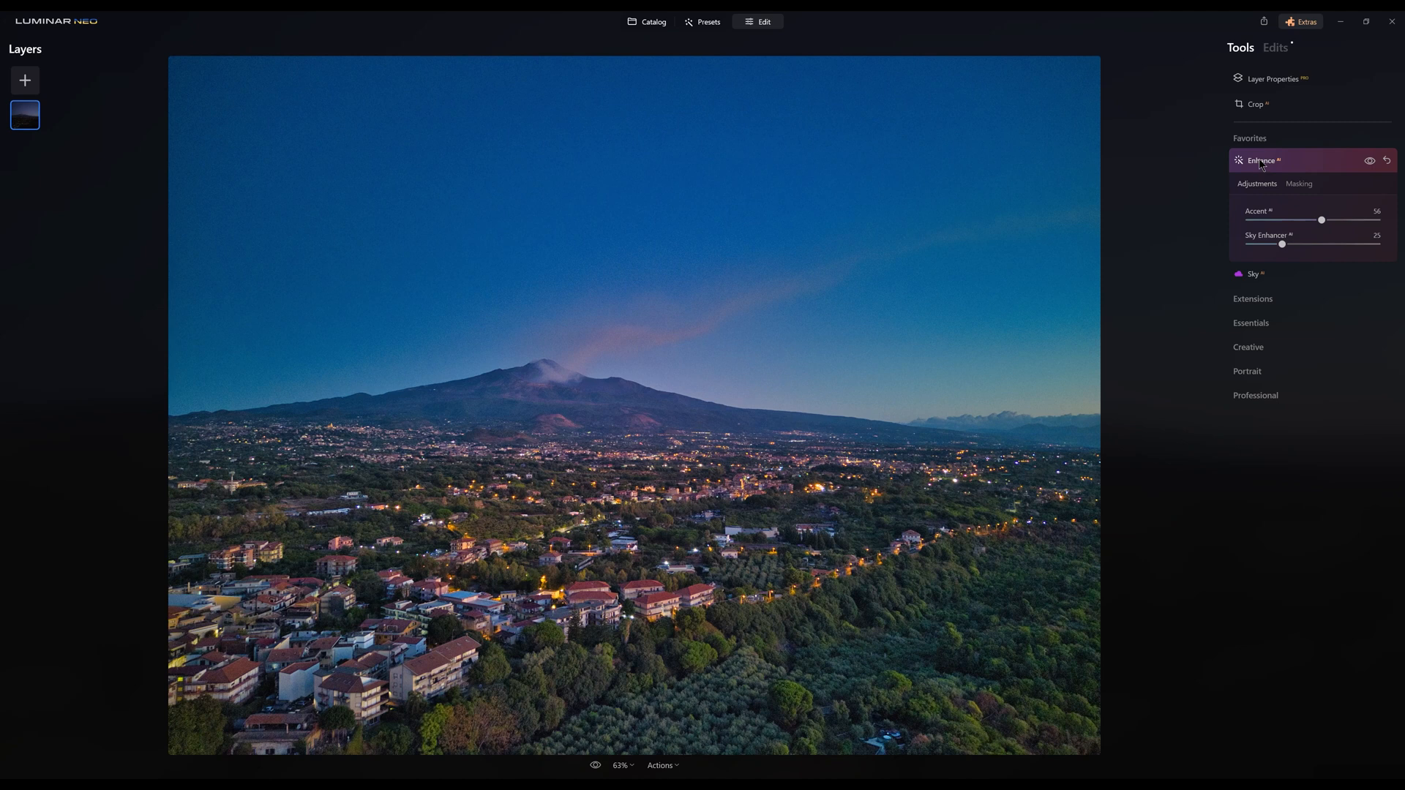
left_click(1256, 306)
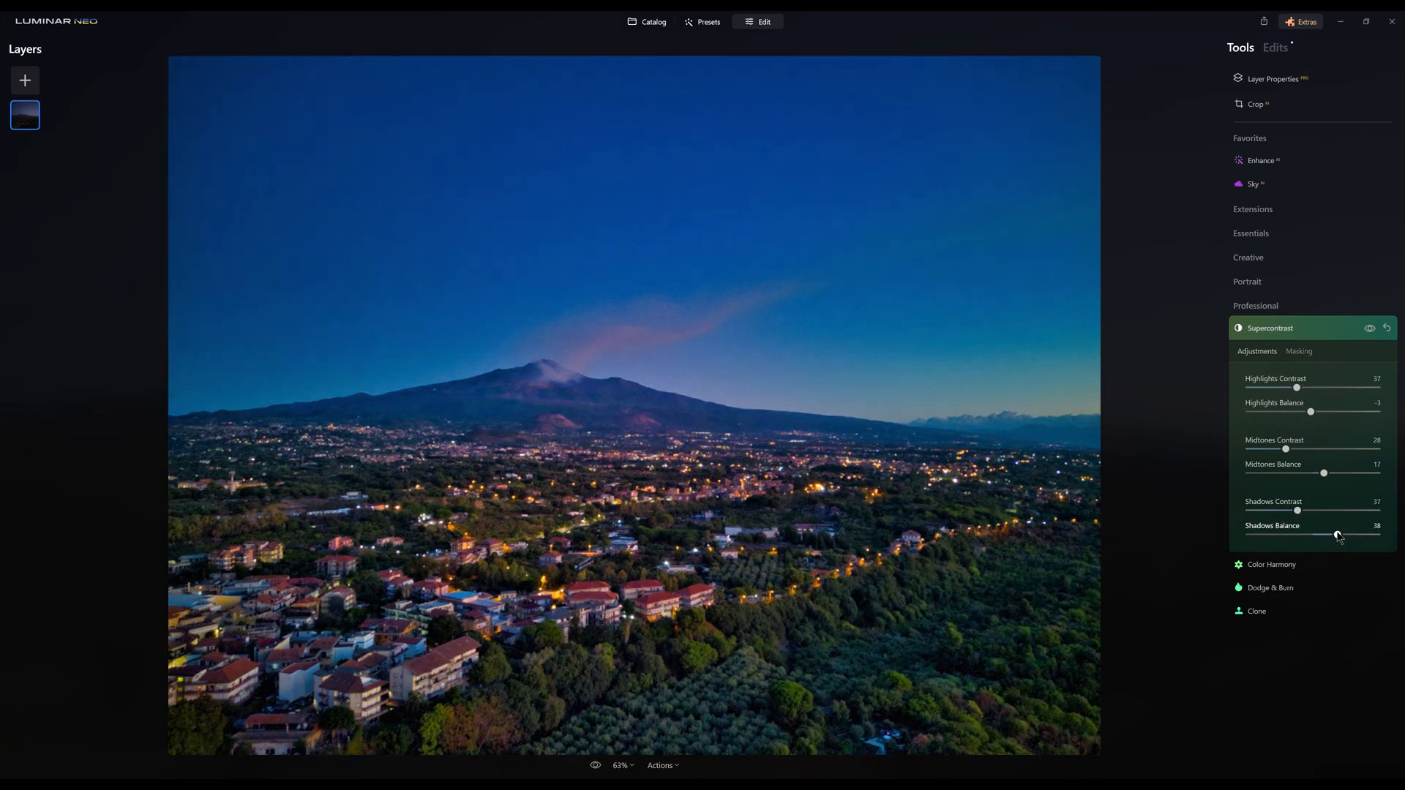
left_click(1253, 185)
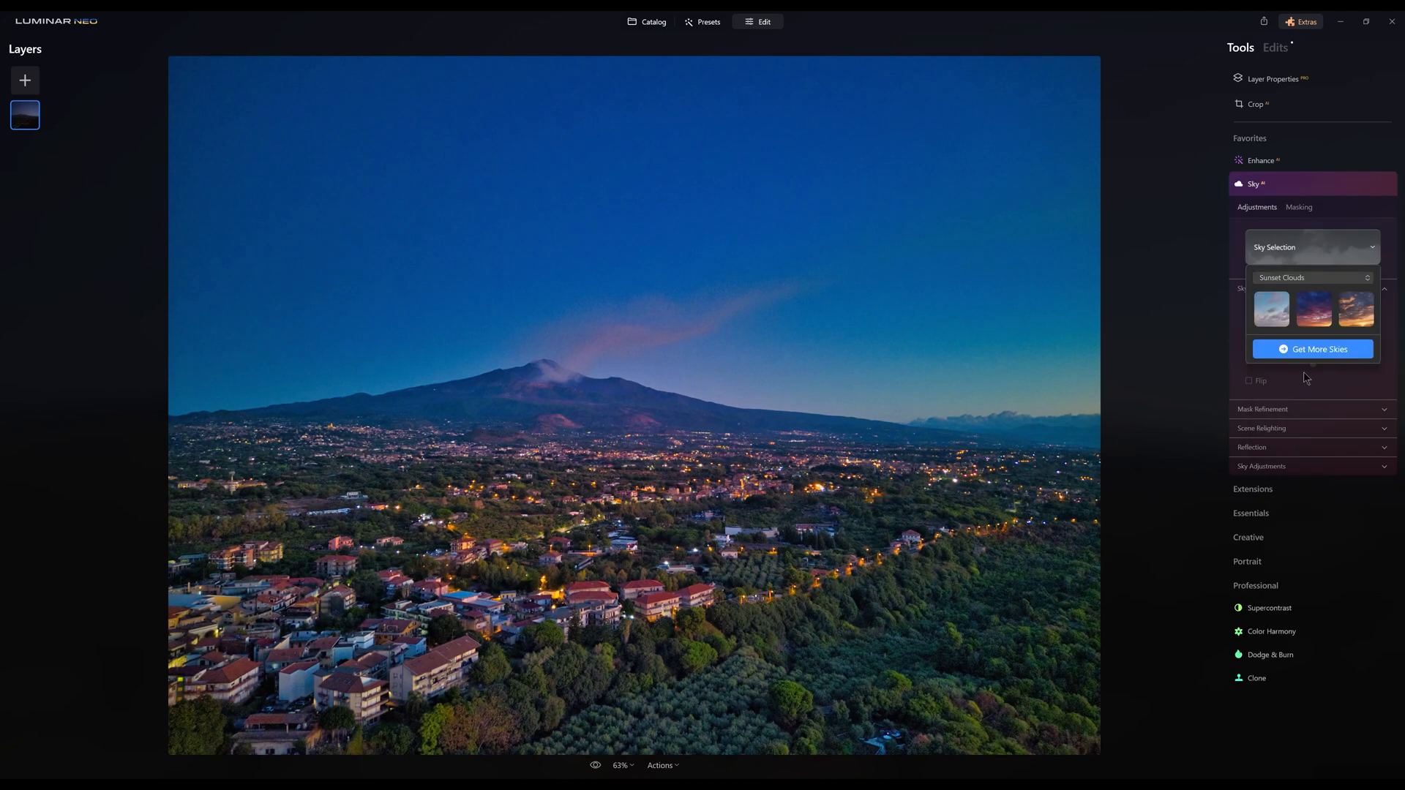
Step: Replace the sky with Sunset Clouds 3 and review its relighting, sky adjustments and masking options
left_click(1355, 309)
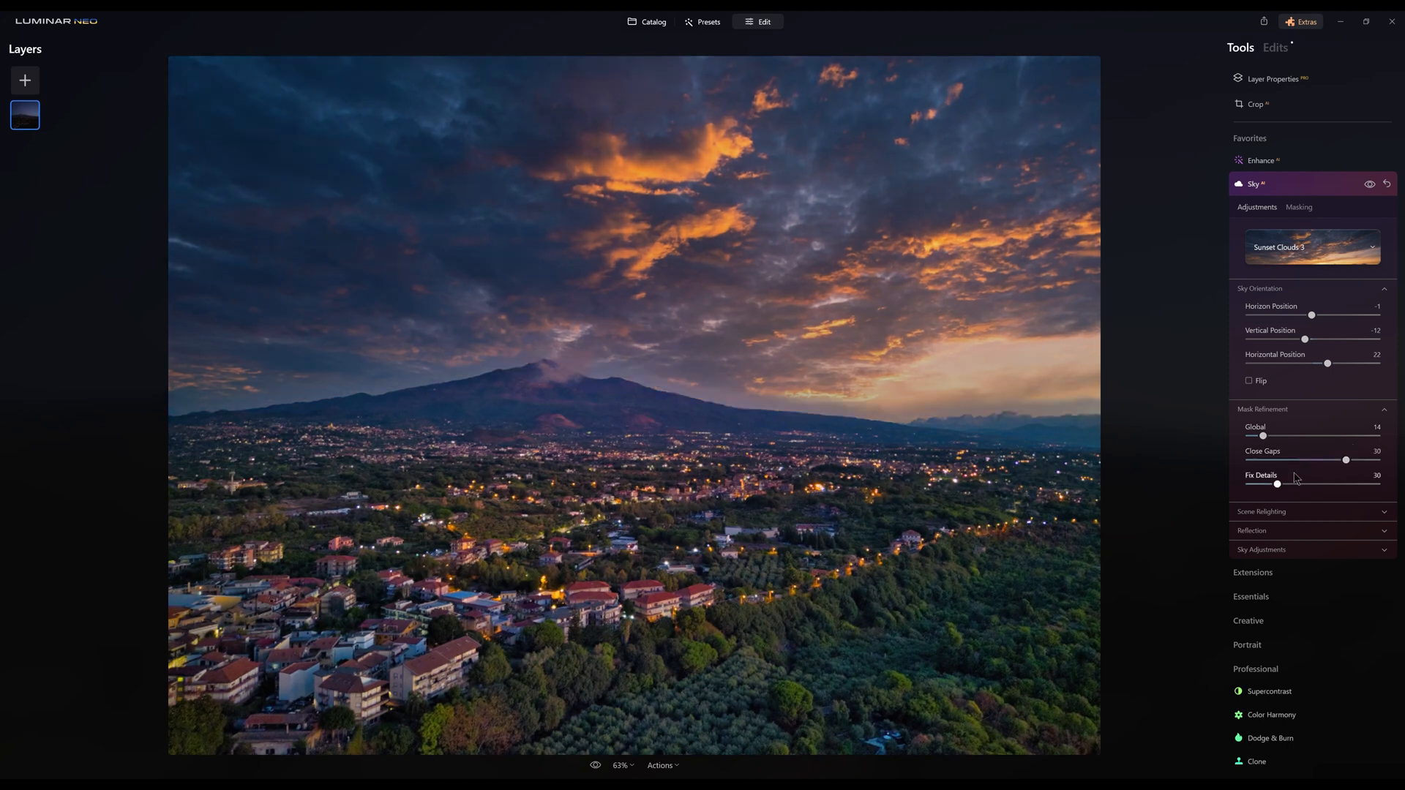
left_click(1262, 513)
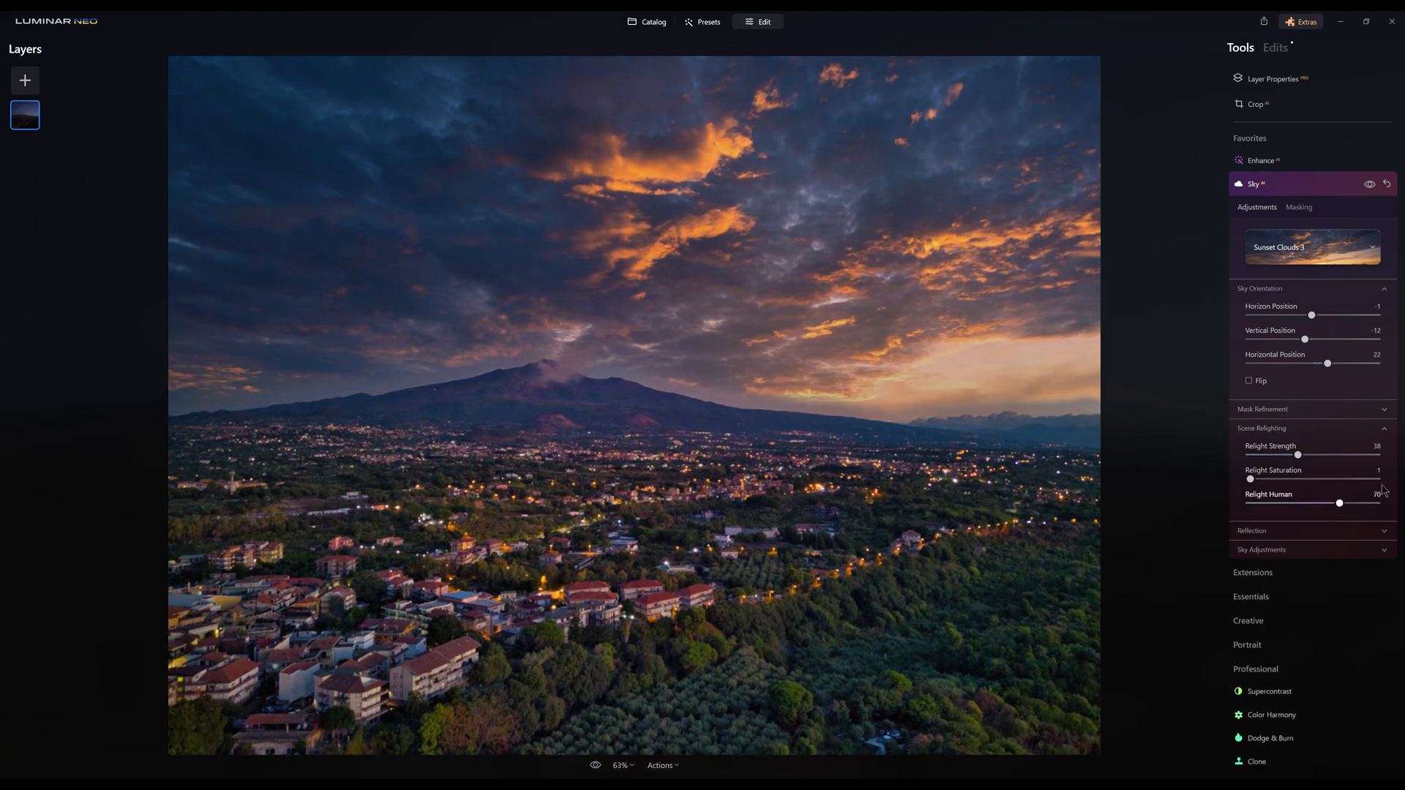
left_click(1311, 549)
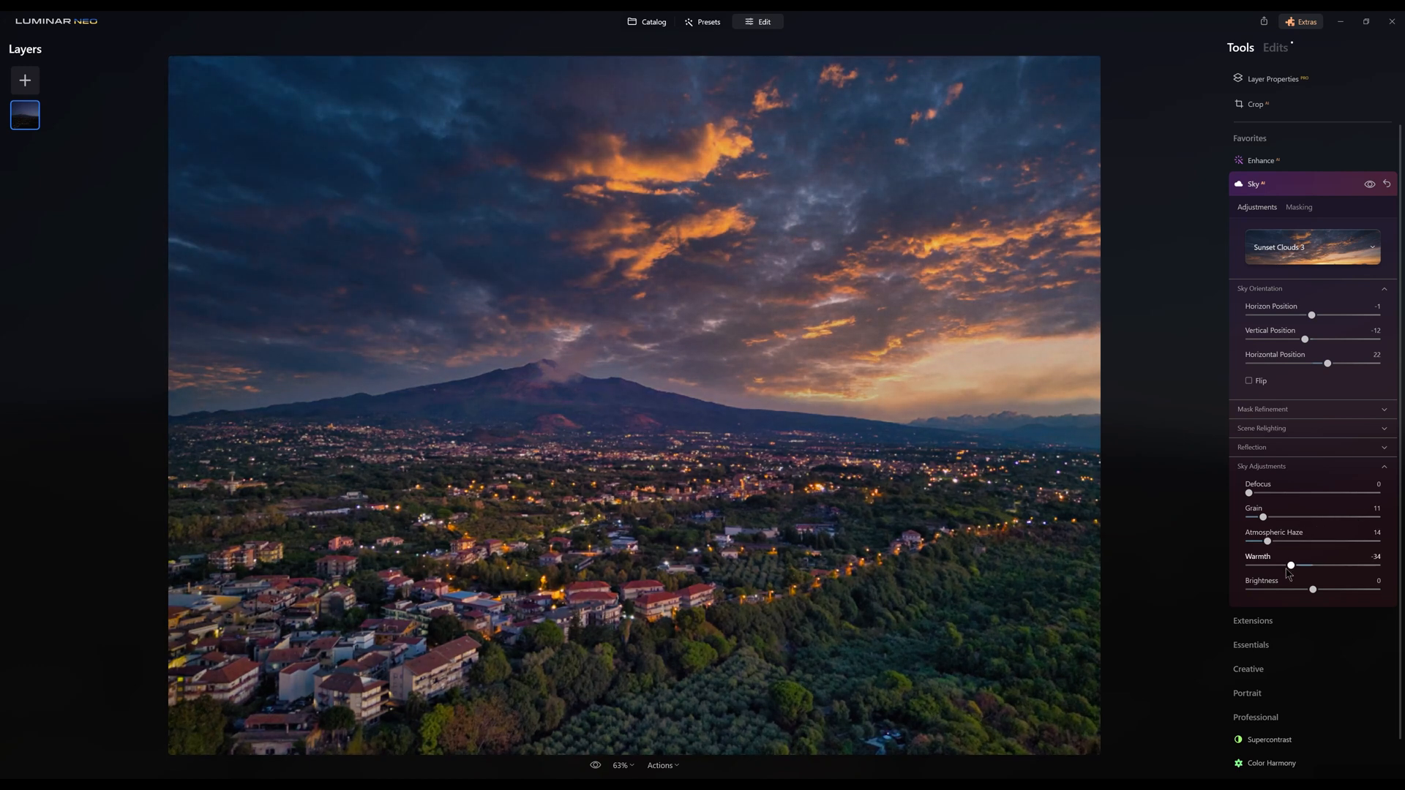
left_click(1298, 206)
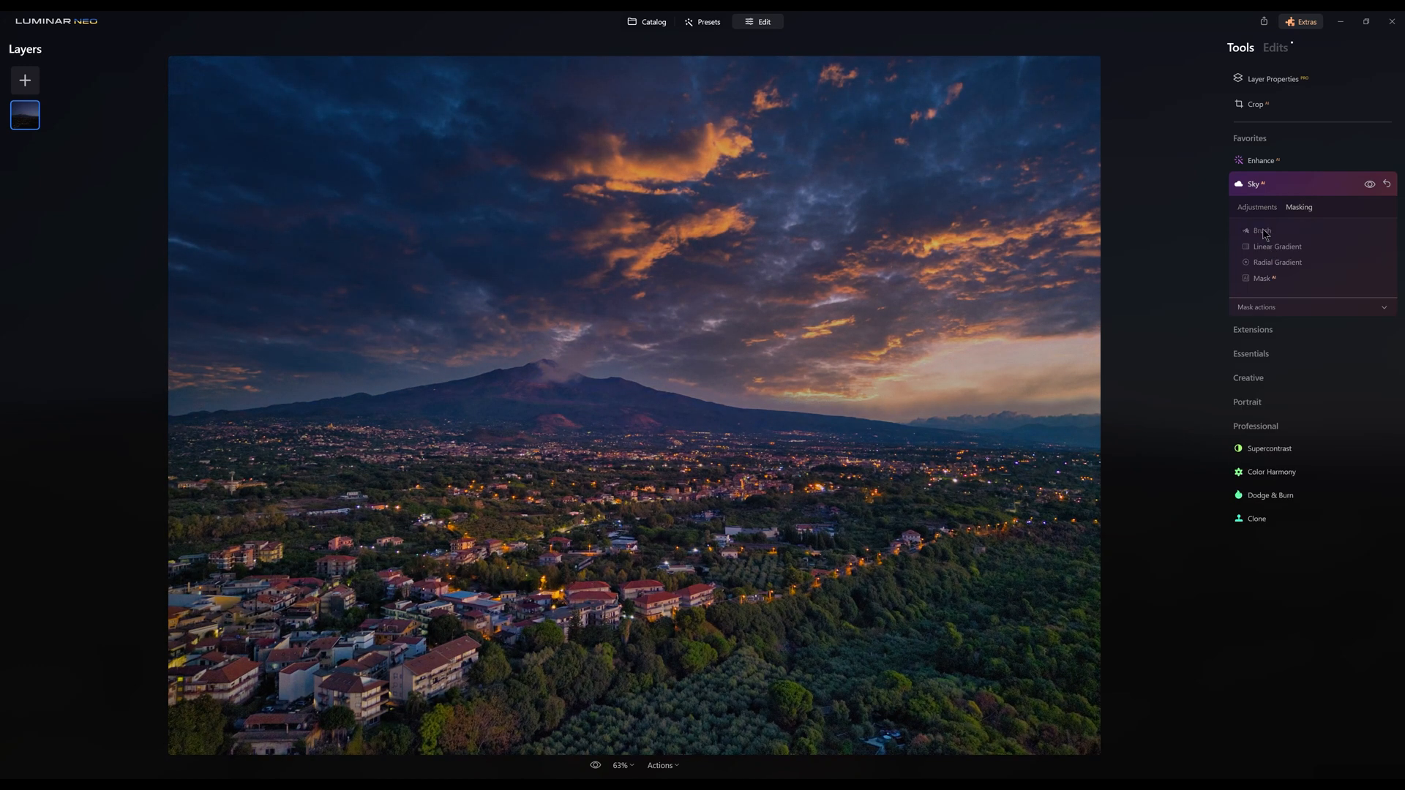
left_click(1261, 230)
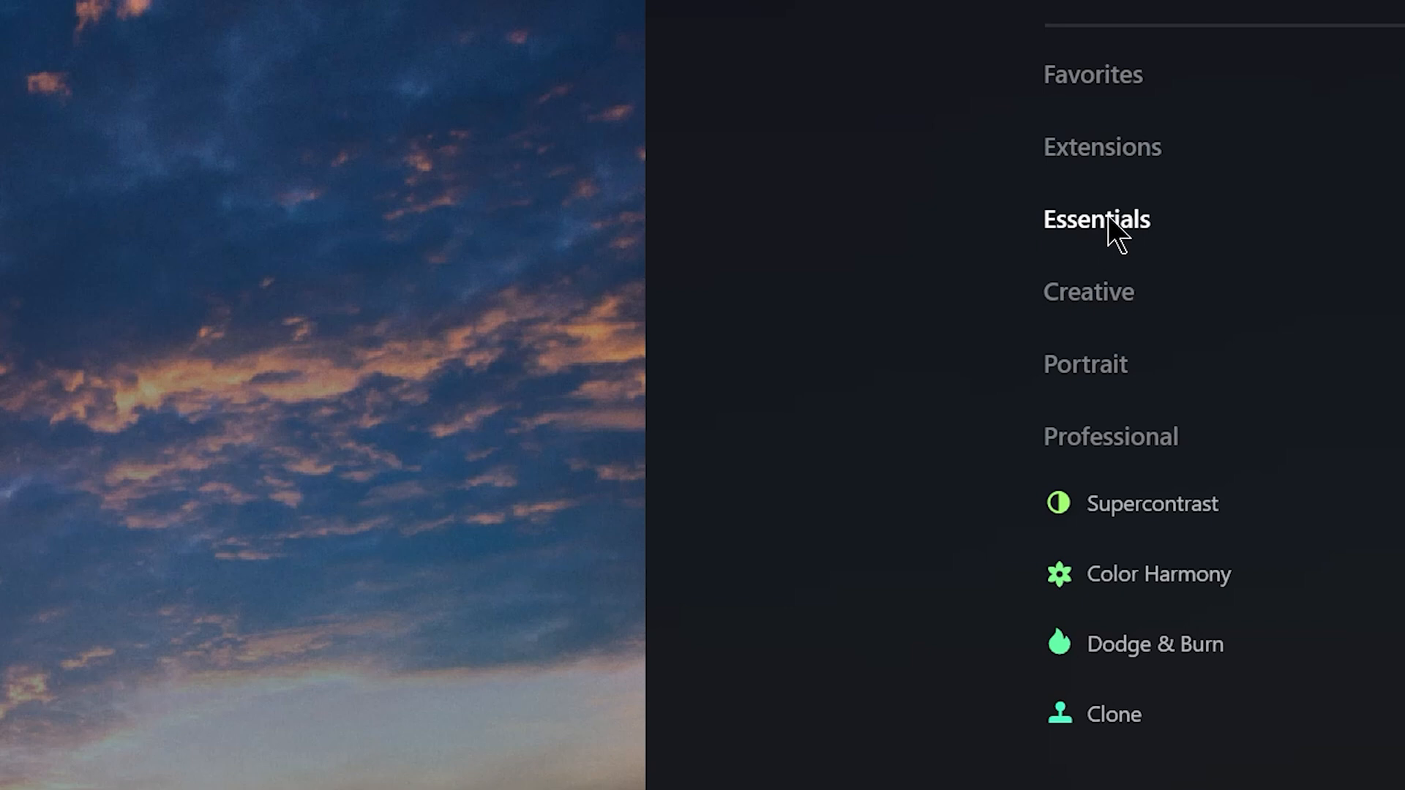
Step: Apply Noiseless at Low and Supersharp at Low to the Etna city-lights photo
left_click(1102, 146)
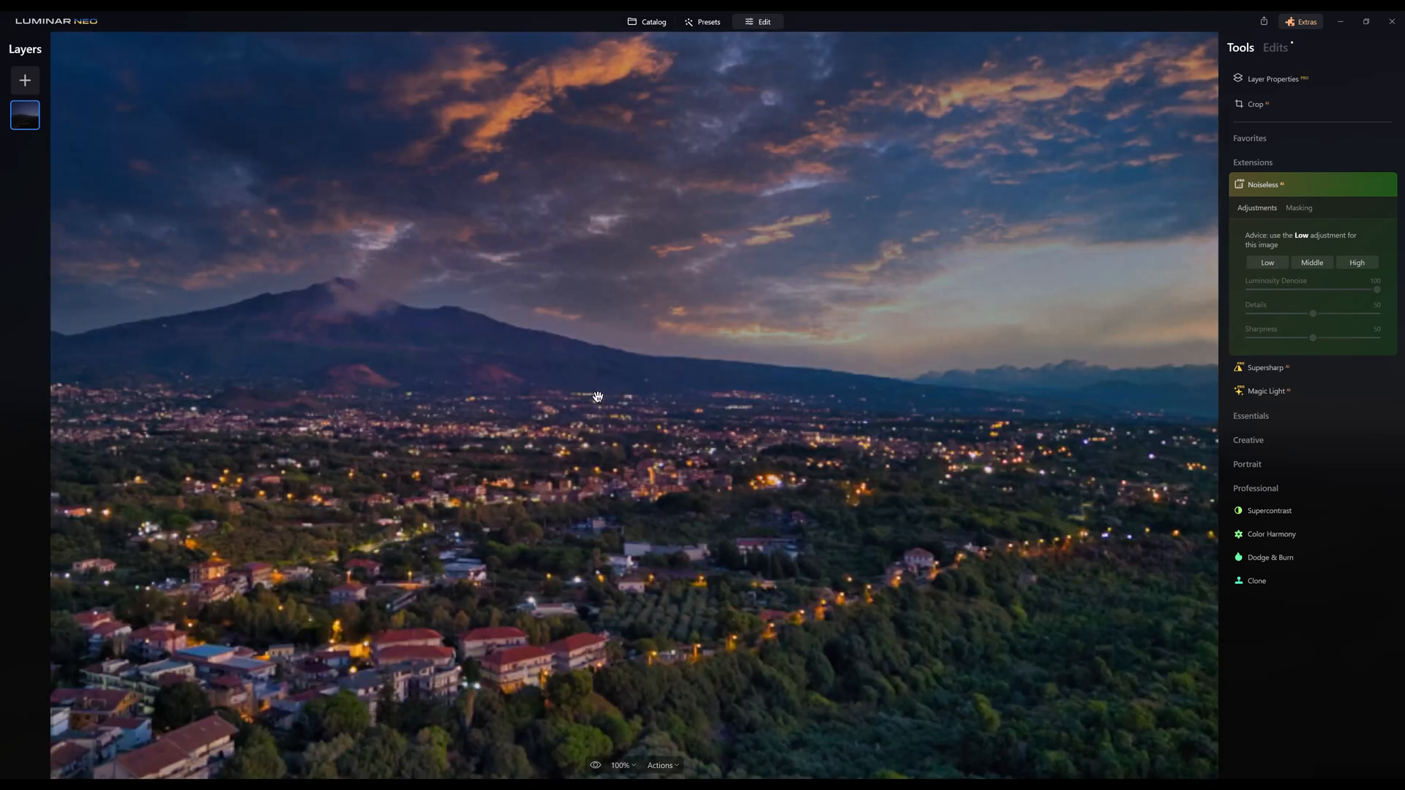
left_click(1266, 262)
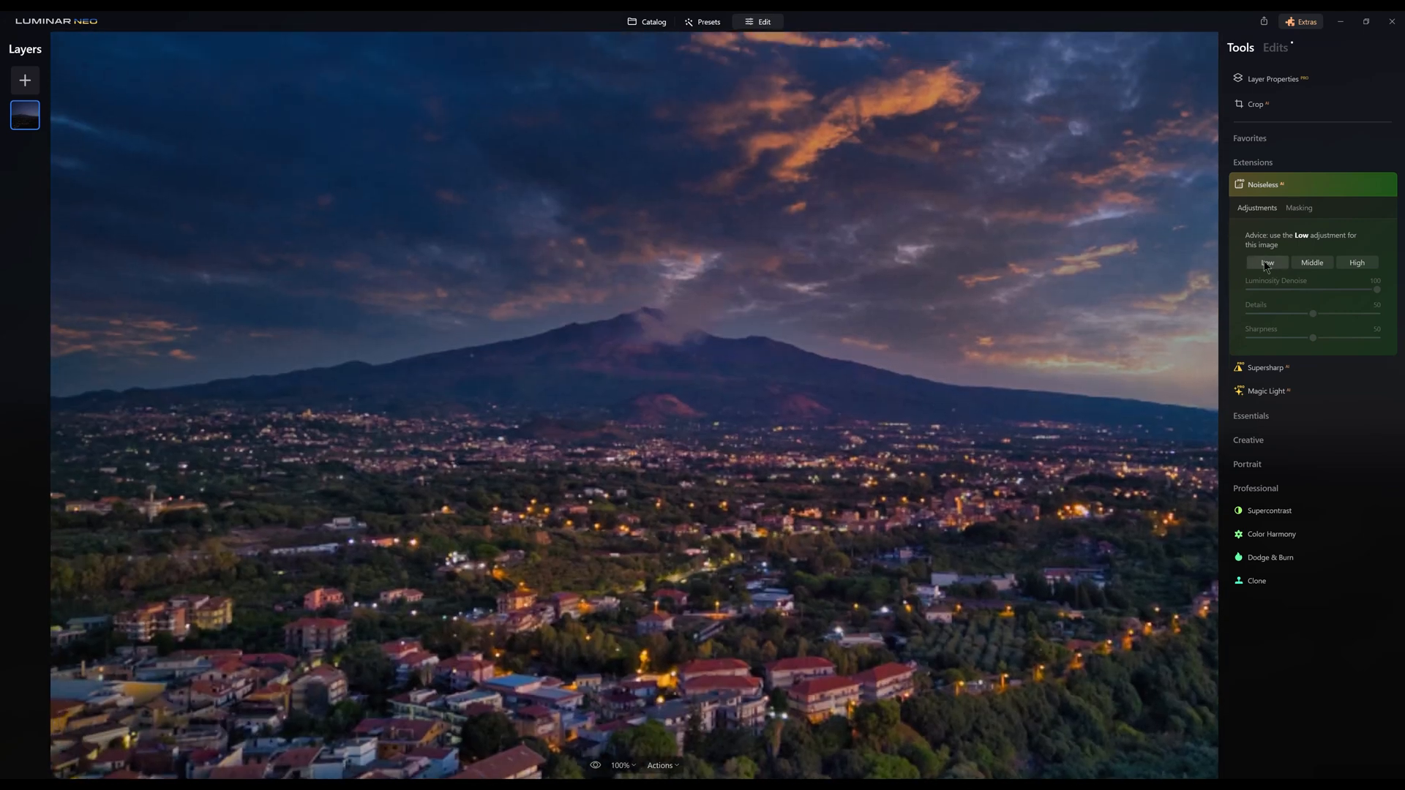
left_click(1266, 262)
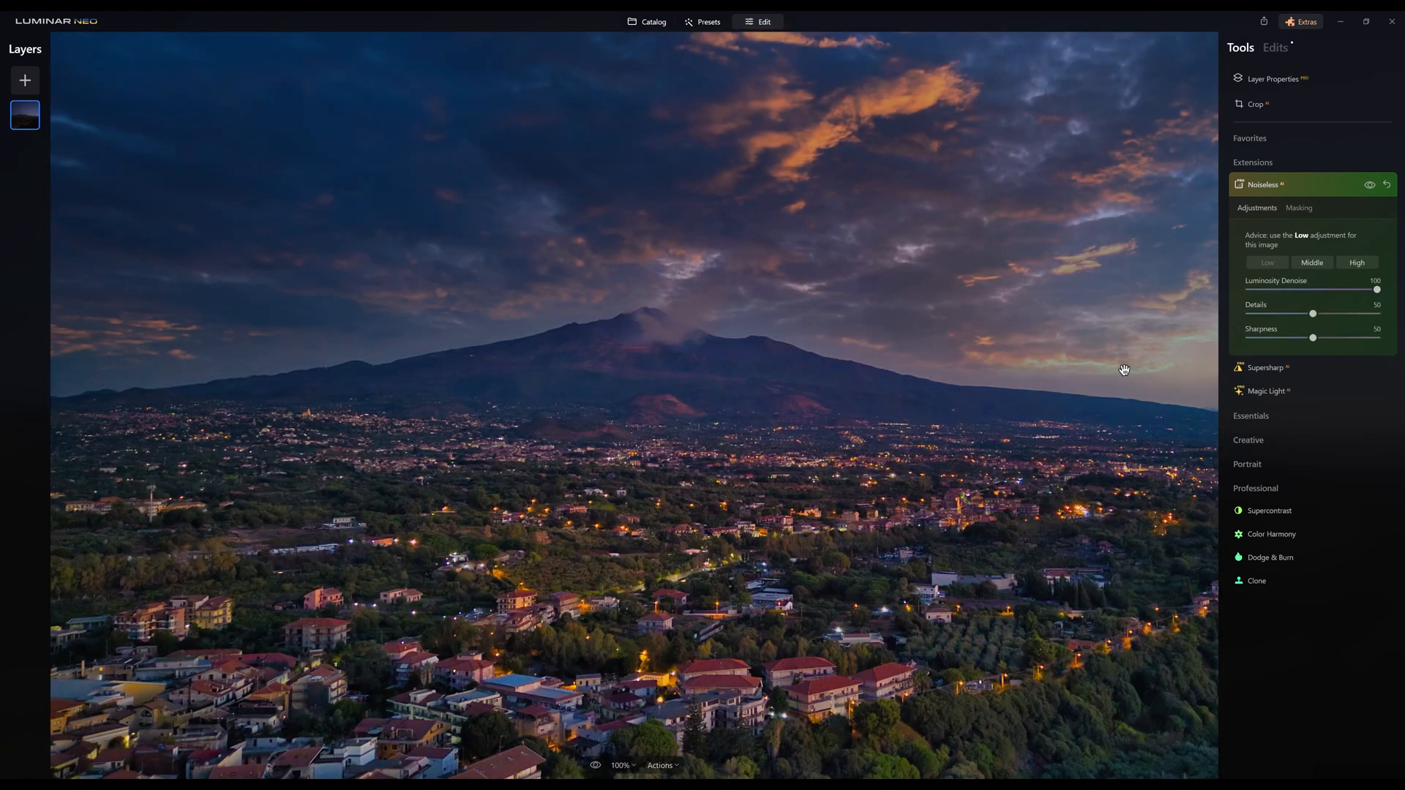
scroll("down", 3)
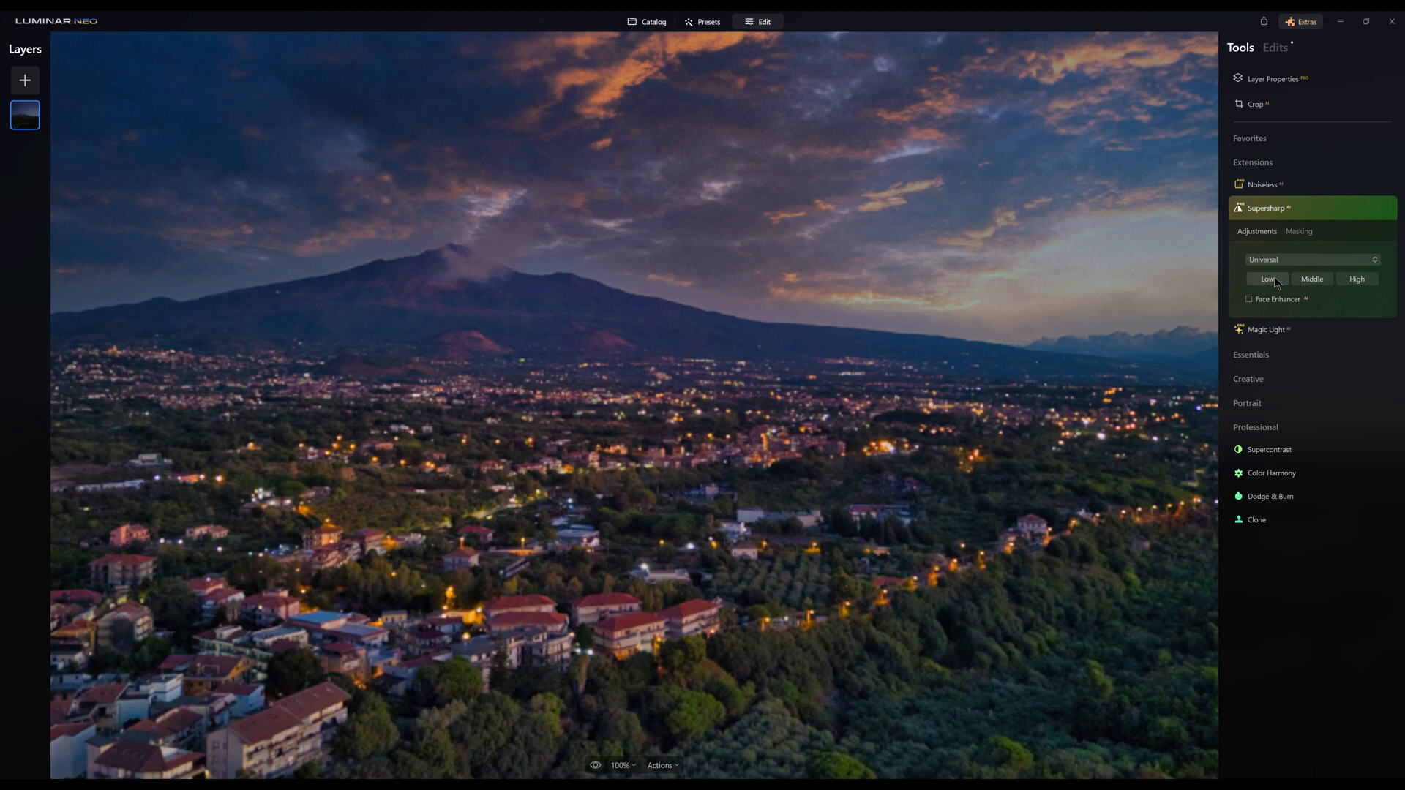
left_click(1267, 278)
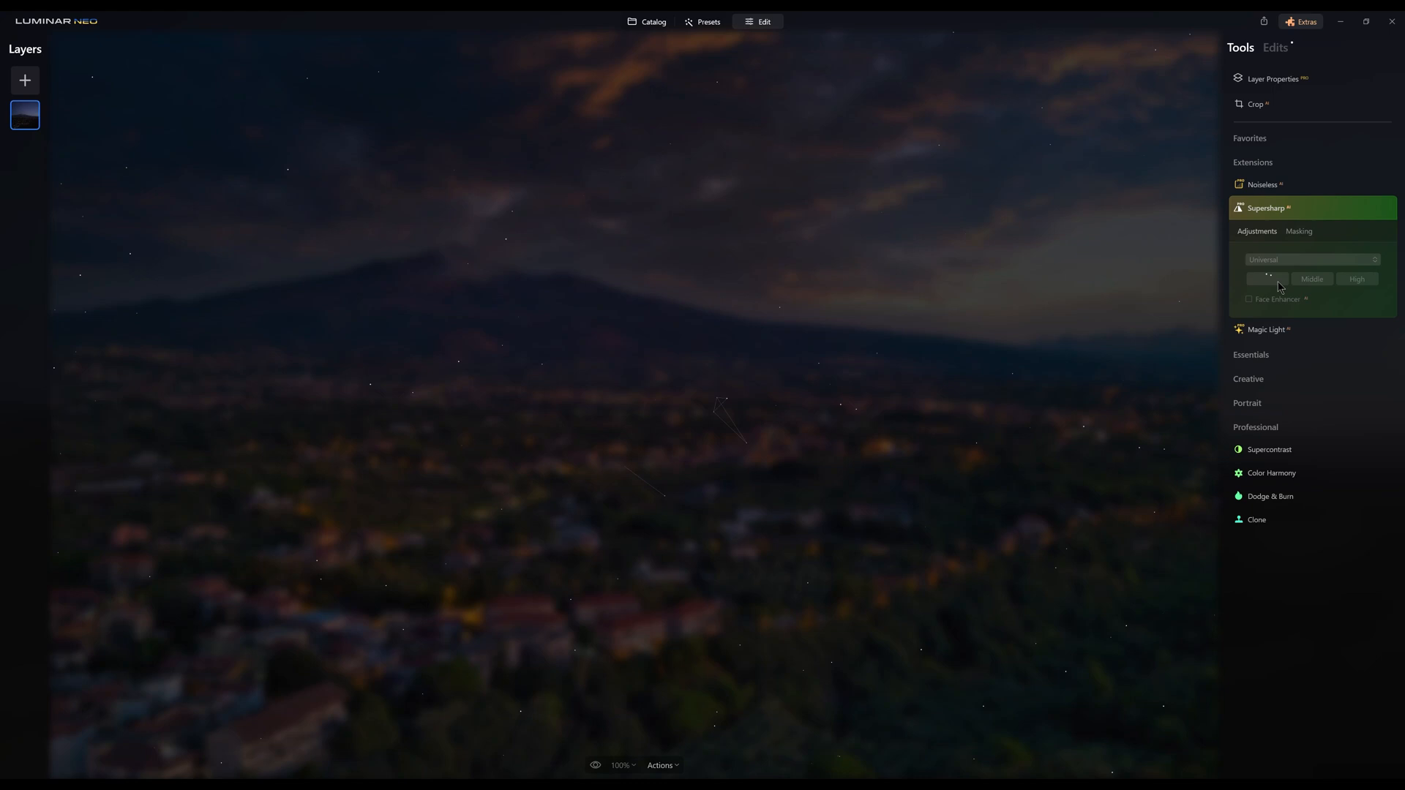
left_click(1266, 278)
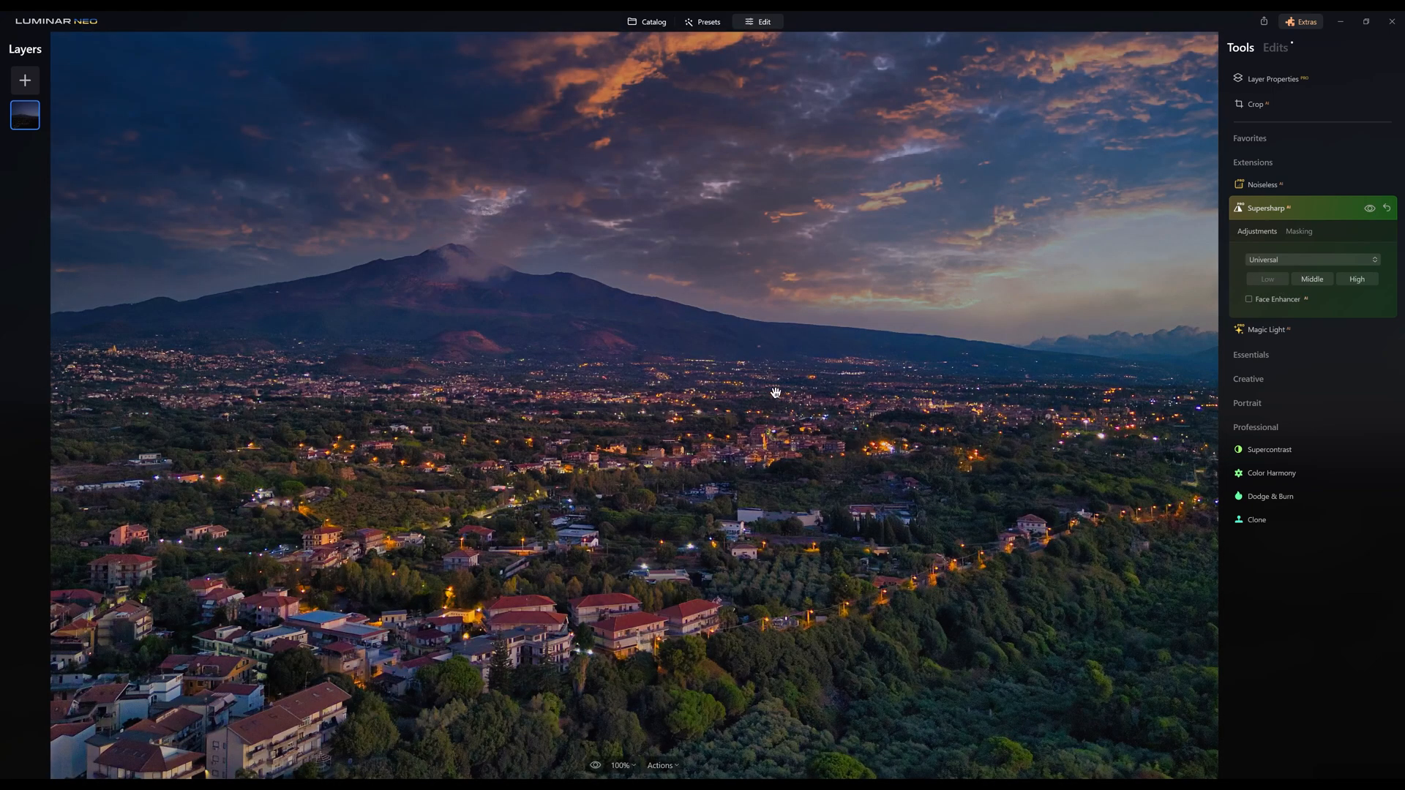
mouse_move(678, 401)
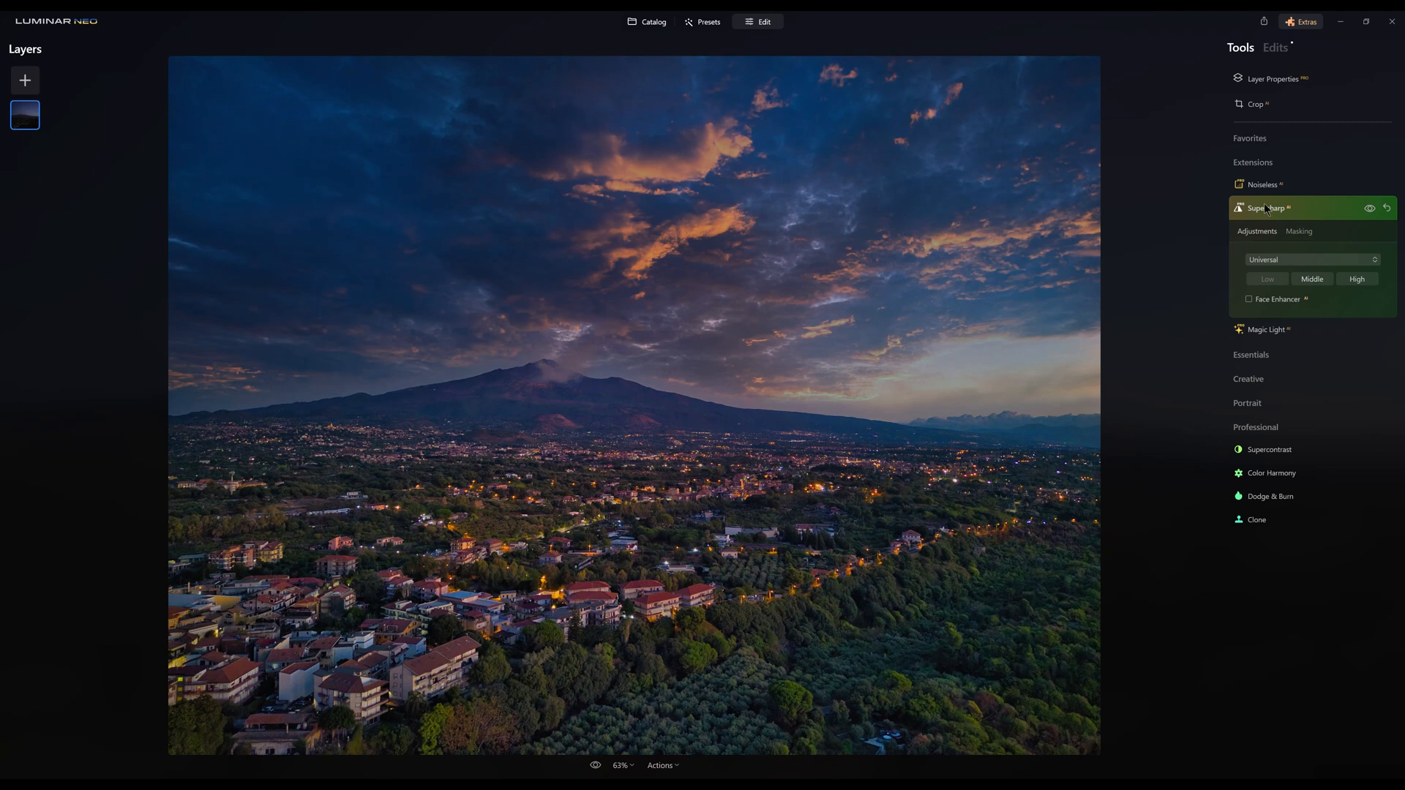
Step: Collapse the Supersharp settings before moving to the coastal photo
left_click(1268, 329)
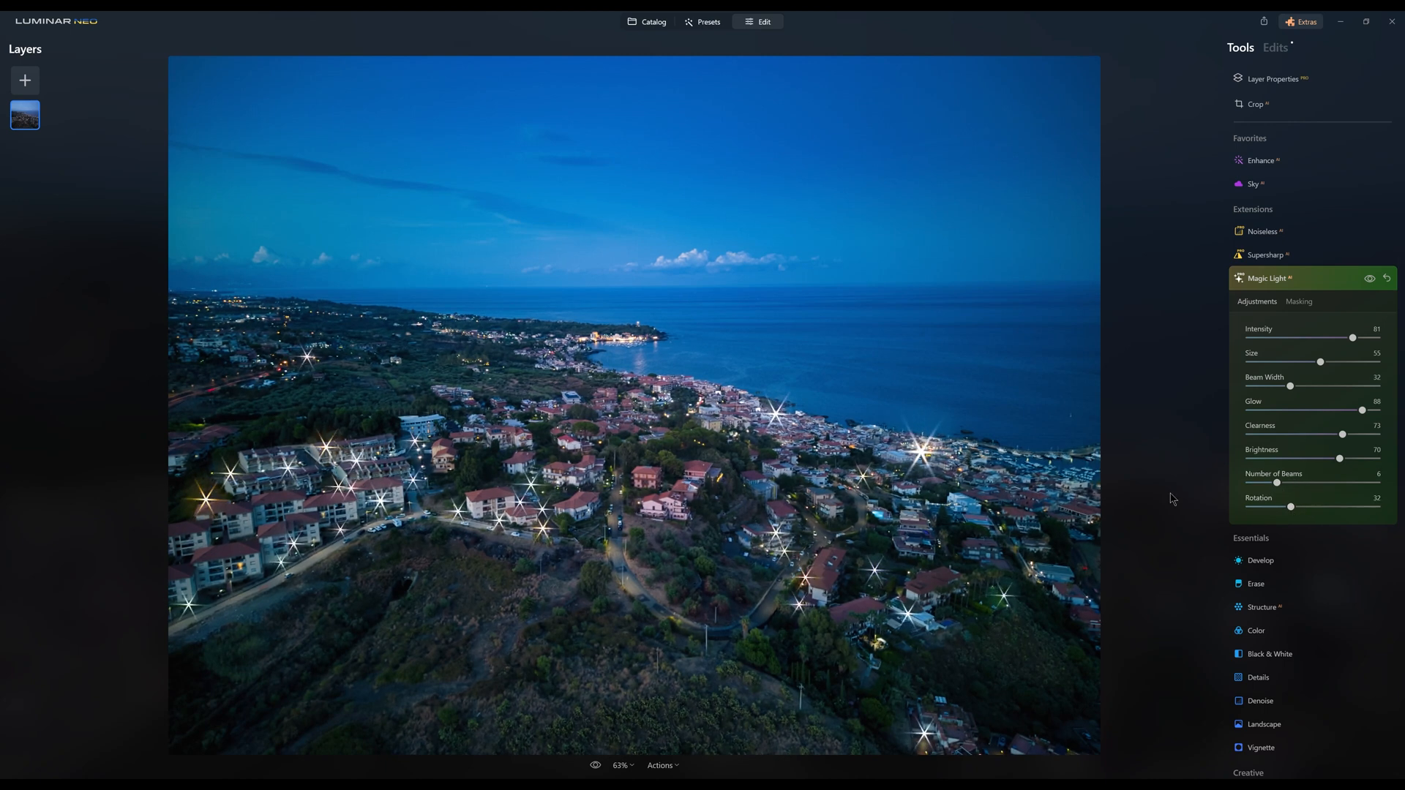
mouse_move(1139, 534)
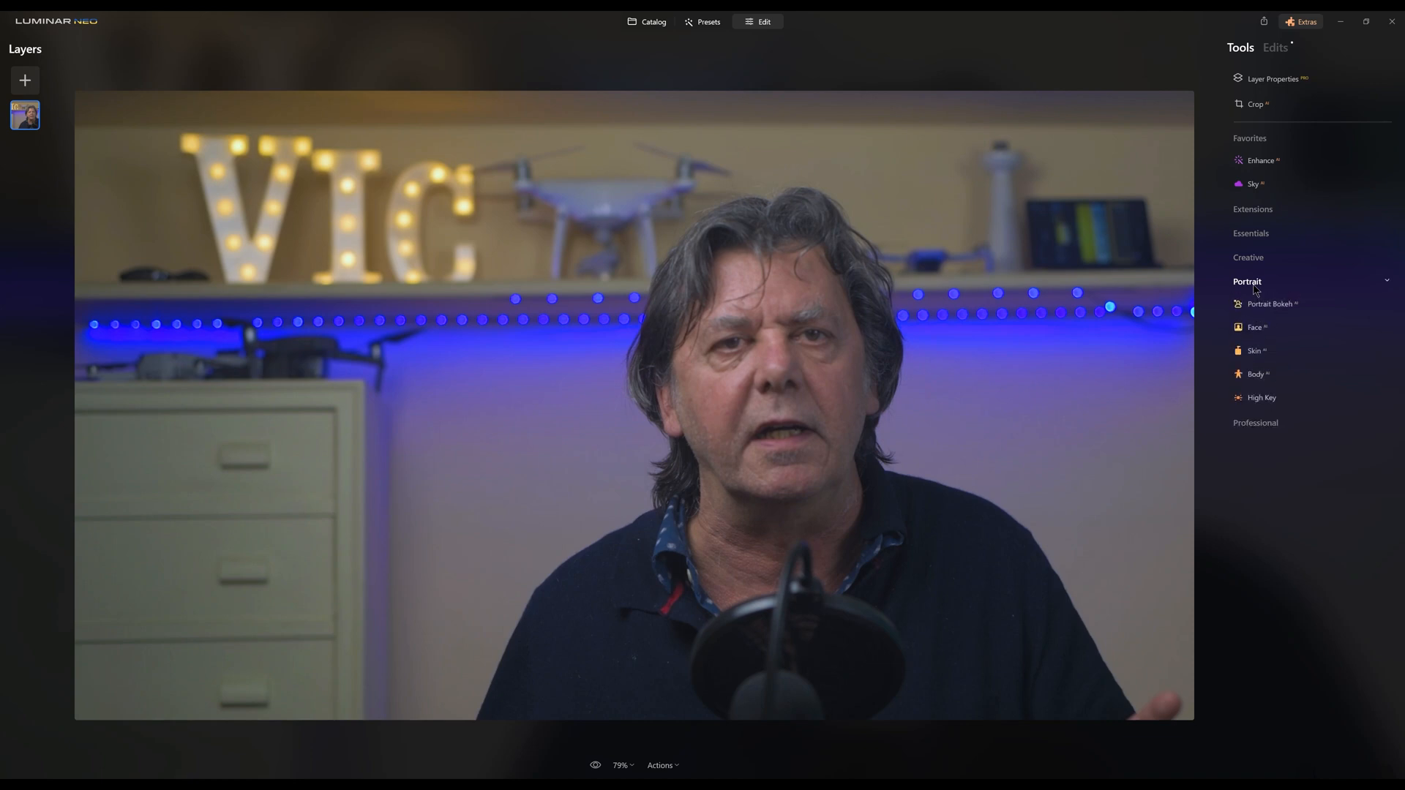
Step: Apply Portrait Bokeh, then adjust Face, Skin and Body retouching while comparing with the original
left_click(1272, 305)
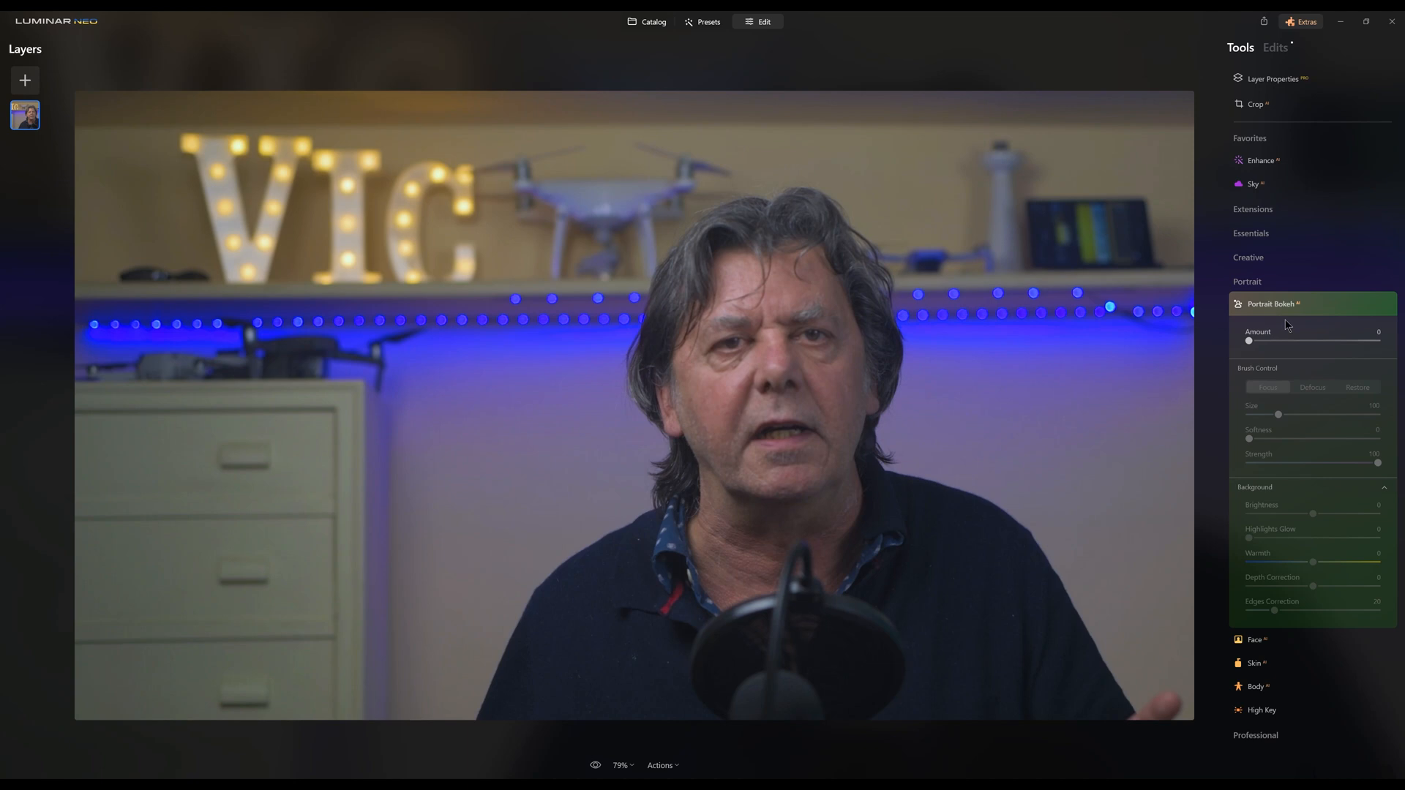
mouse_move(1249, 349)
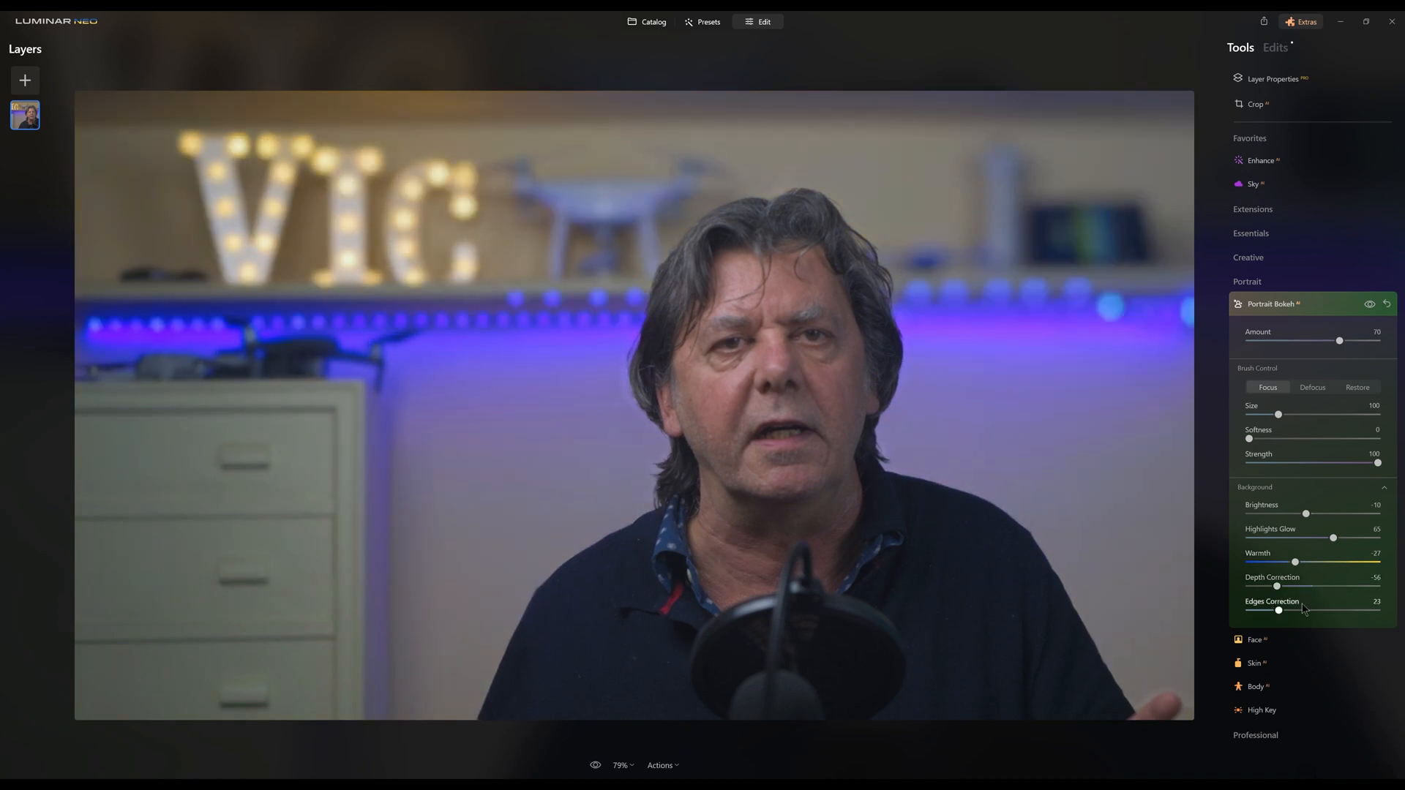
left_click(1259, 640)
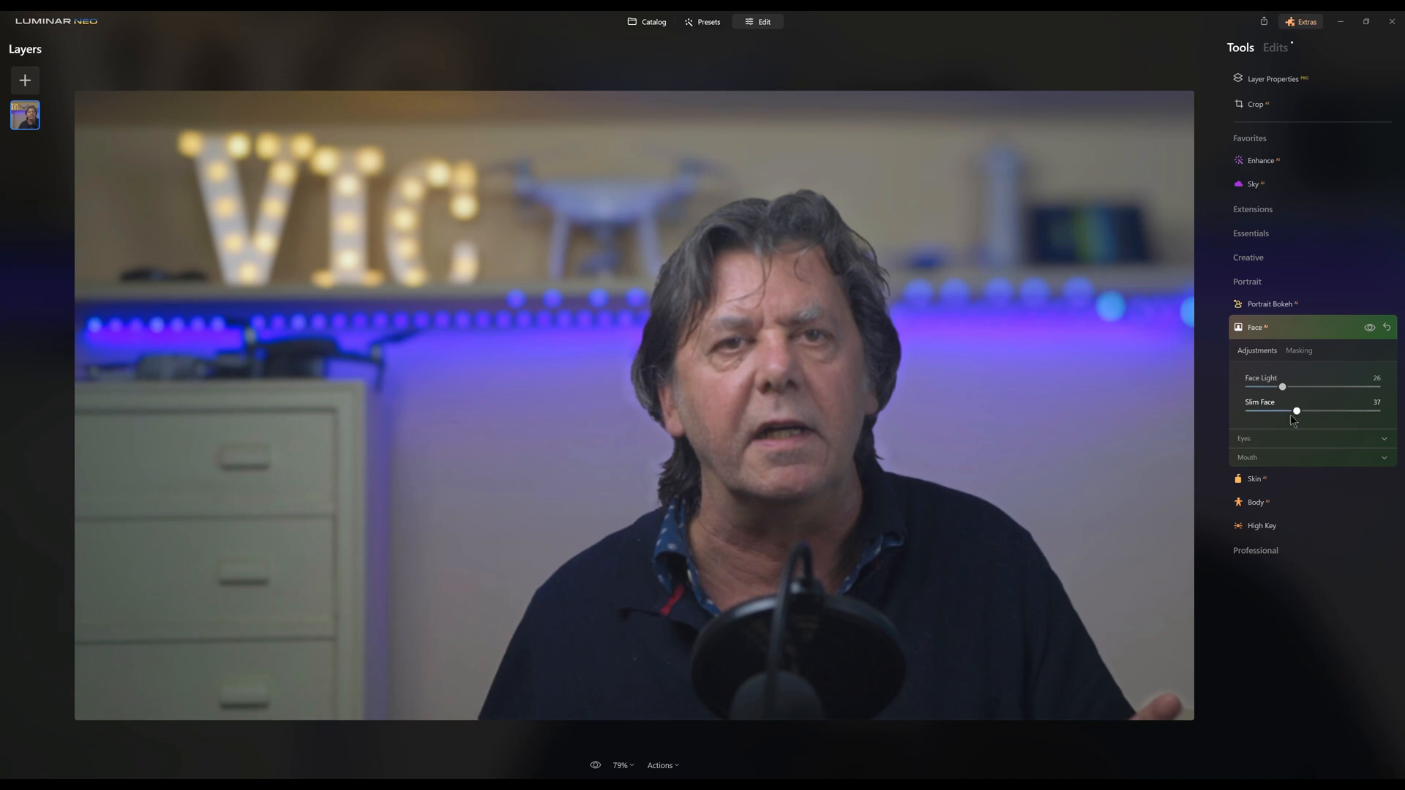
left_click(594, 765)
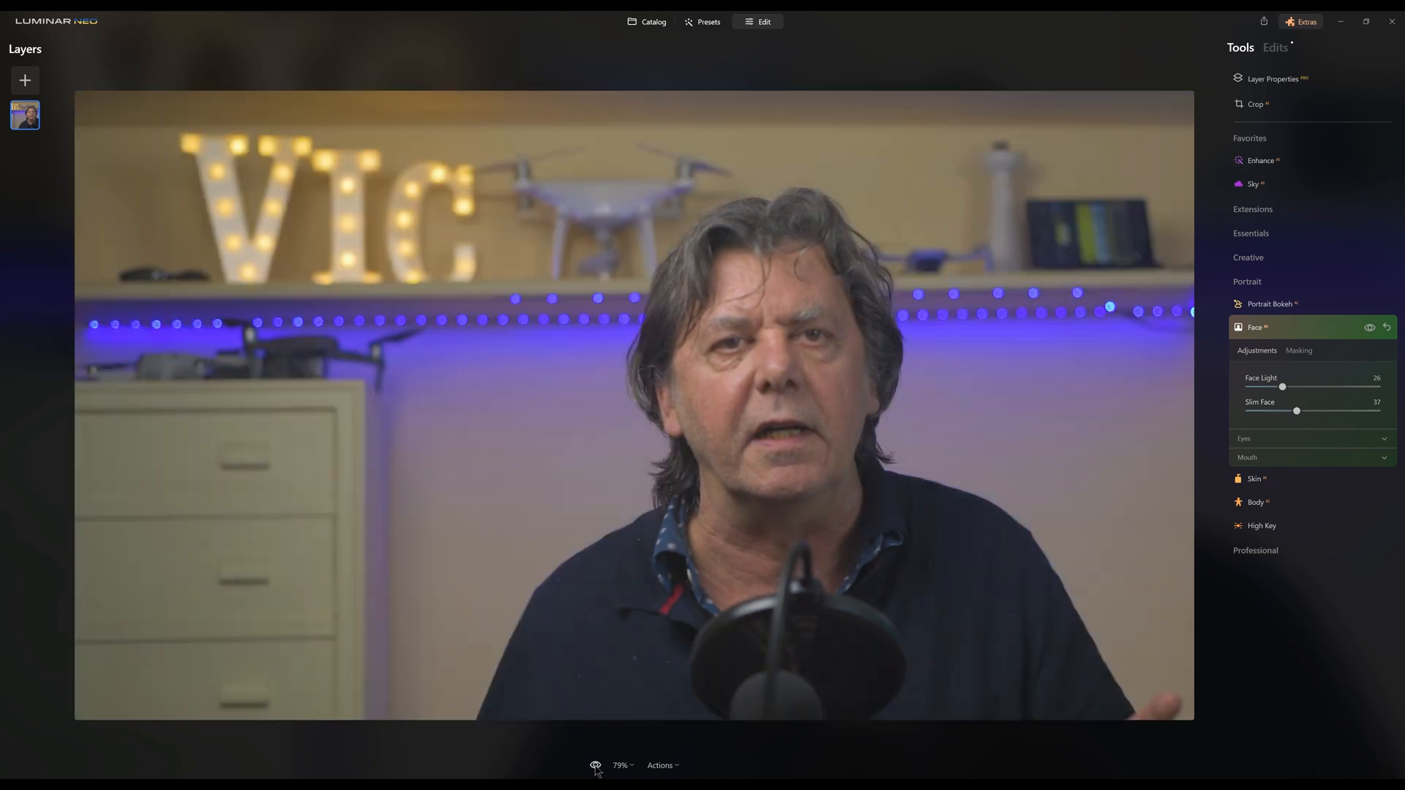
left_click(1256, 479)
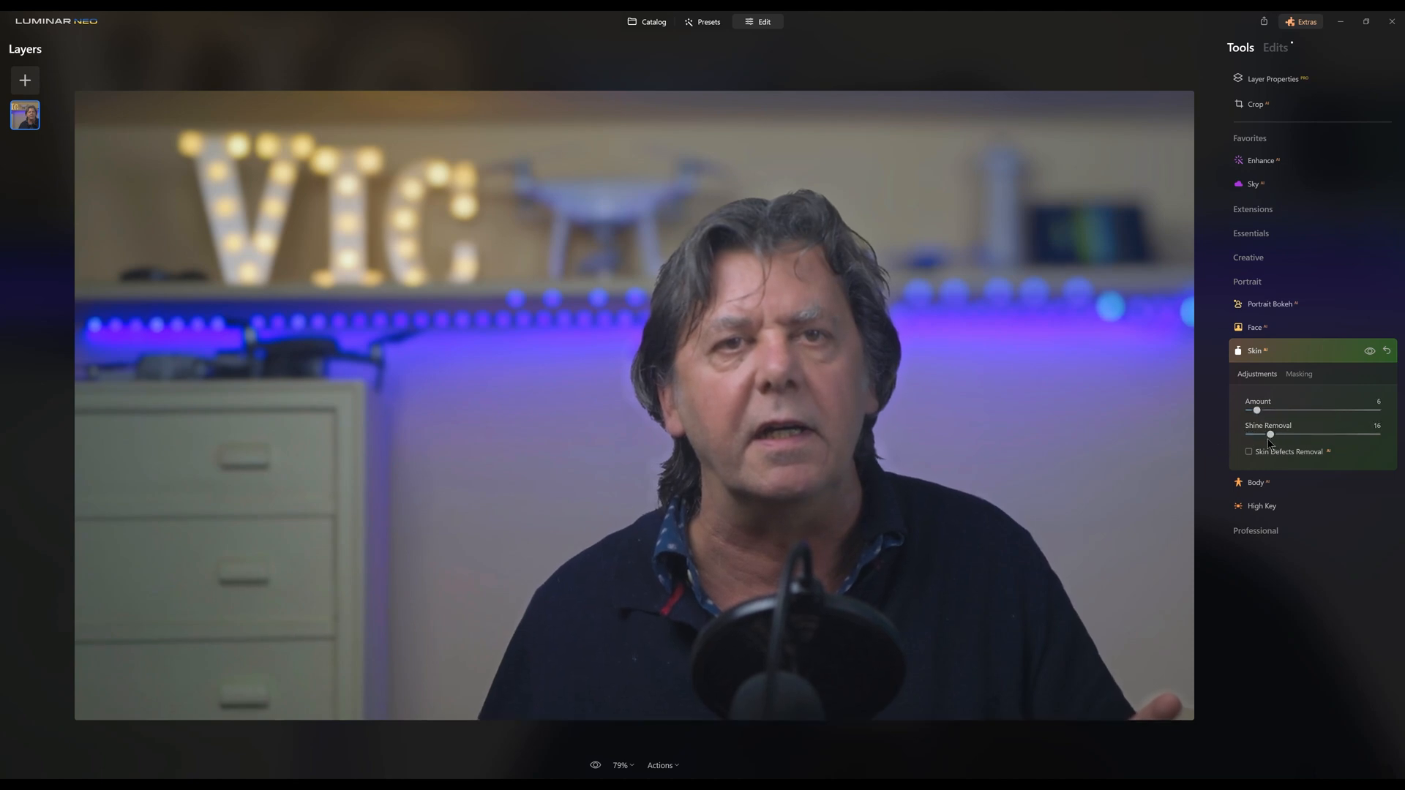
left_click(1257, 373)
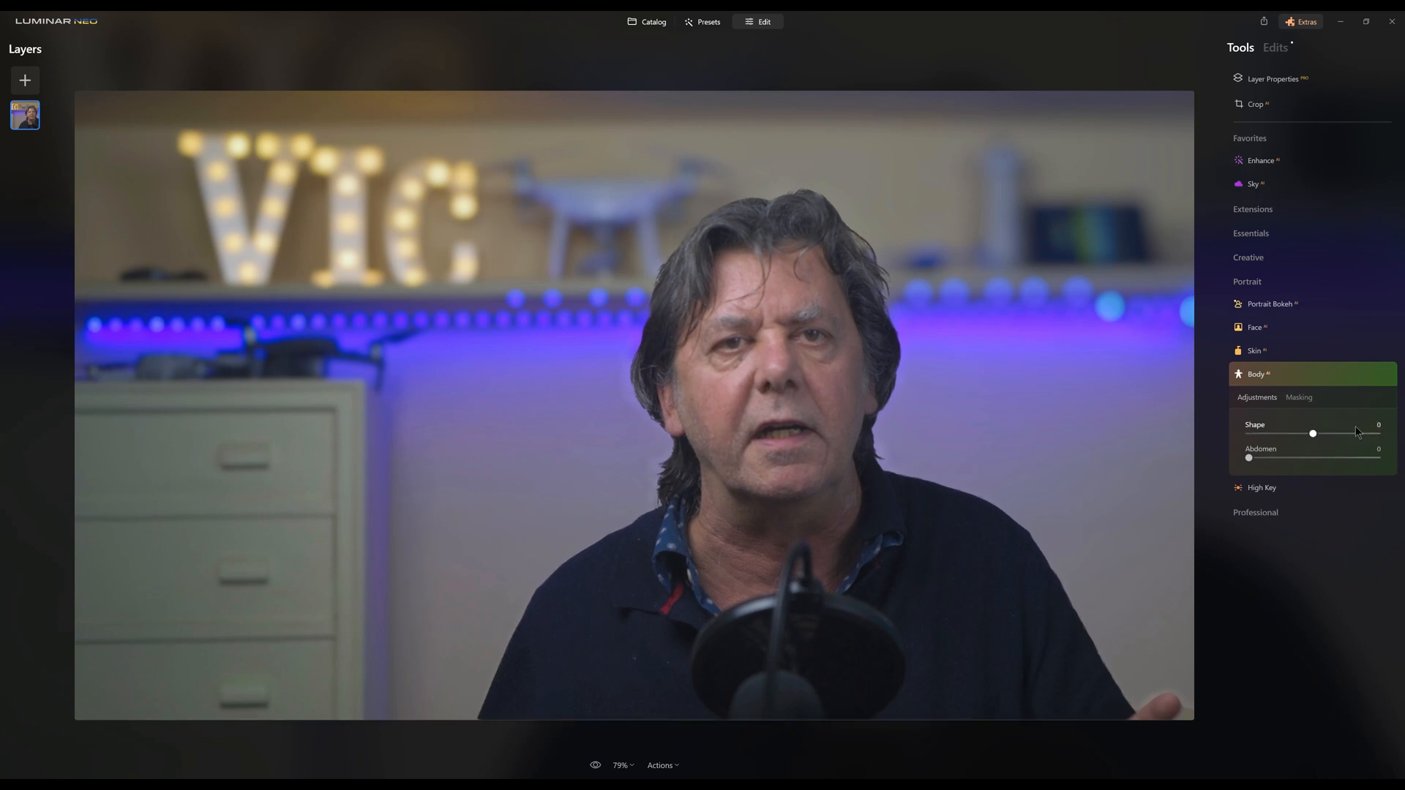
left_click(1260, 488)
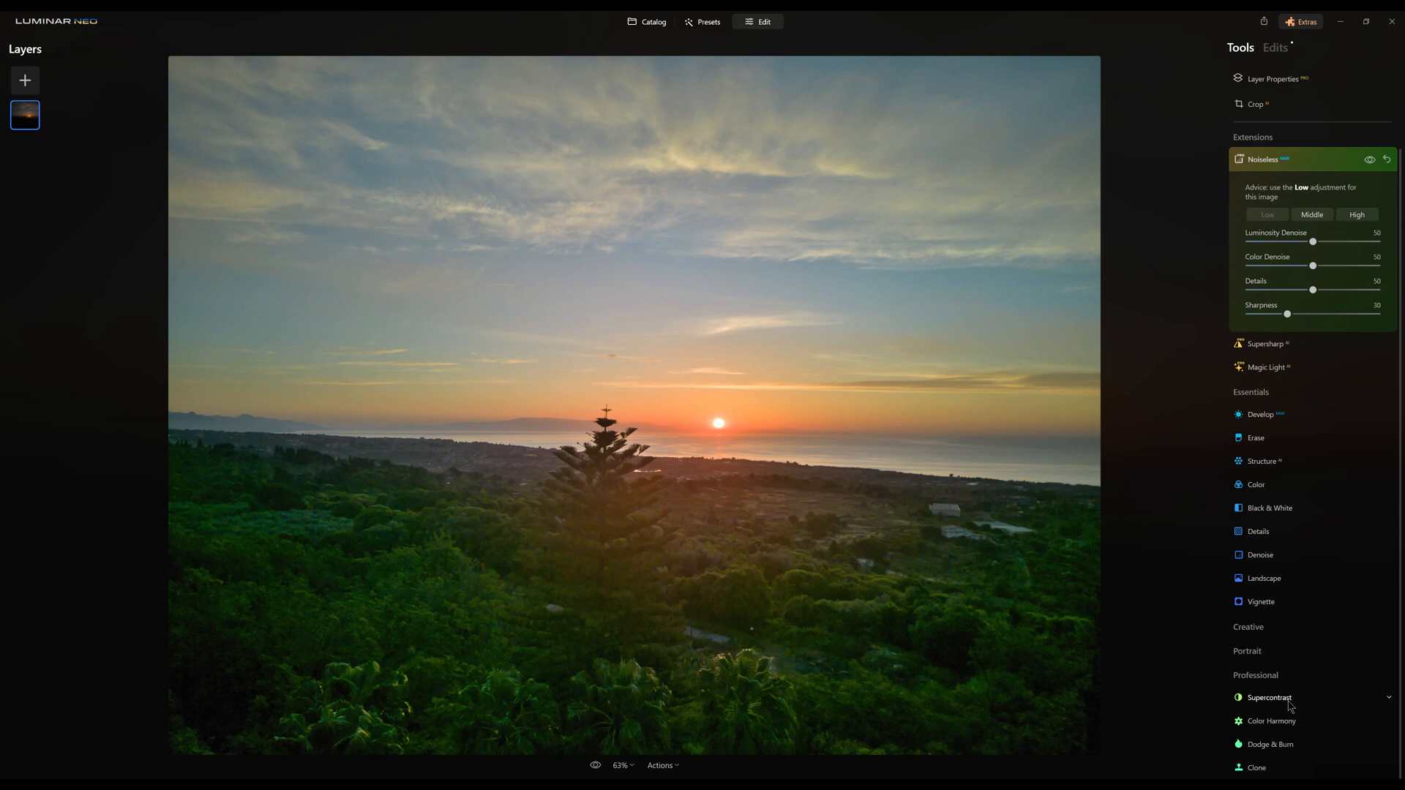
Step: Add Supercontrast to highlights, midtones and shadows through a linear gradient mask over the land
left_click(1267, 698)
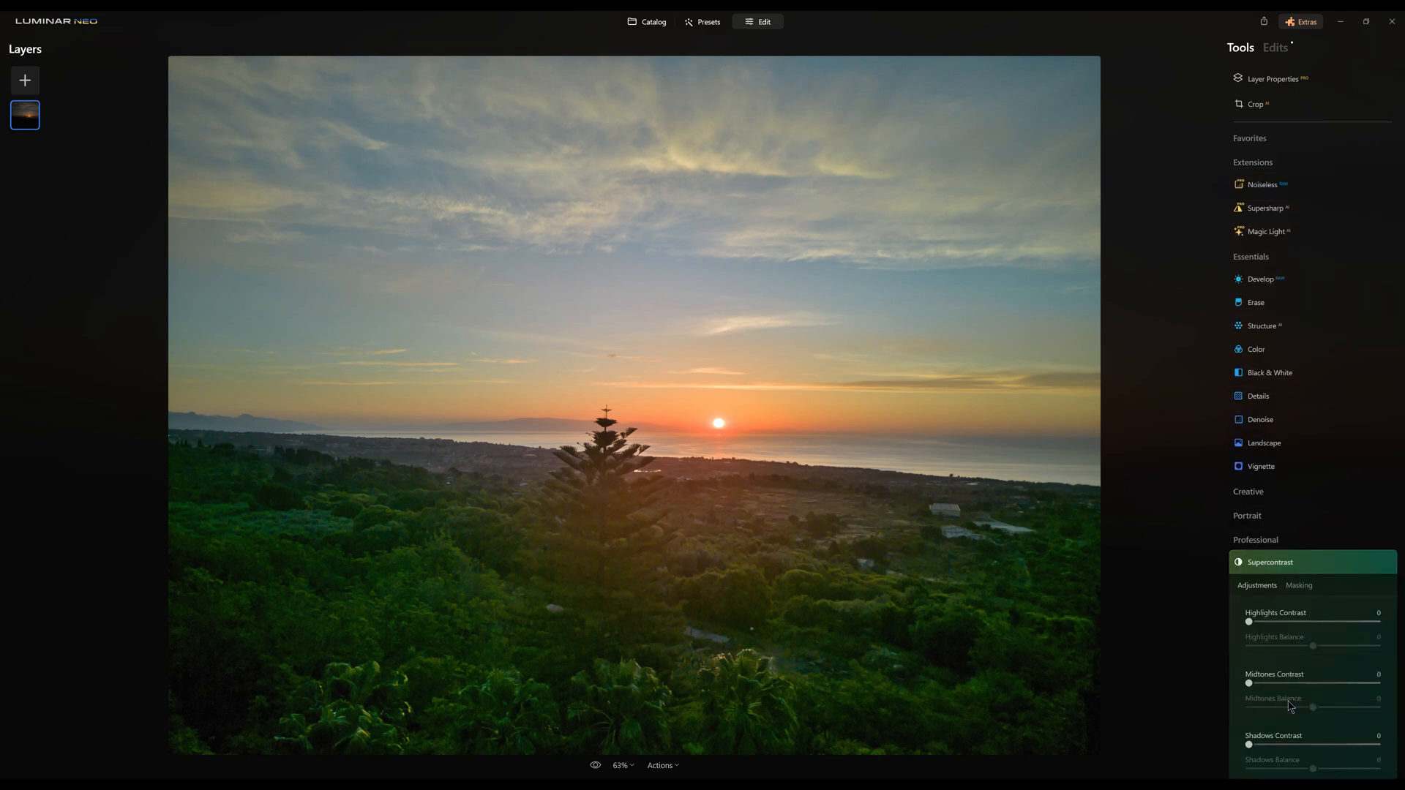
scroll("down", 3)
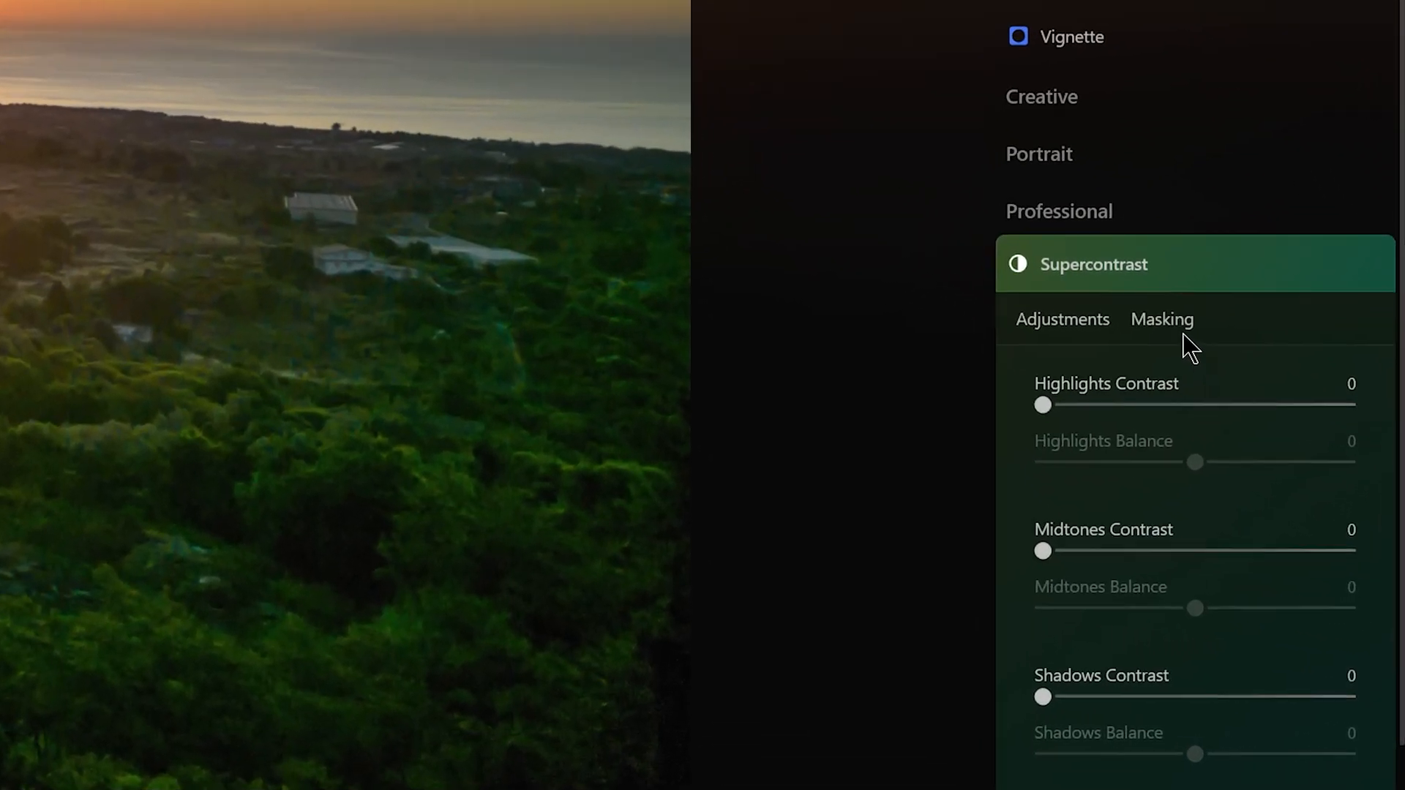
left_click(1163, 319)
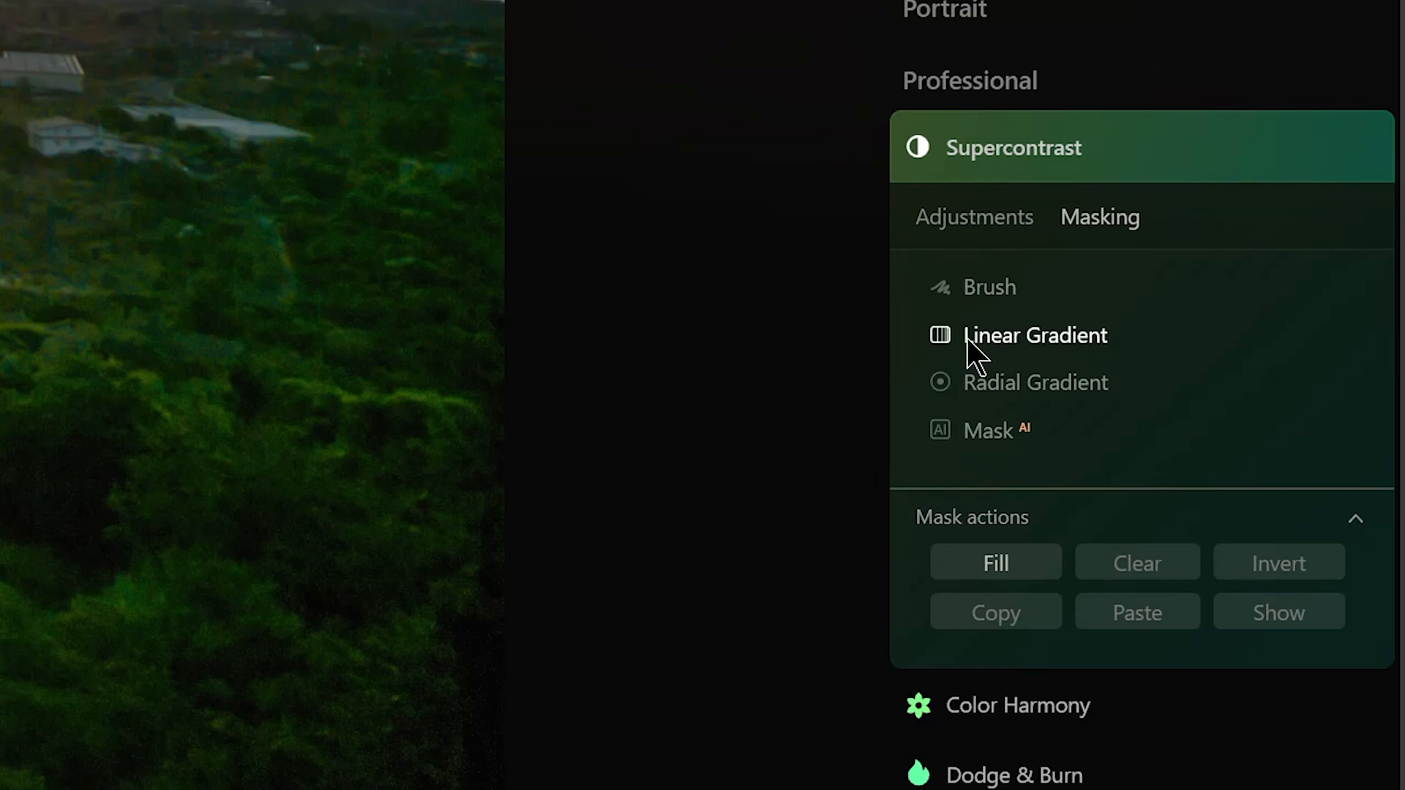
mouse_move(950, 359)
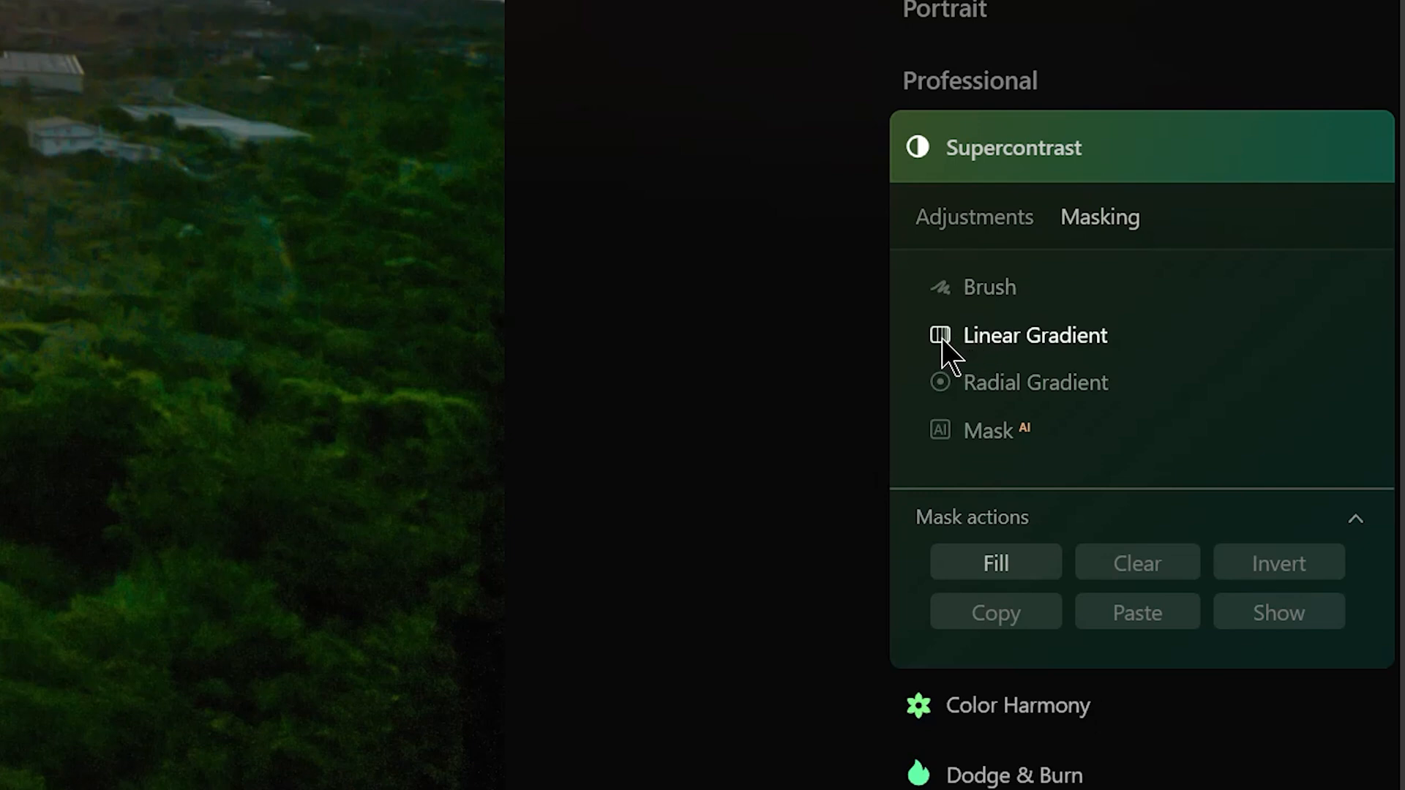
left_click(1035, 335)
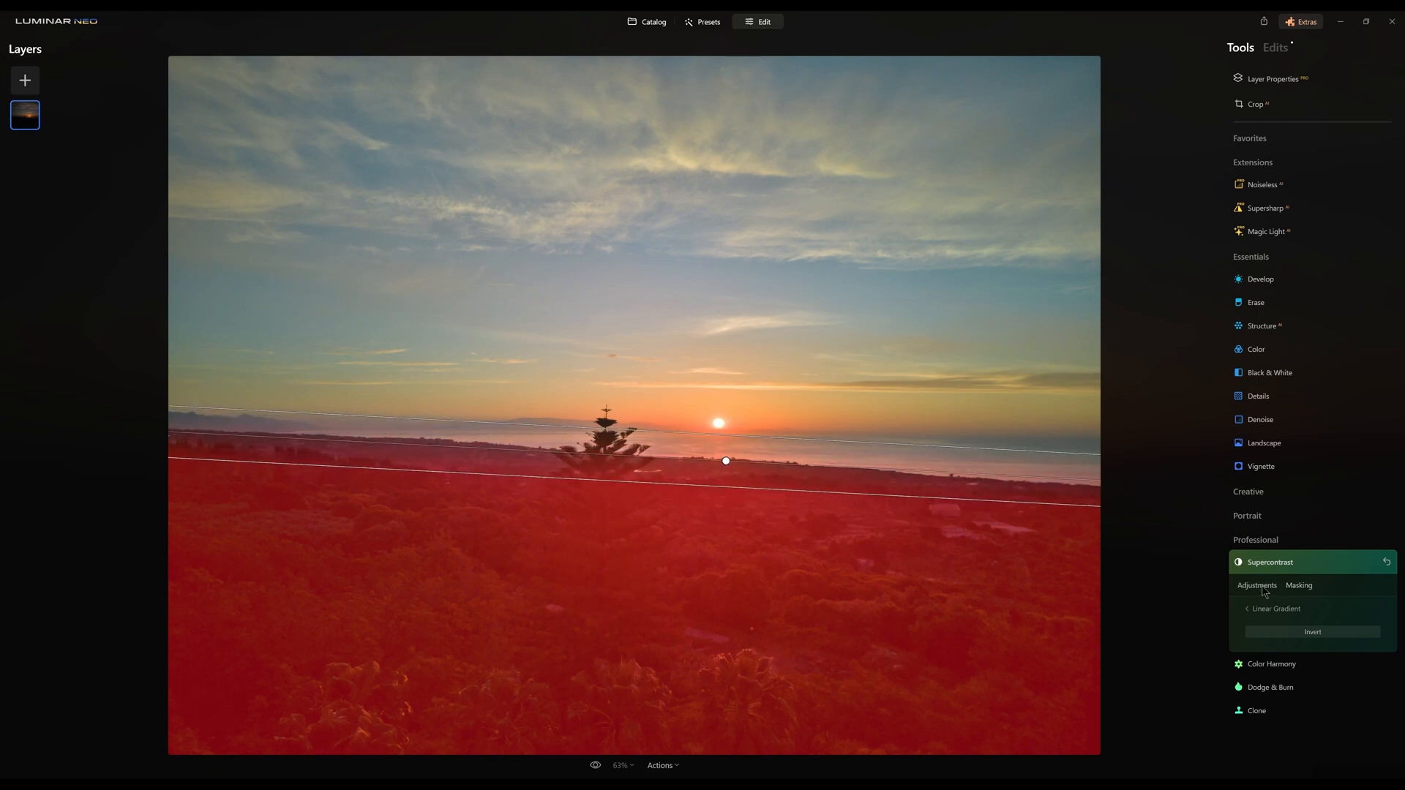
left_click(1256, 586)
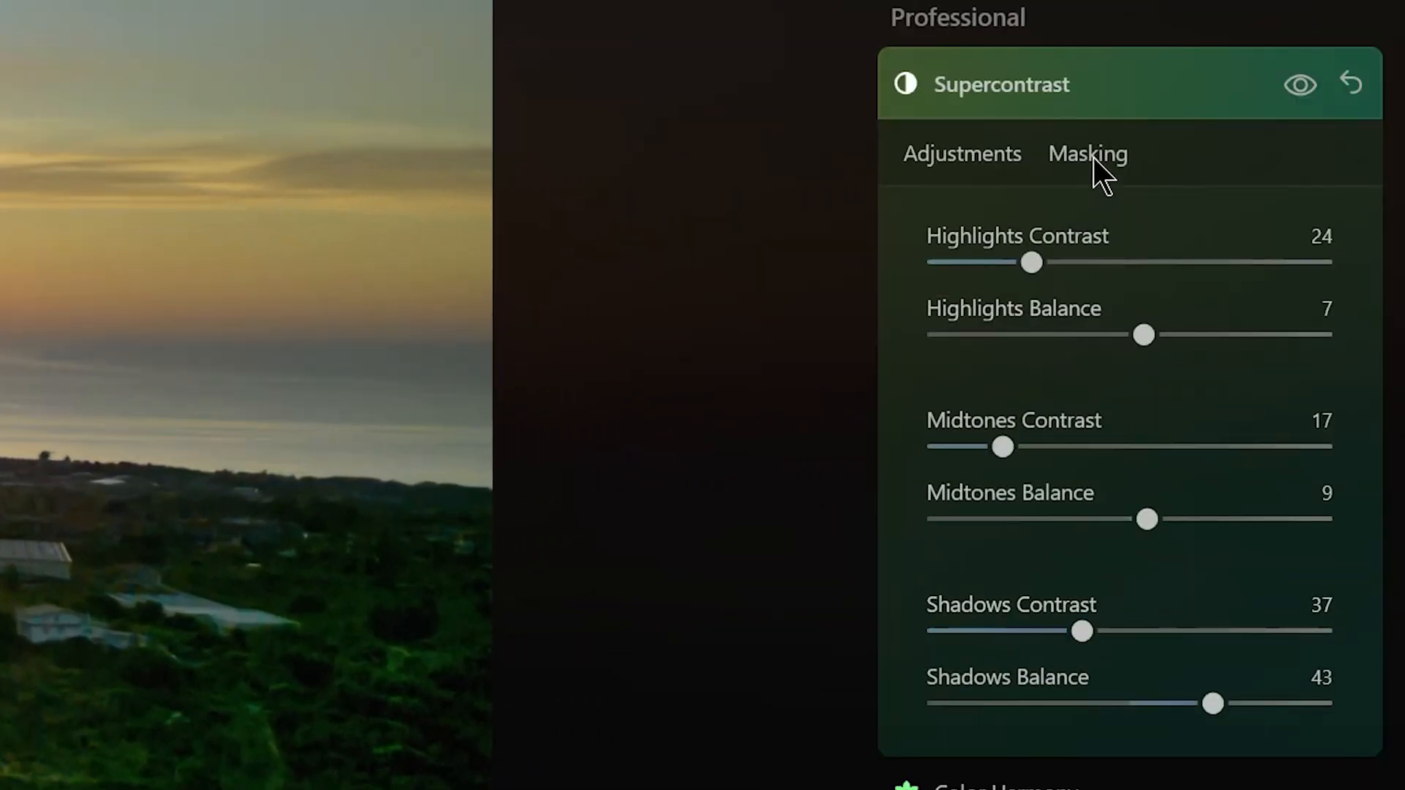
left_click(1087, 153)
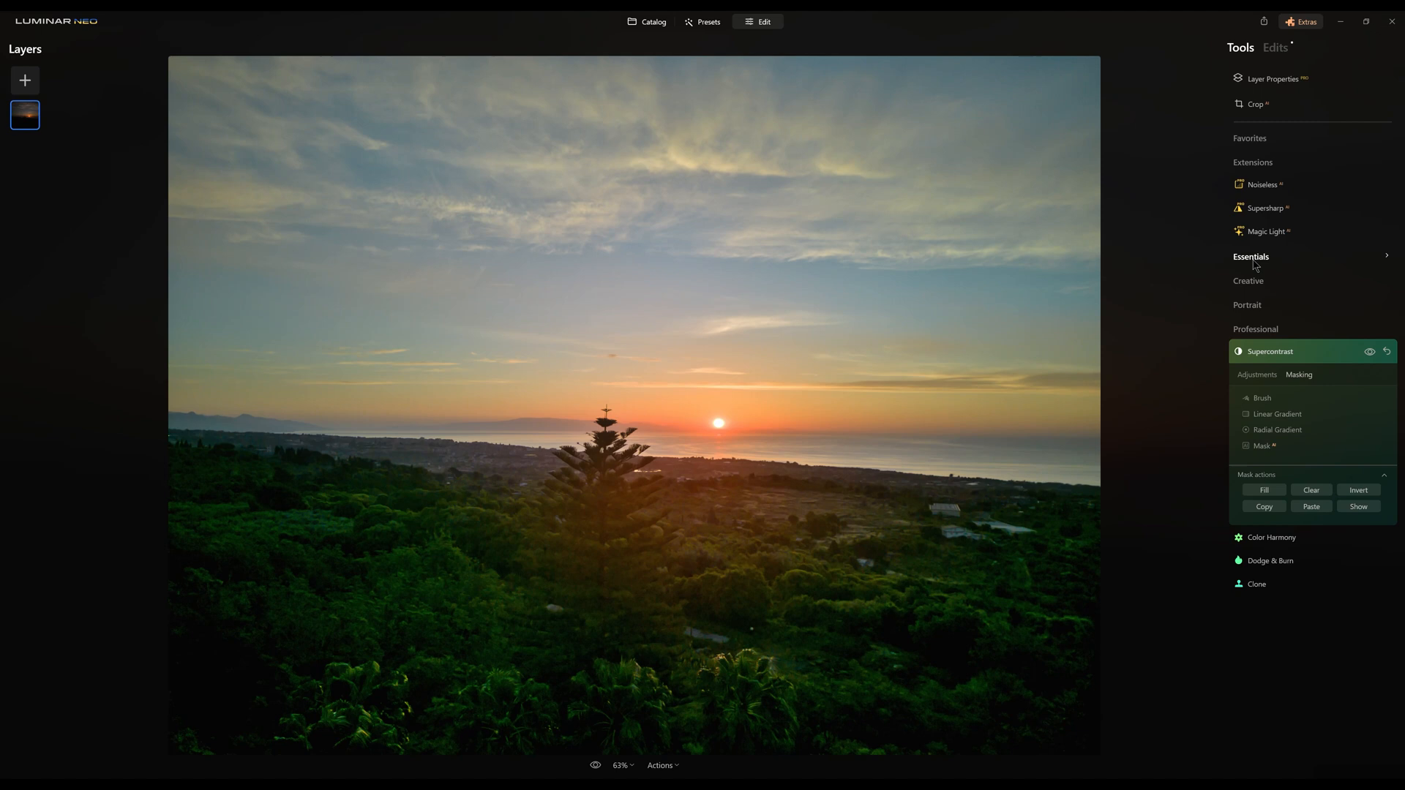
Step: Raise Landscape Dehaze to 57 on the sunset pine-tree photo
left_click(1252, 257)
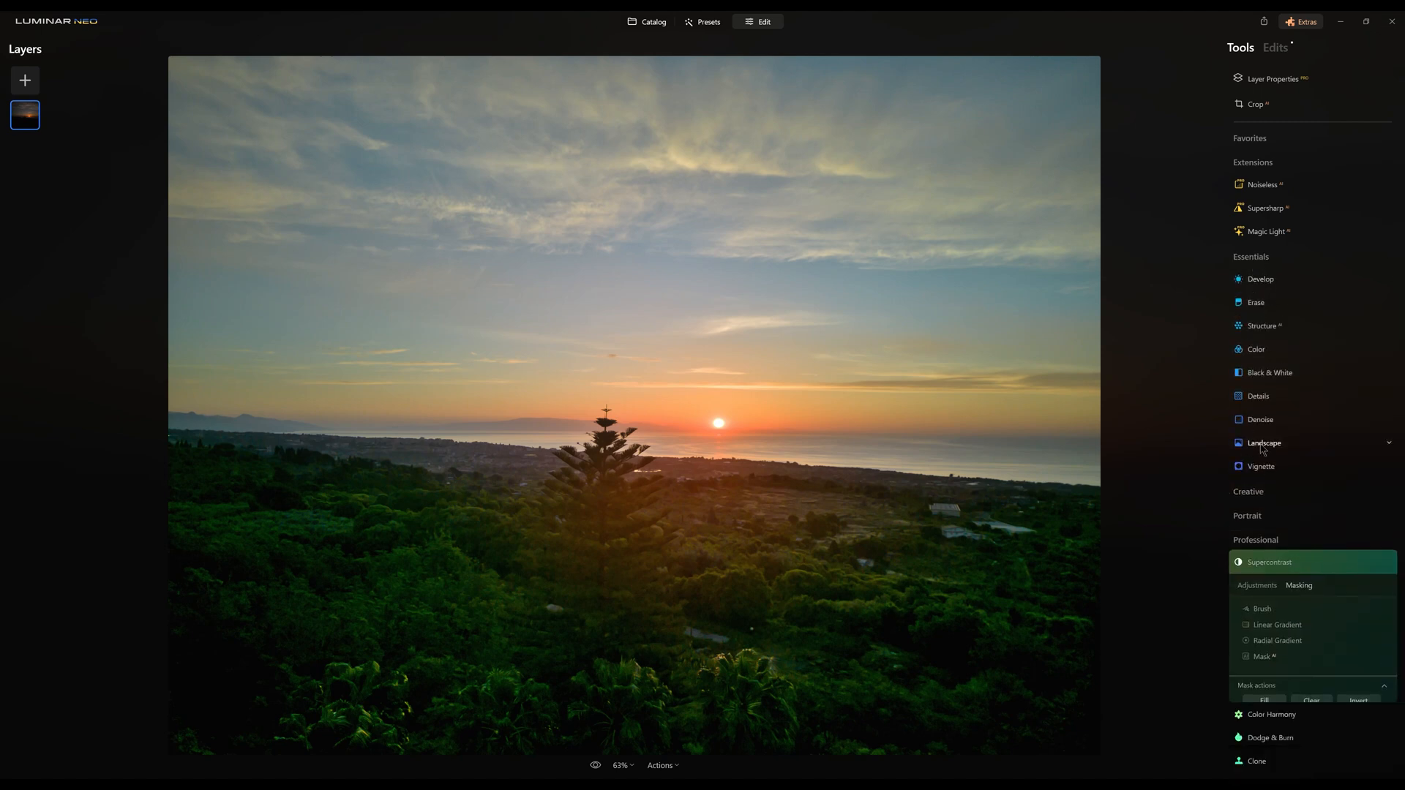
left_click(1263, 442)
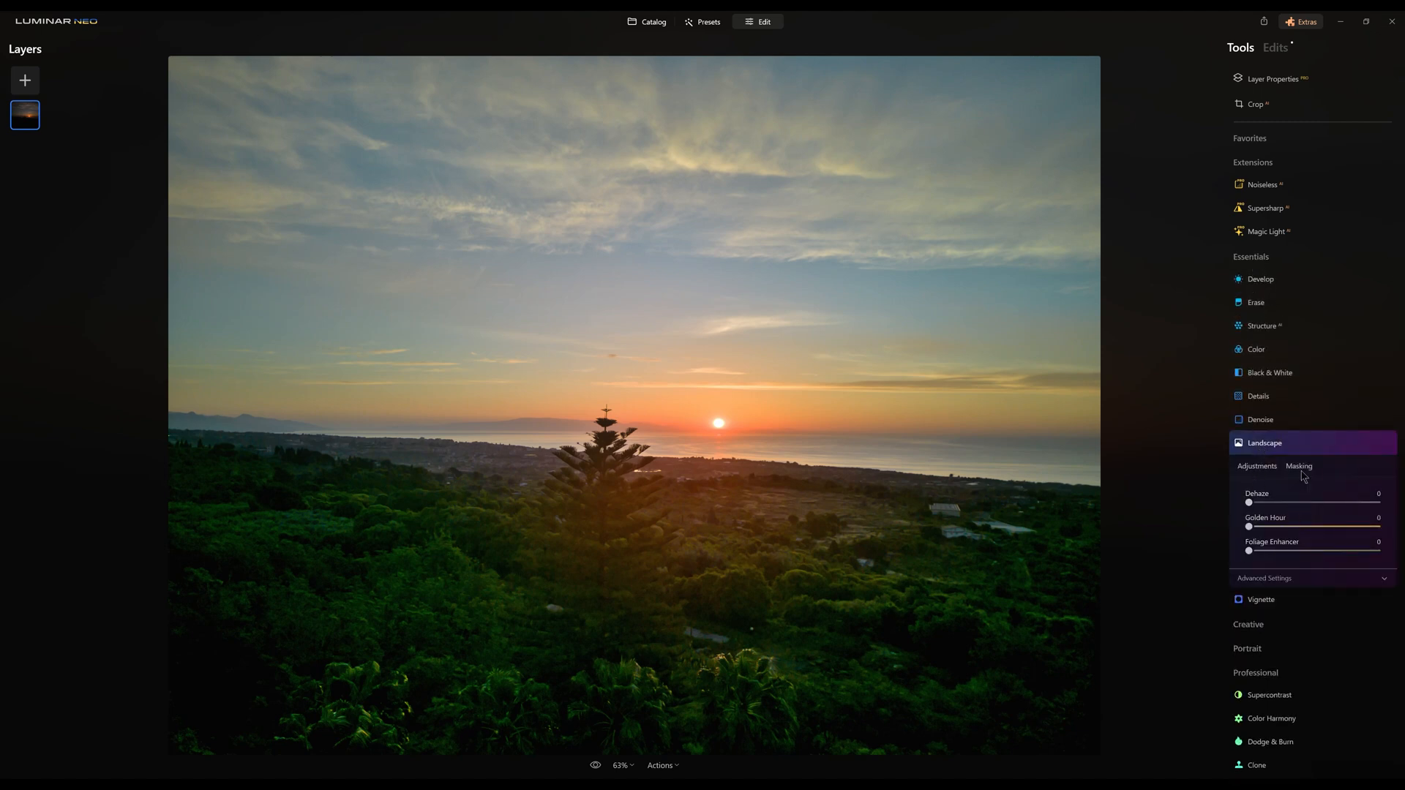
left_click(1298, 465)
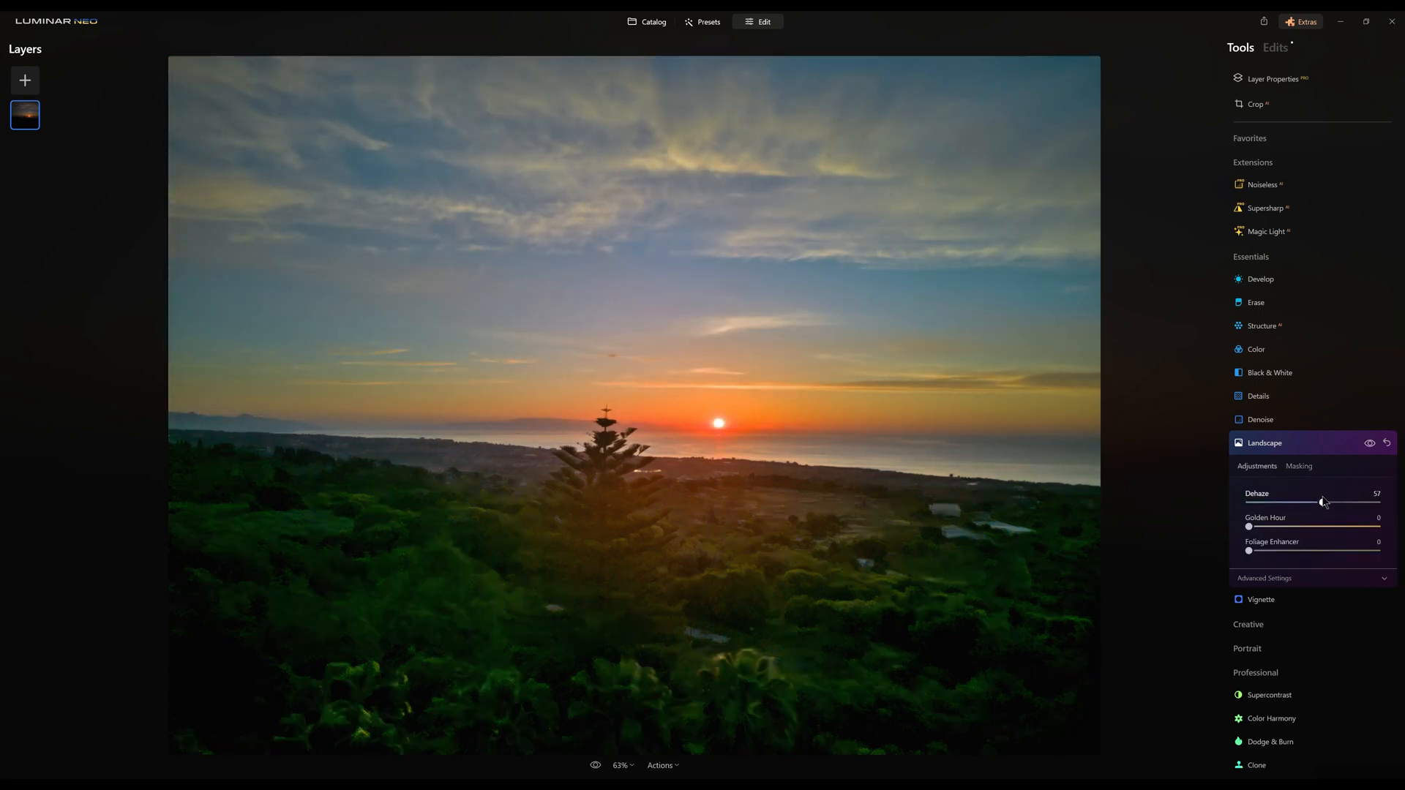
Step: Paste the copied gradient mask into the Develop adjustments
left_click(1260, 278)
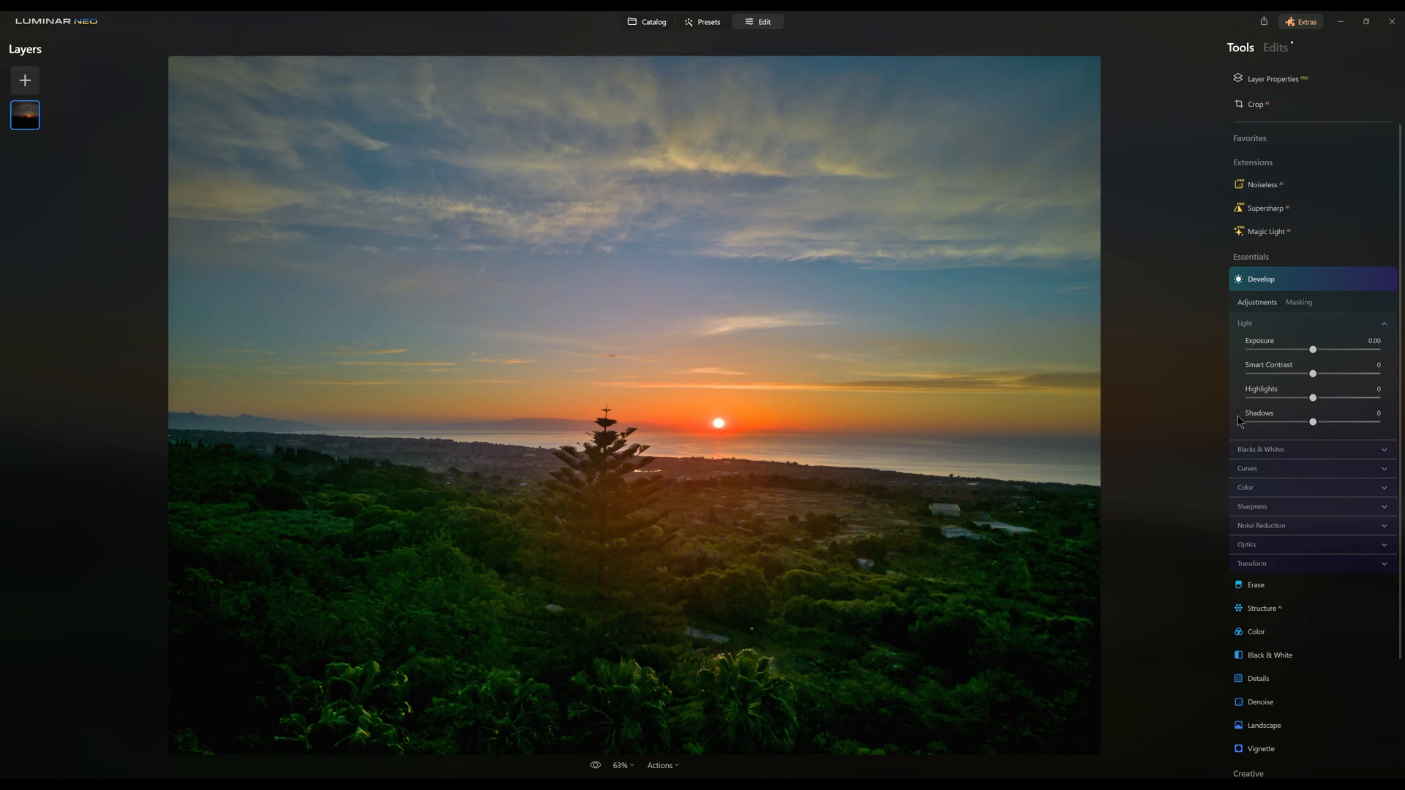
left_click(1299, 303)
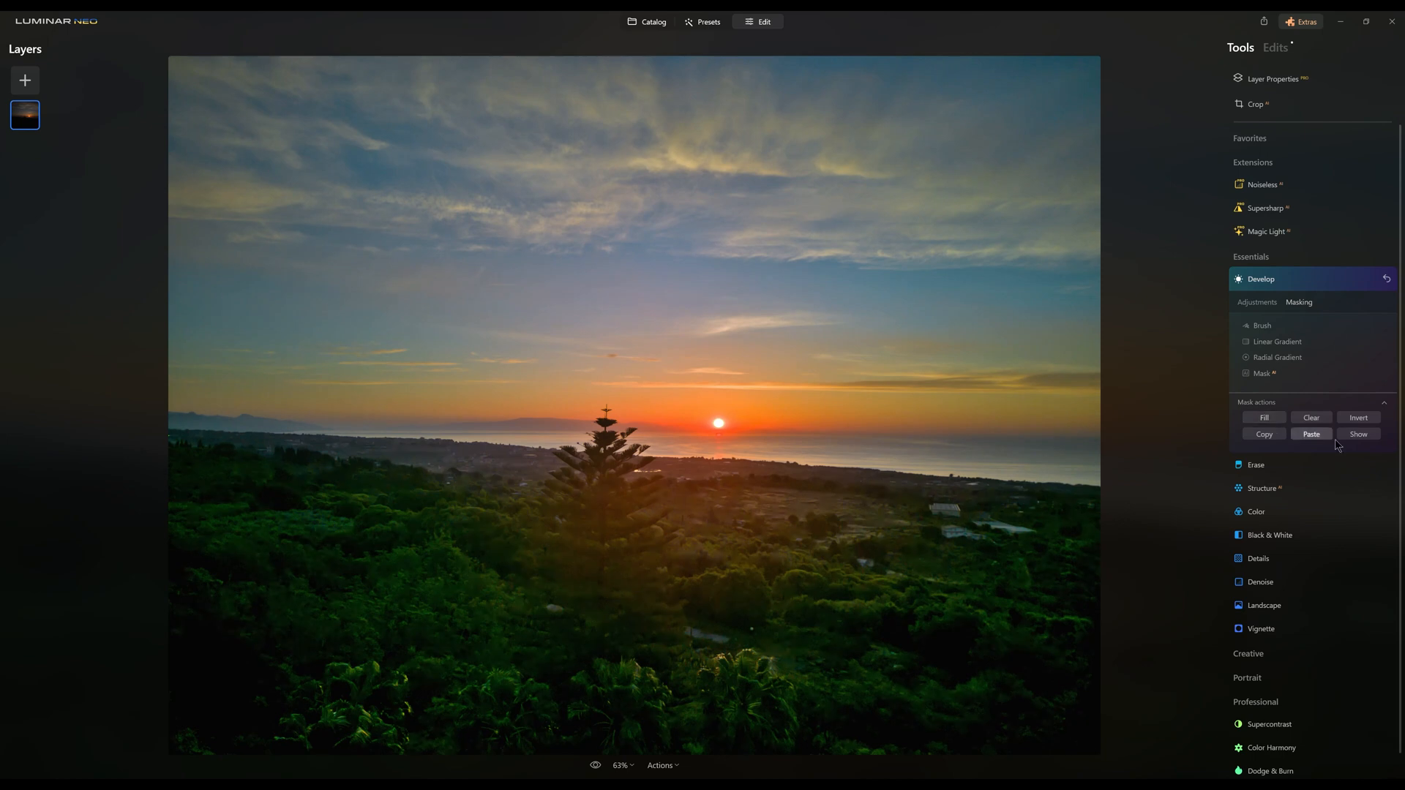
left_click(1256, 275)
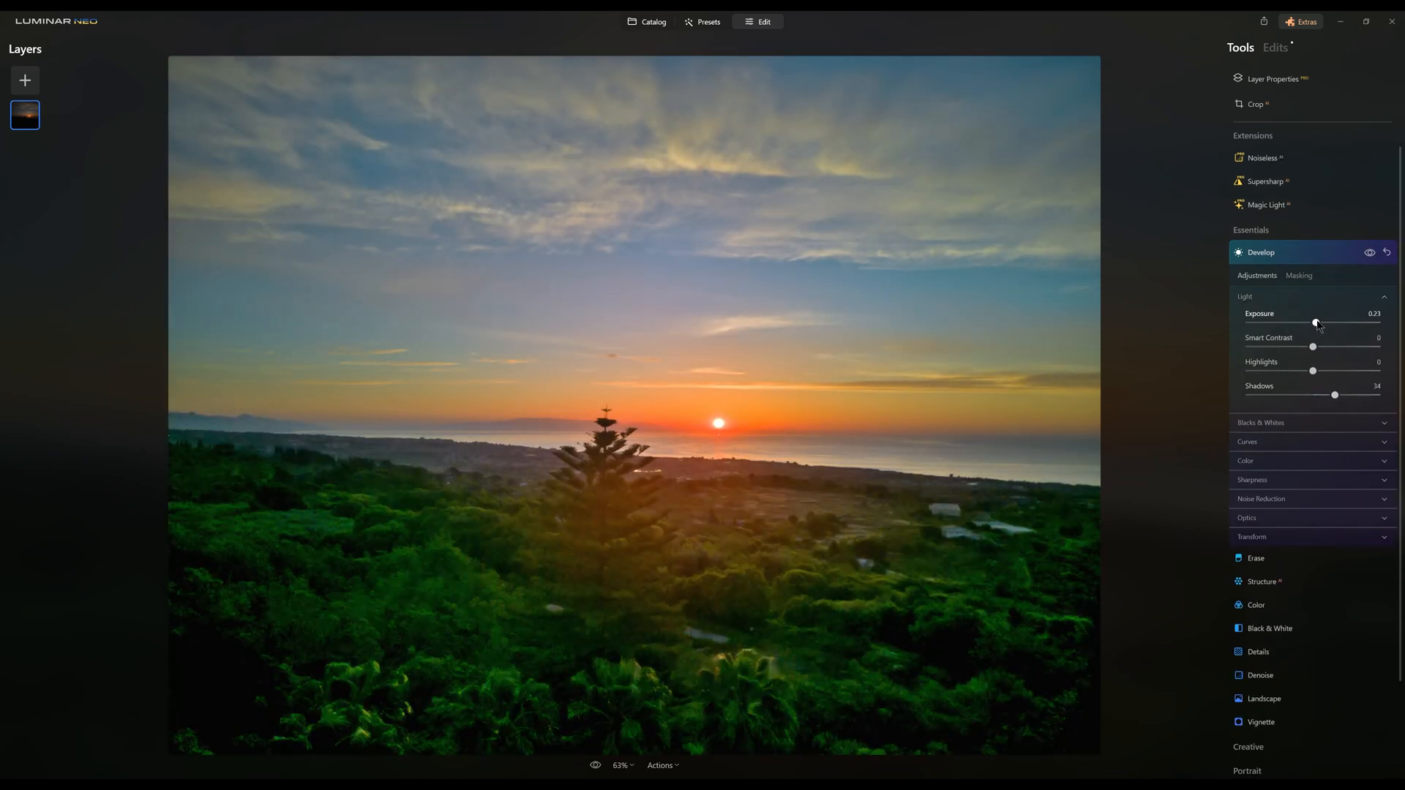
Step: Try a radial gradient on Develop, then show the AI subject masks and mask only the sky
left_click(1298, 275)
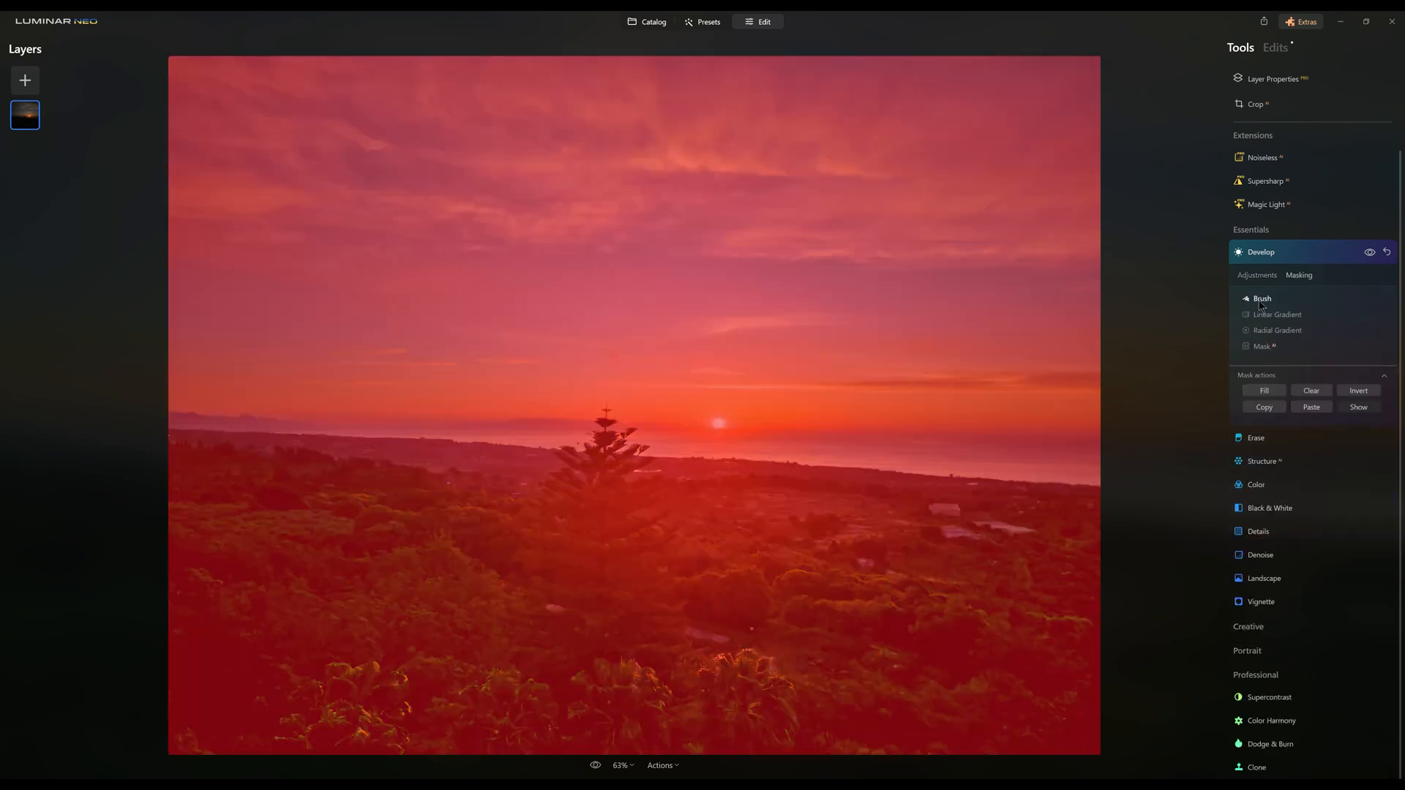
left_click(1260, 299)
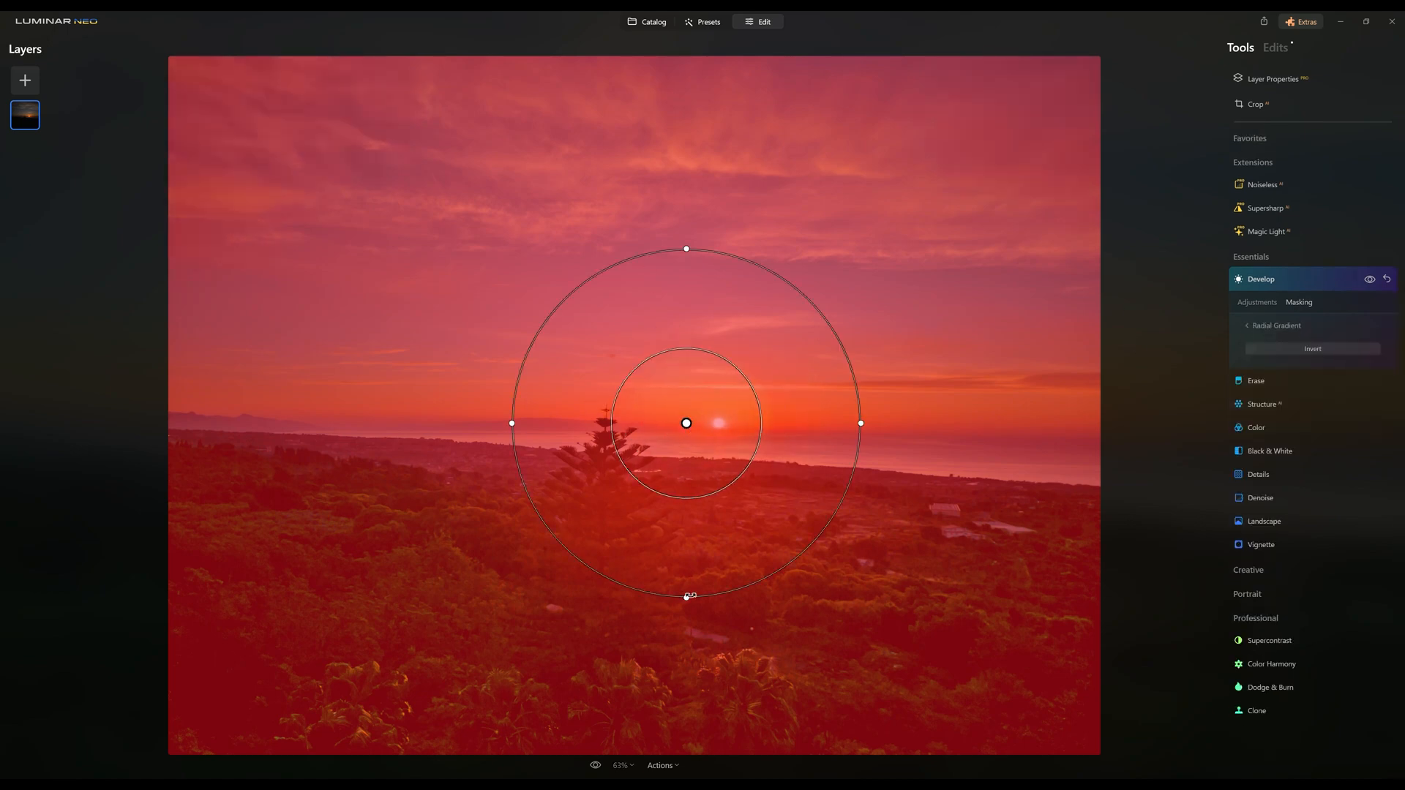
left_click(1255, 301)
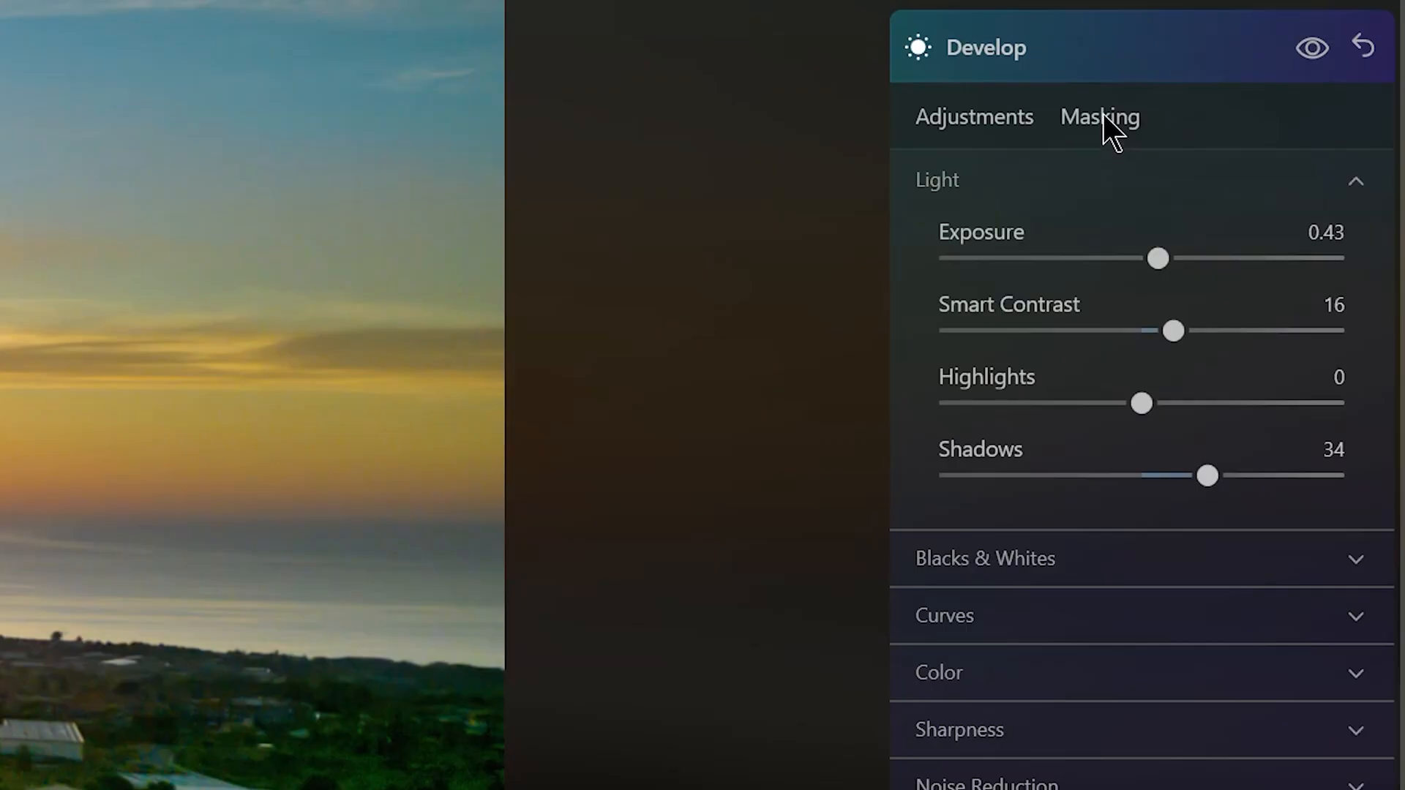
left_click(1100, 117)
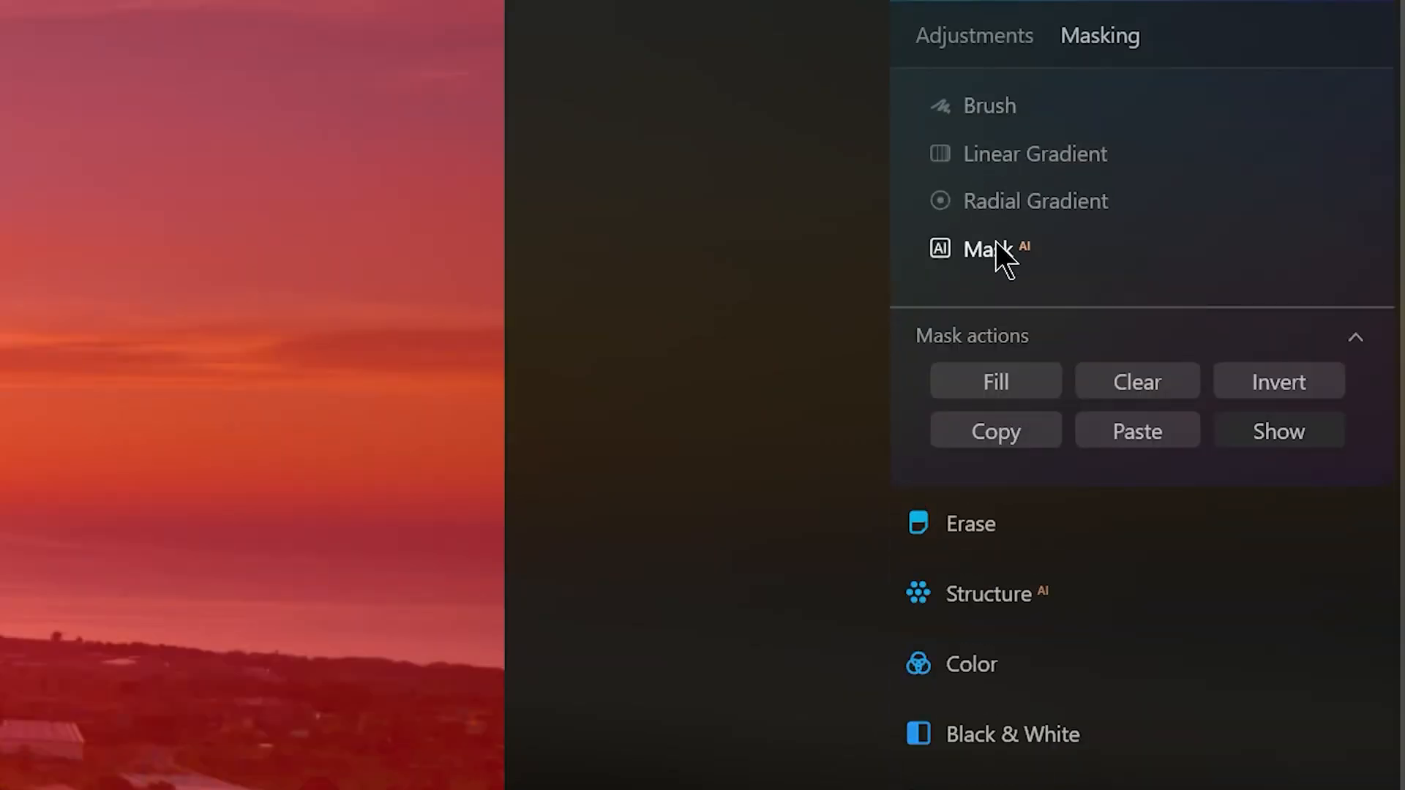
left_click(985, 249)
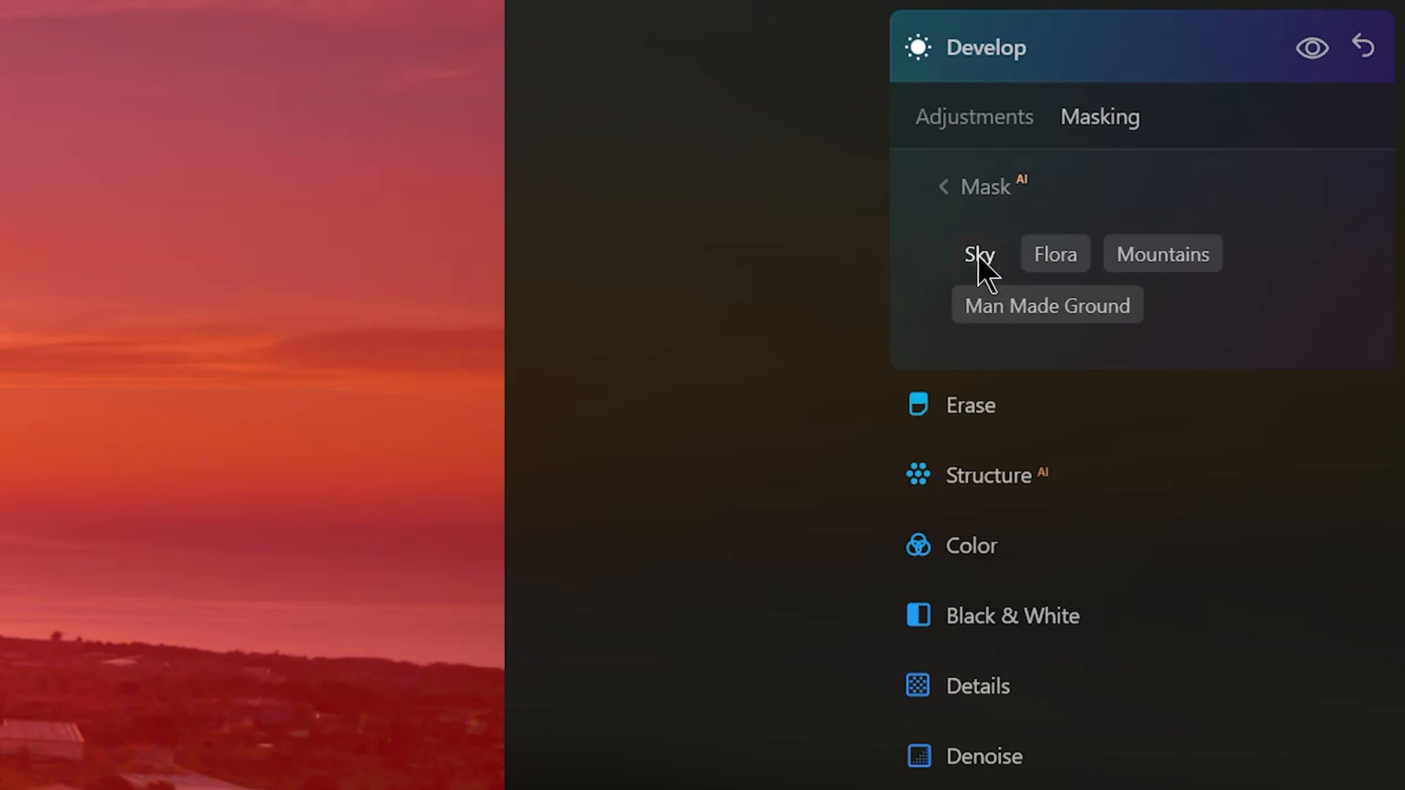
mouse_move(963, 322)
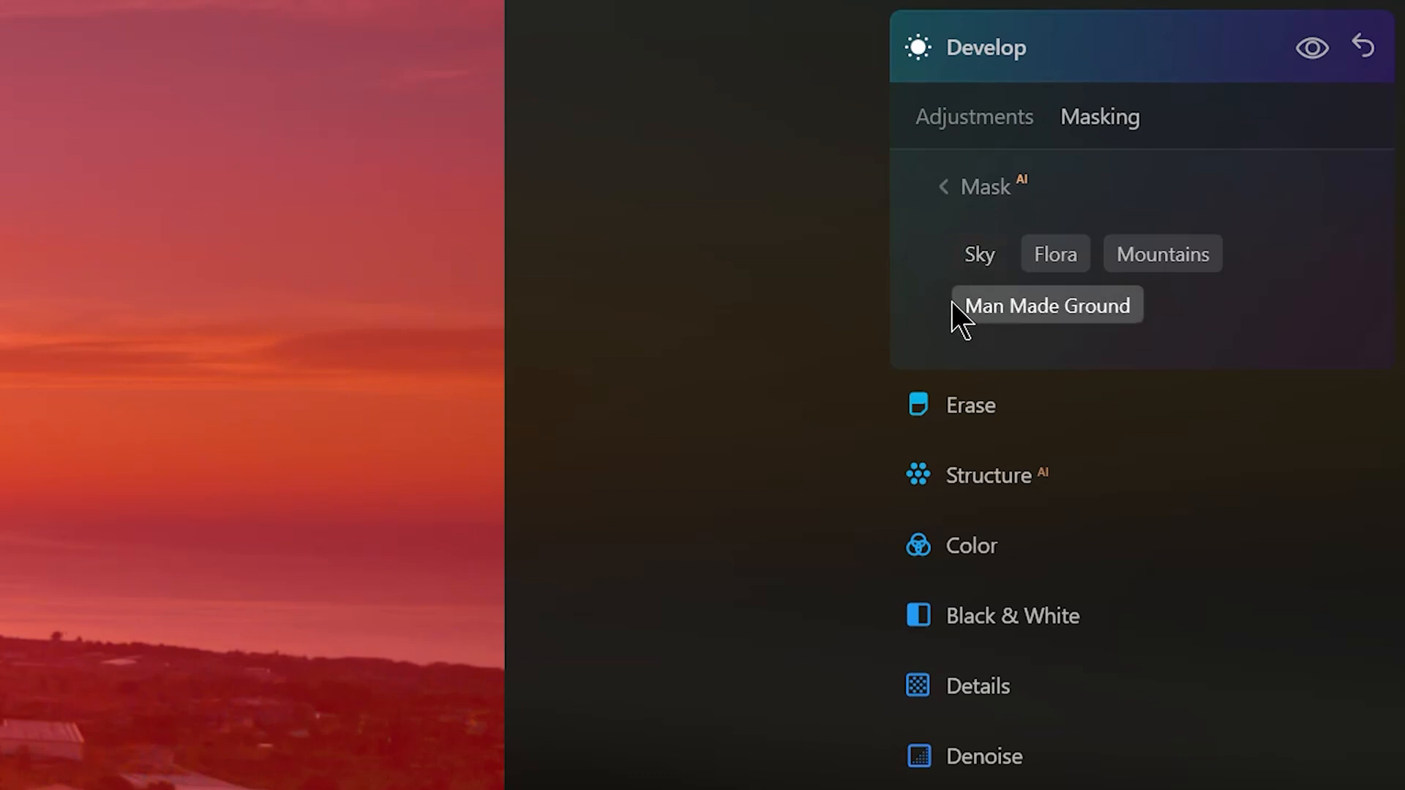
mouse_move(1056, 255)
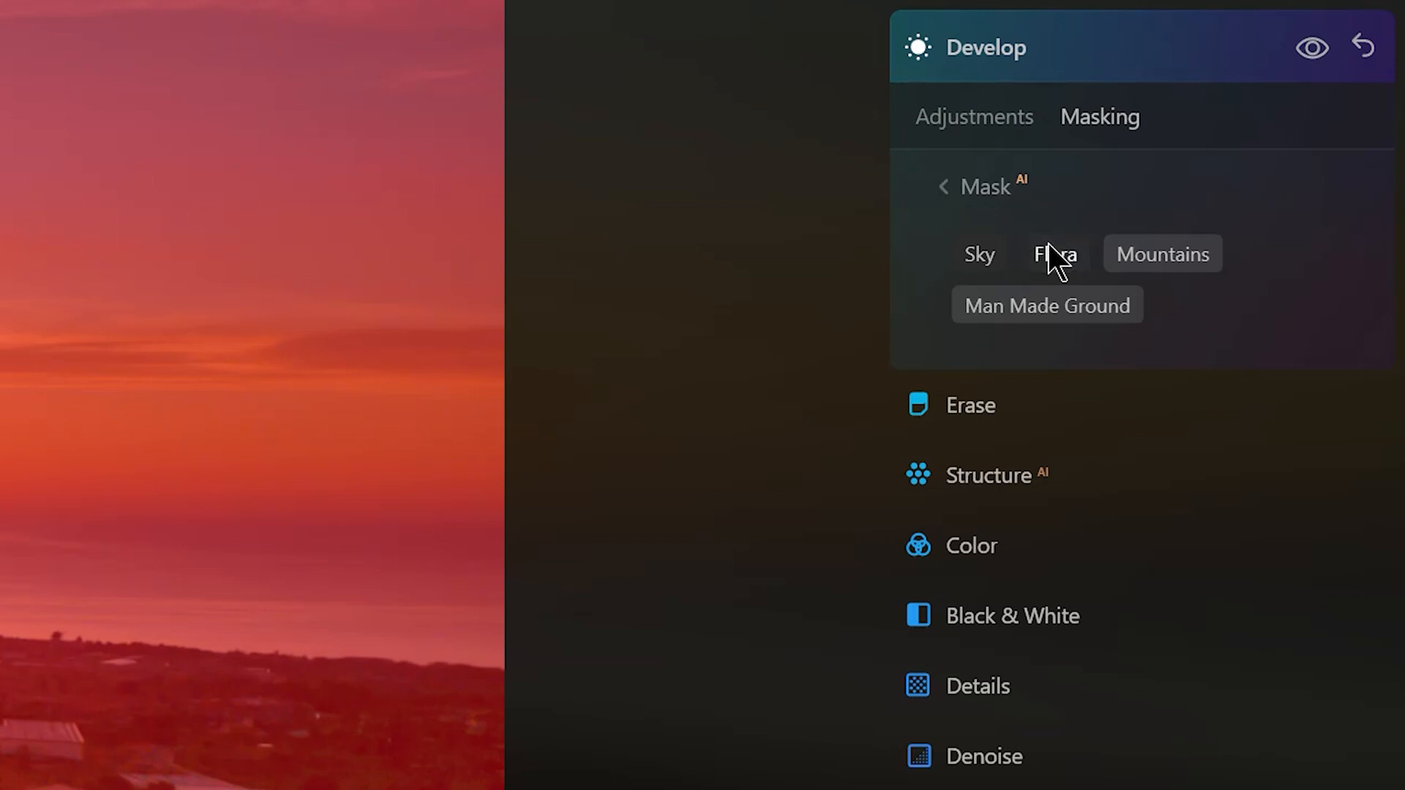
mouse_move(1036, 287)
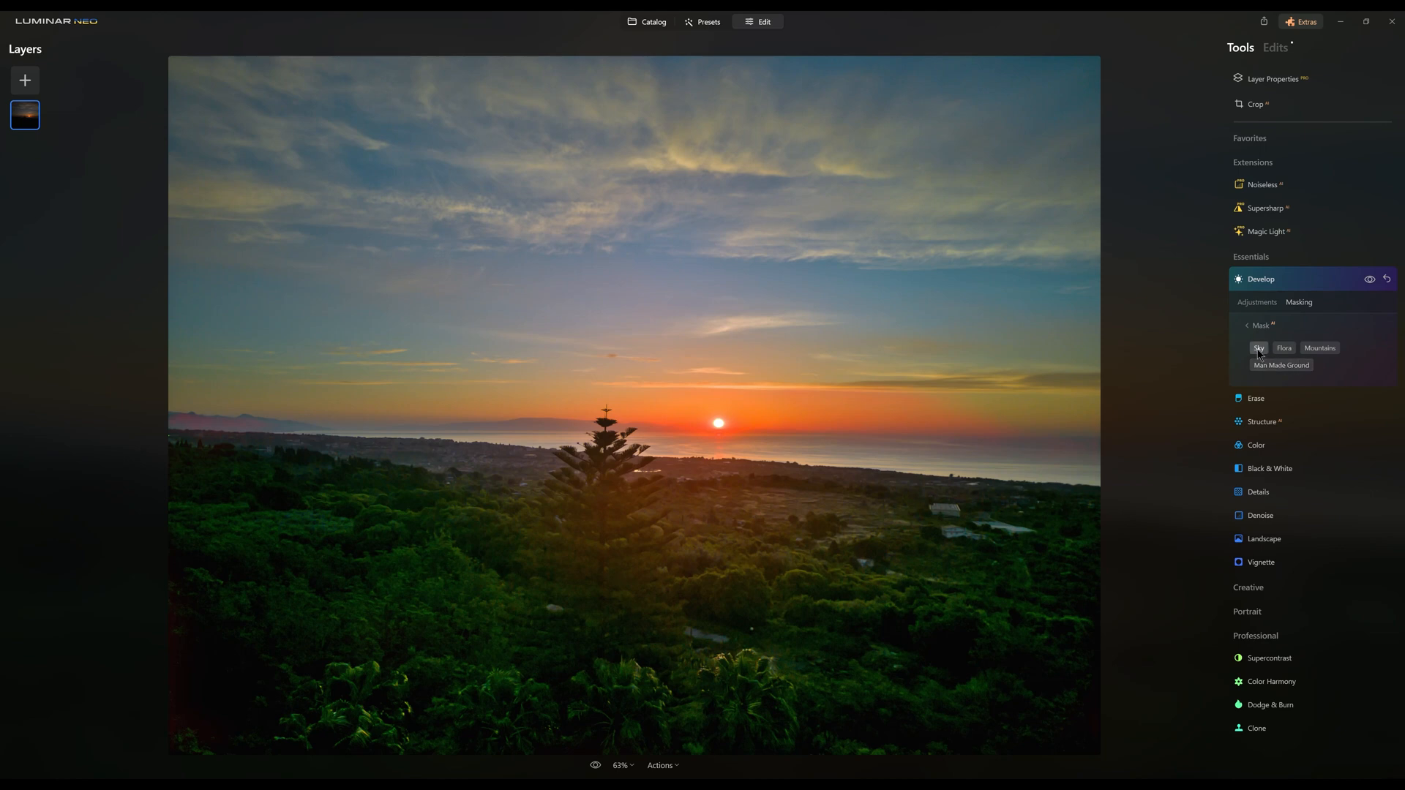
left_click(1259, 350)
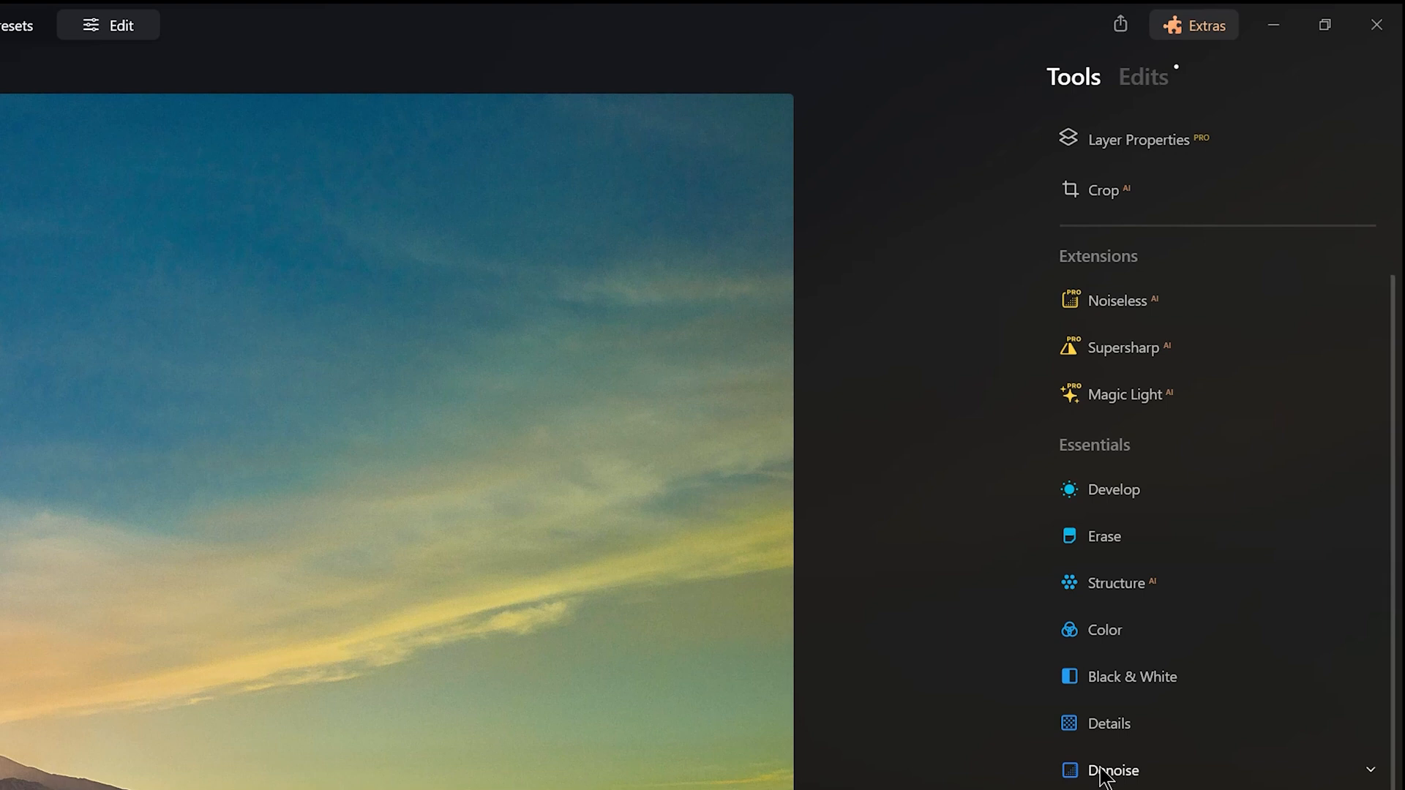
mouse_move(1133, 107)
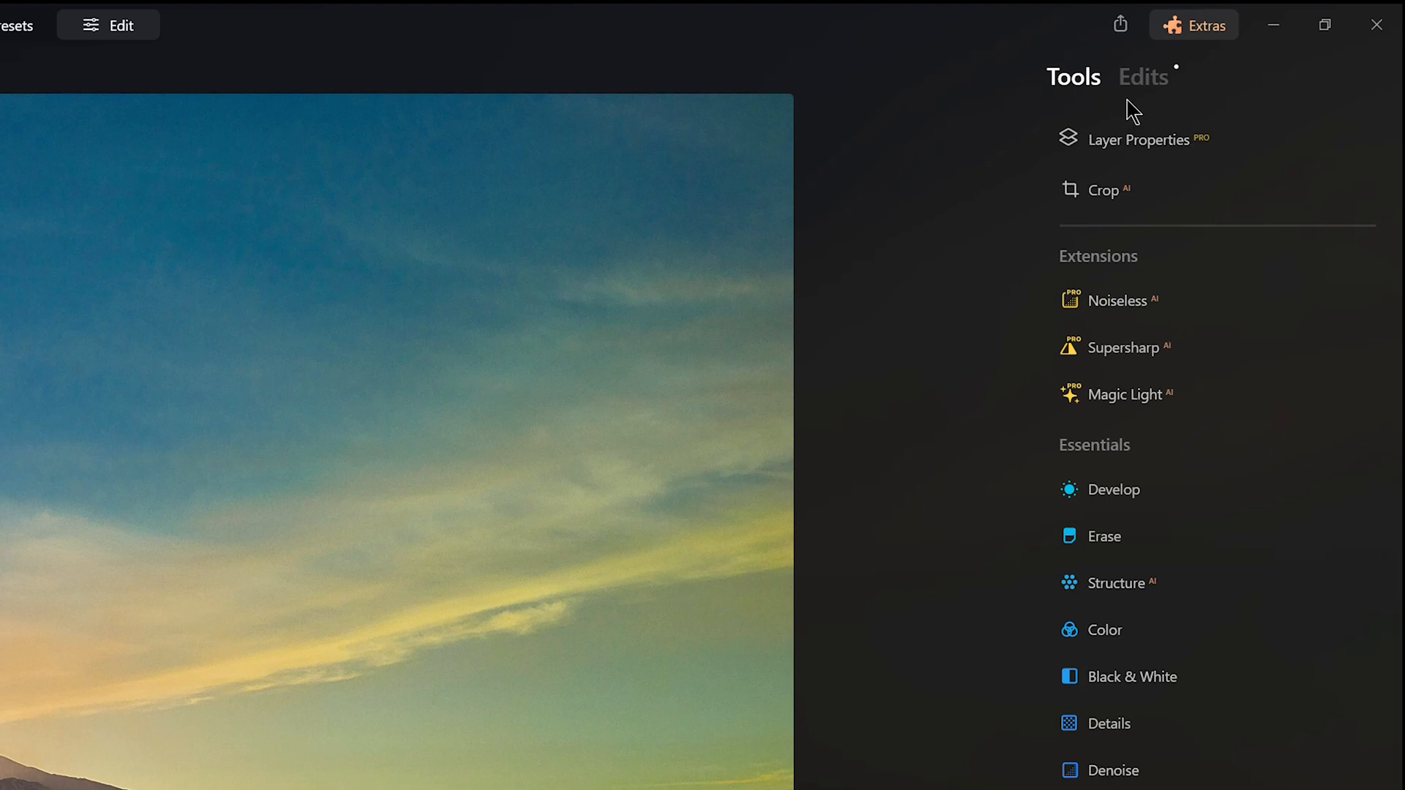
Step: Review the Edits list, remove the Relight adjustment and reset the second Develop adjustment
left_click(1123, 300)
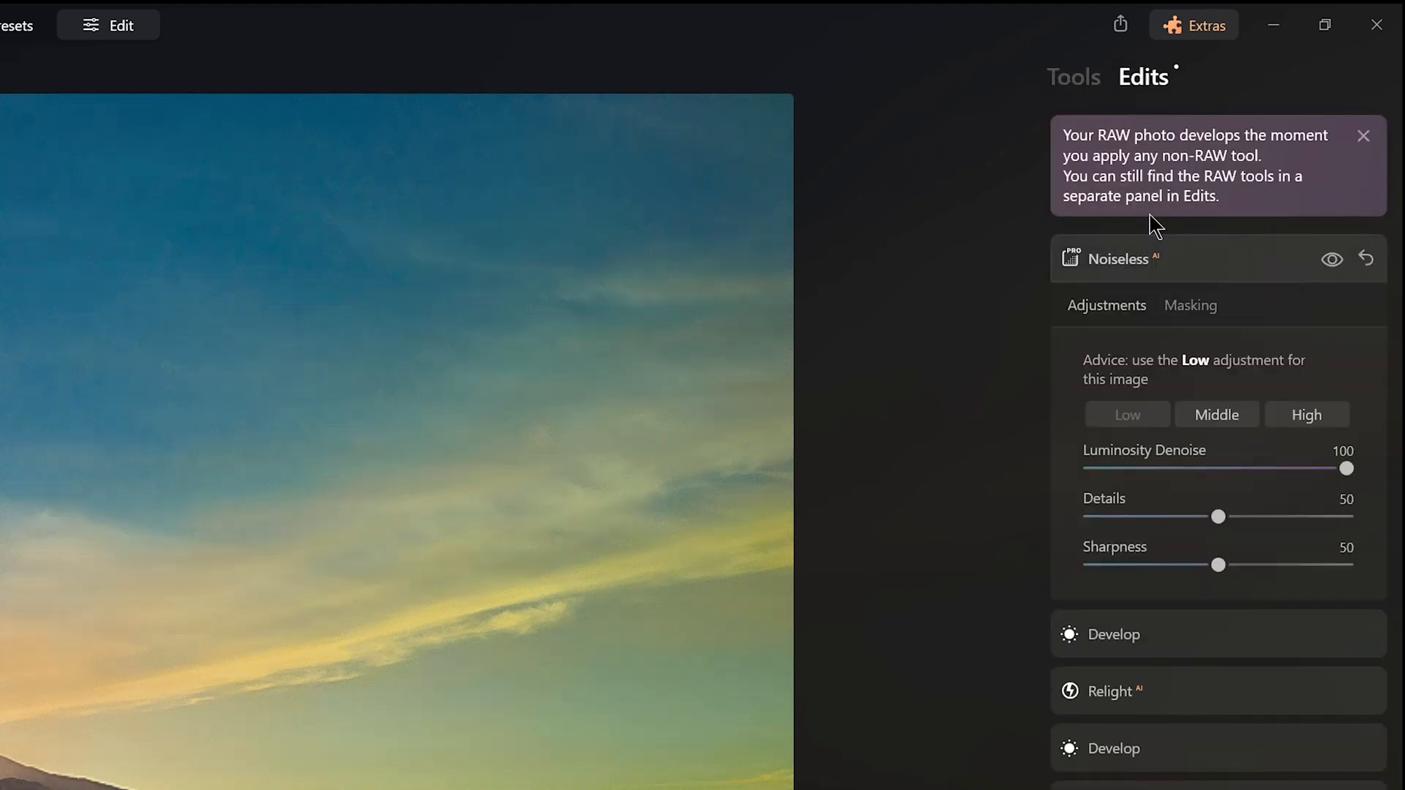
left_click(1118, 259)
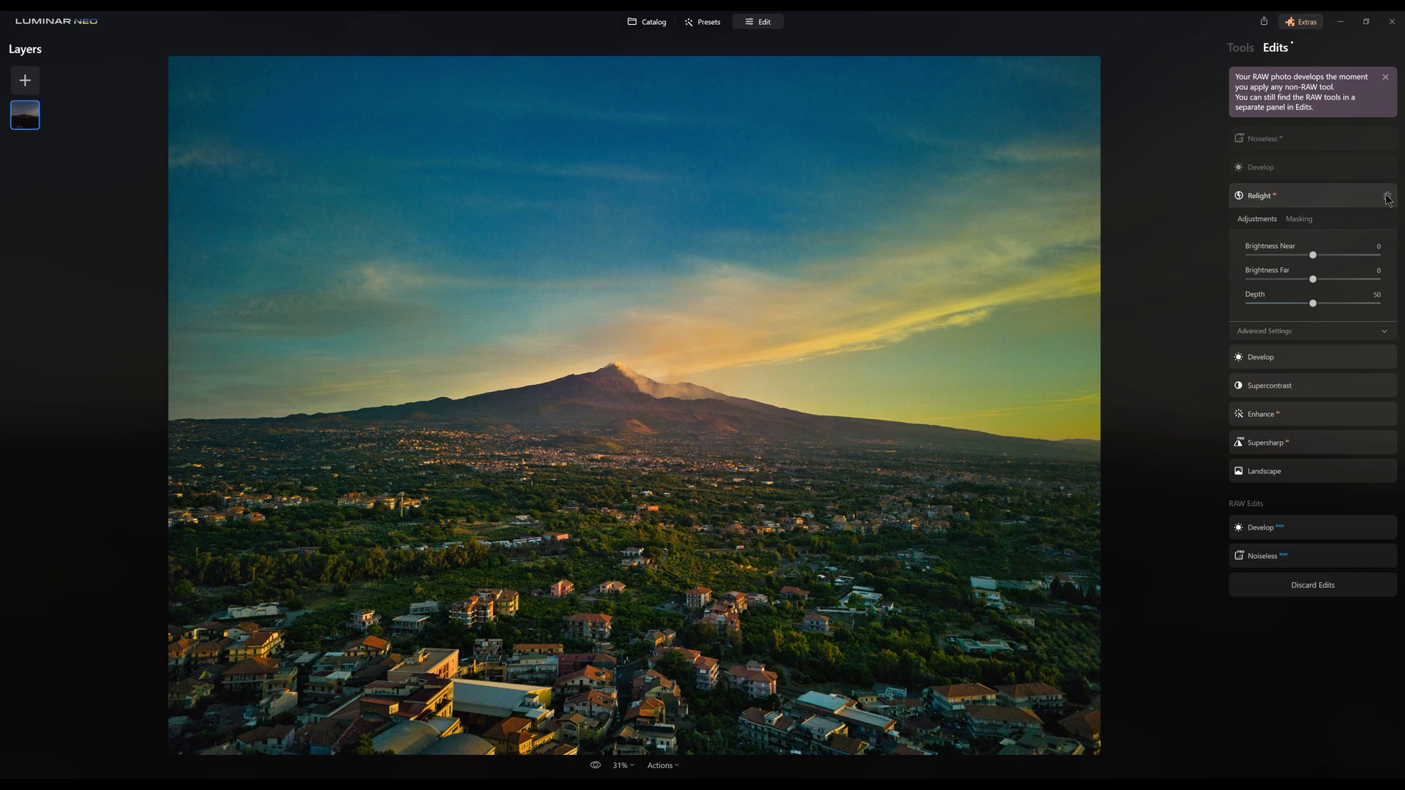
left_click(1387, 196)
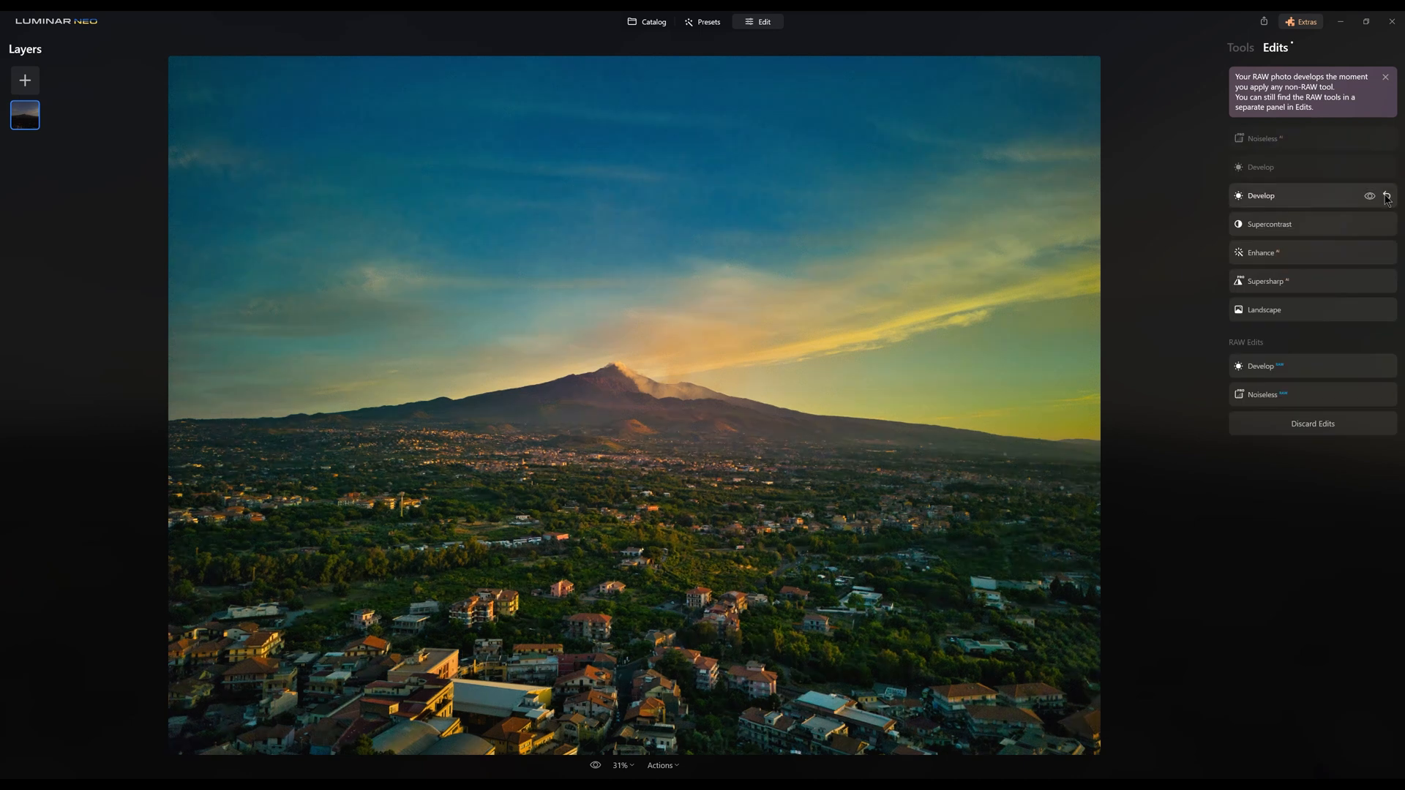
left_click(1239, 46)
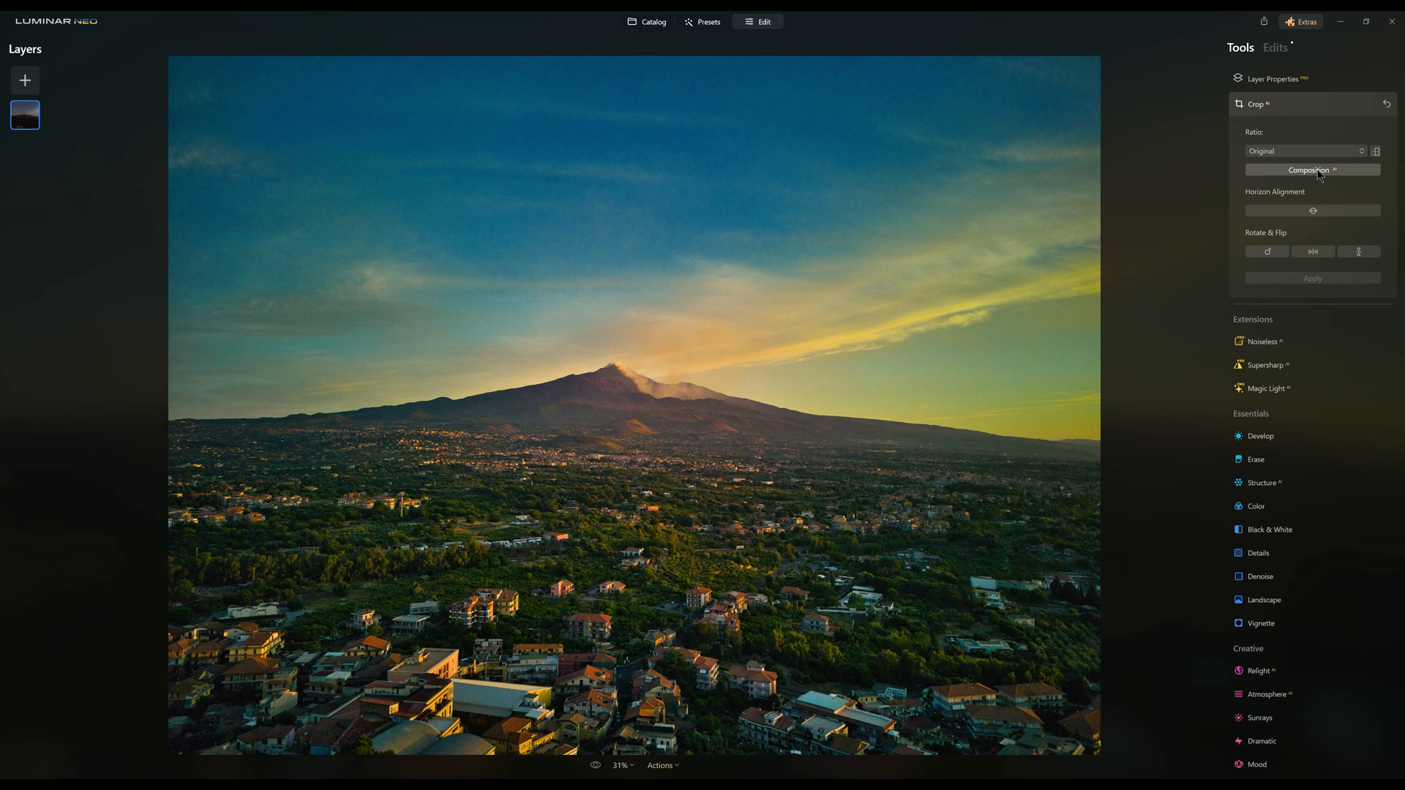
mouse_move(1223, 221)
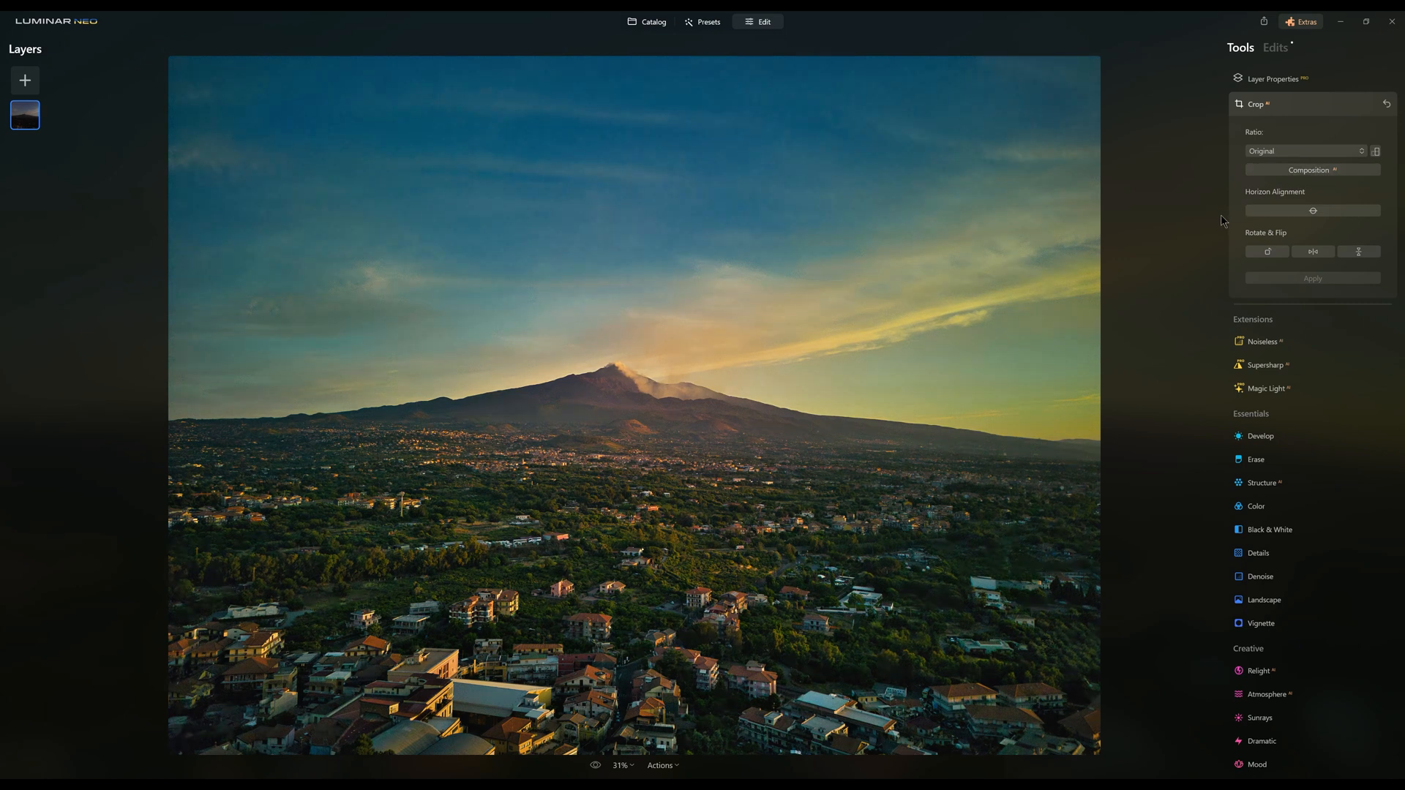
Step: Crop the Etna photo to the AI-suggested 4:5 composition
left_click(1304, 151)
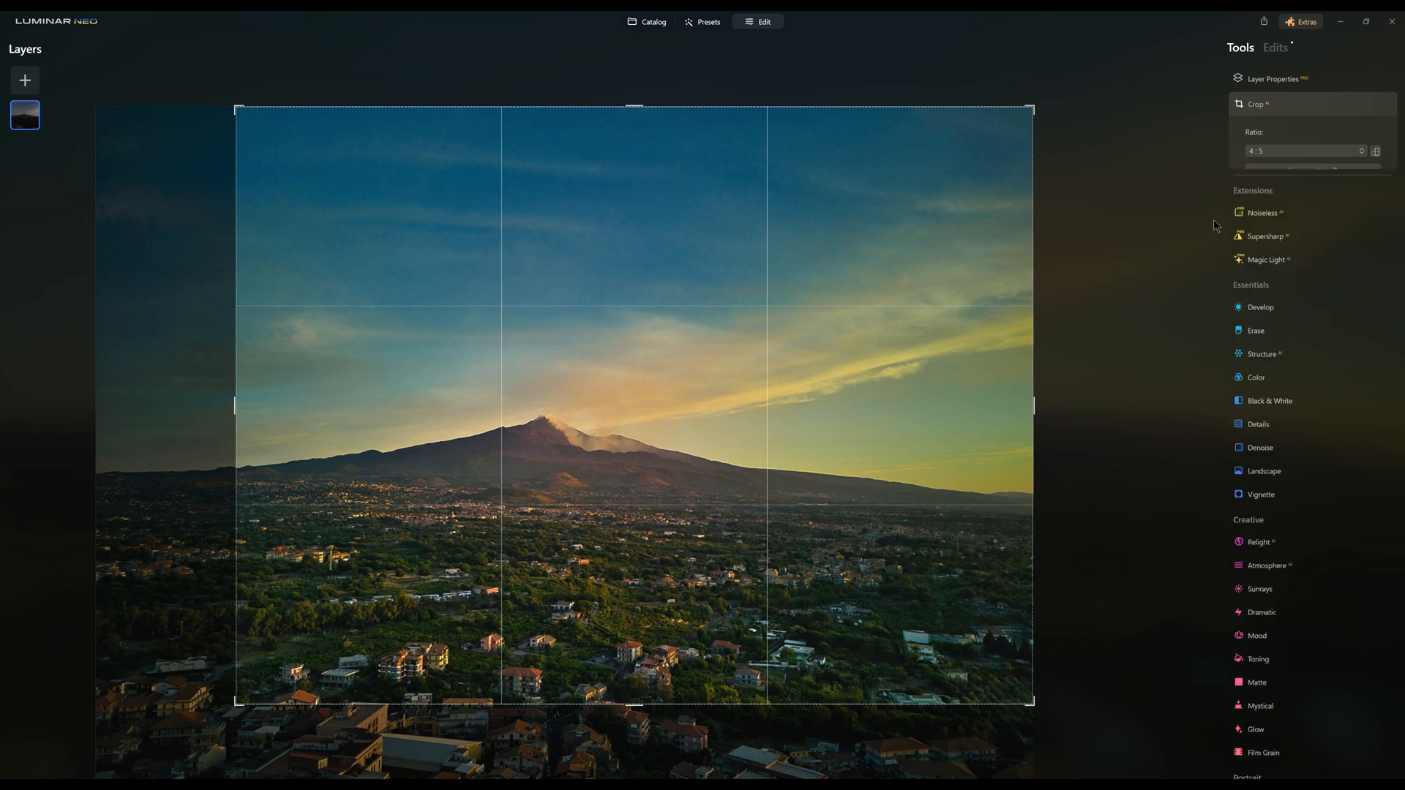
left_click(1255, 104)
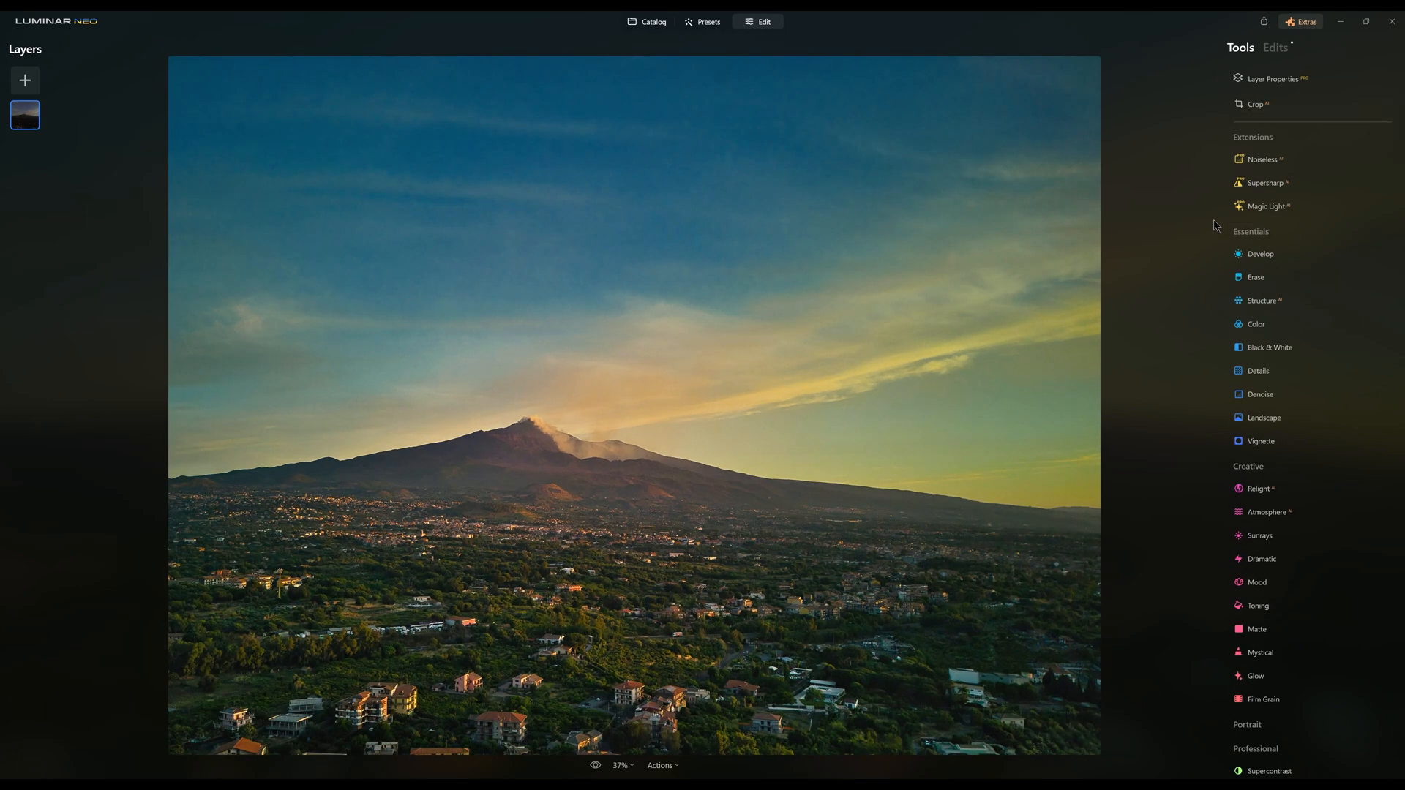
left_click(1256, 104)
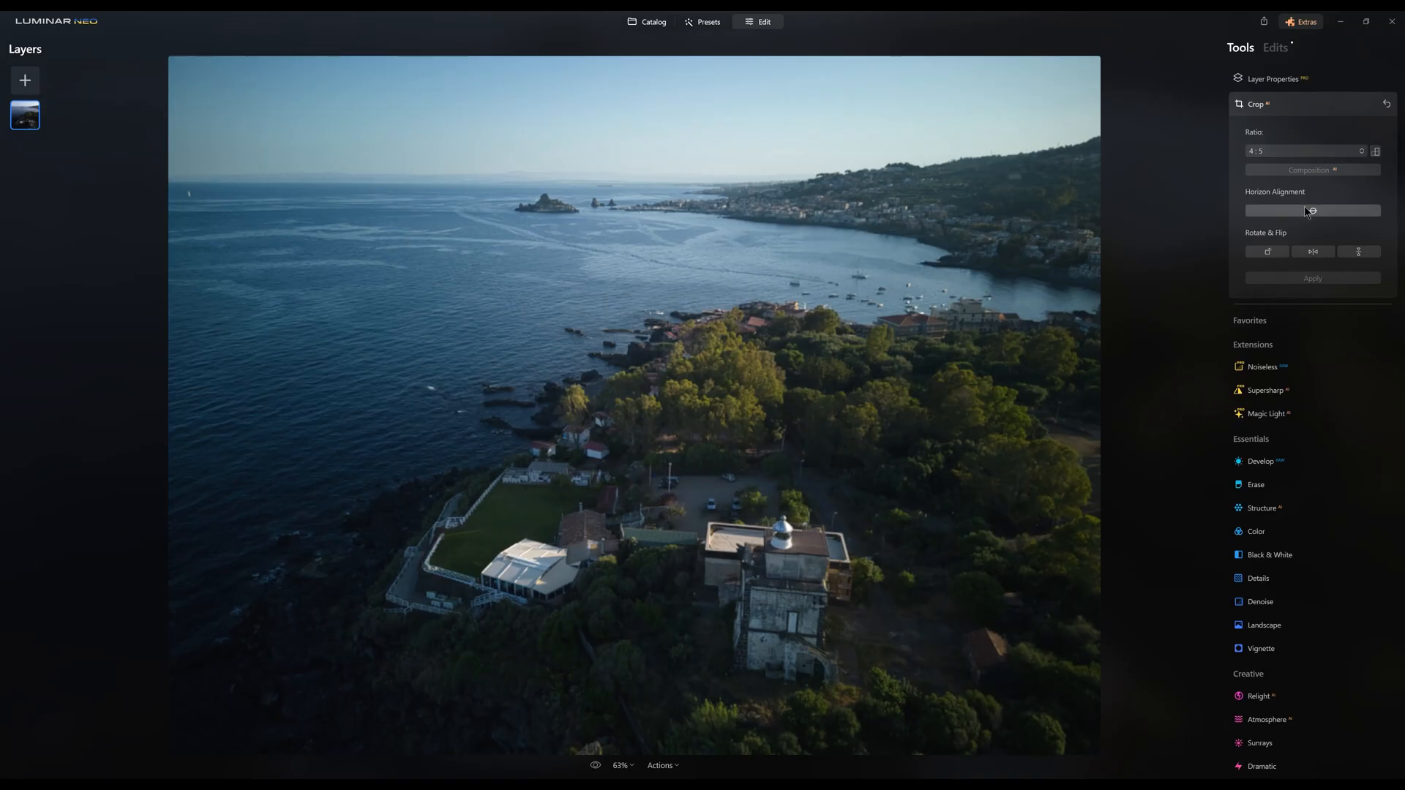
Step: Straighten the lighthouse photo's horizon with Horizon Alignment and apply the crop
left_click(1301, 150)
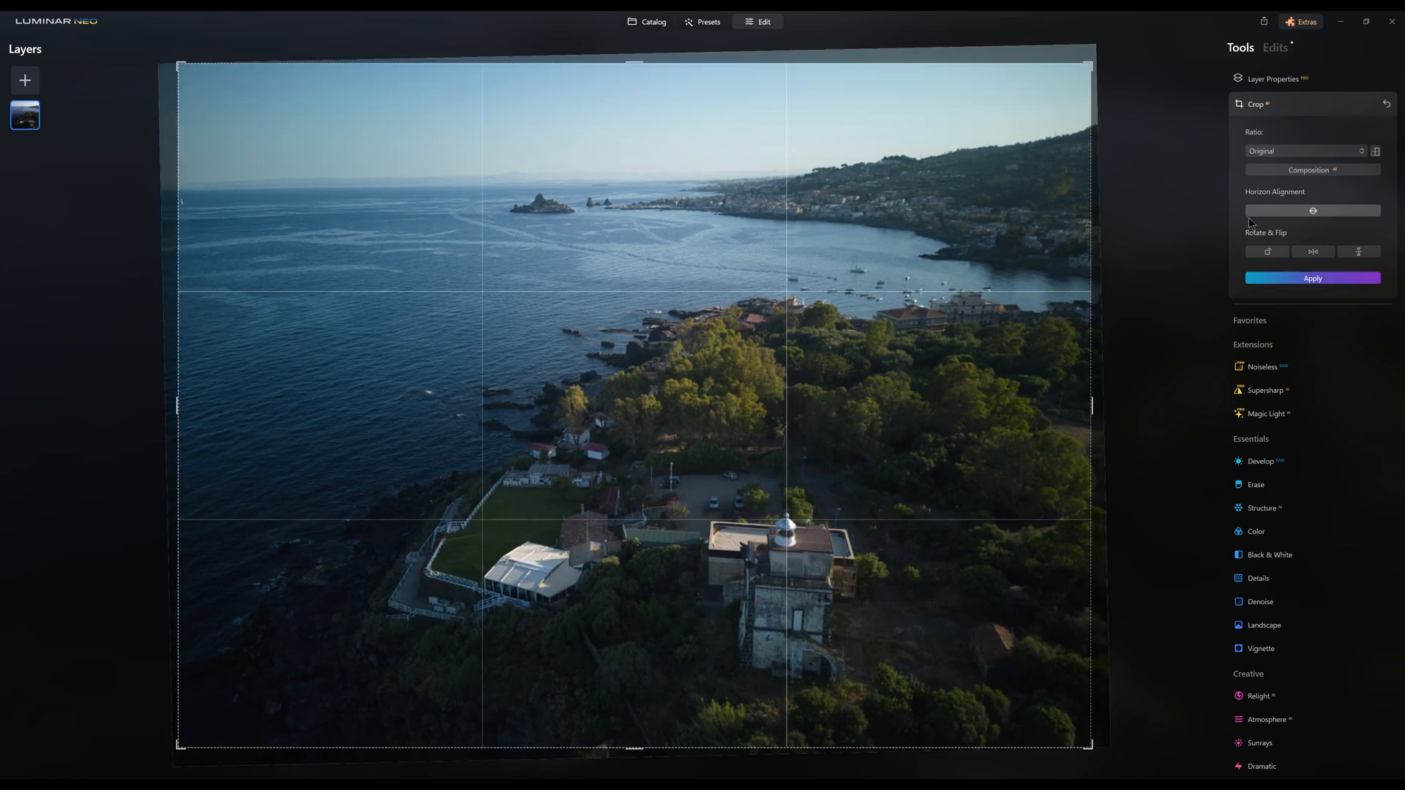
left_click(1311, 278)
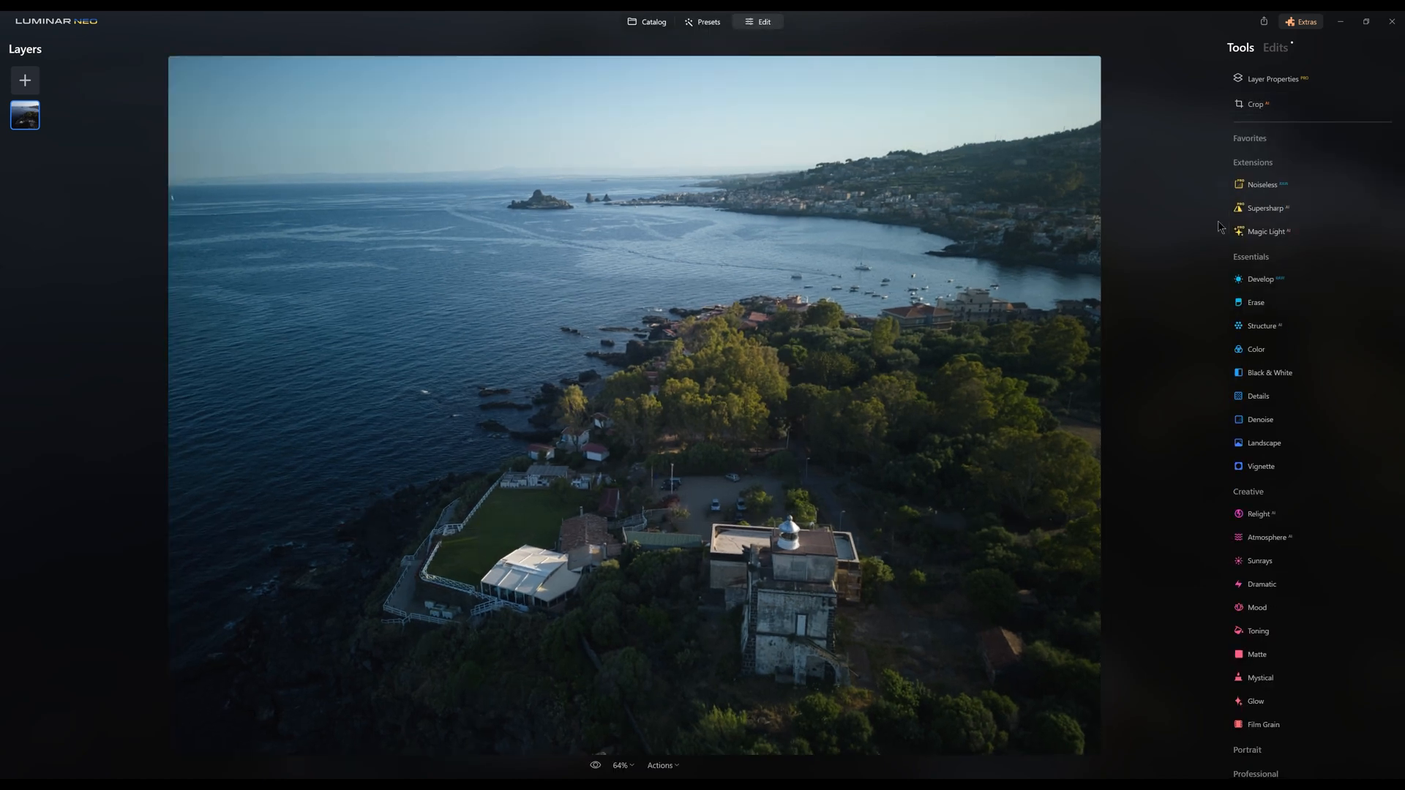
left_click(647, 22)
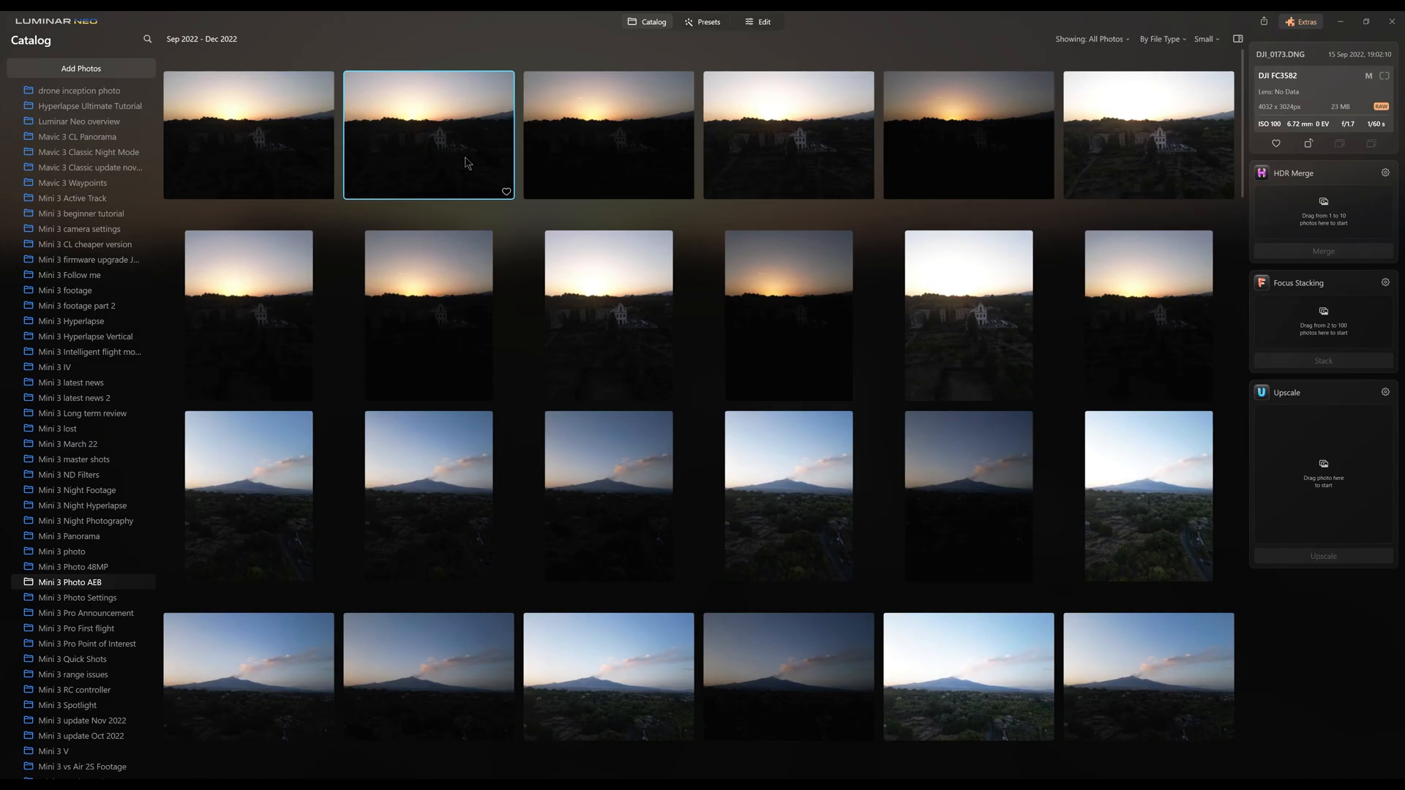
Step: Select the bracketed sunset exposures, HDR-merge them and open the _hdr.tif result in Edit
double_click(429, 135)
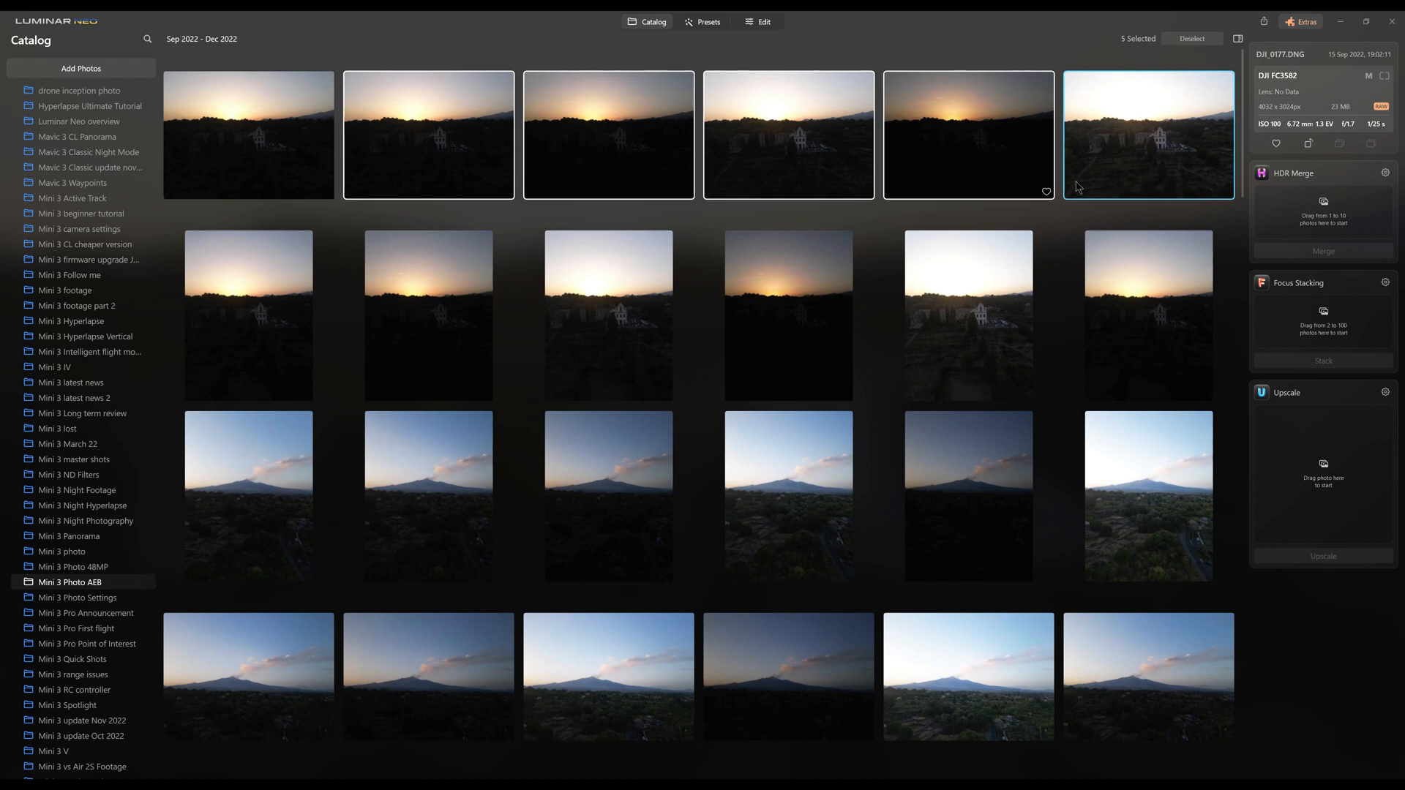
left_click(429, 134)
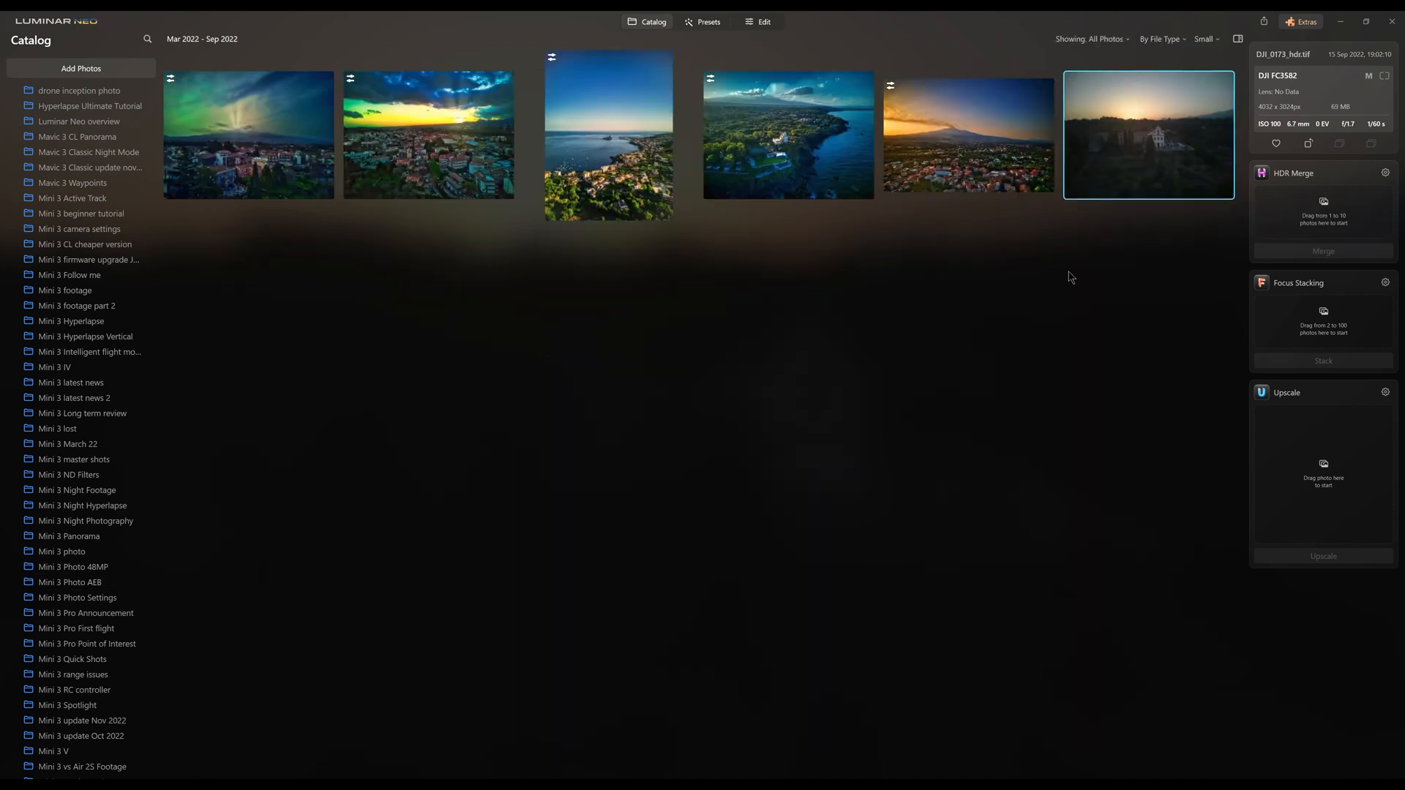
double_click(1148, 135)
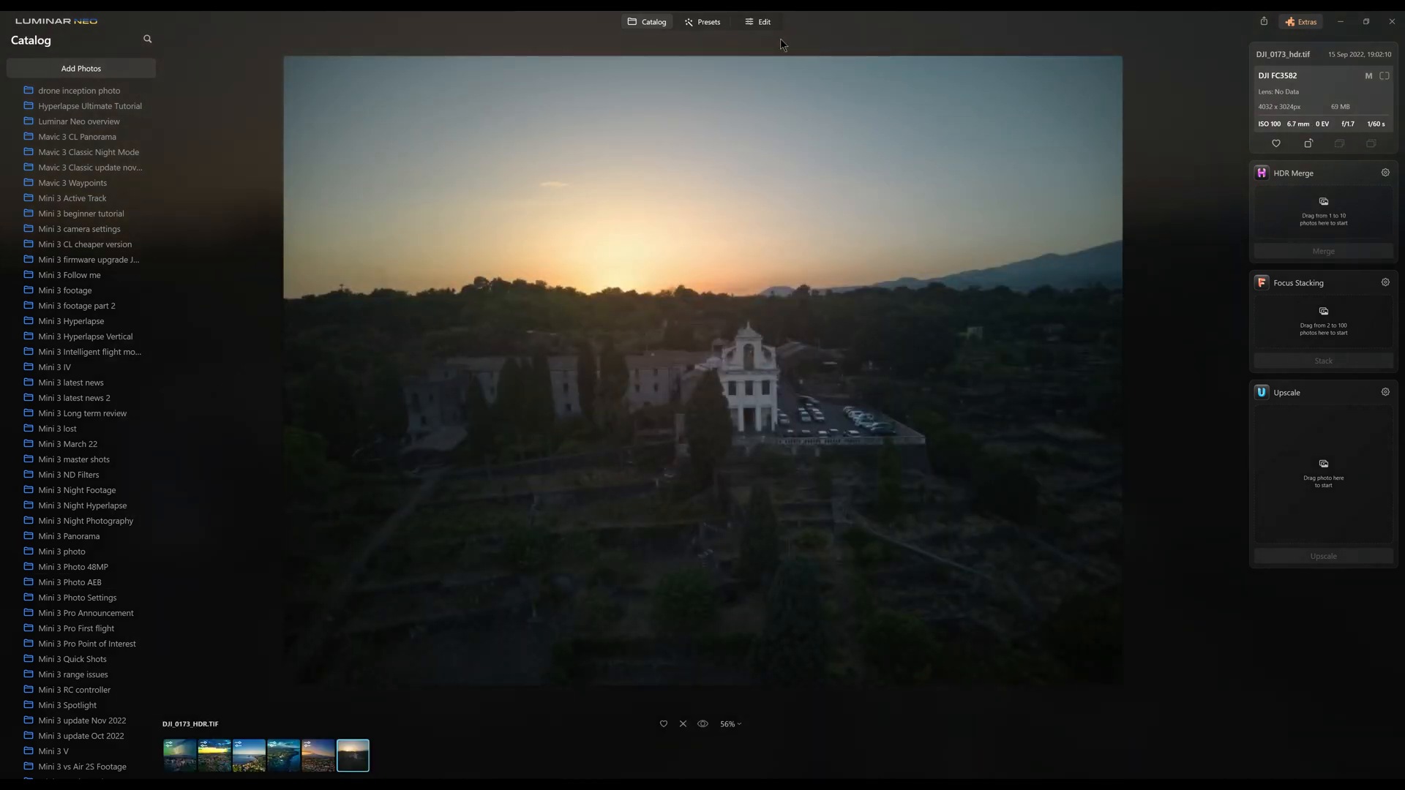
left_click(764, 22)
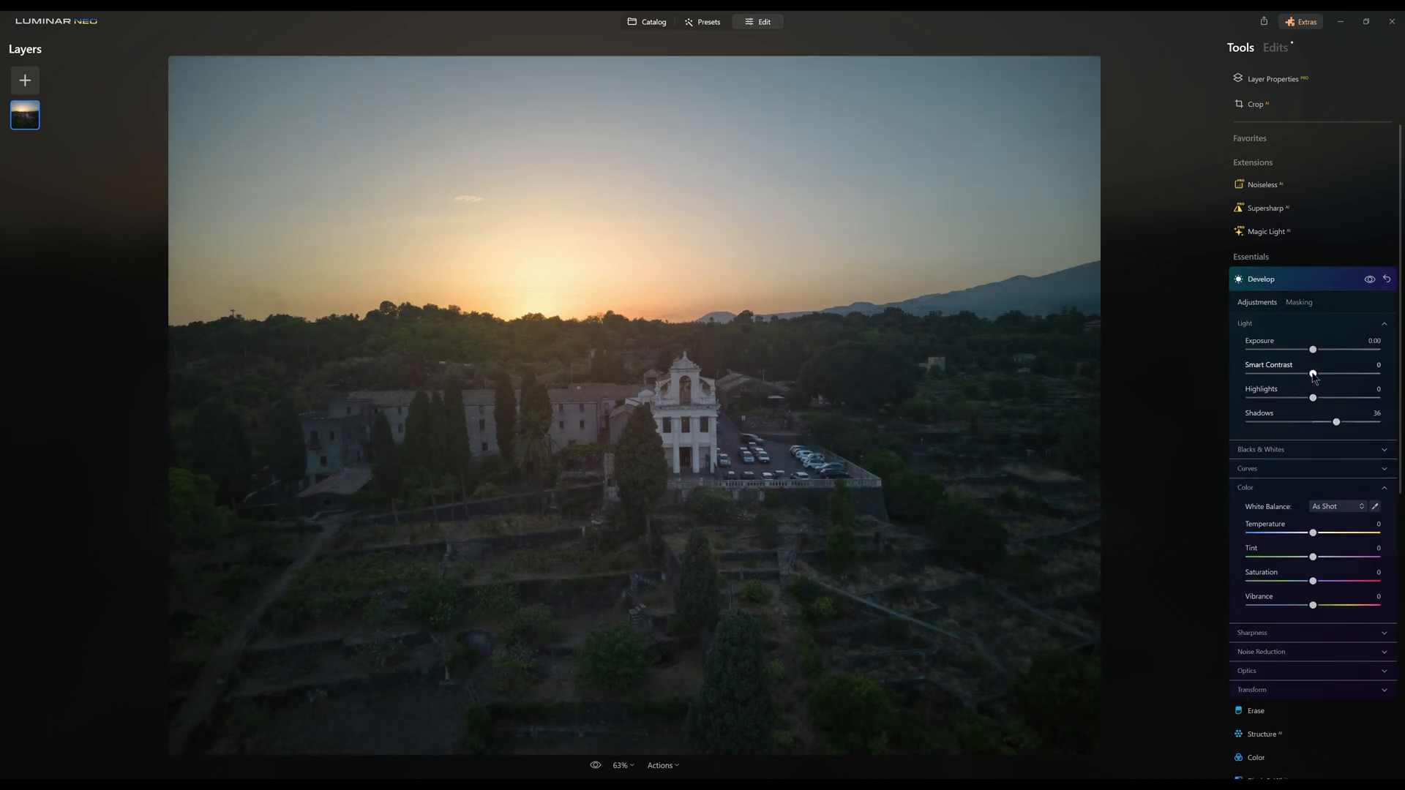
Step: Check Smart Contrast on the HDR image, then open the merged HDR volcano photo for editing
left_click(653, 22)
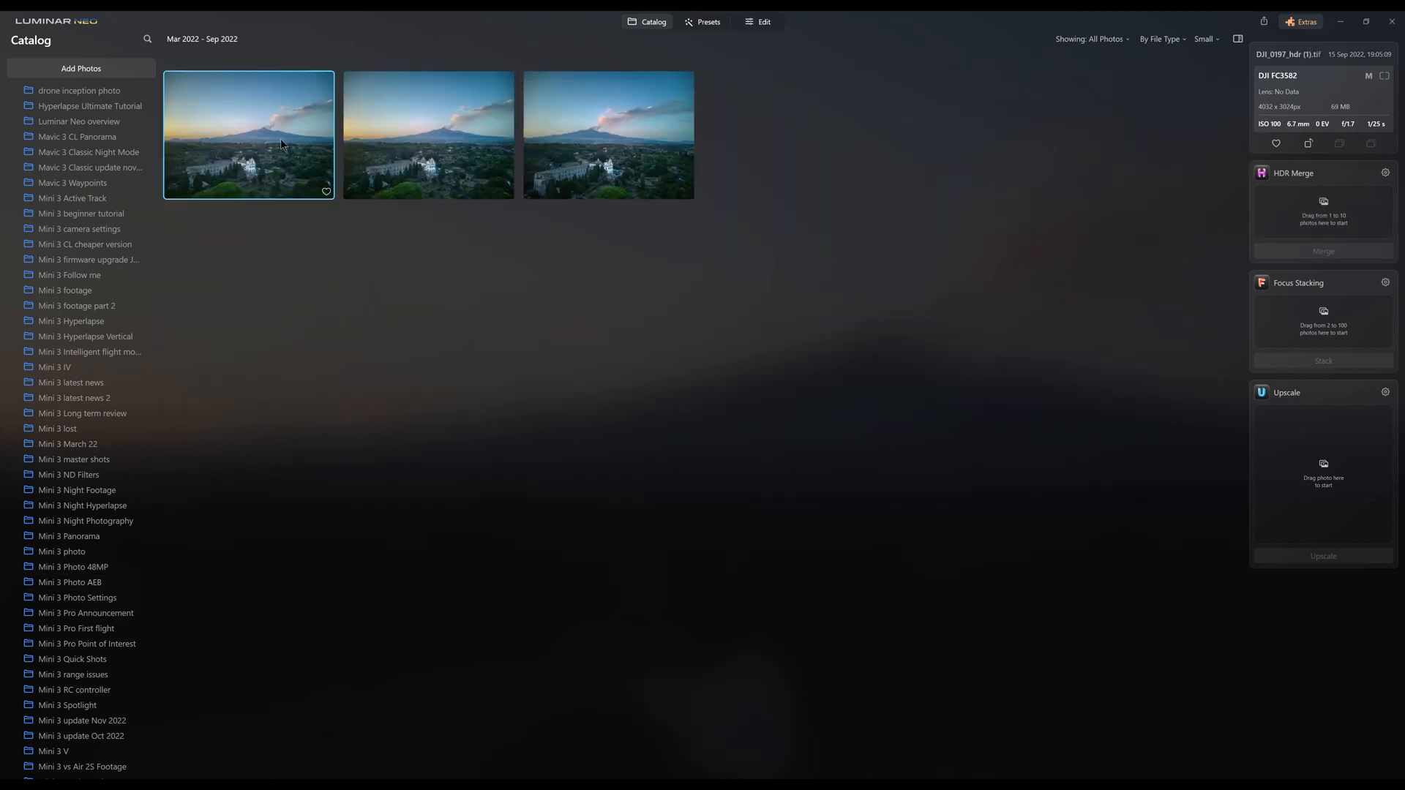
double_click(249, 135)
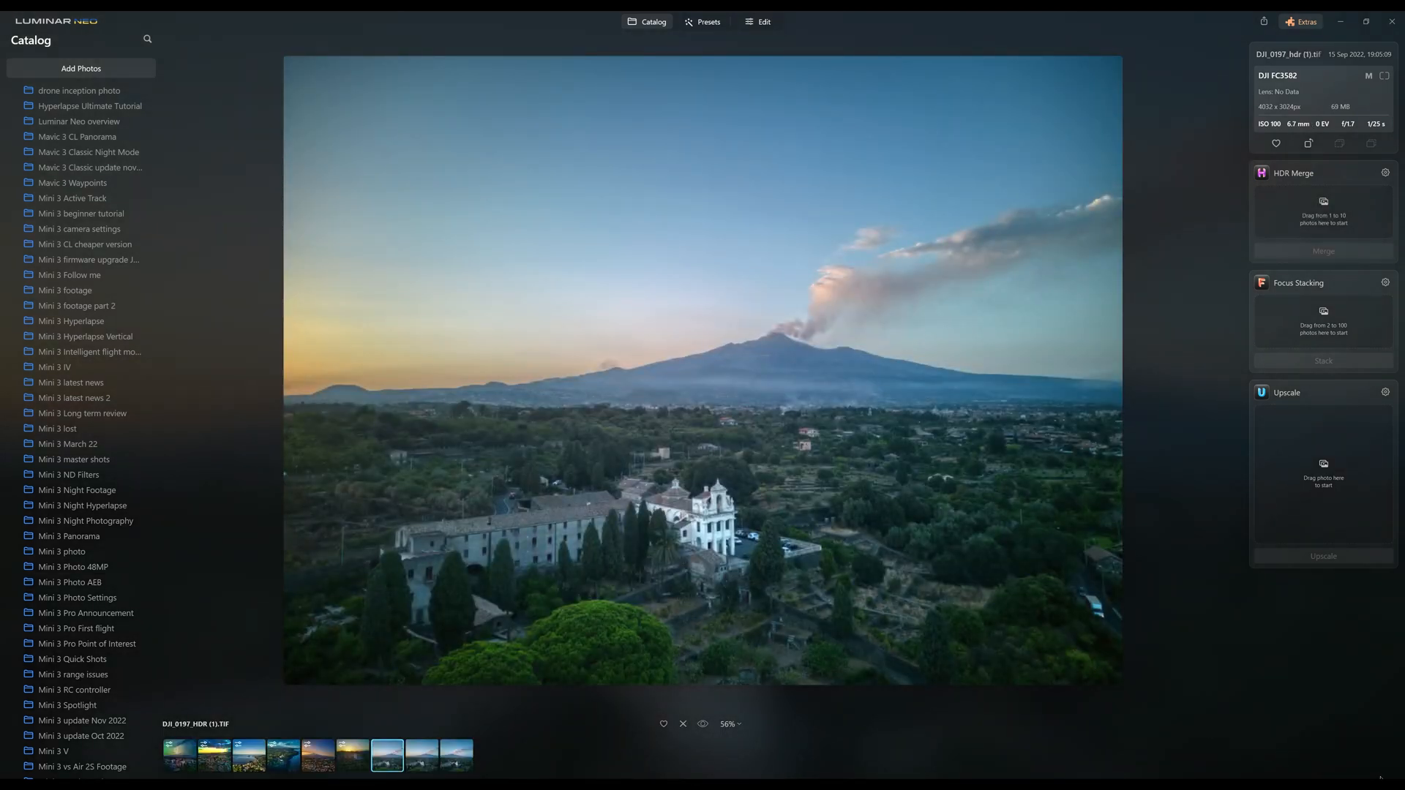
left_click(764, 22)
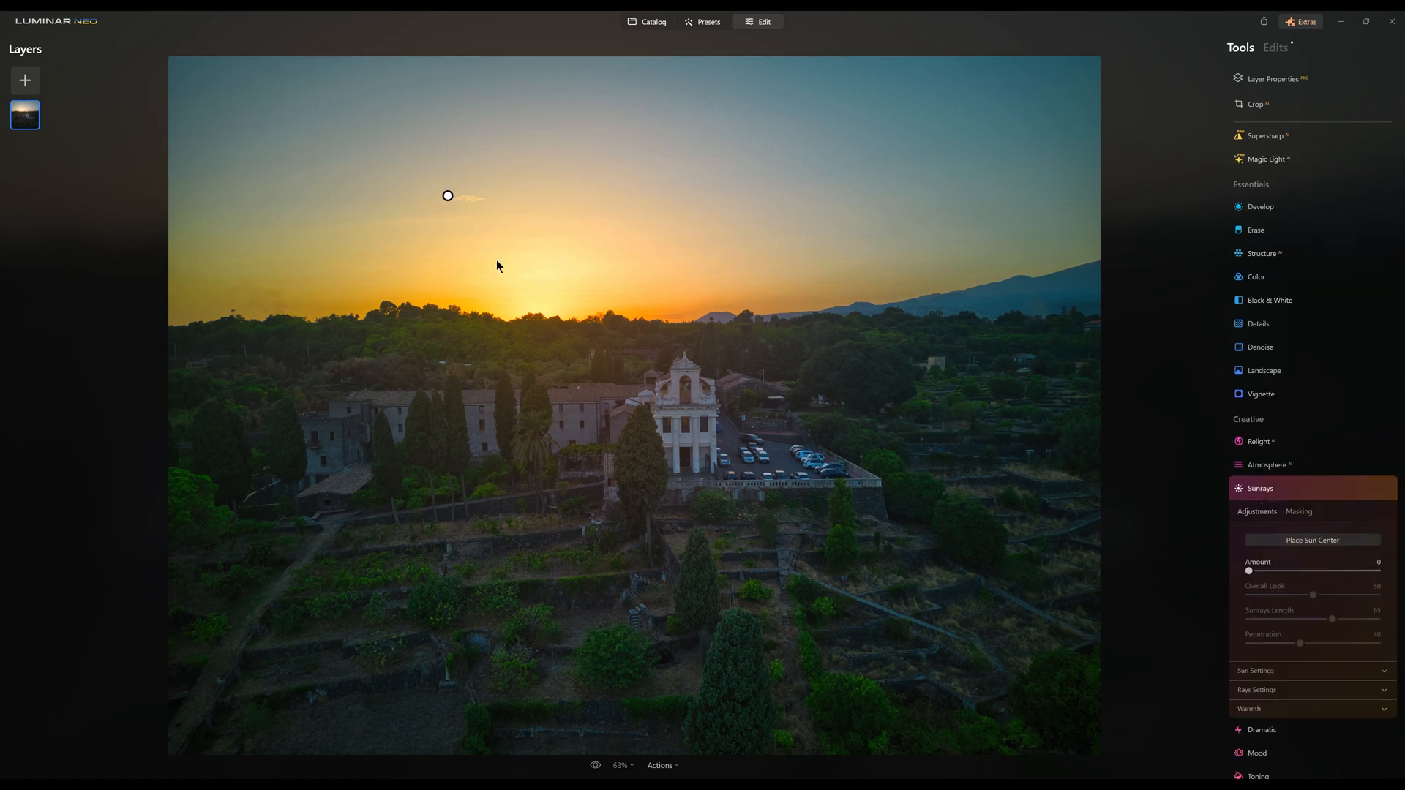
Step: Place the Sunrays origin on the setting sun with Amount 19 and Overall Look 71, warmed
left_click(550, 324)
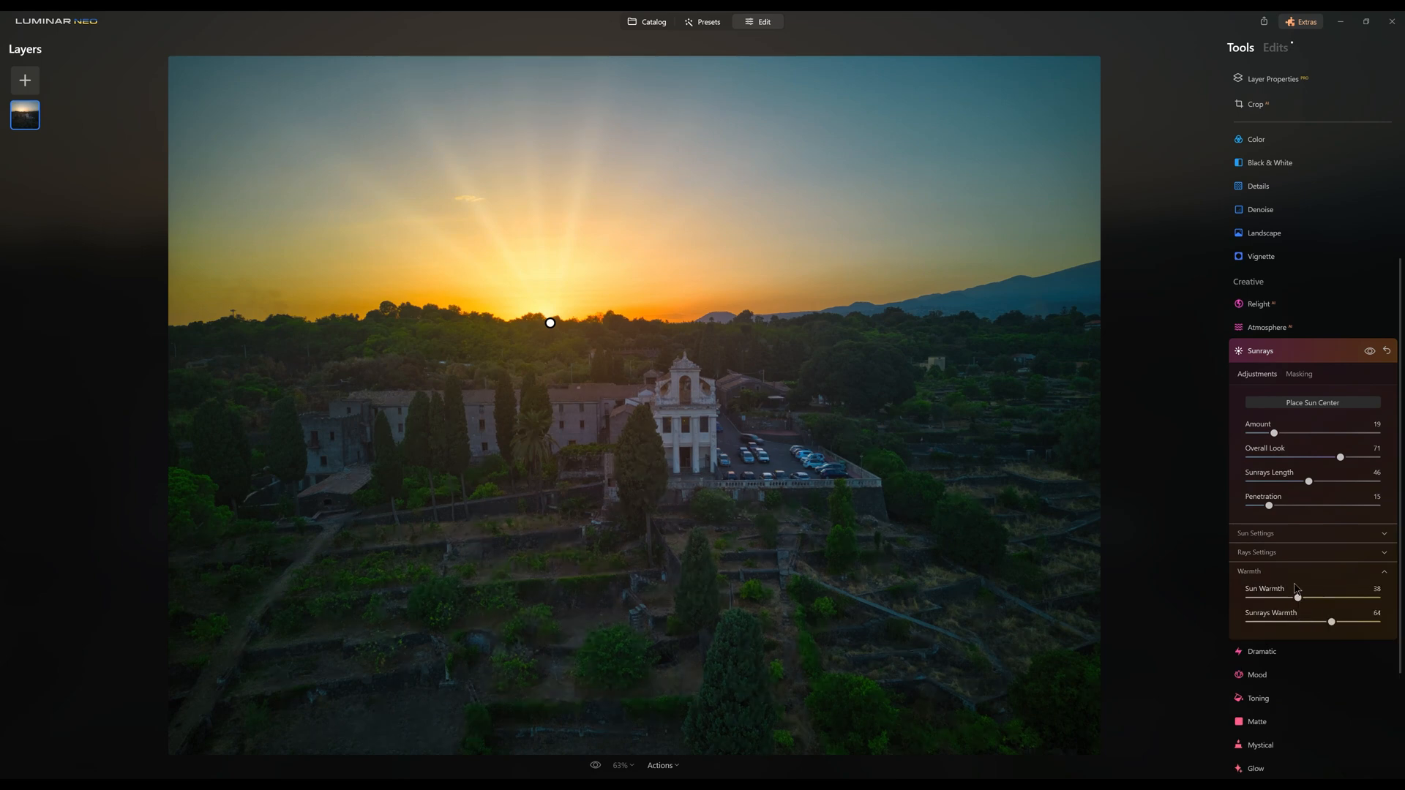
left_click(1260, 350)
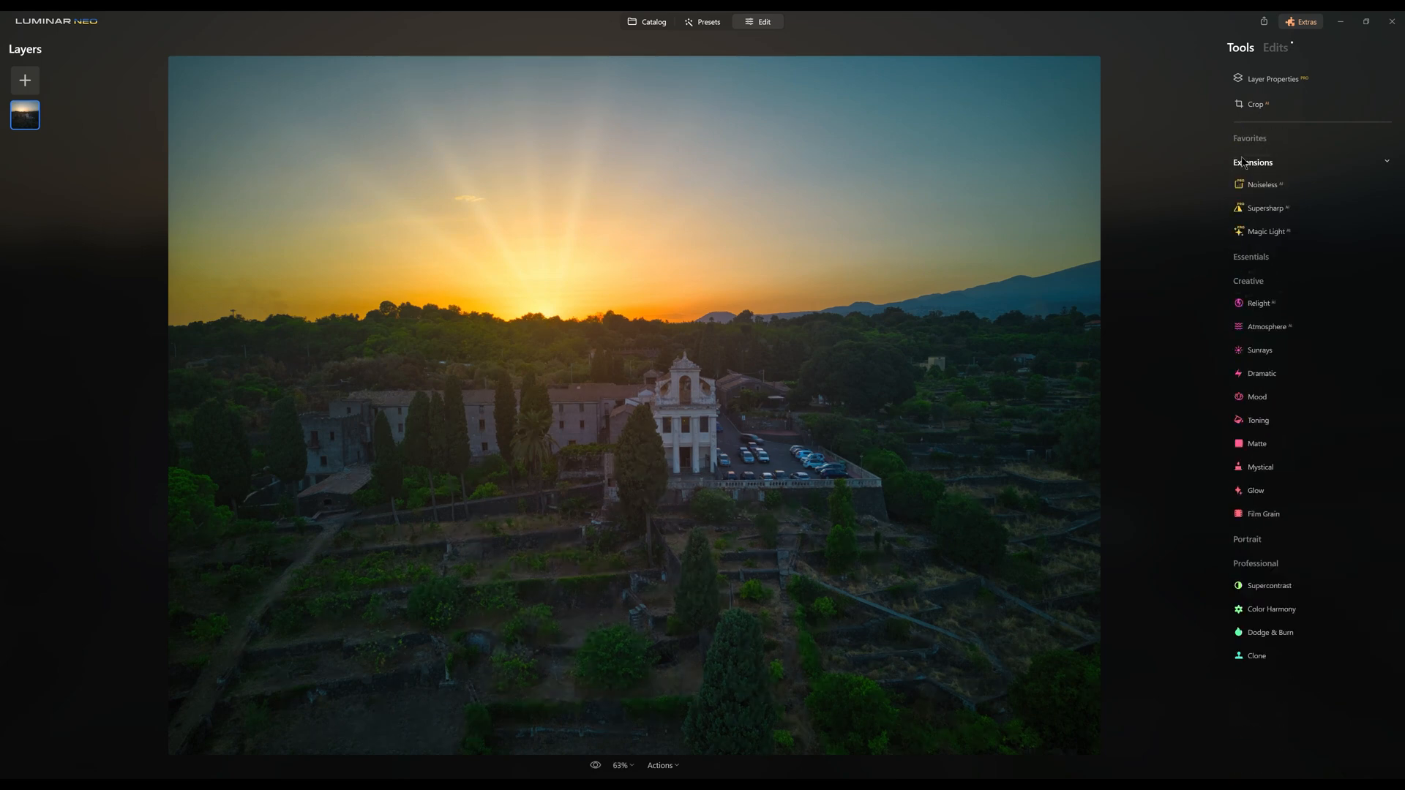
Step: Add a Develop radial gradient mask over the monastery, inverted, with Exposure 0.49
left_click(1272, 609)
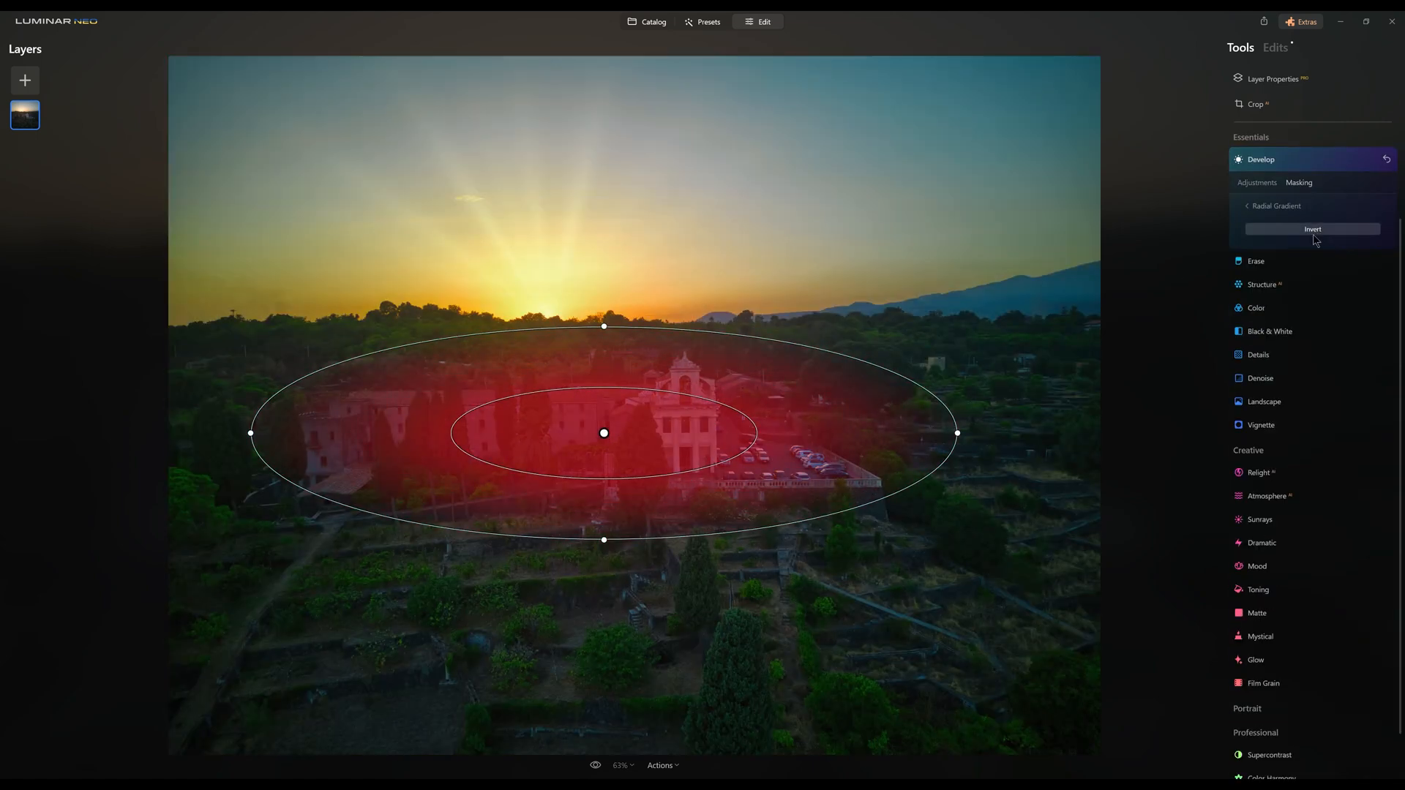
left_click(1256, 183)
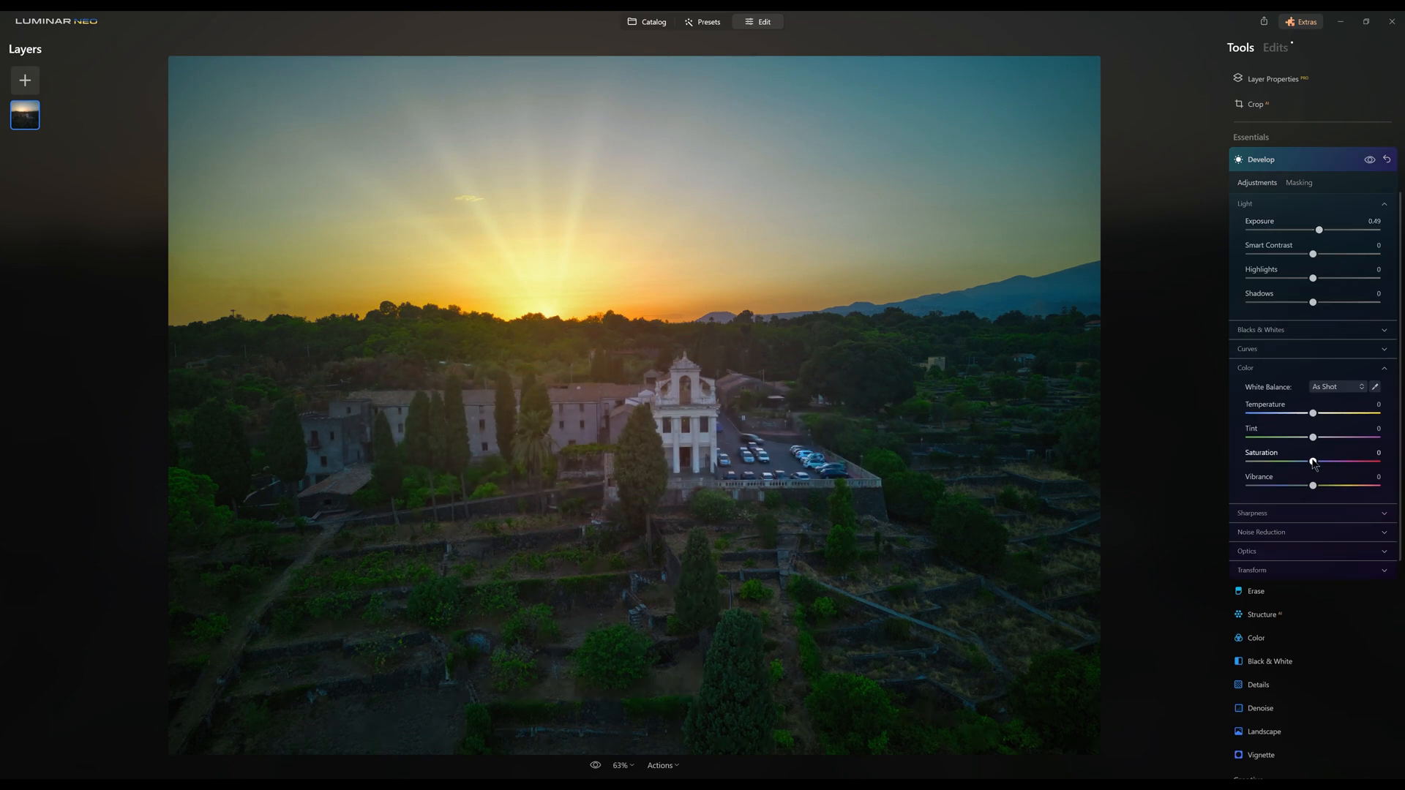